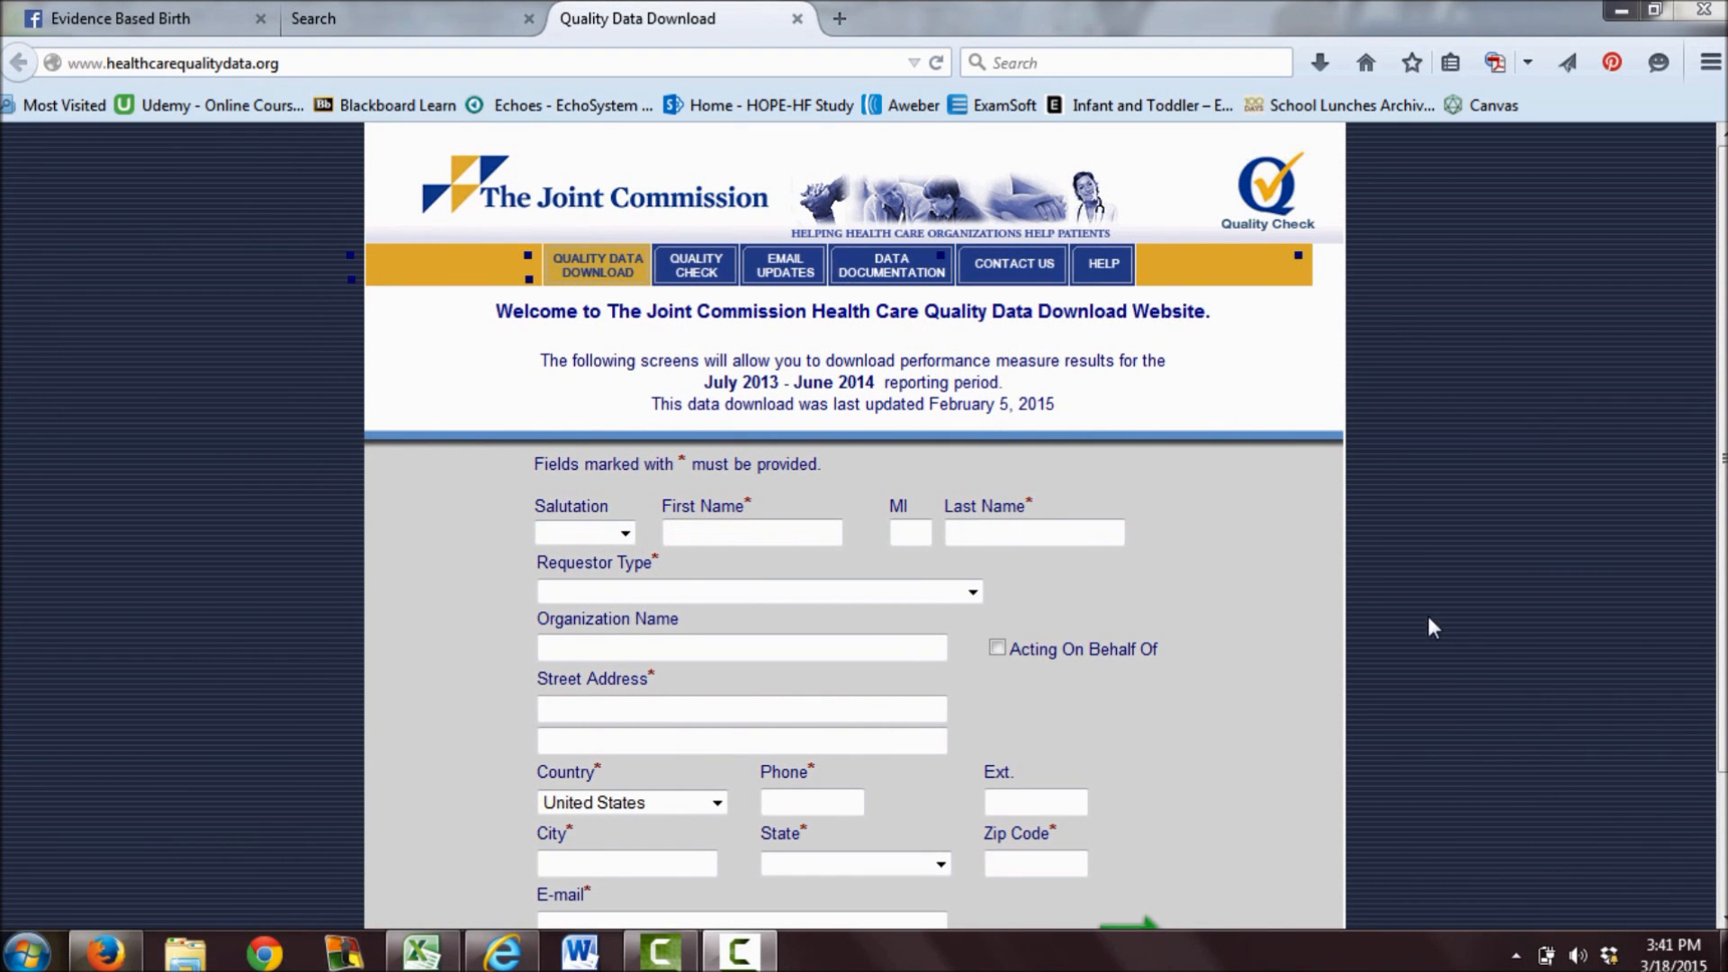
mouse_move(1374, 618)
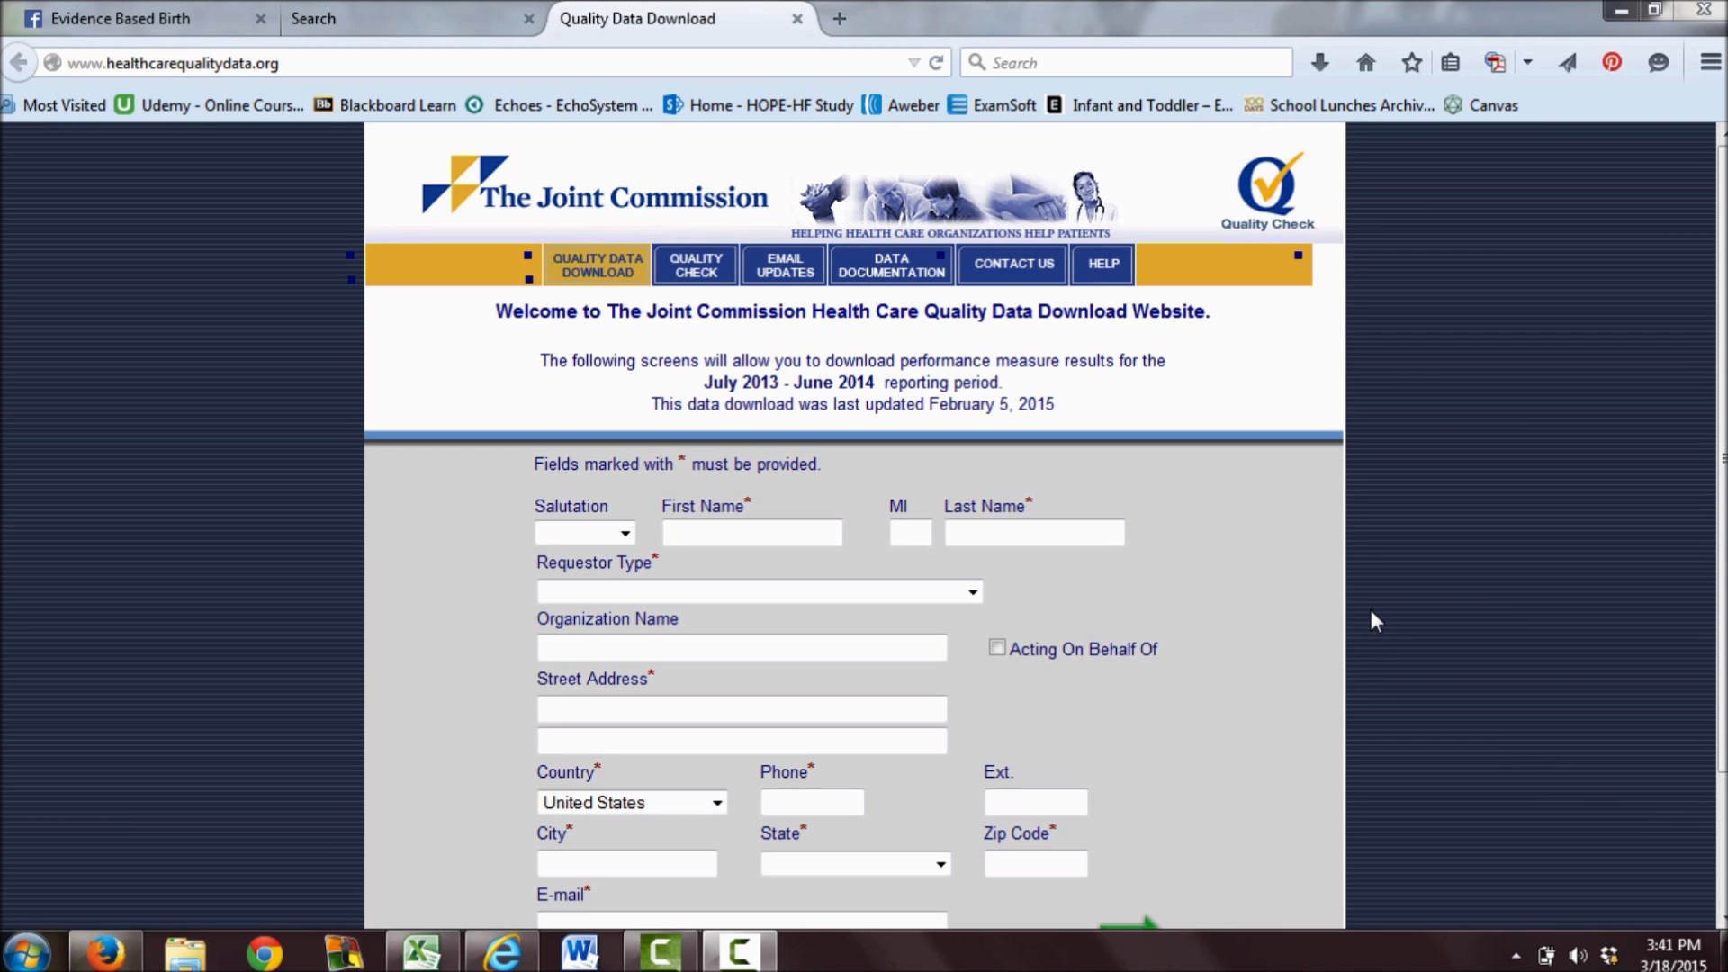
mouse_move(1366, 607)
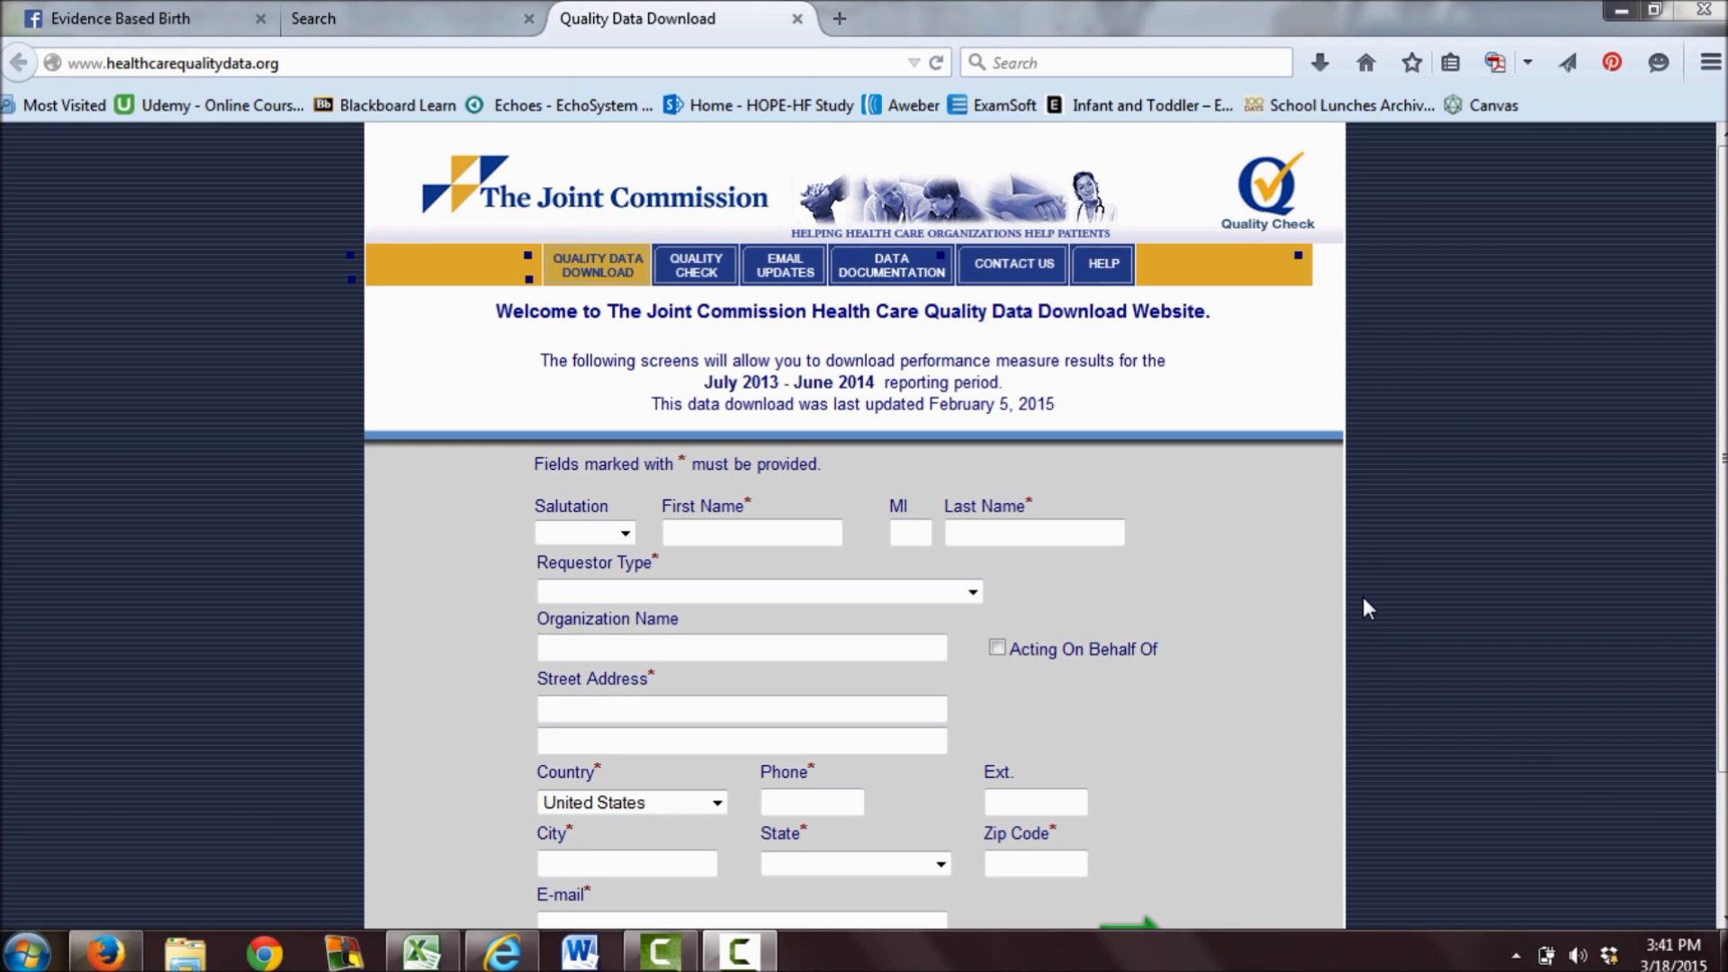
mouse_move(1422, 600)
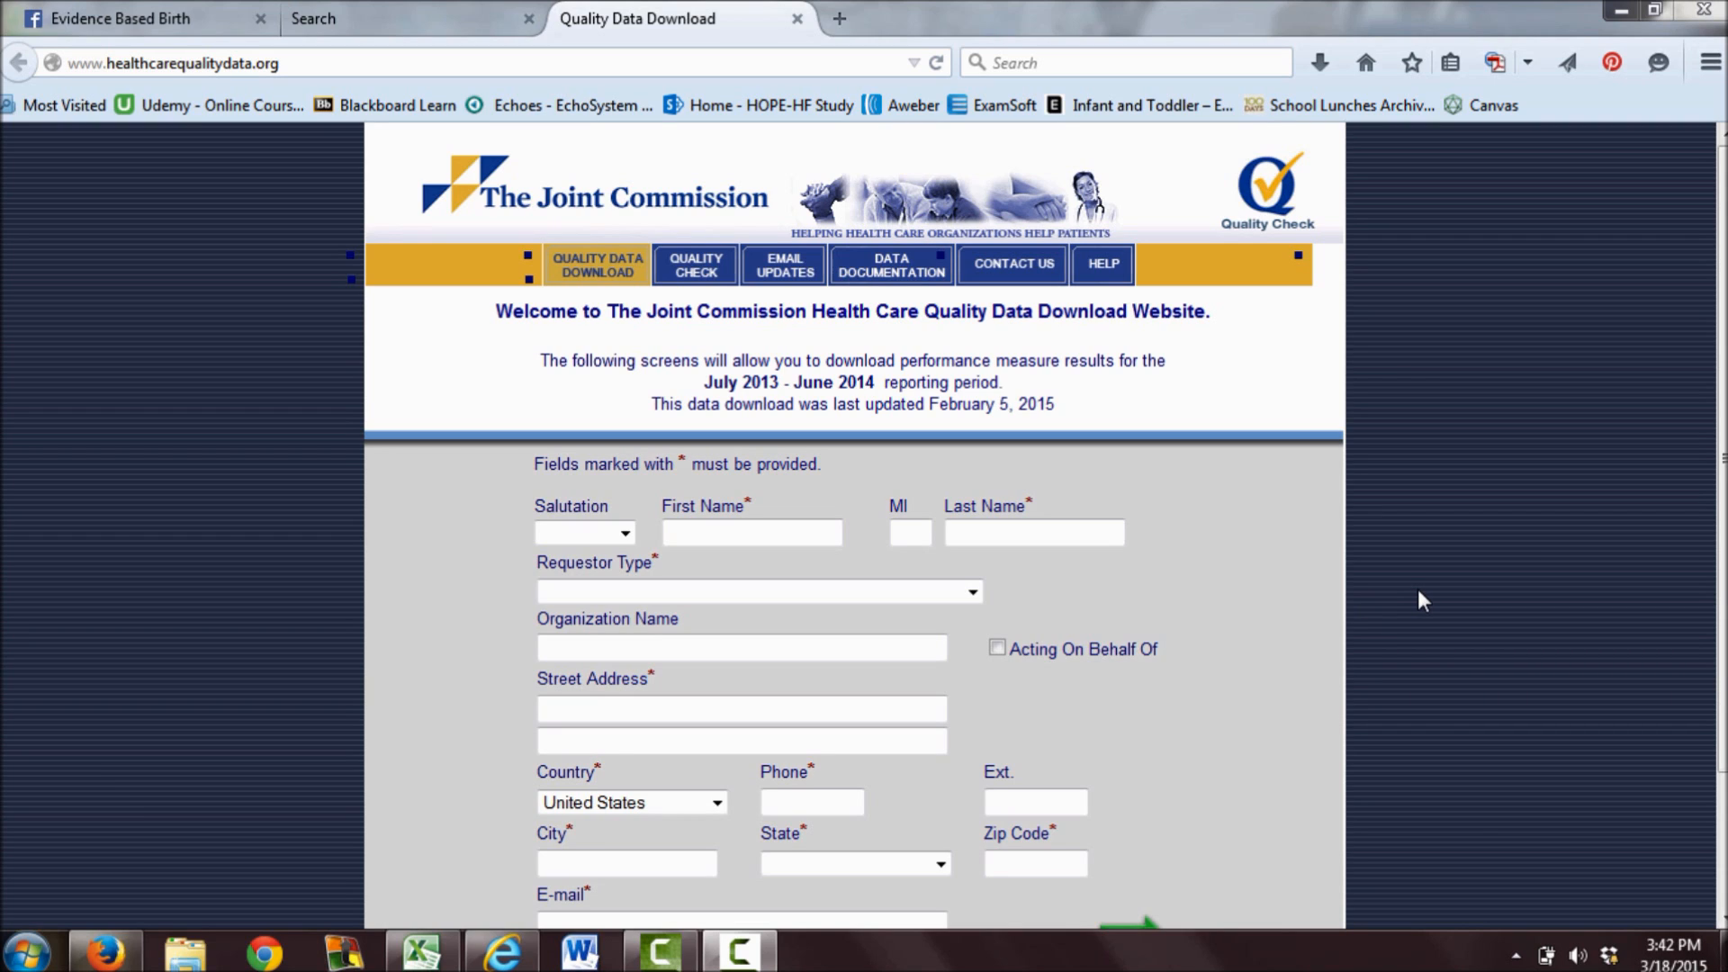
mouse_move(1496, 584)
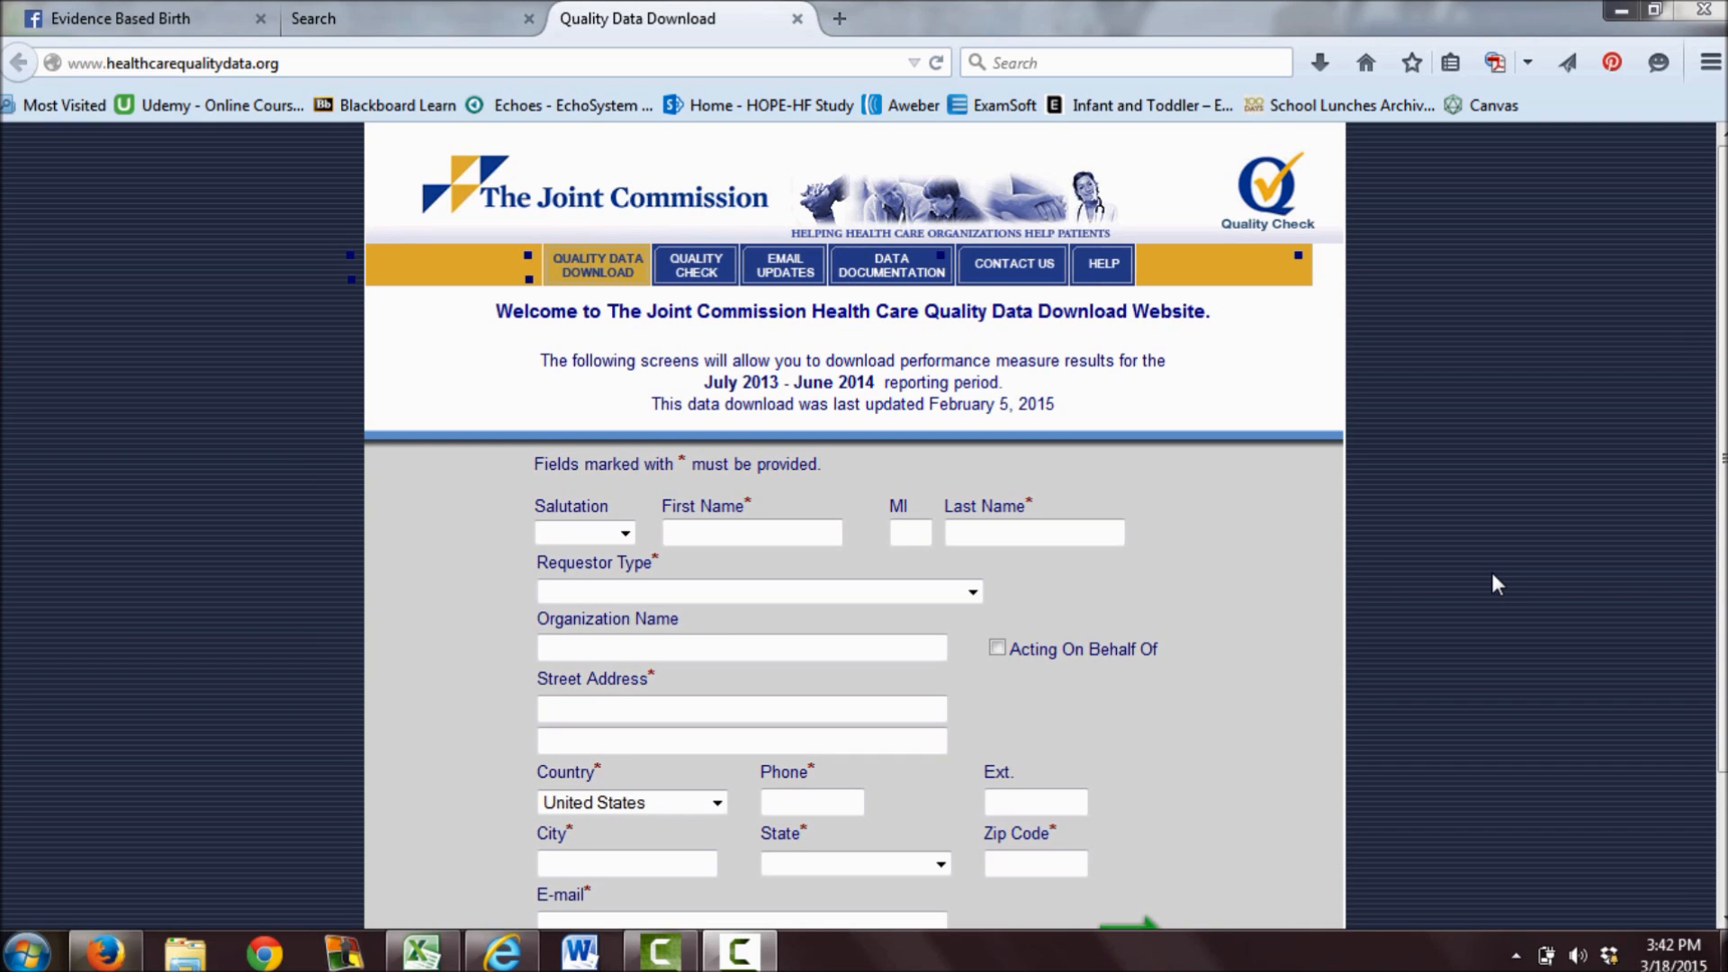
mouse_move(1497, 570)
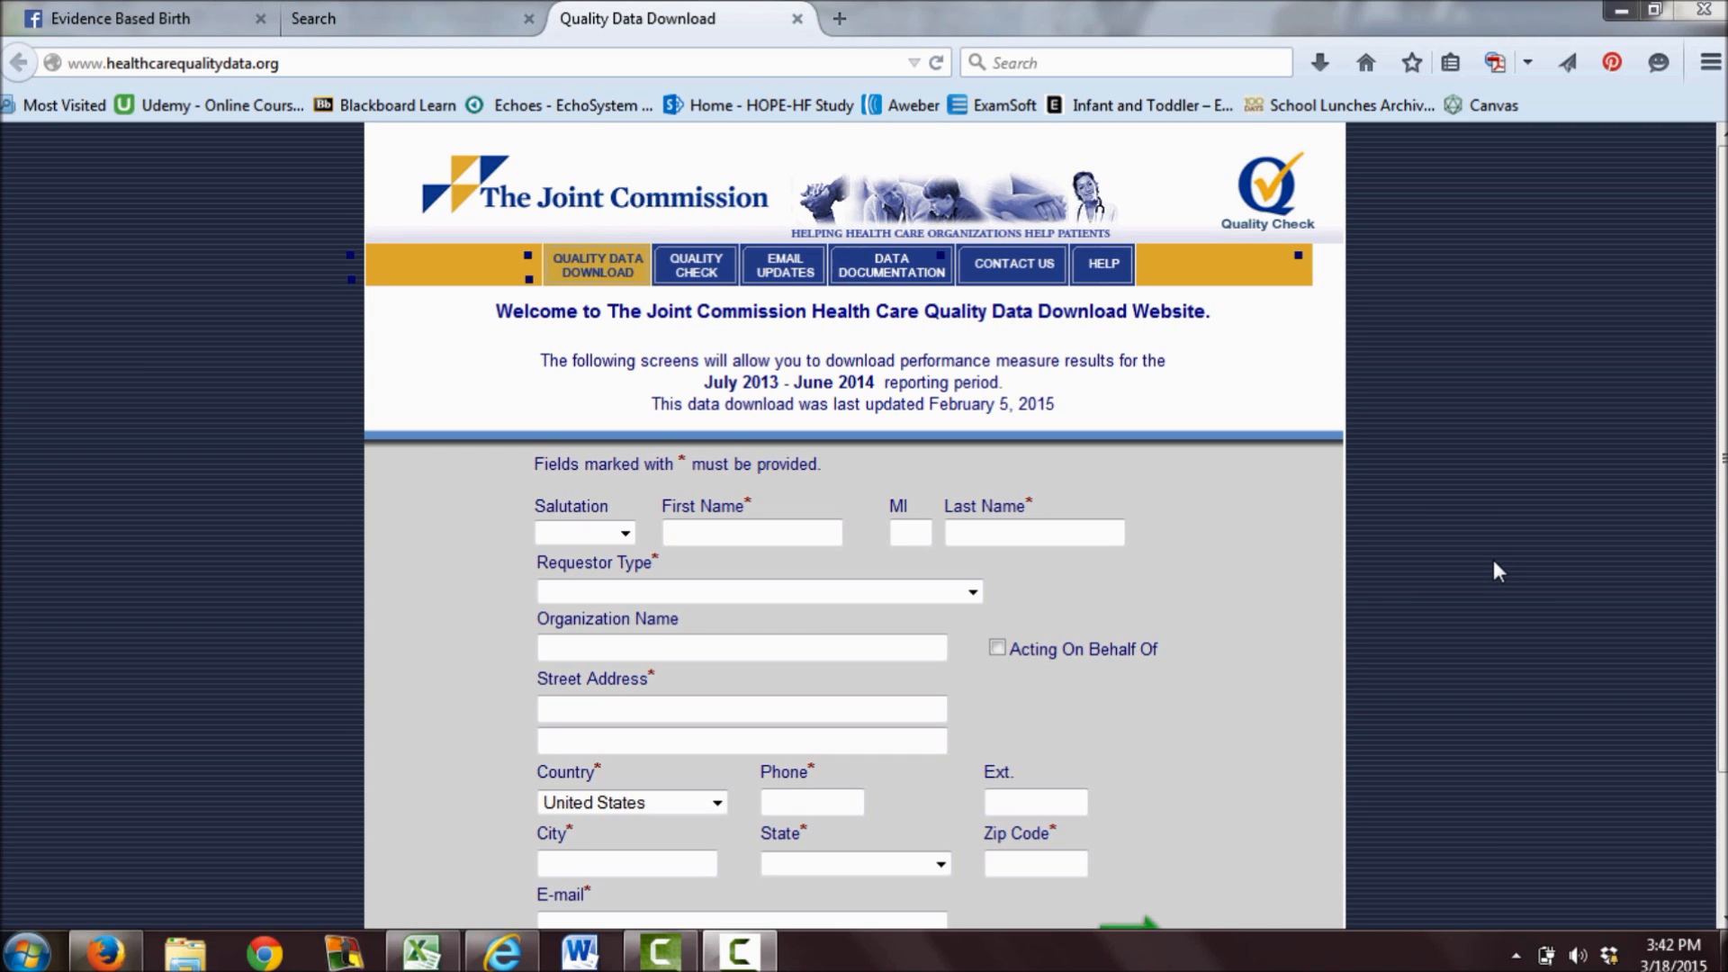
mouse_move(1496, 565)
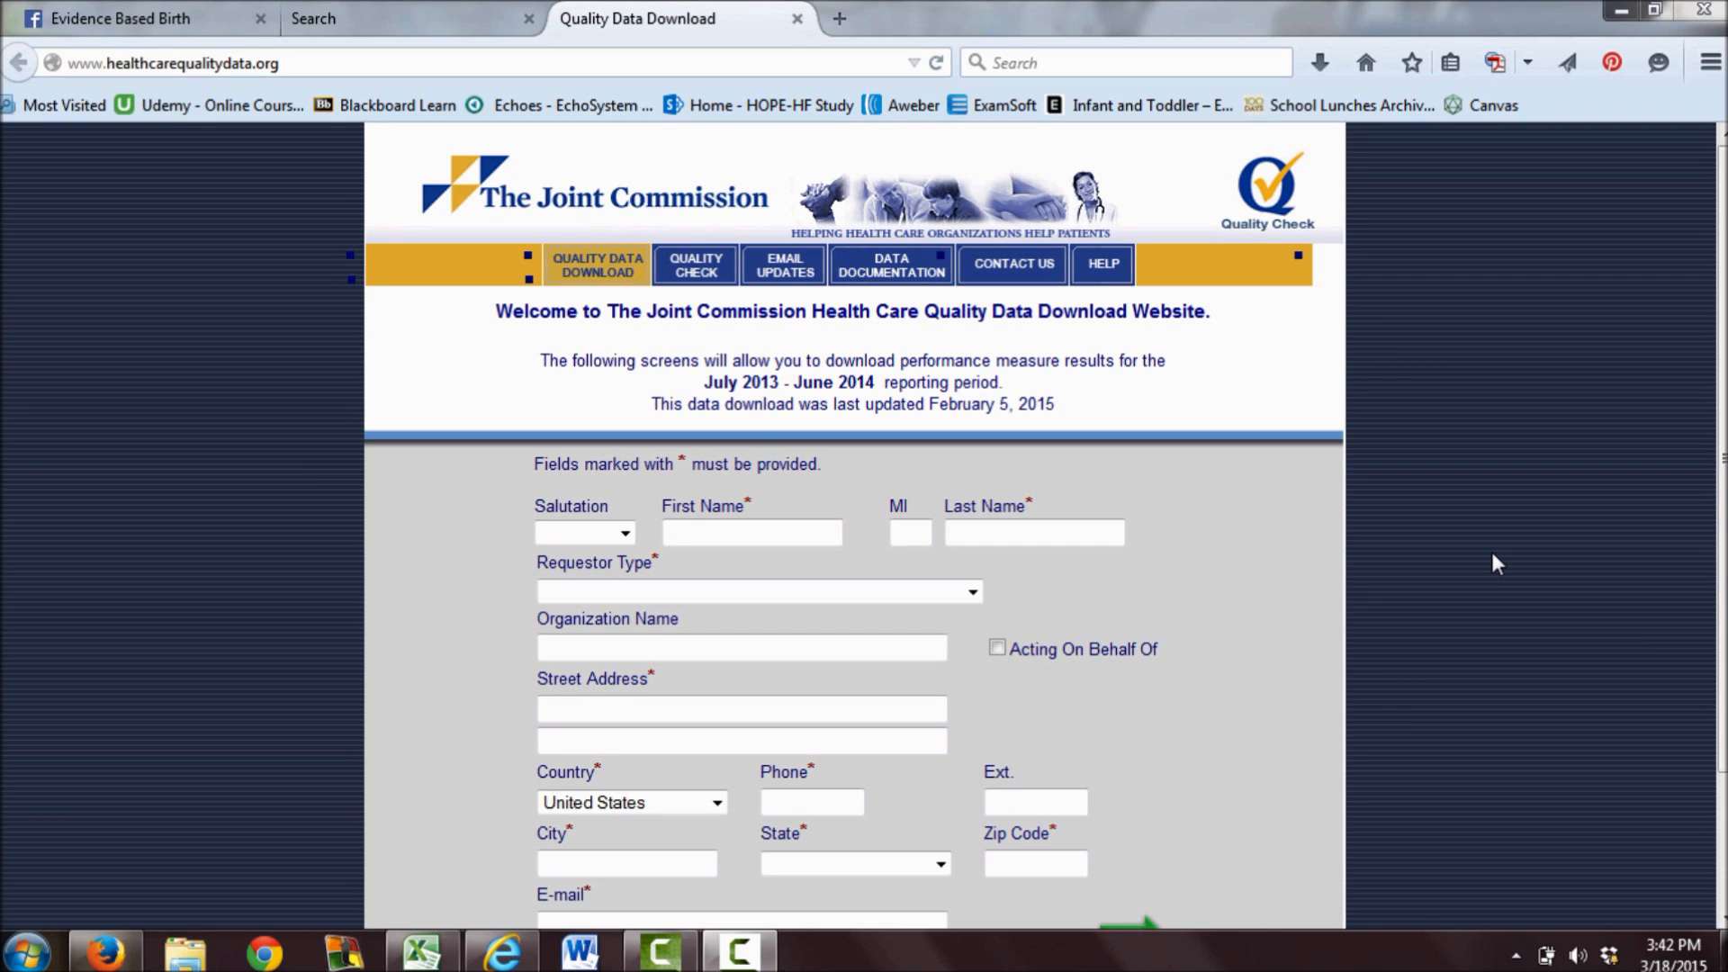
mouse_move(1485, 592)
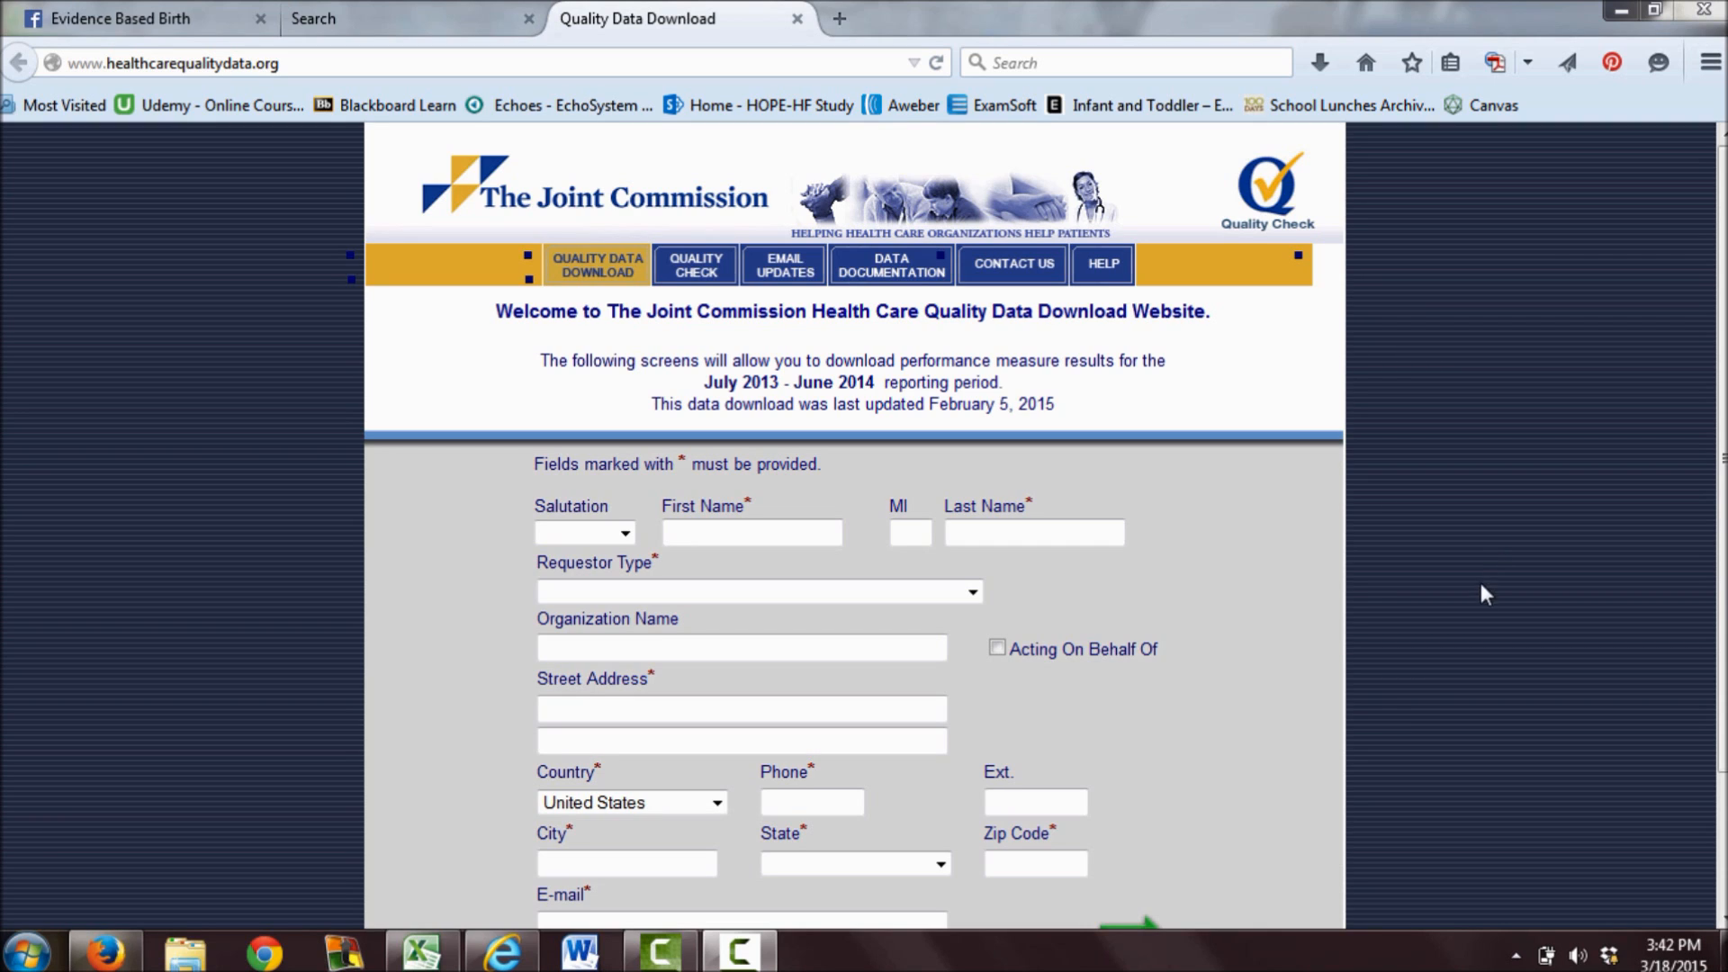
mouse_move(1478, 550)
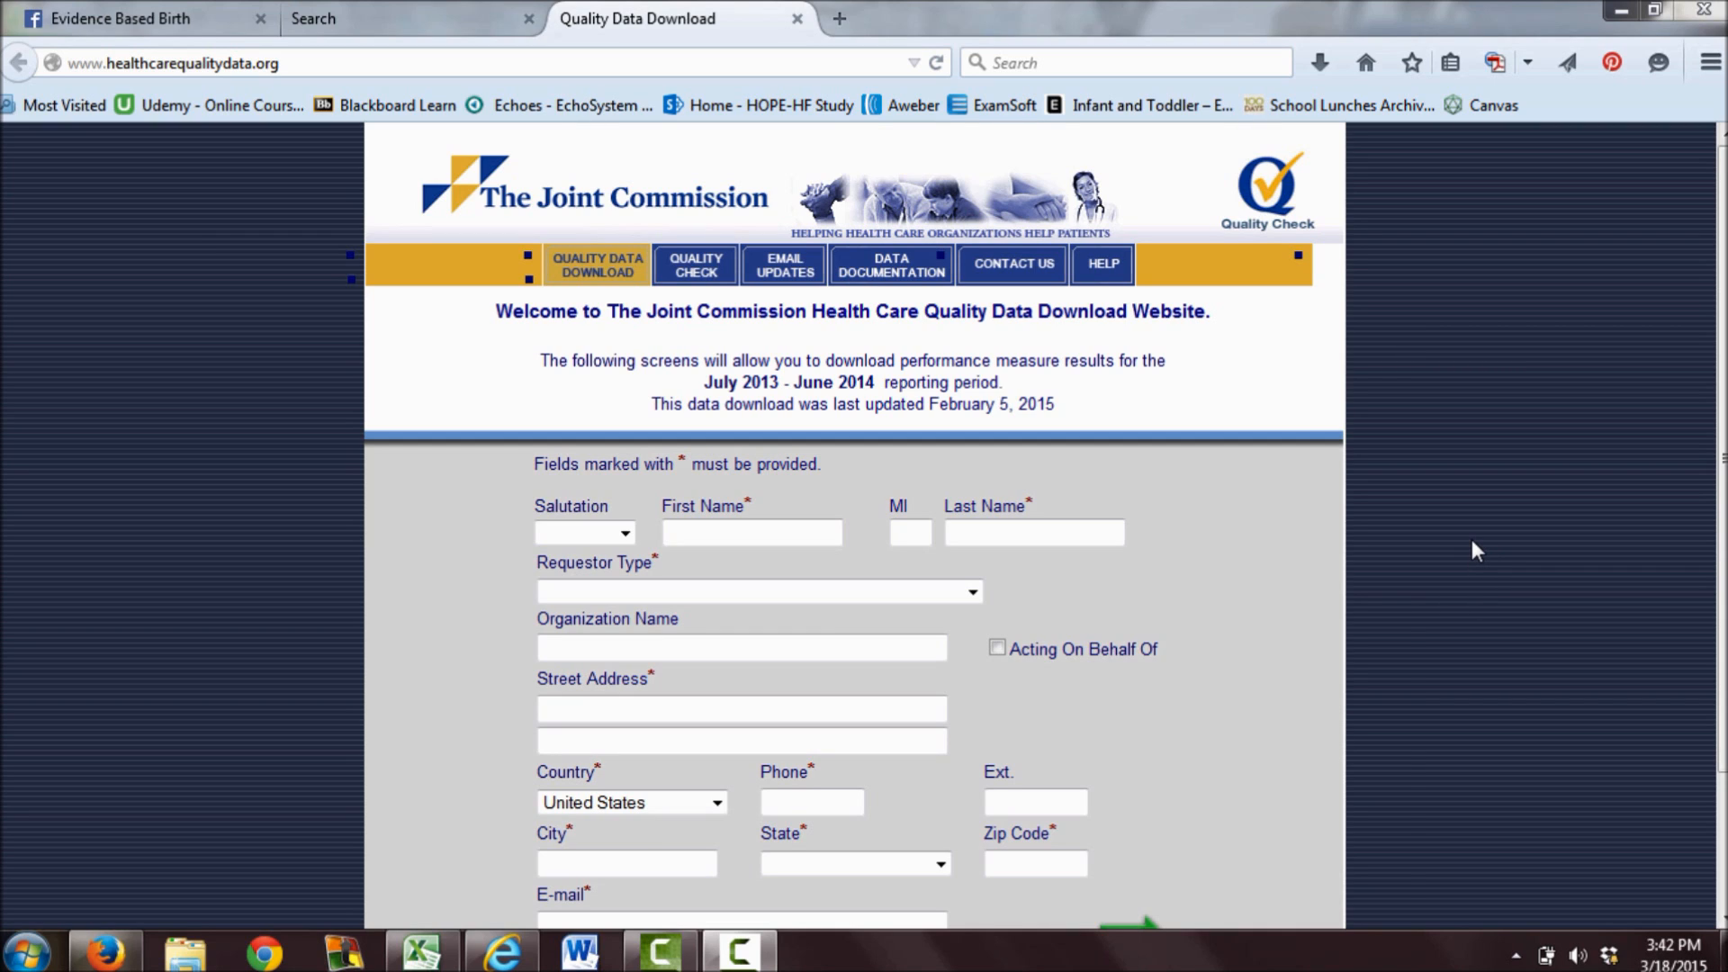
mouse_move(1460, 497)
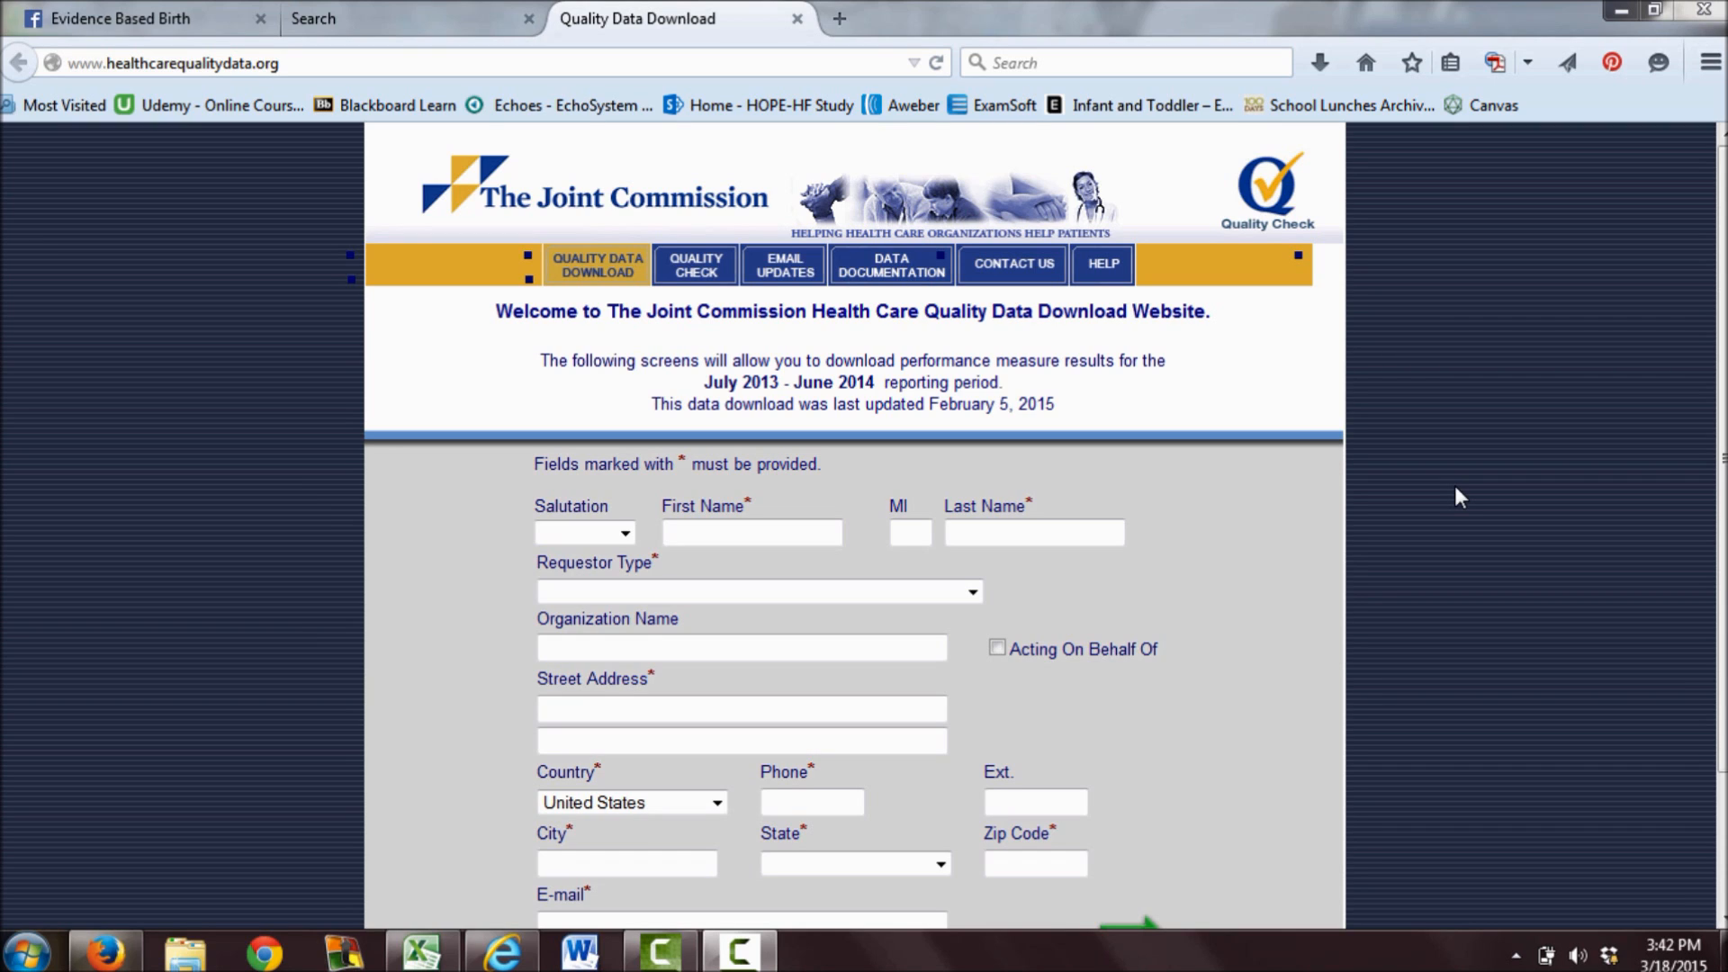
mouse_move(1455, 490)
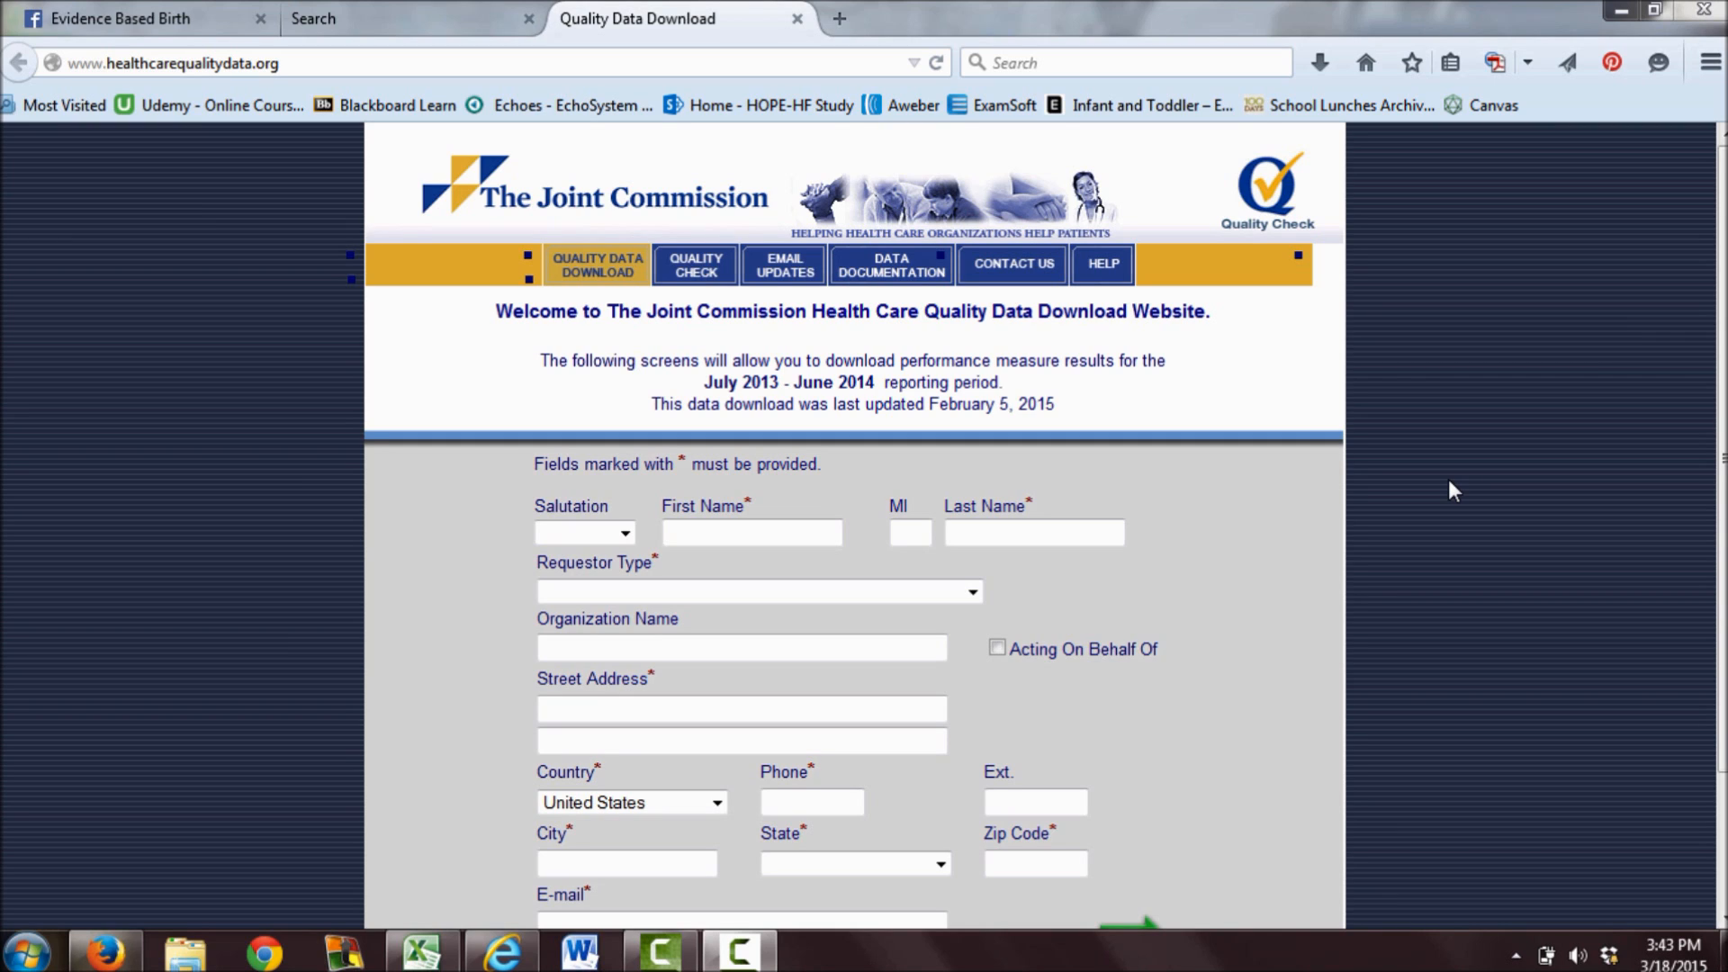
mouse_move(1415, 474)
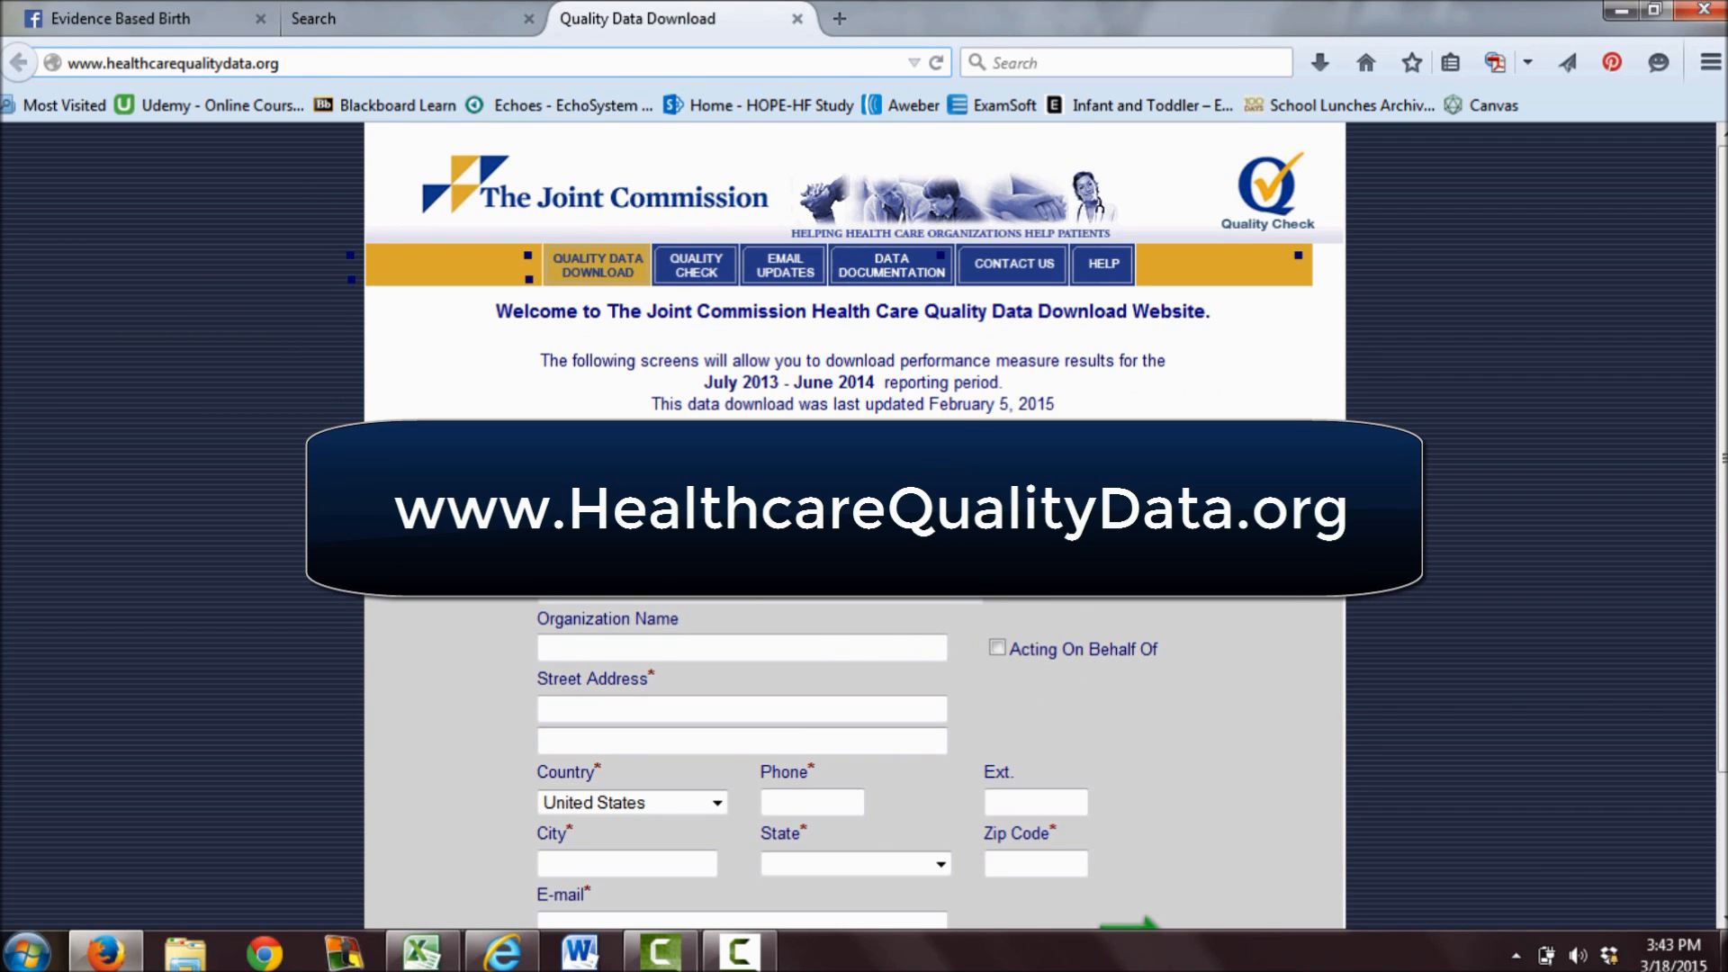
mouse_move(1426, 482)
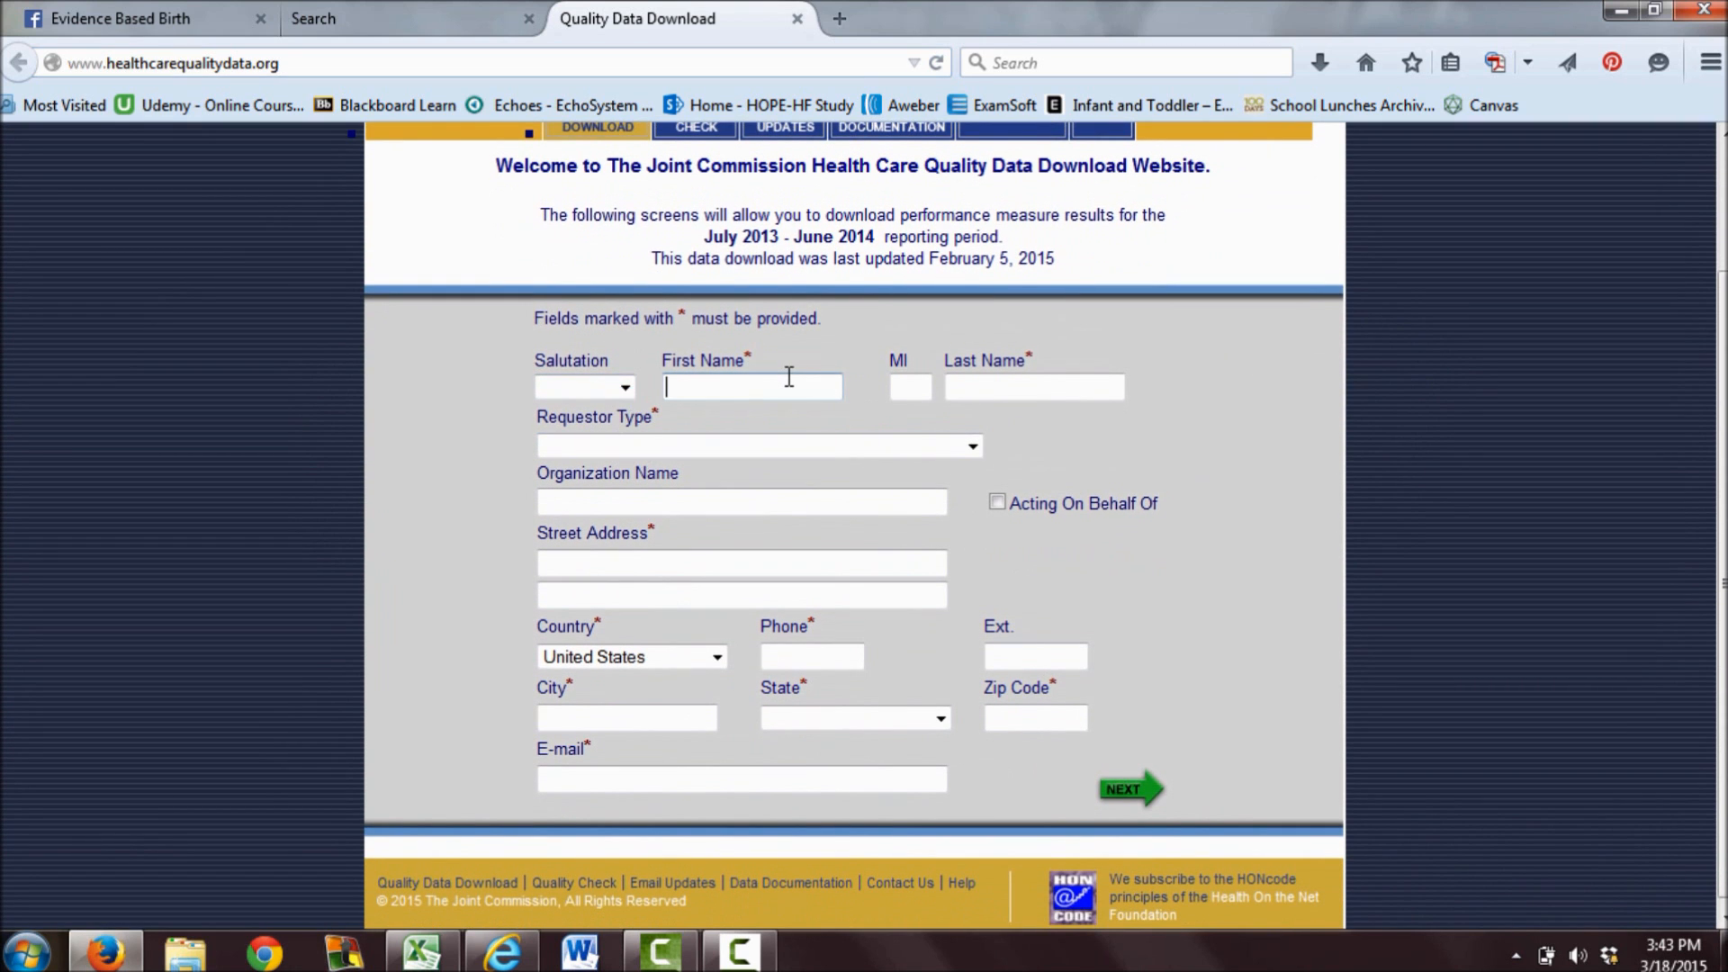
Enter requester name Rebecca Dekker and organization 'Evidence base' on the requester form.
type("Rebecca")
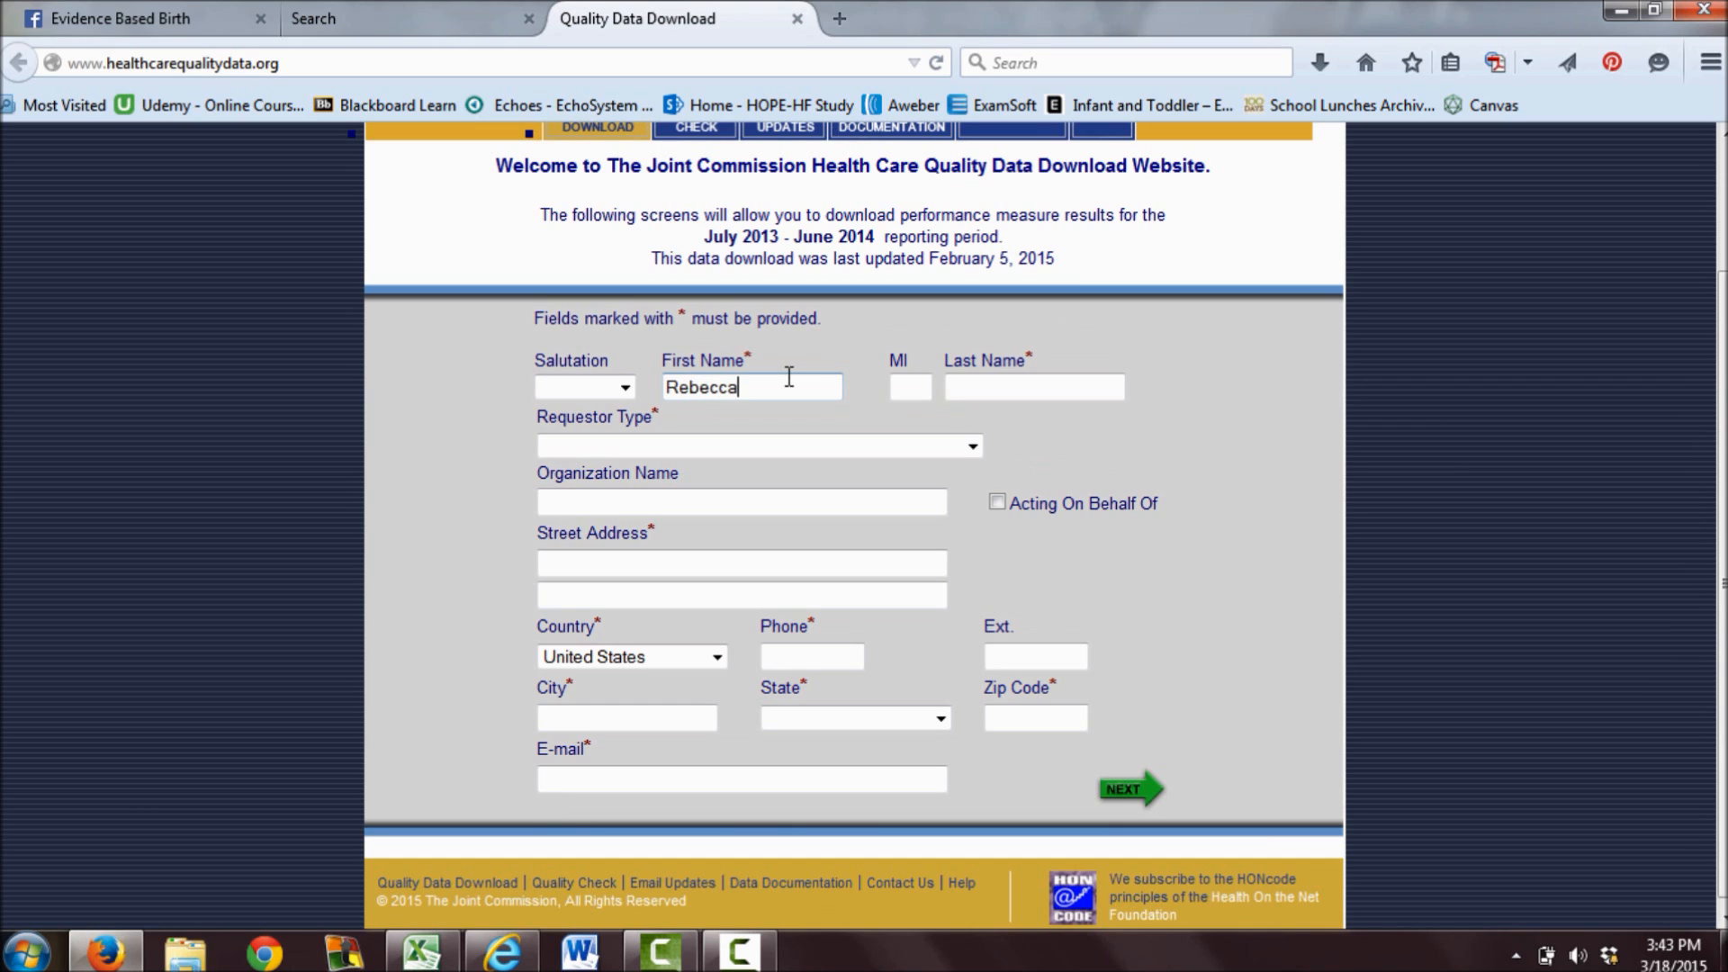
type("Dekker")
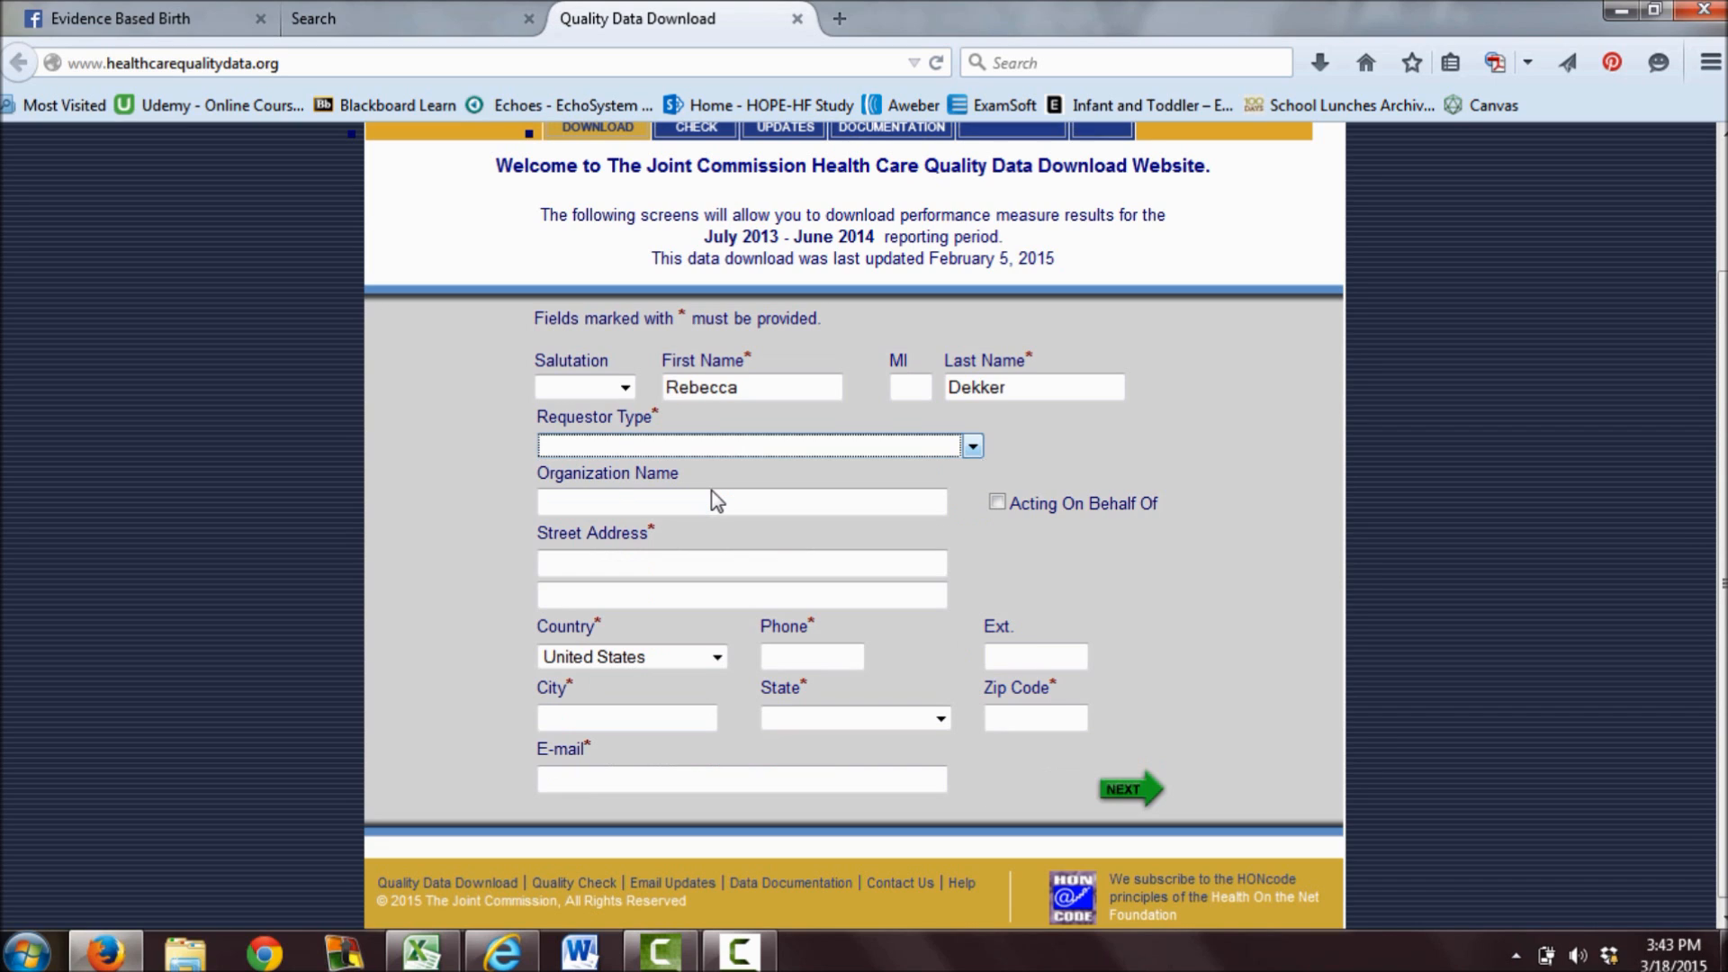
type("E")
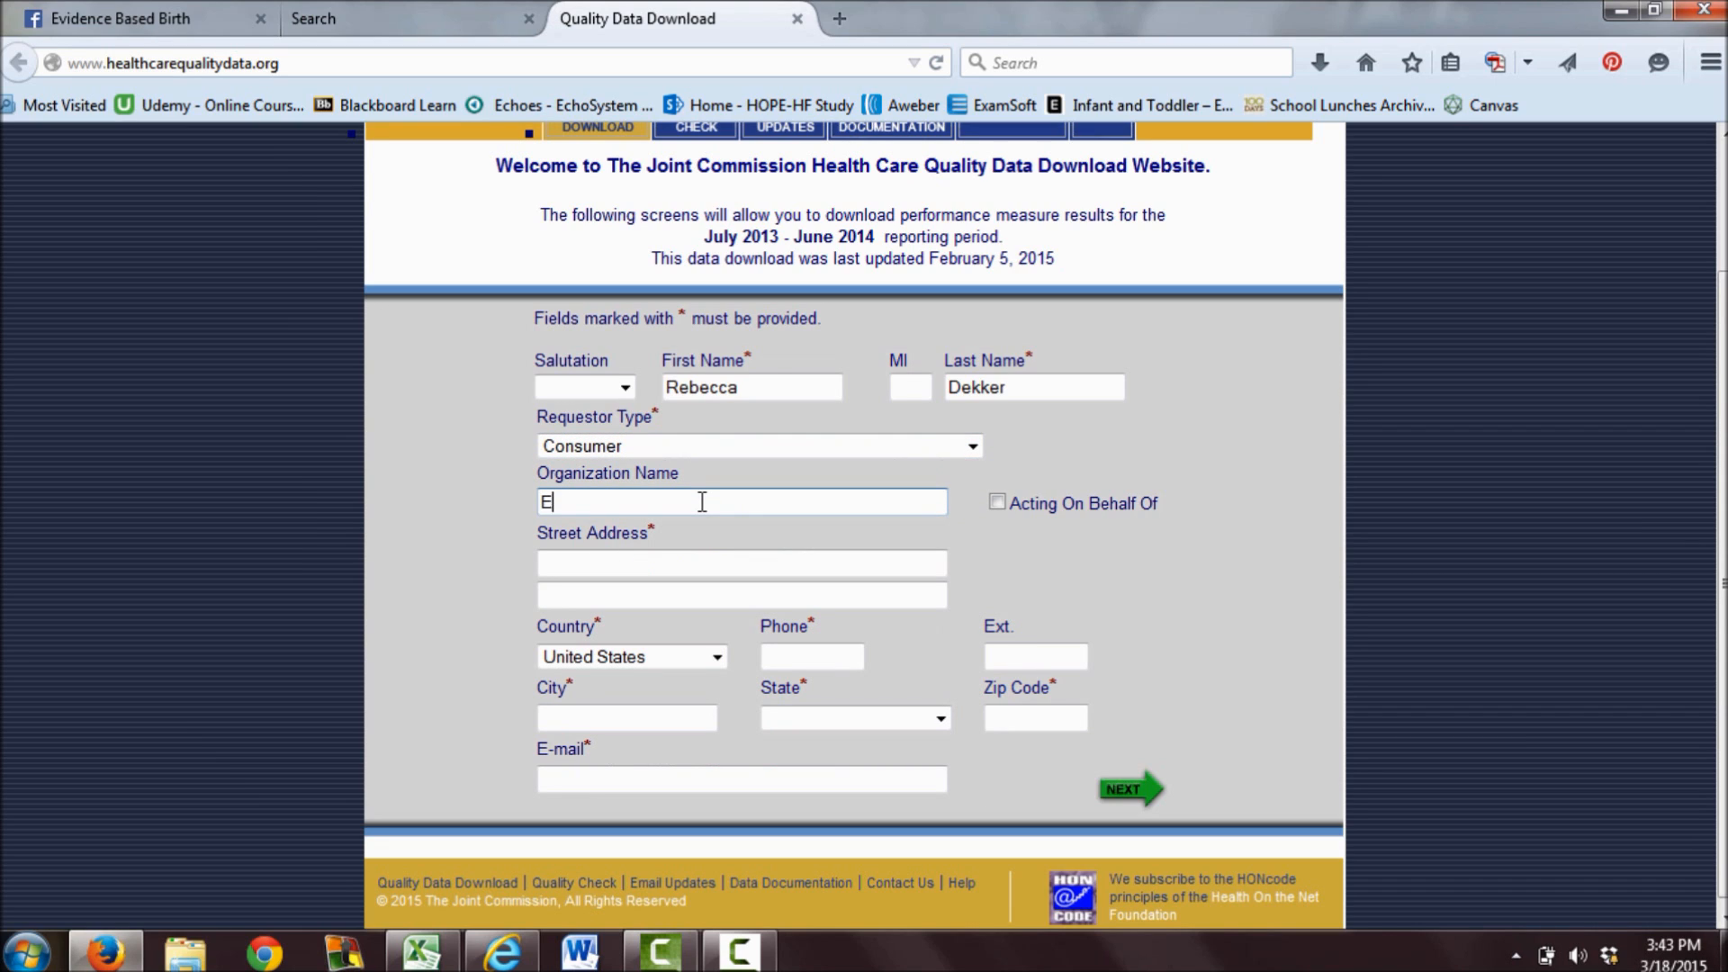
type("vidence base")
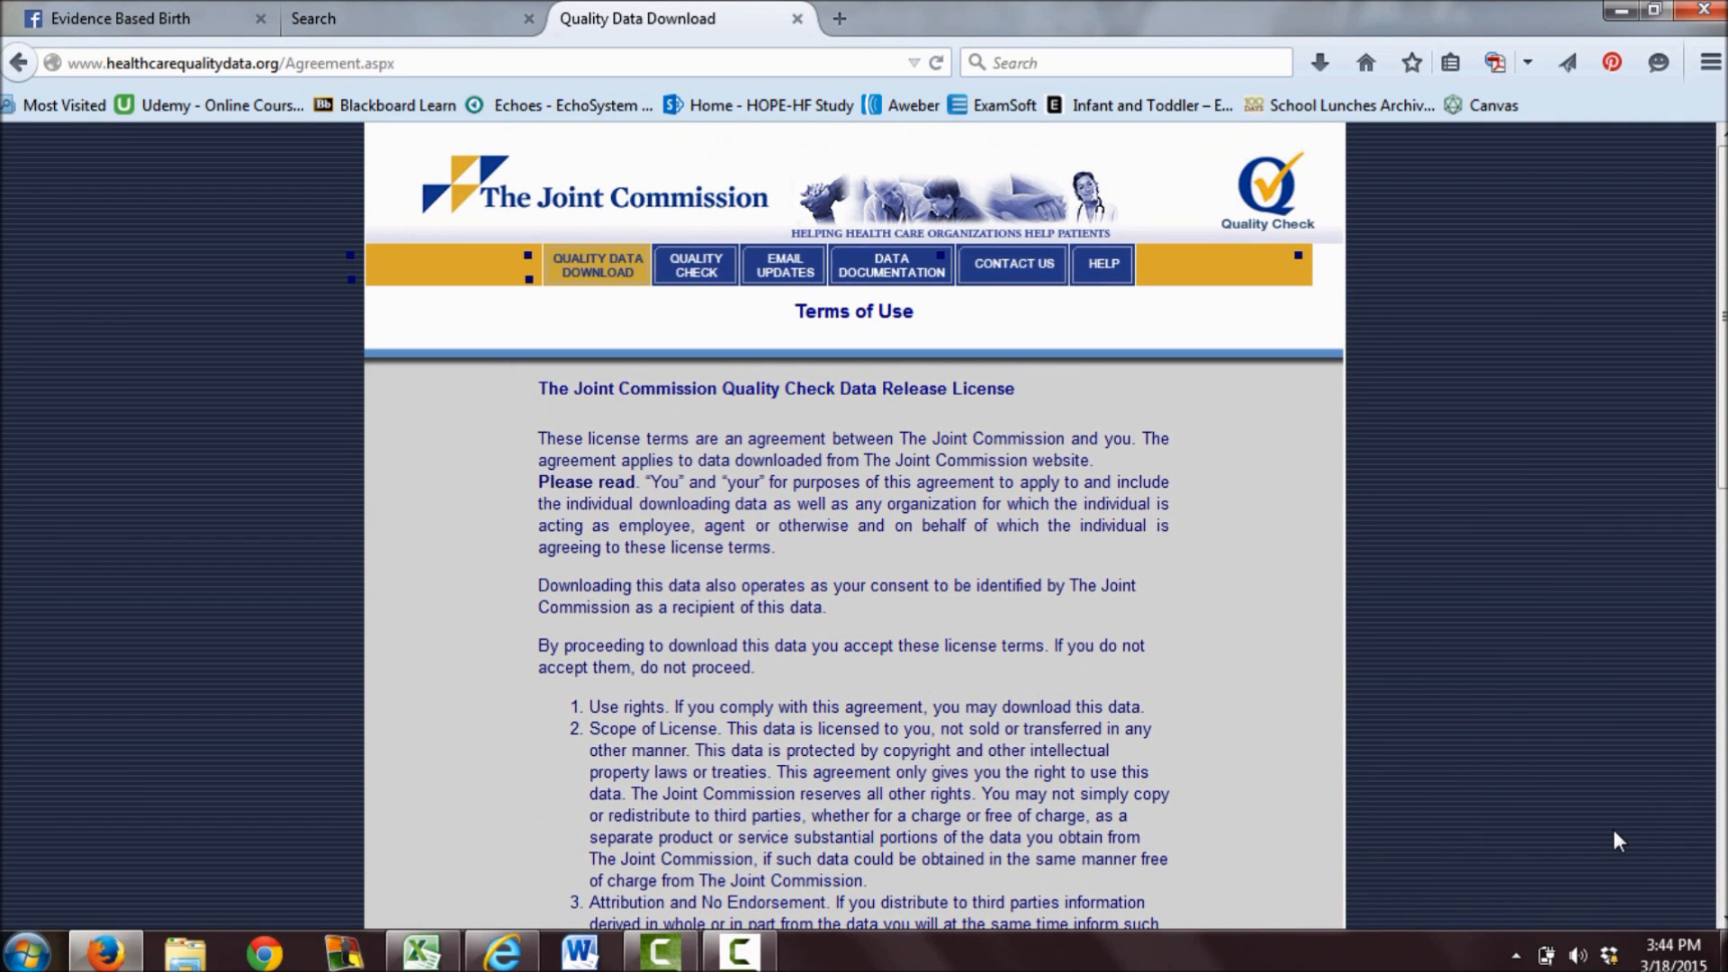
mouse_move(1590, 702)
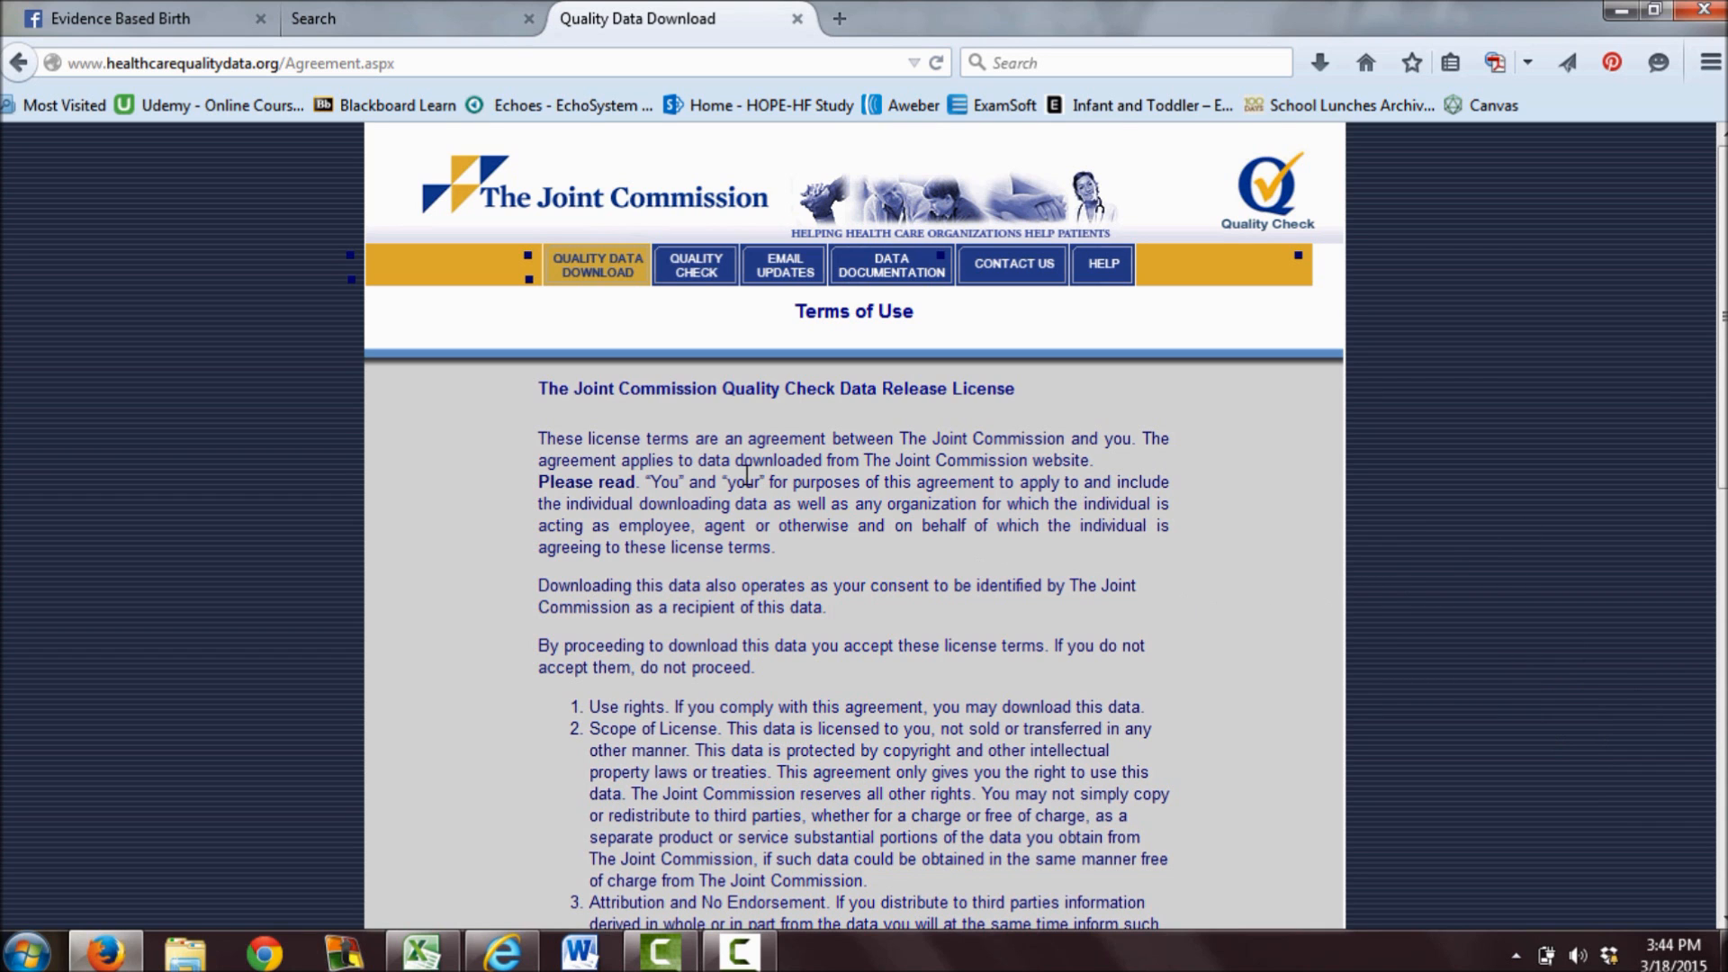
Scroll through the Terms of Use license page toward the accept control at the bottom.
scroll("down", 3)
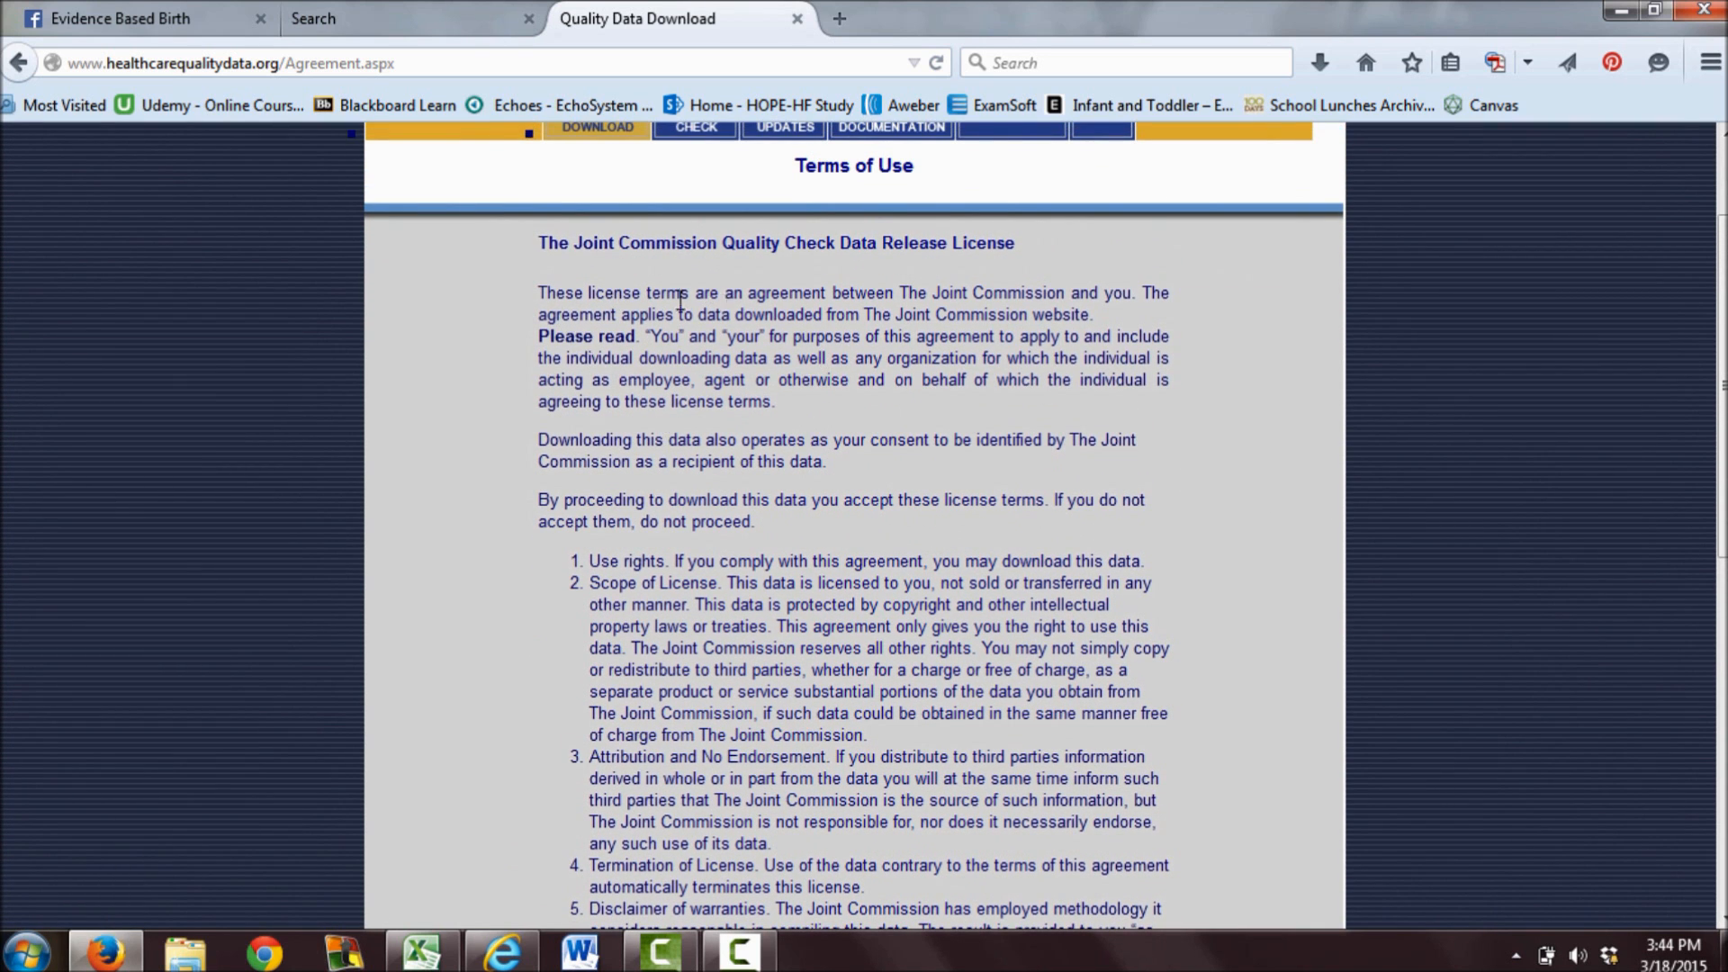
mouse_move(1327, 306)
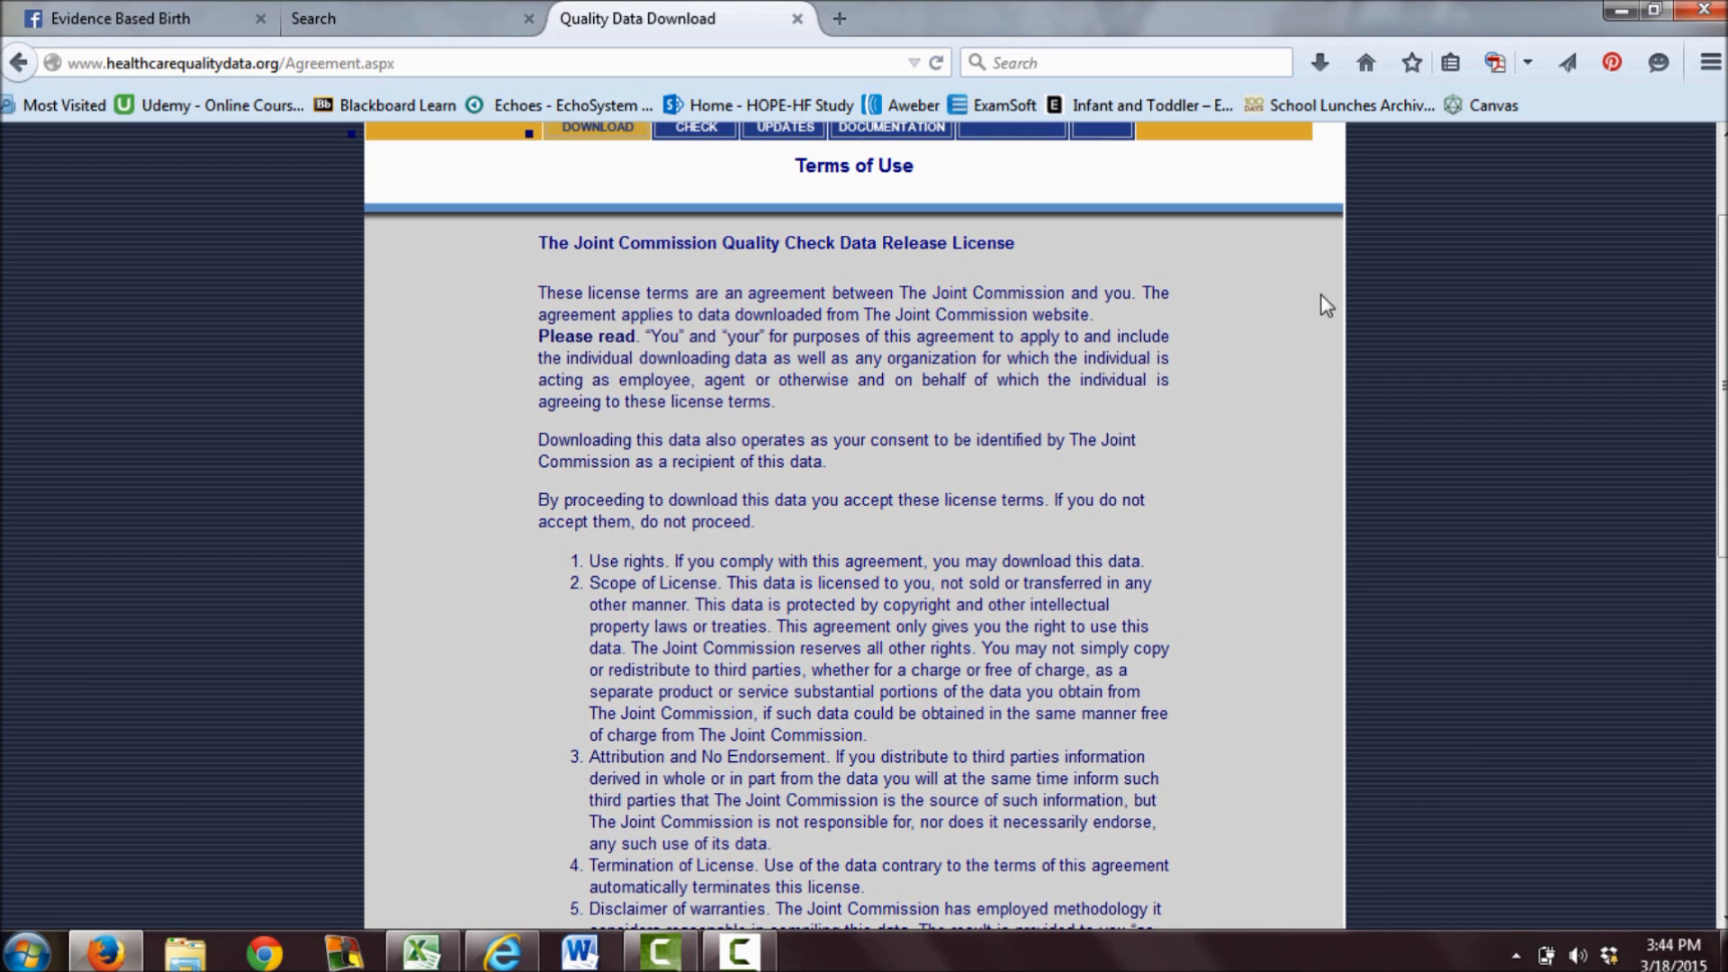
scroll("up", 3)
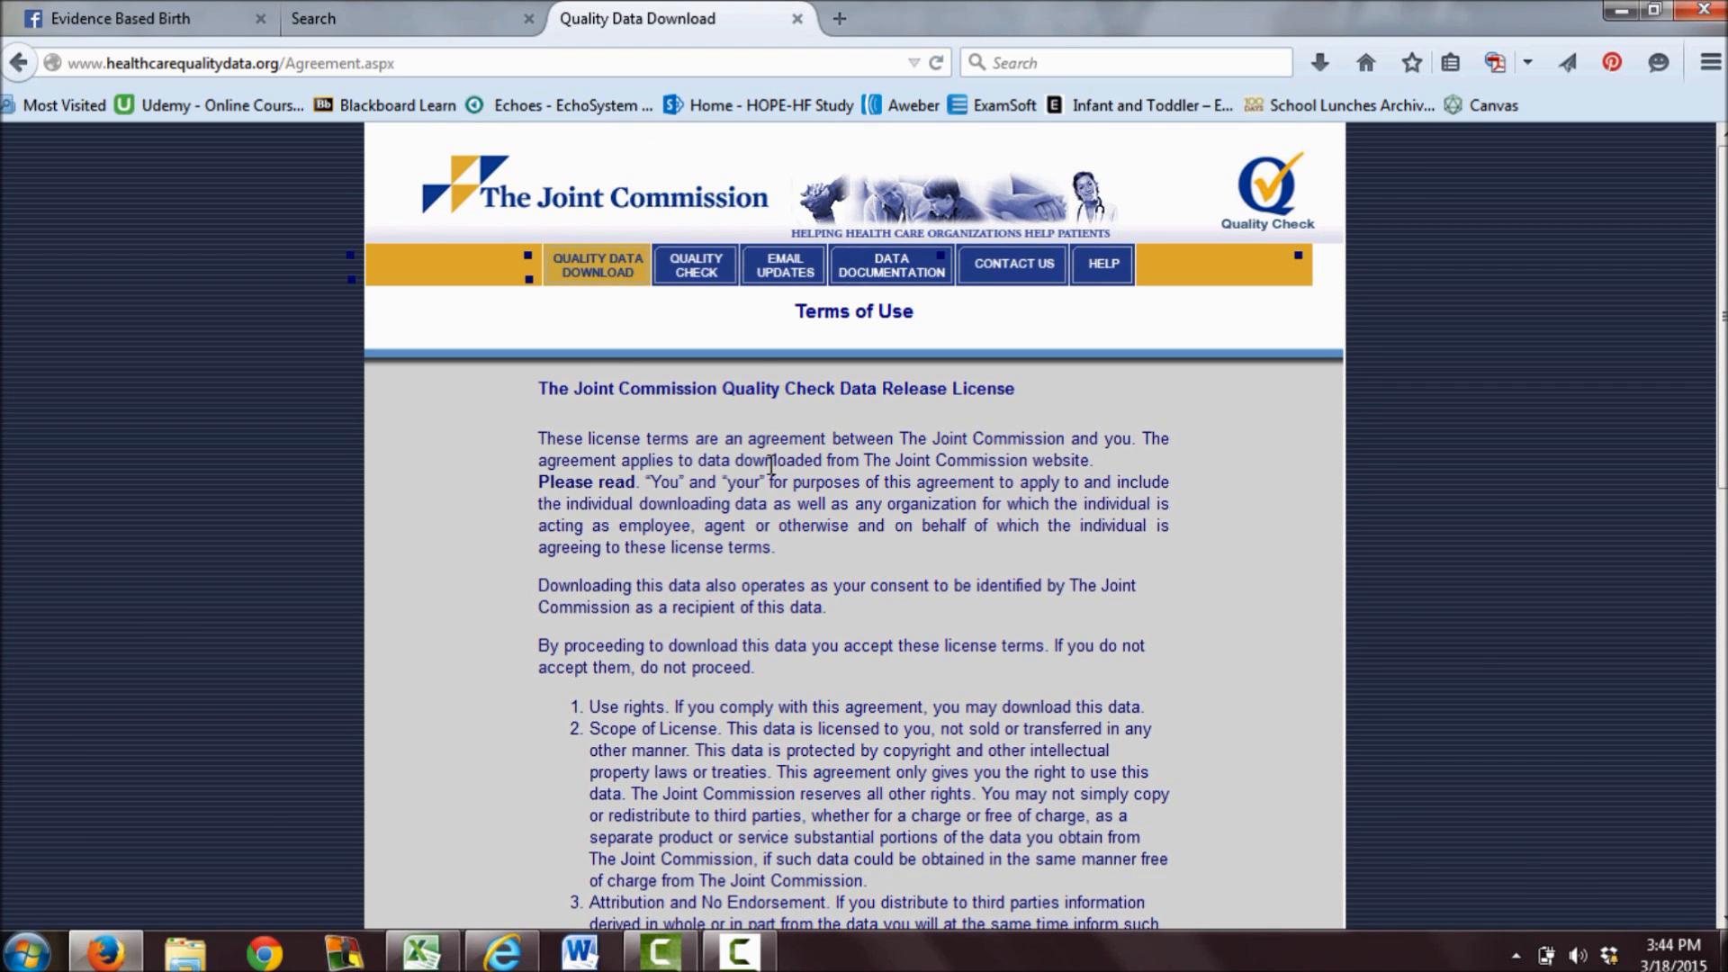
scroll("down", 3)
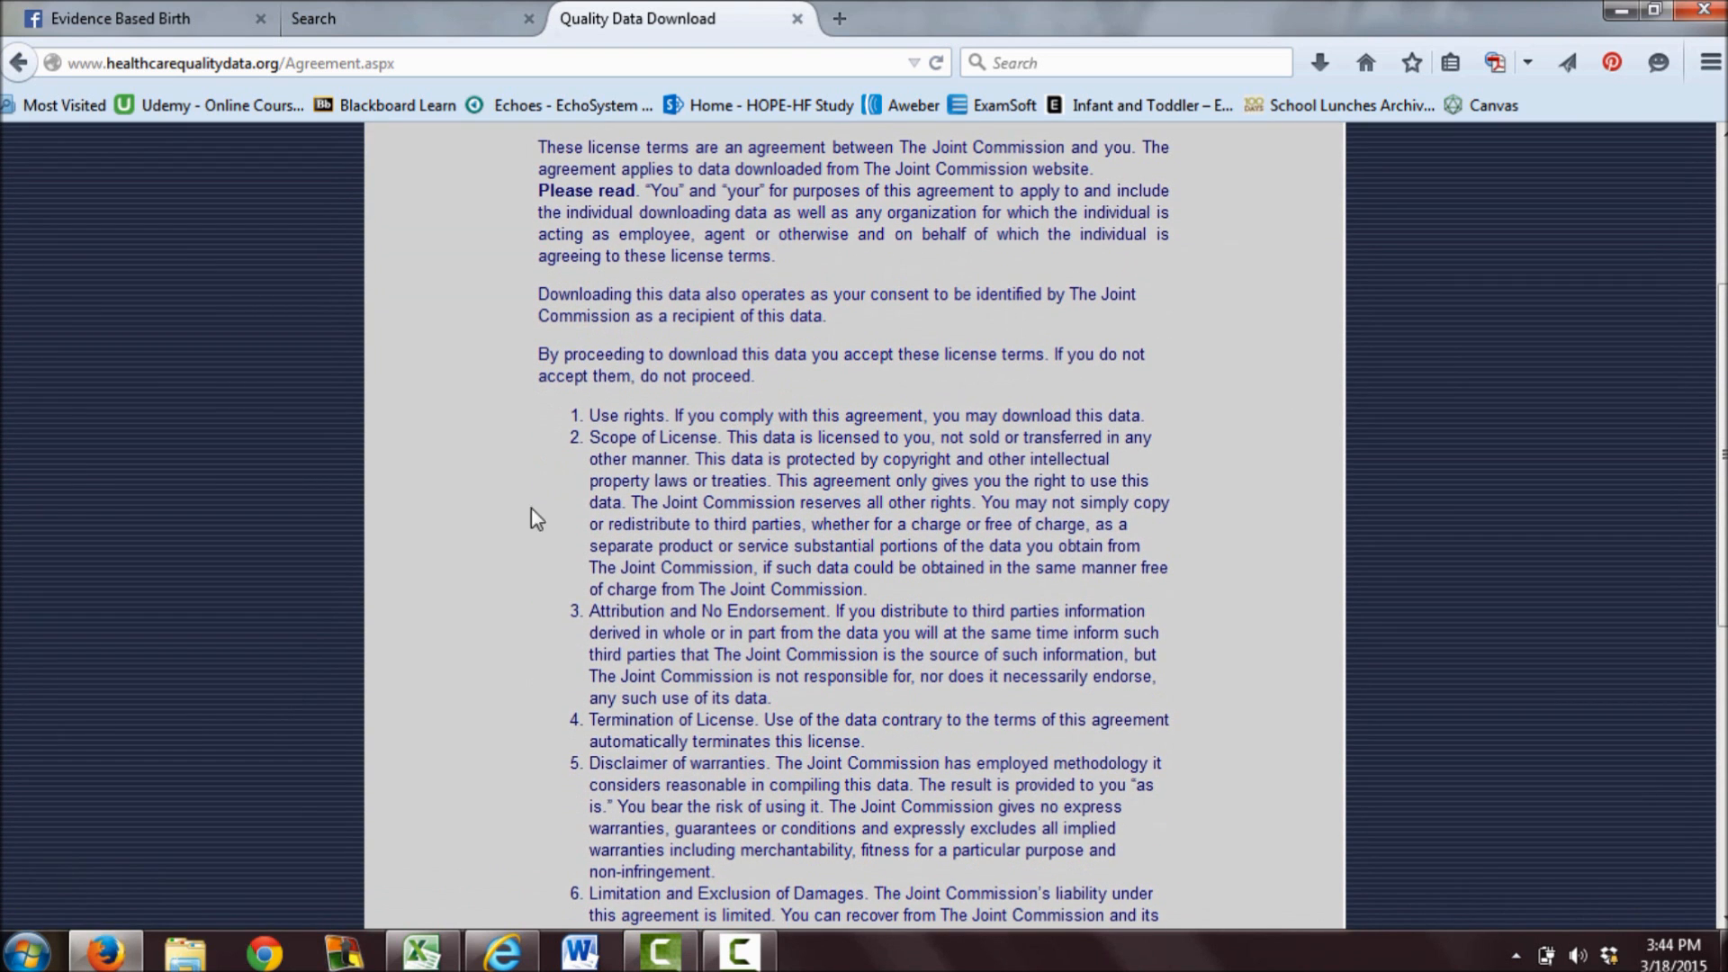
scroll("down", 3)
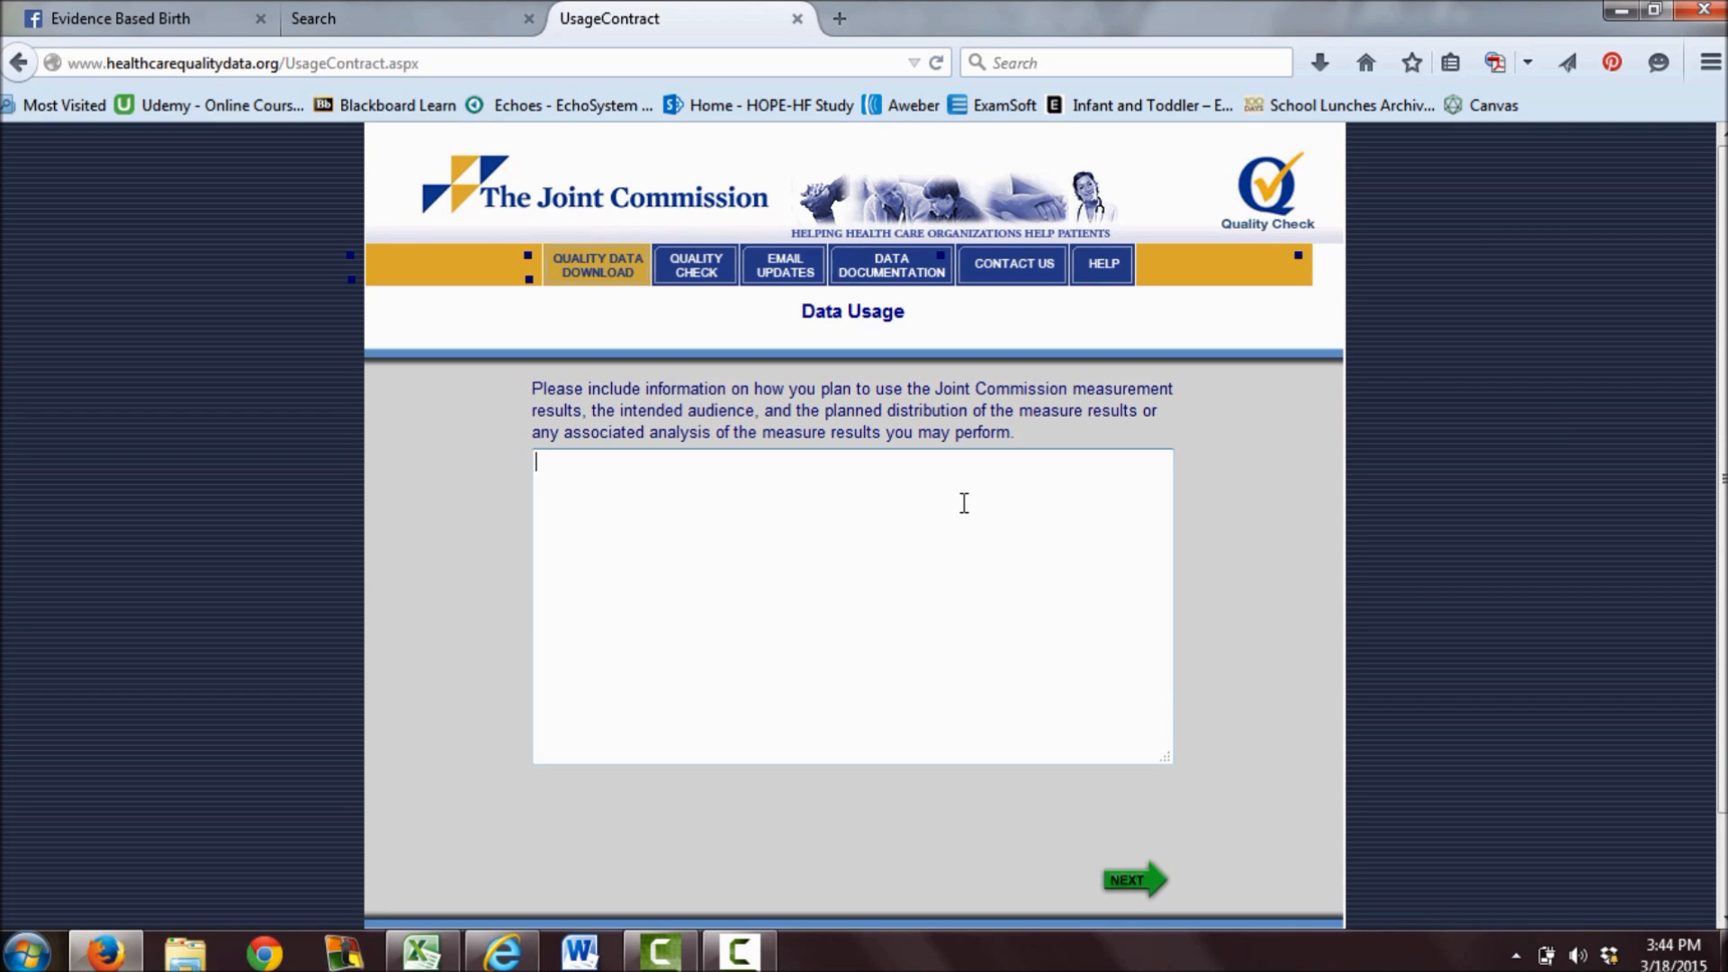
Submit the statement 'I am going to release breastfeeding and early elective delivery results to my blog audience, Evidence Based Birth' and continue.
type("I am going to")
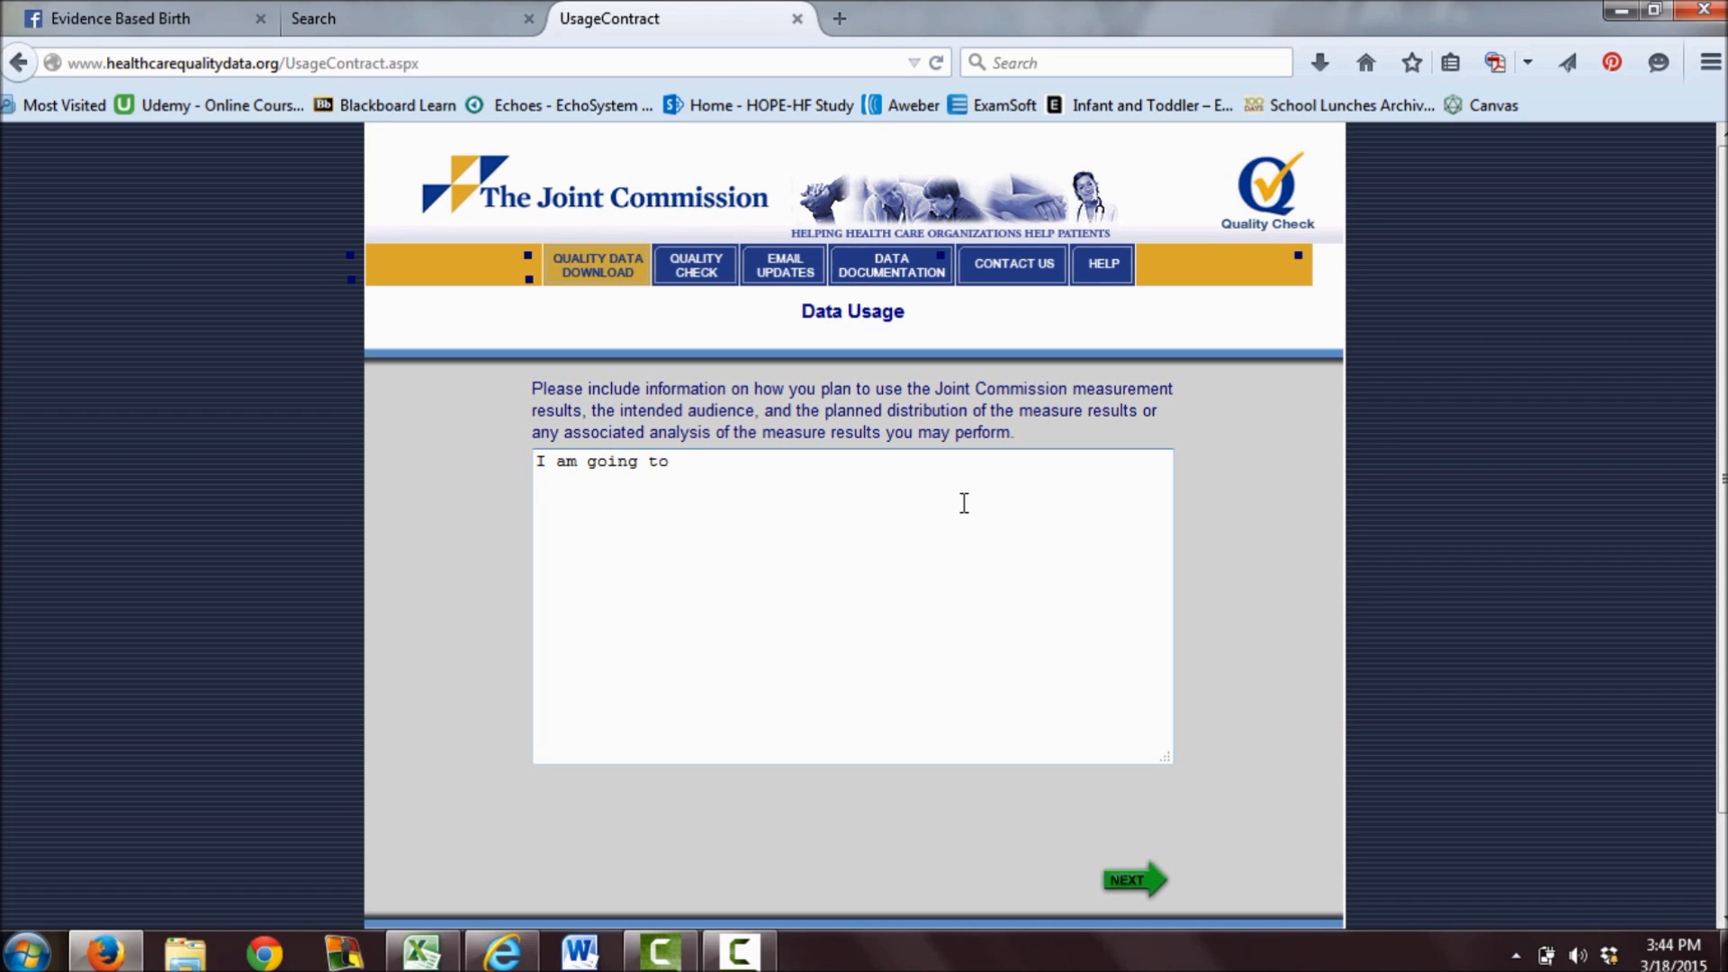
type("release")
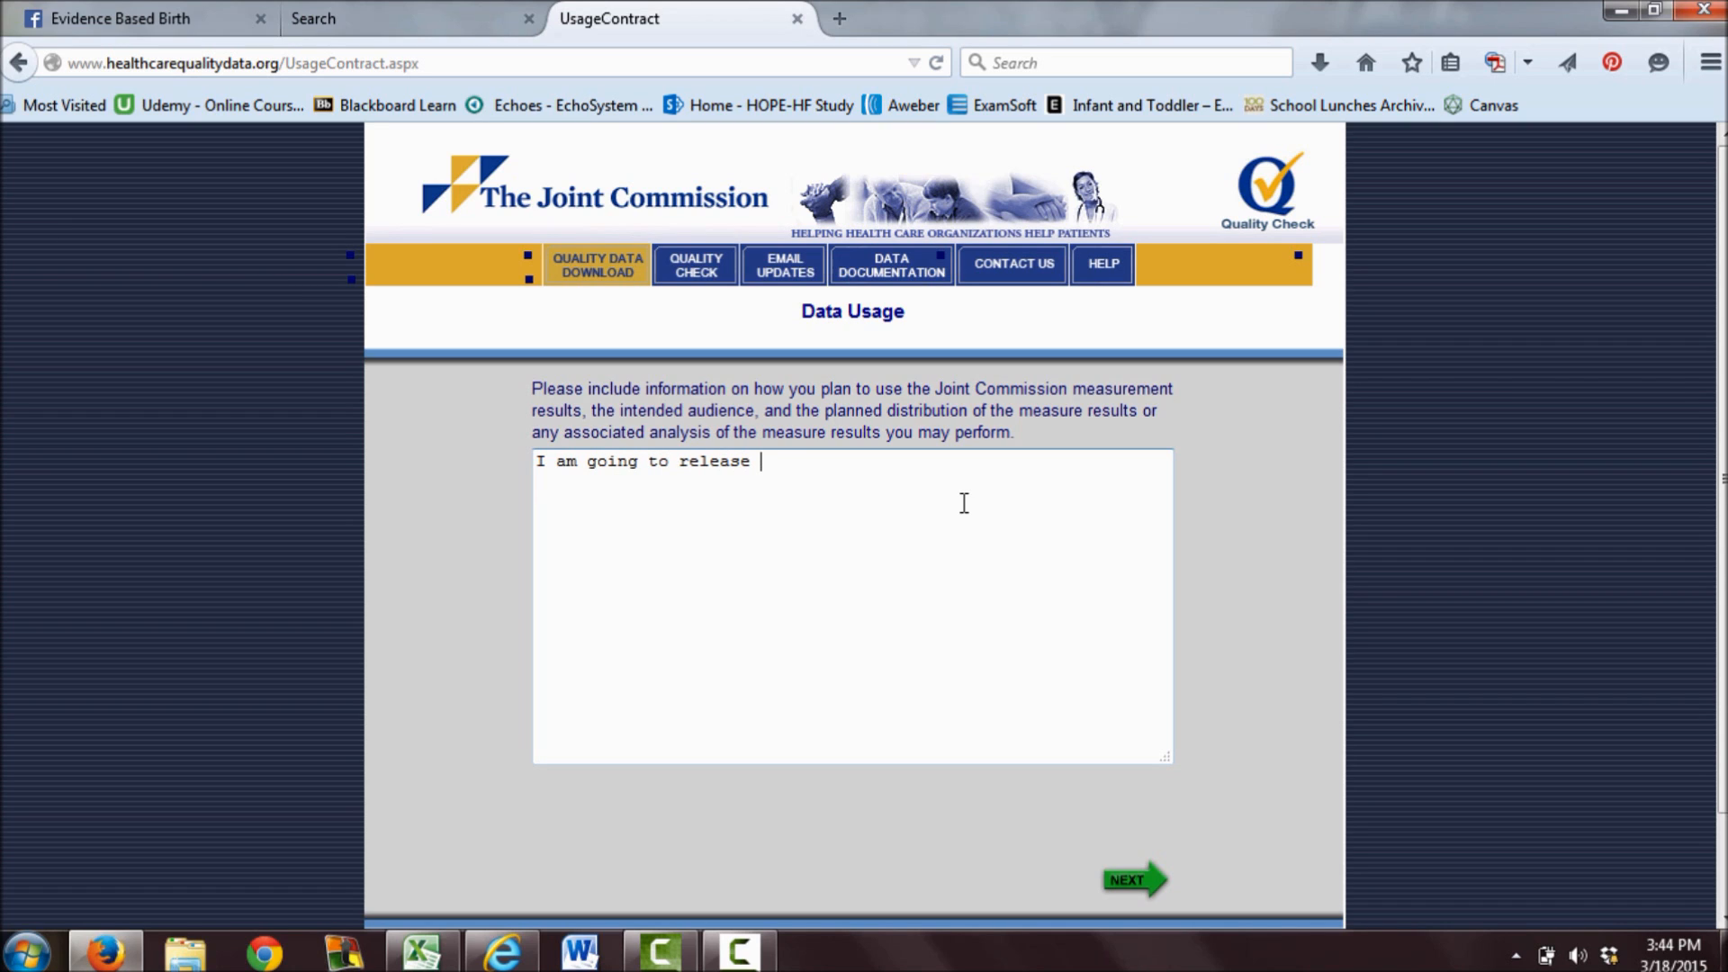
type("breastfeeding na")
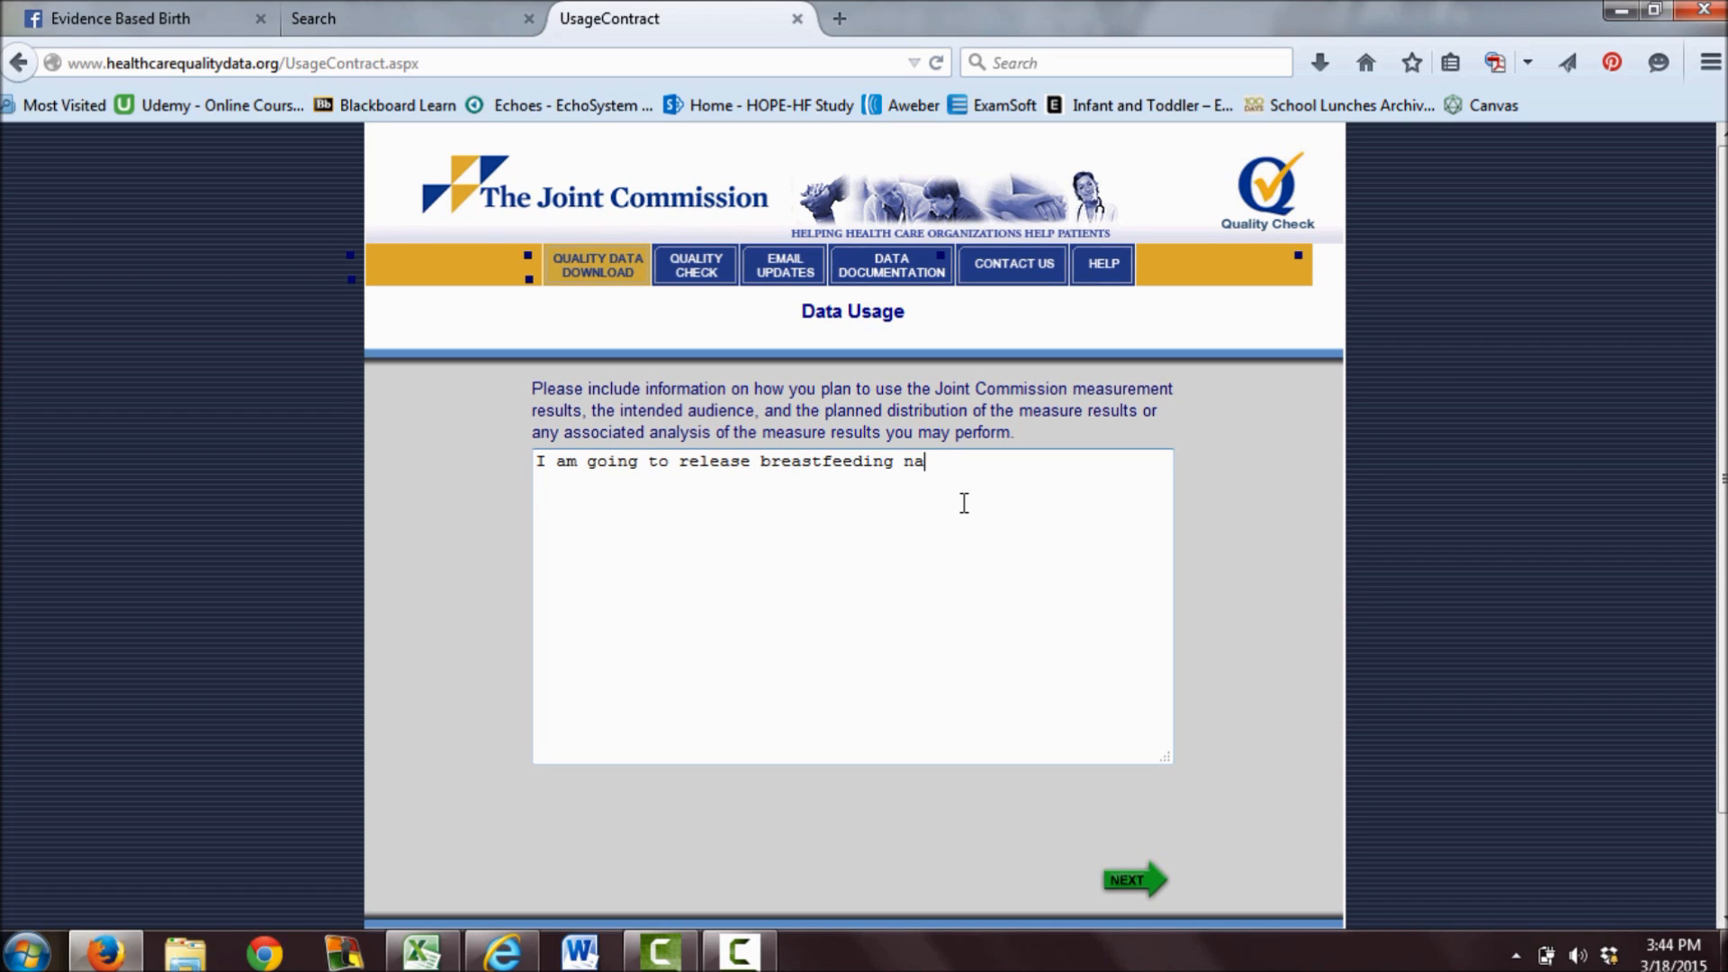
type("nd early")
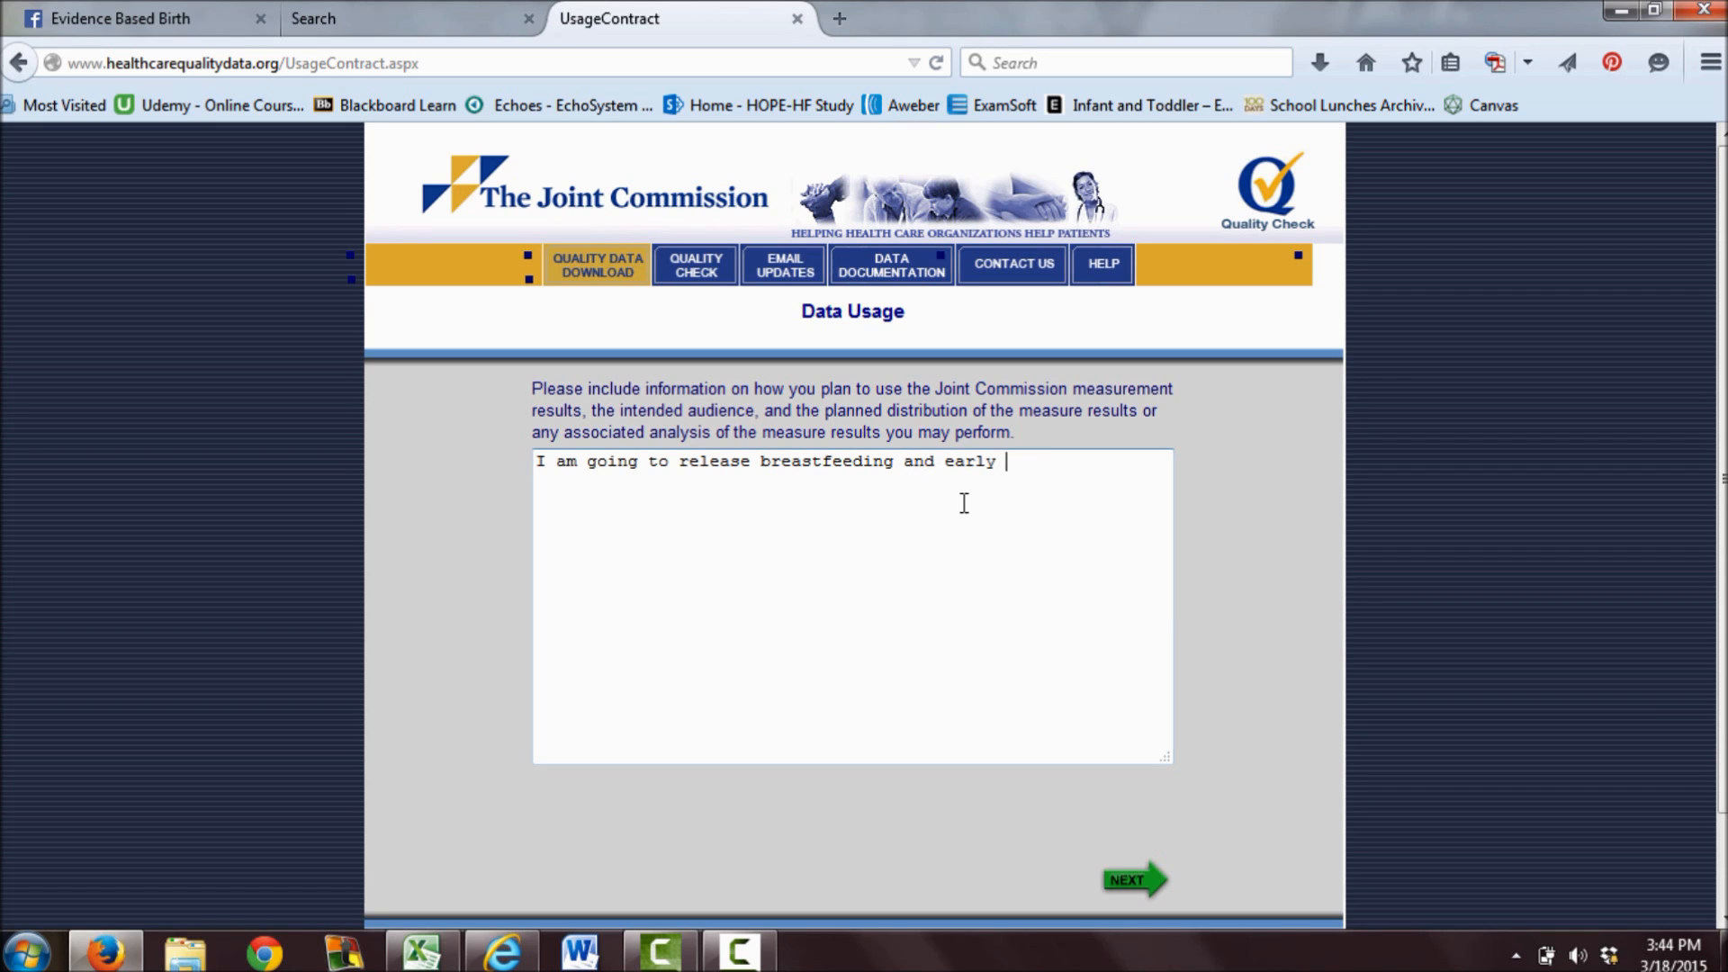
type("elective delivery r")
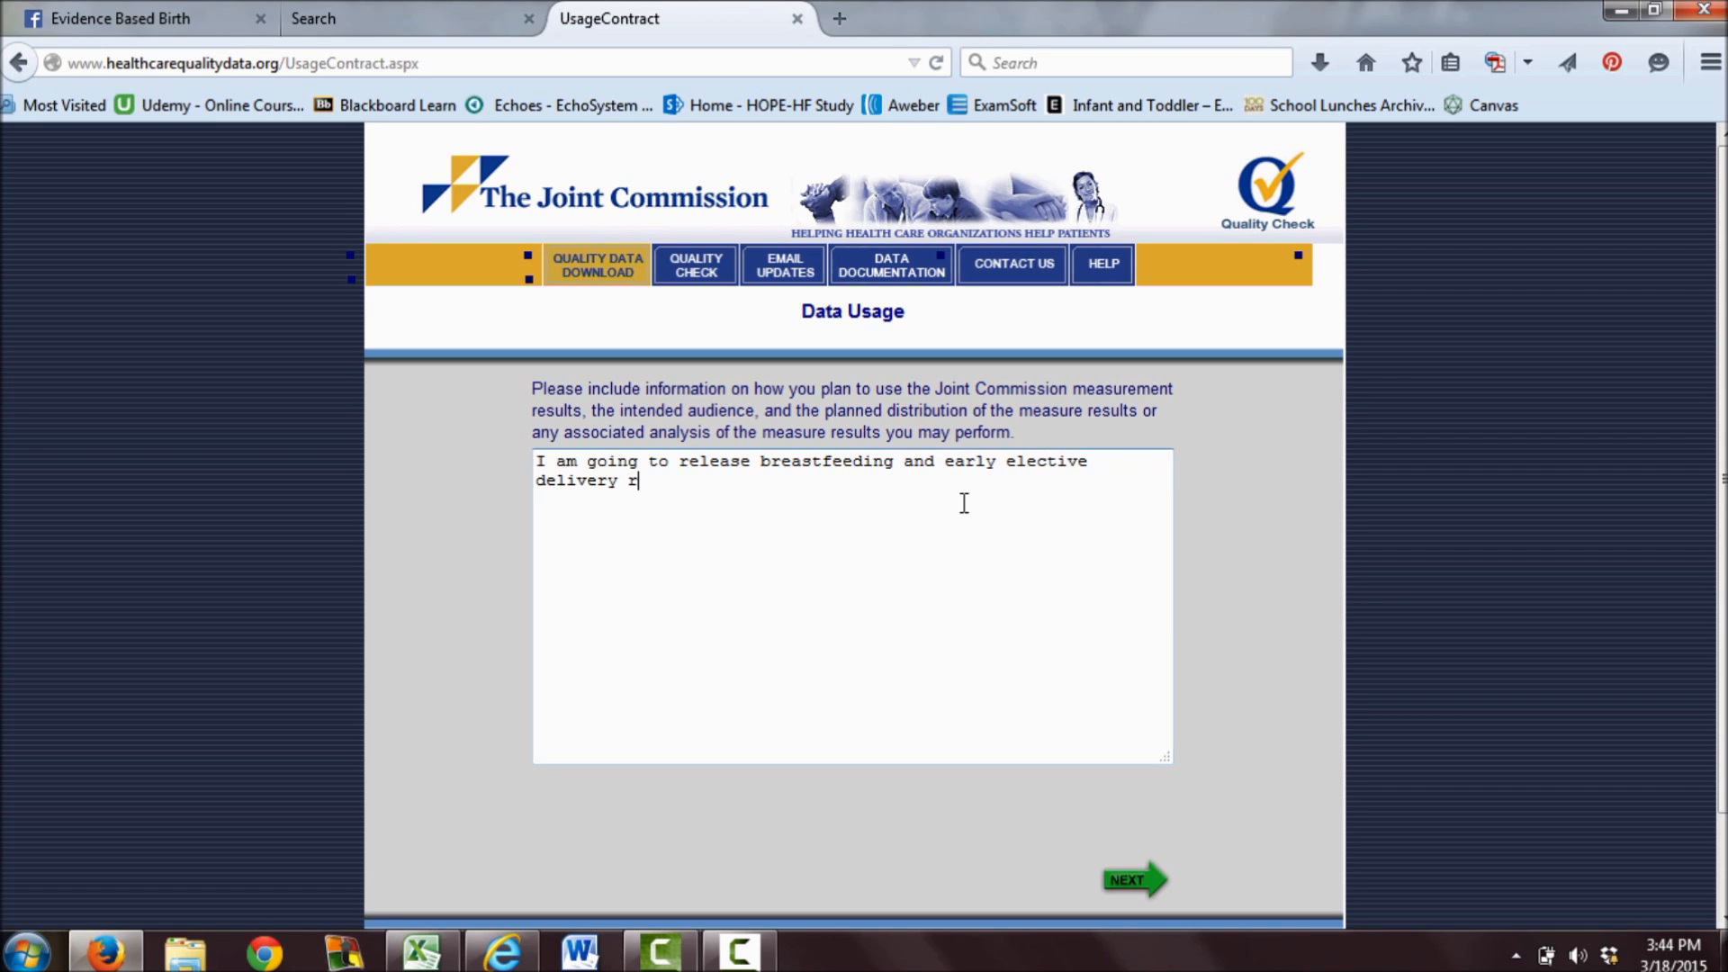
type("esults to my blog")
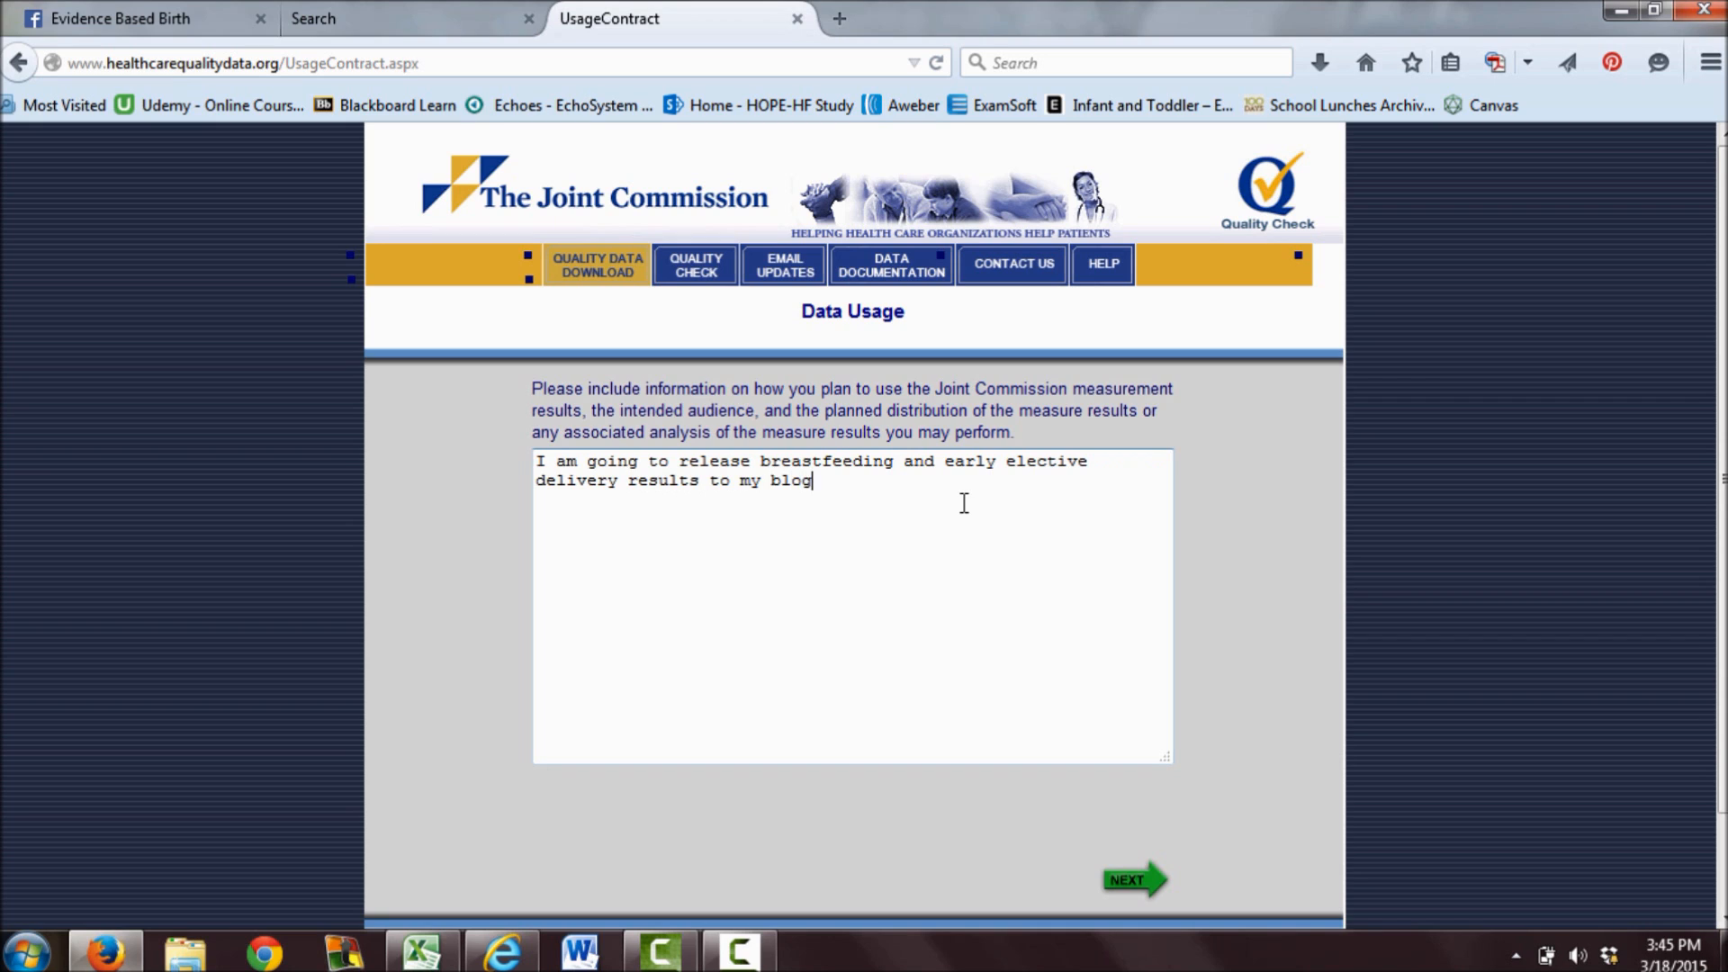
type("audience, Evid")
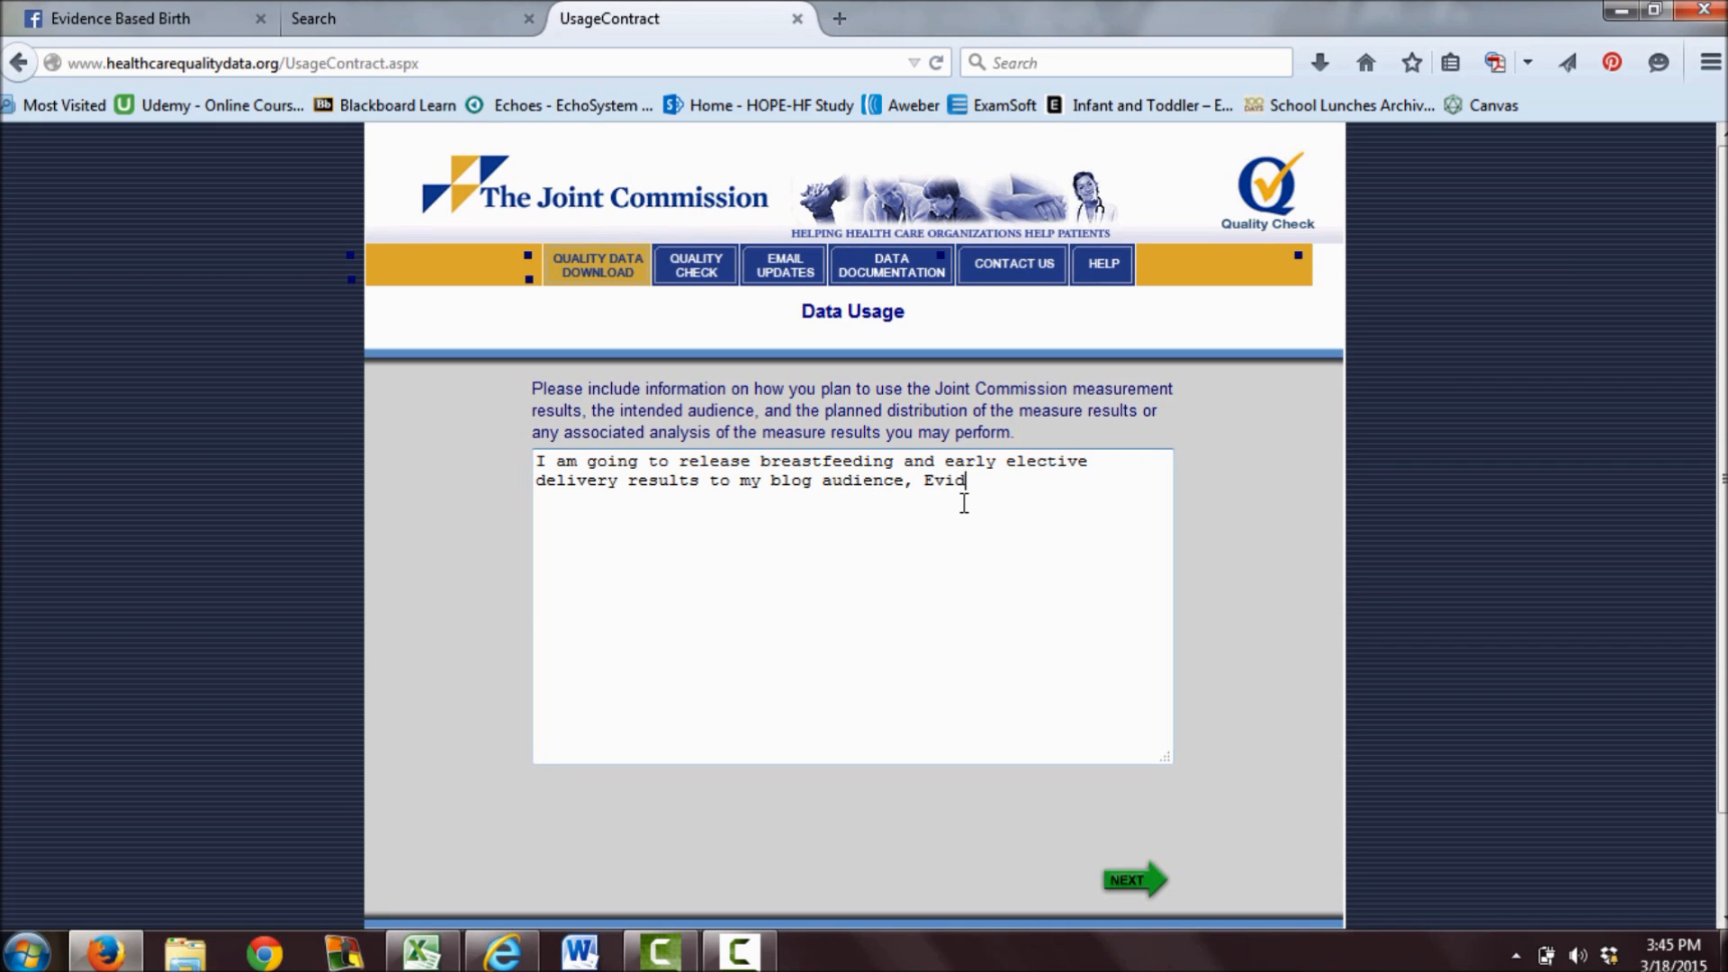
type("ence Based Birth")
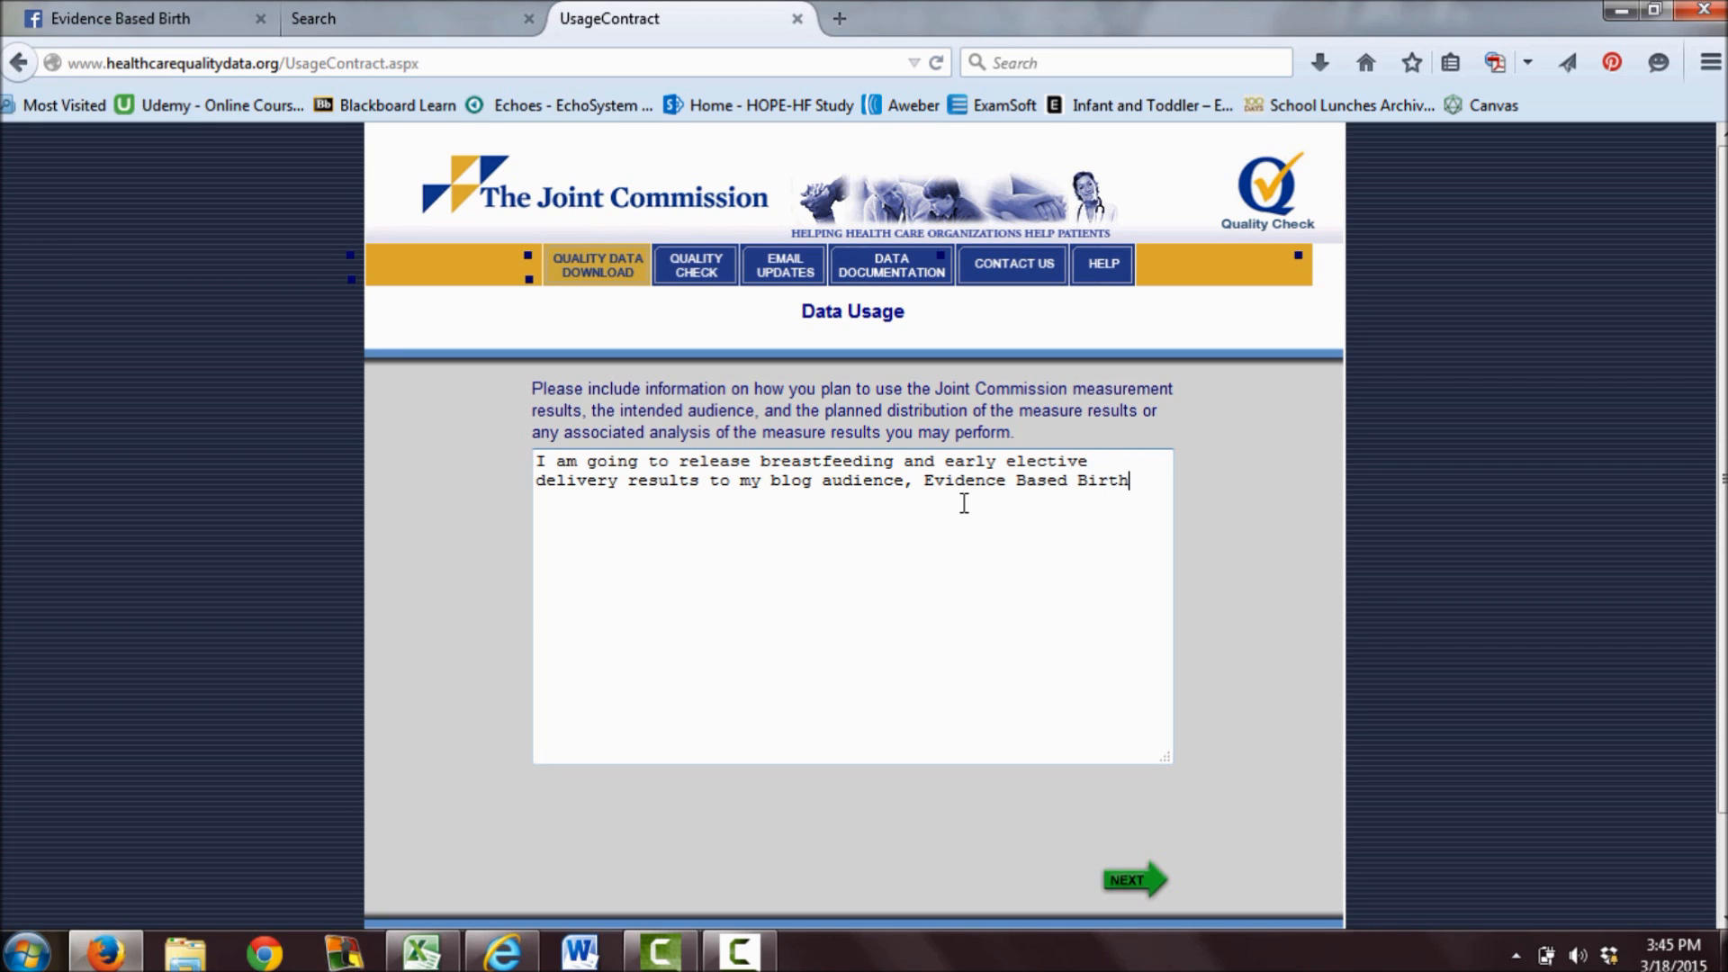
type("at Evidence Based Birth.")
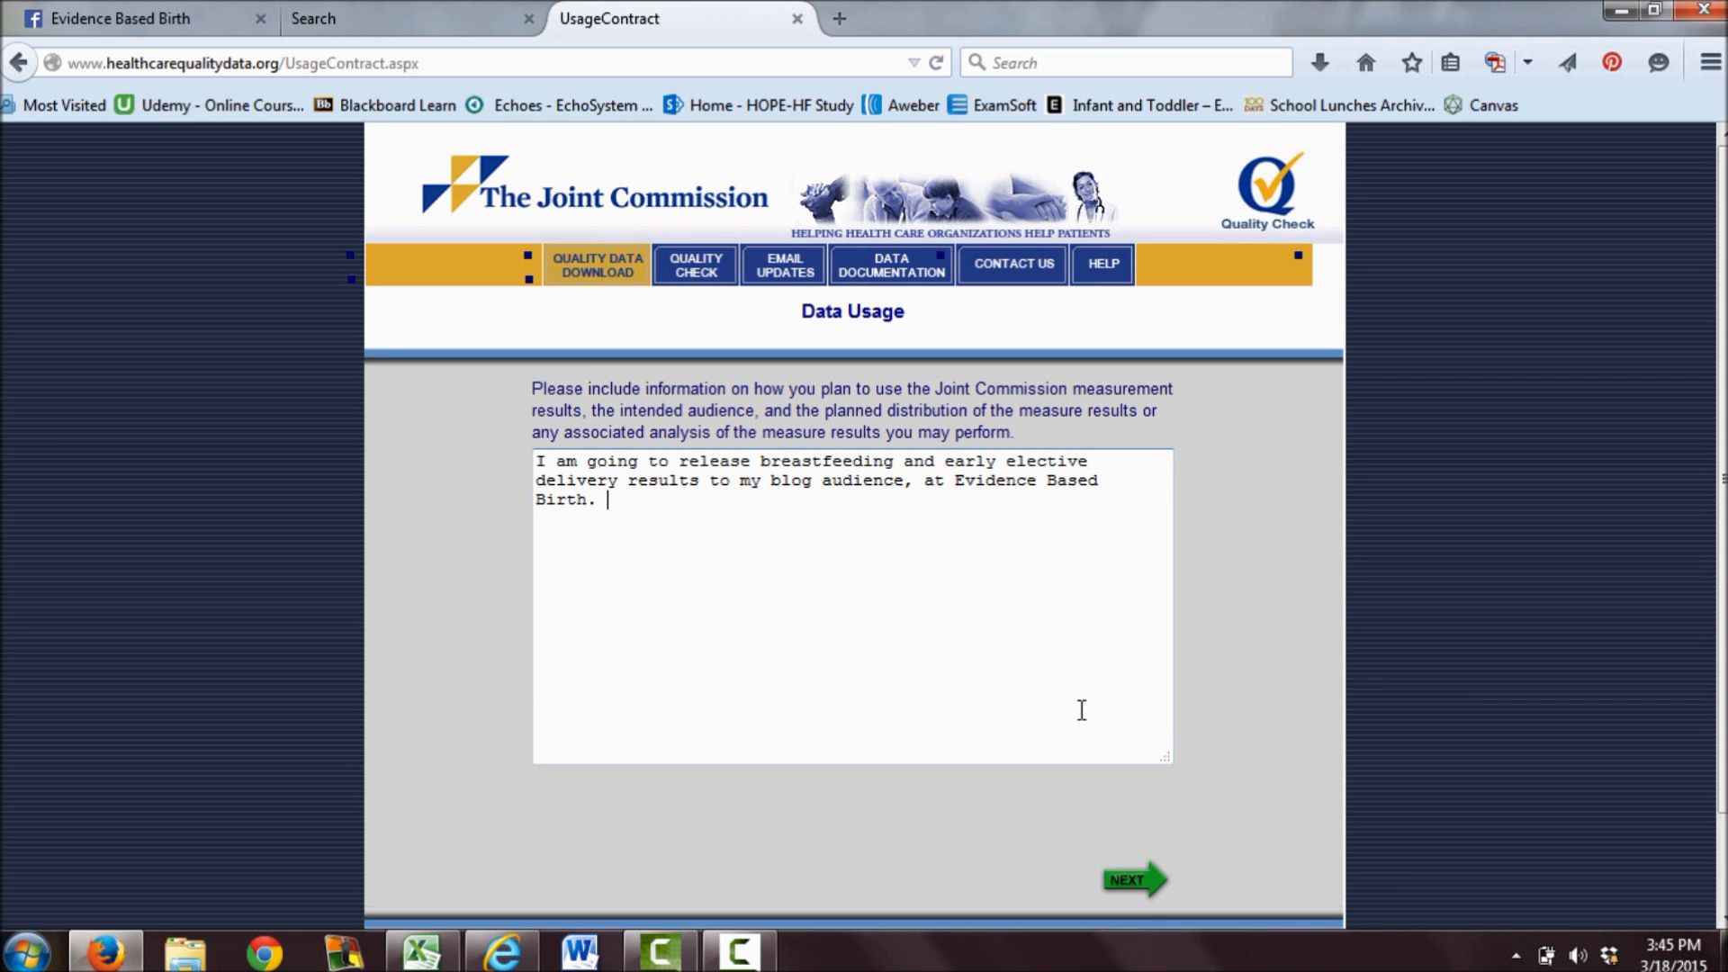
left_click(1135, 880)
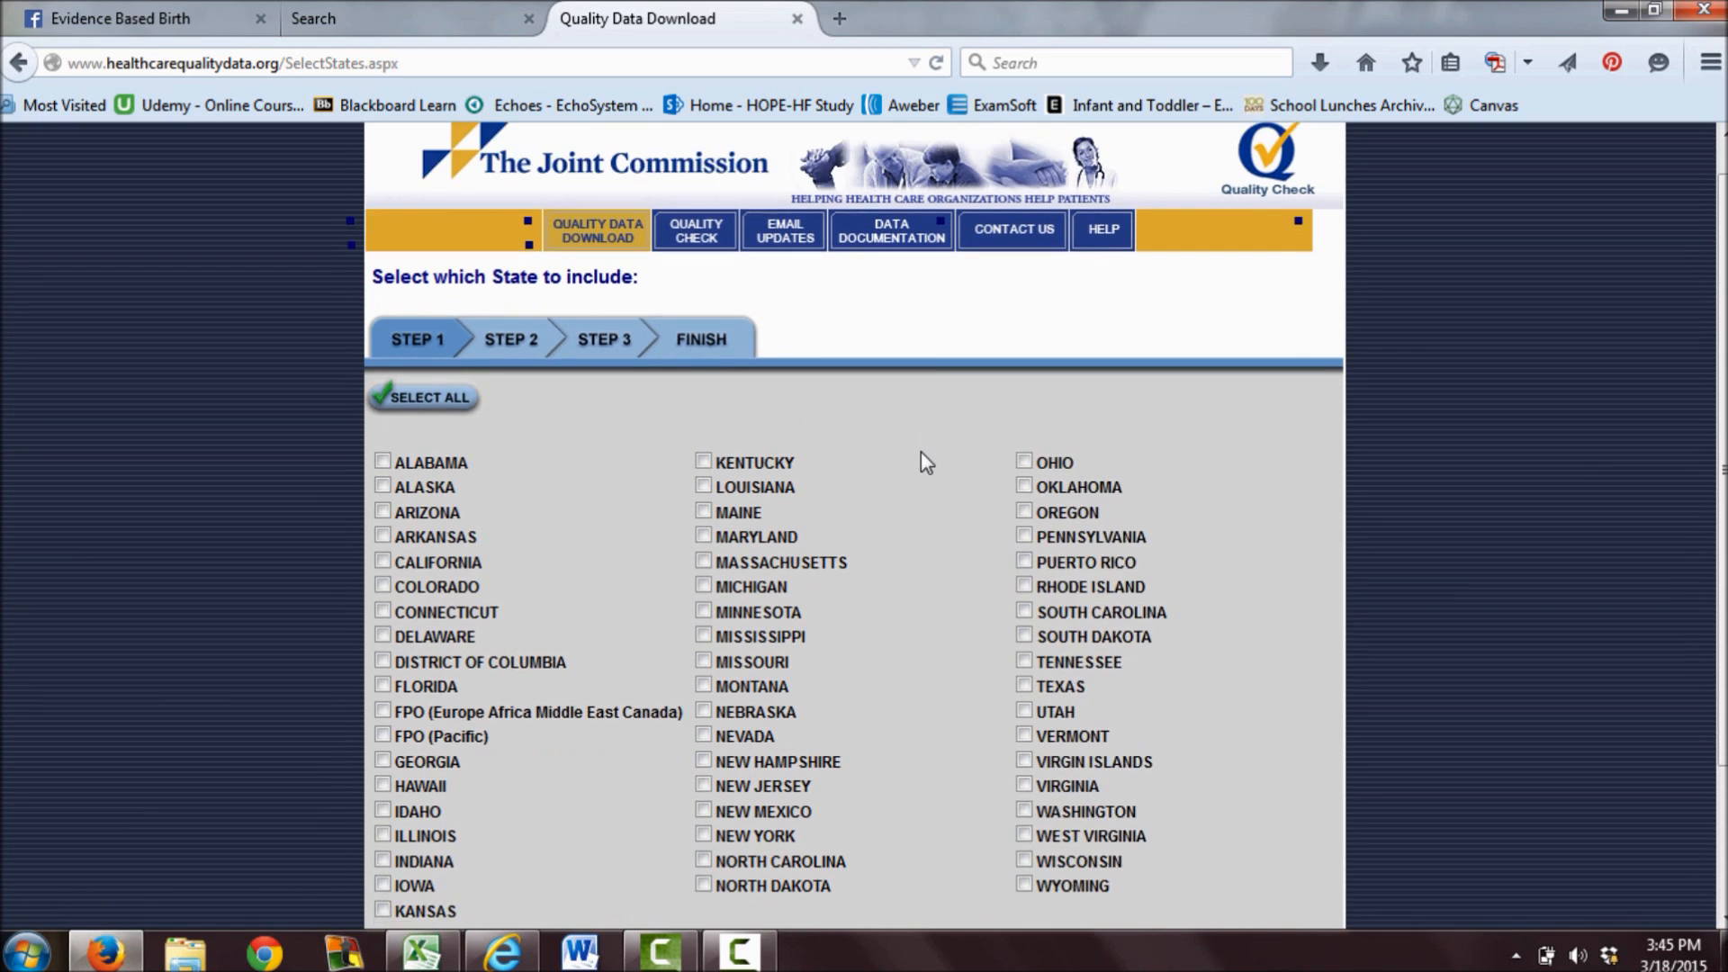
Select Kentucky as the only state and continue to the measure sets.
scroll("down", 3)
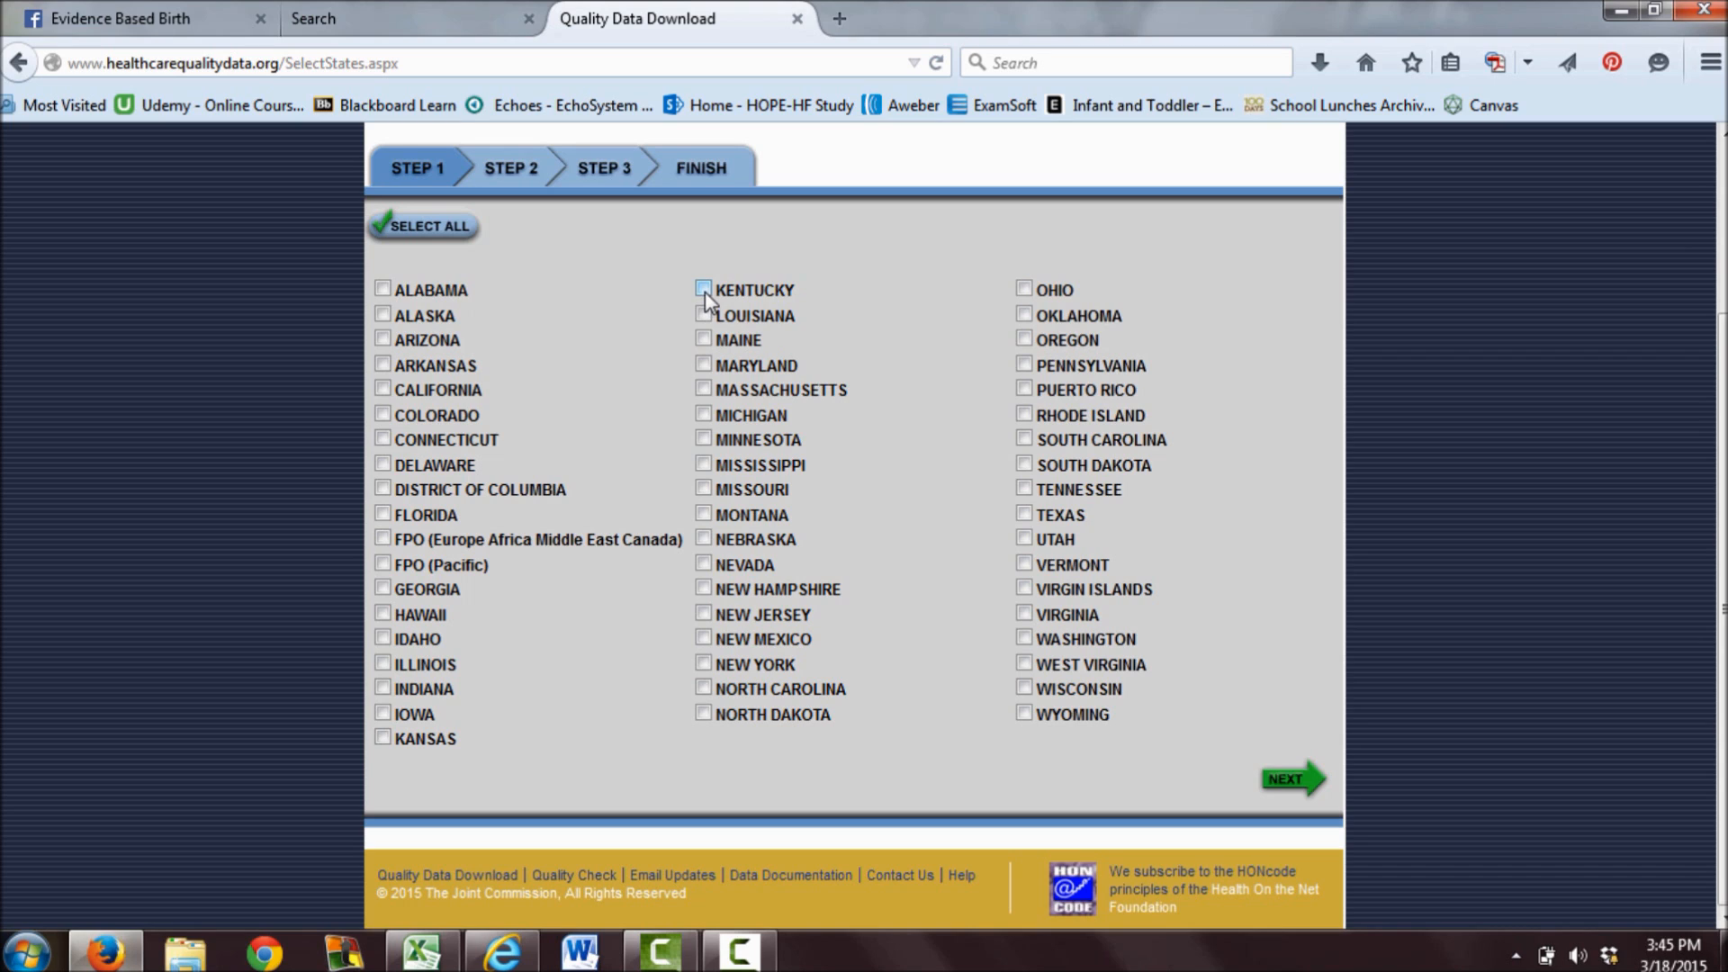
left_click(704, 288)
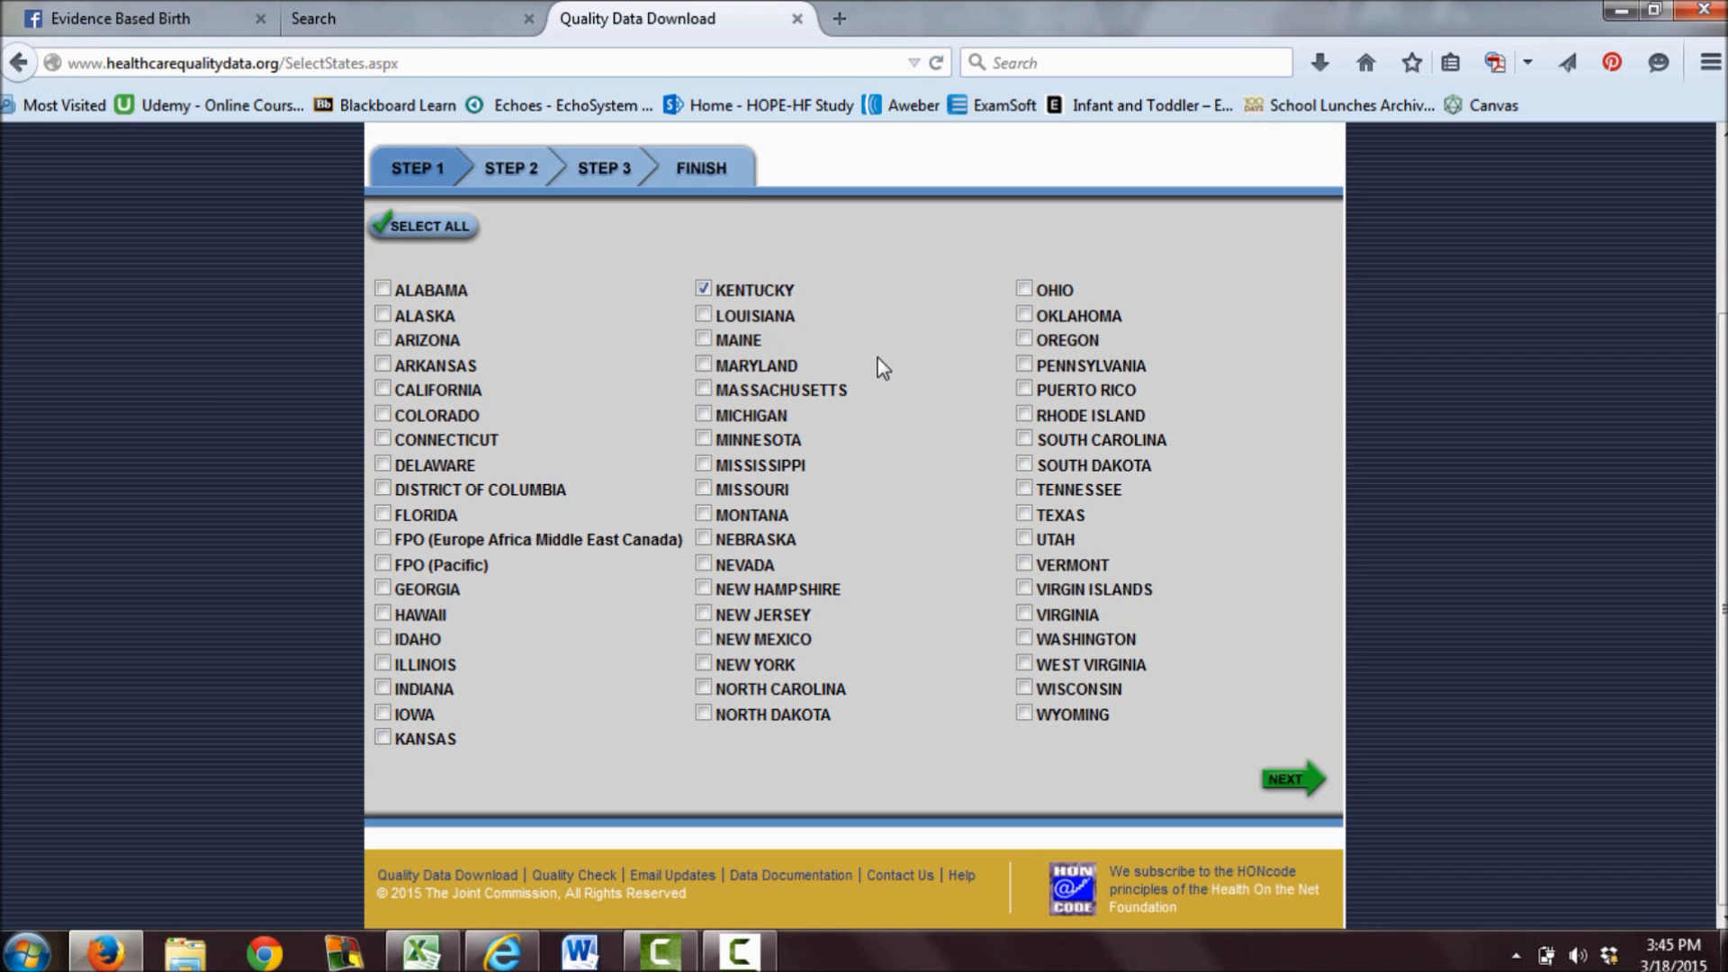
mouse_move(954, 450)
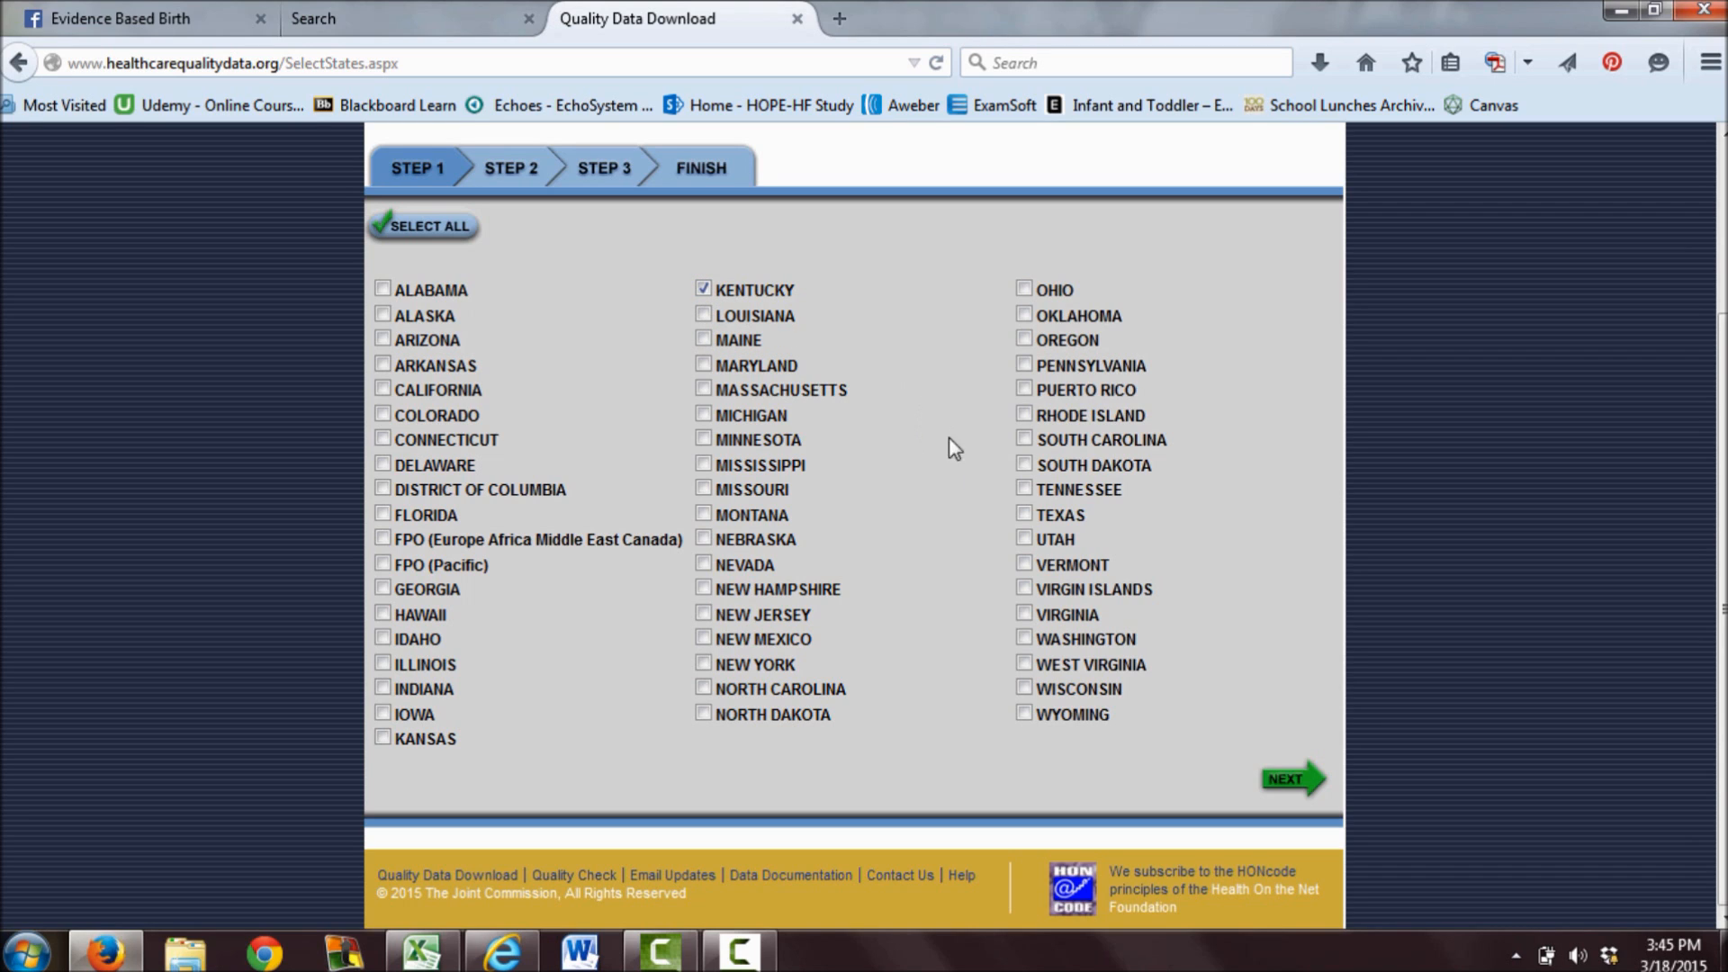
mouse_move(871, 490)
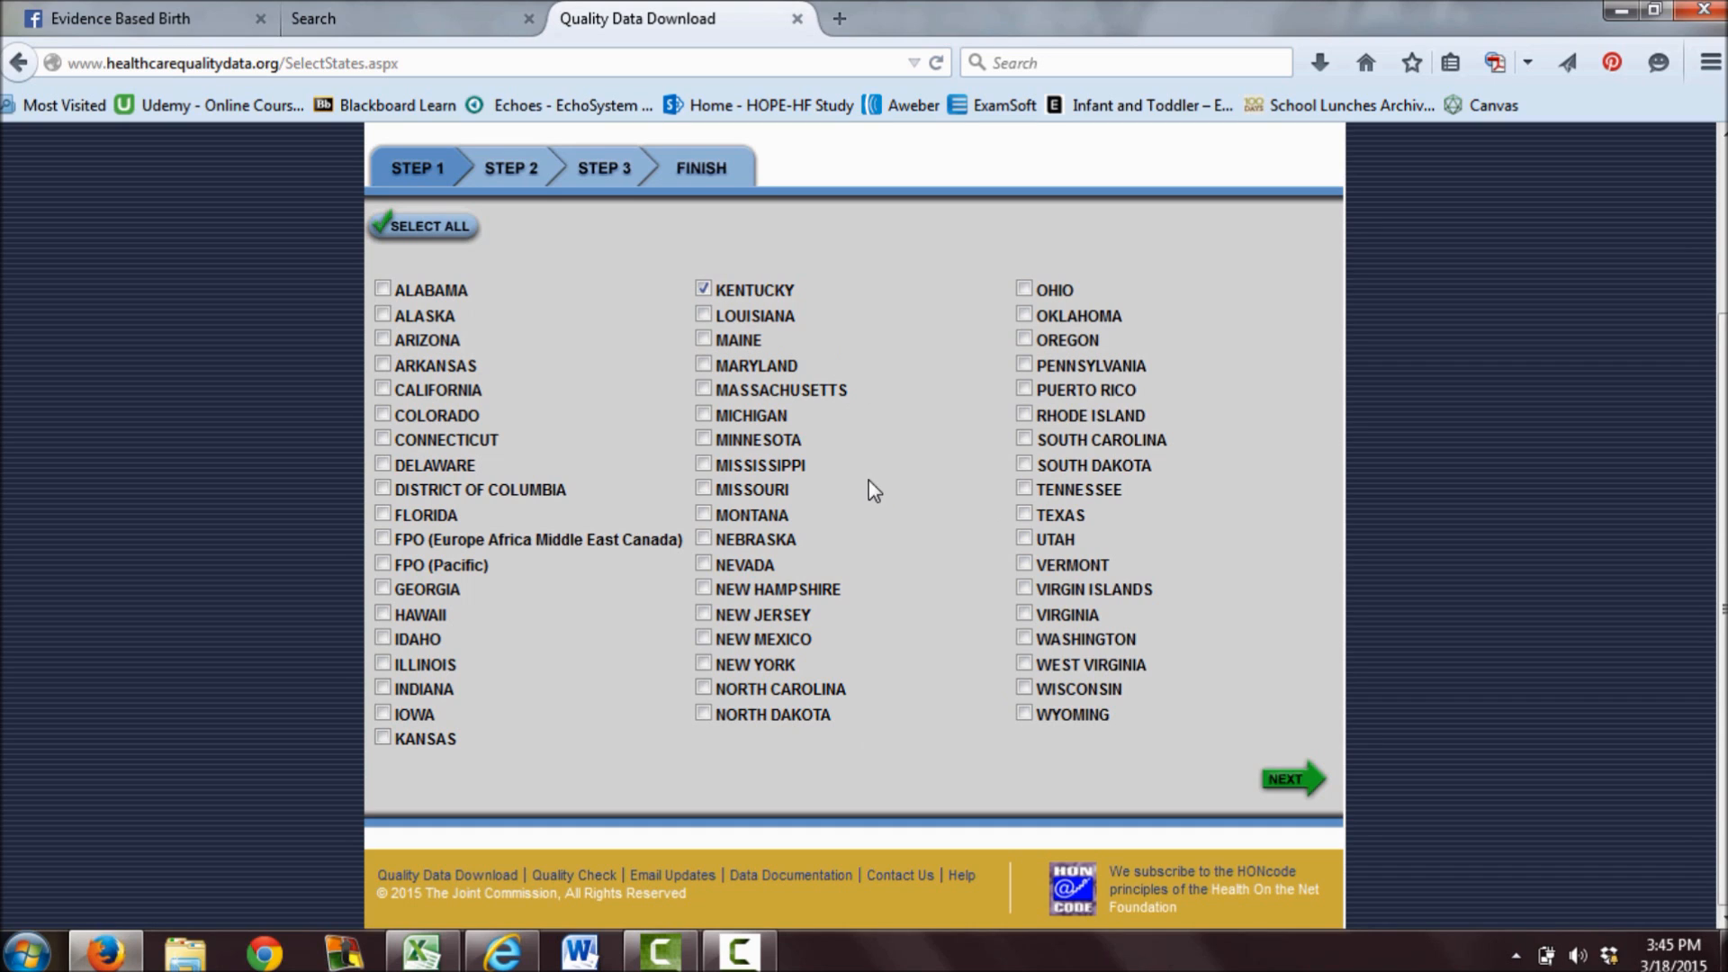
mouse_move(383, 389)
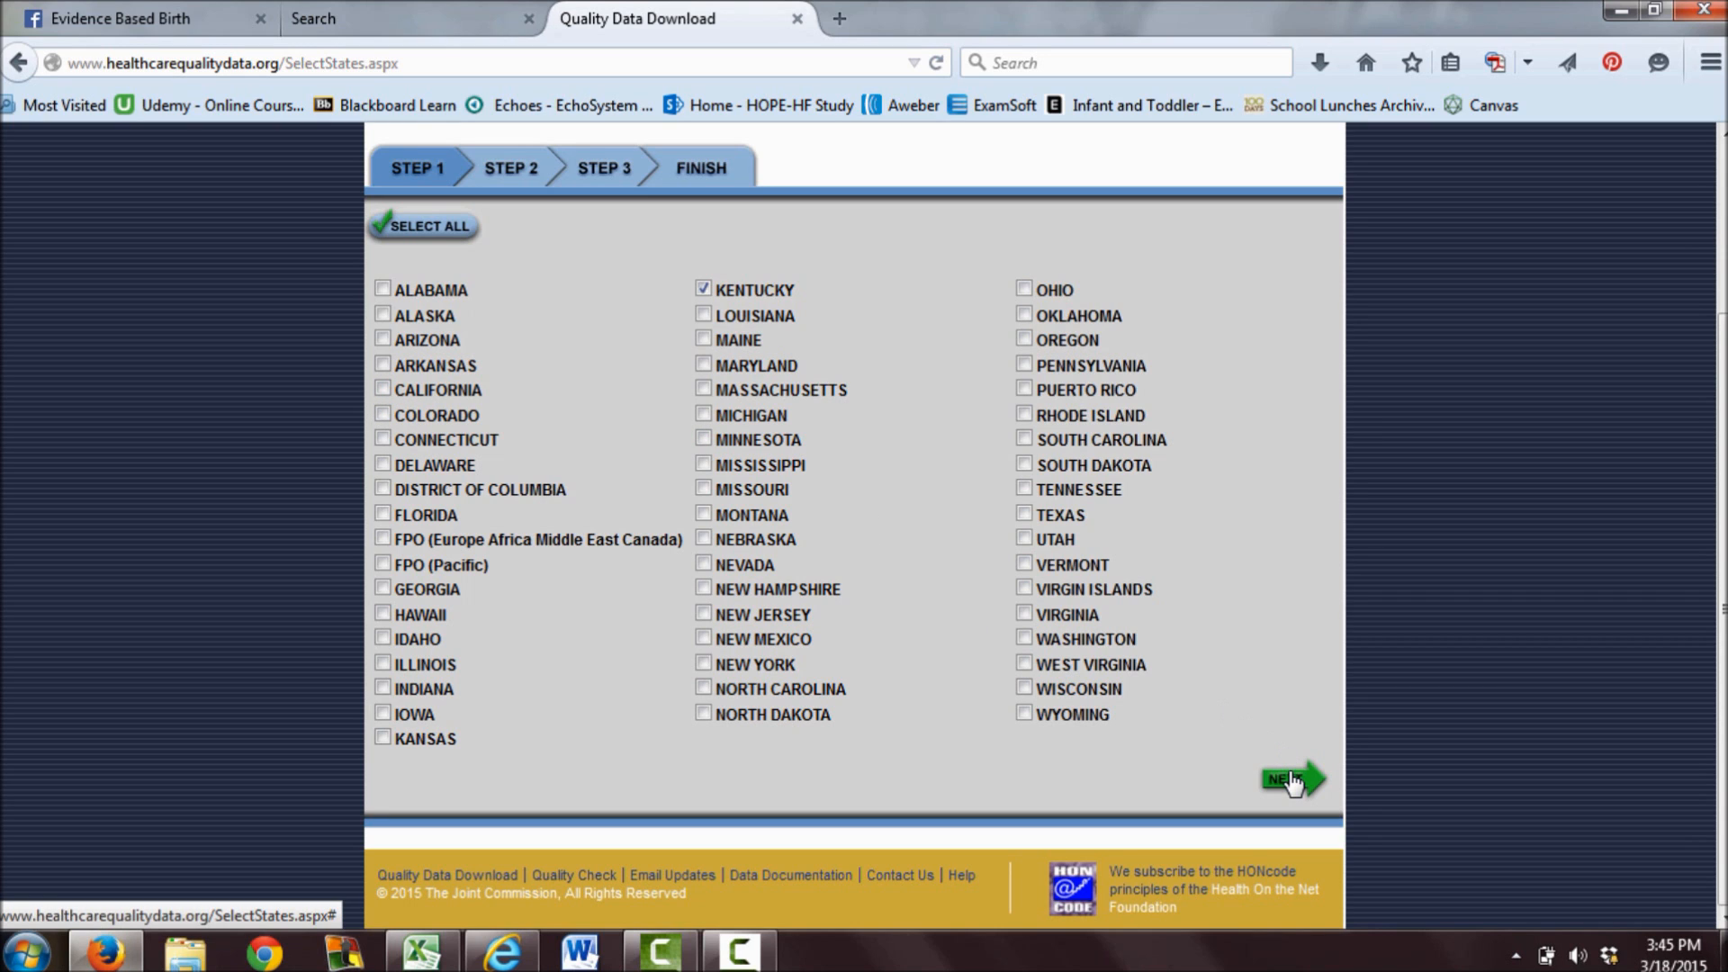
left_click(1295, 778)
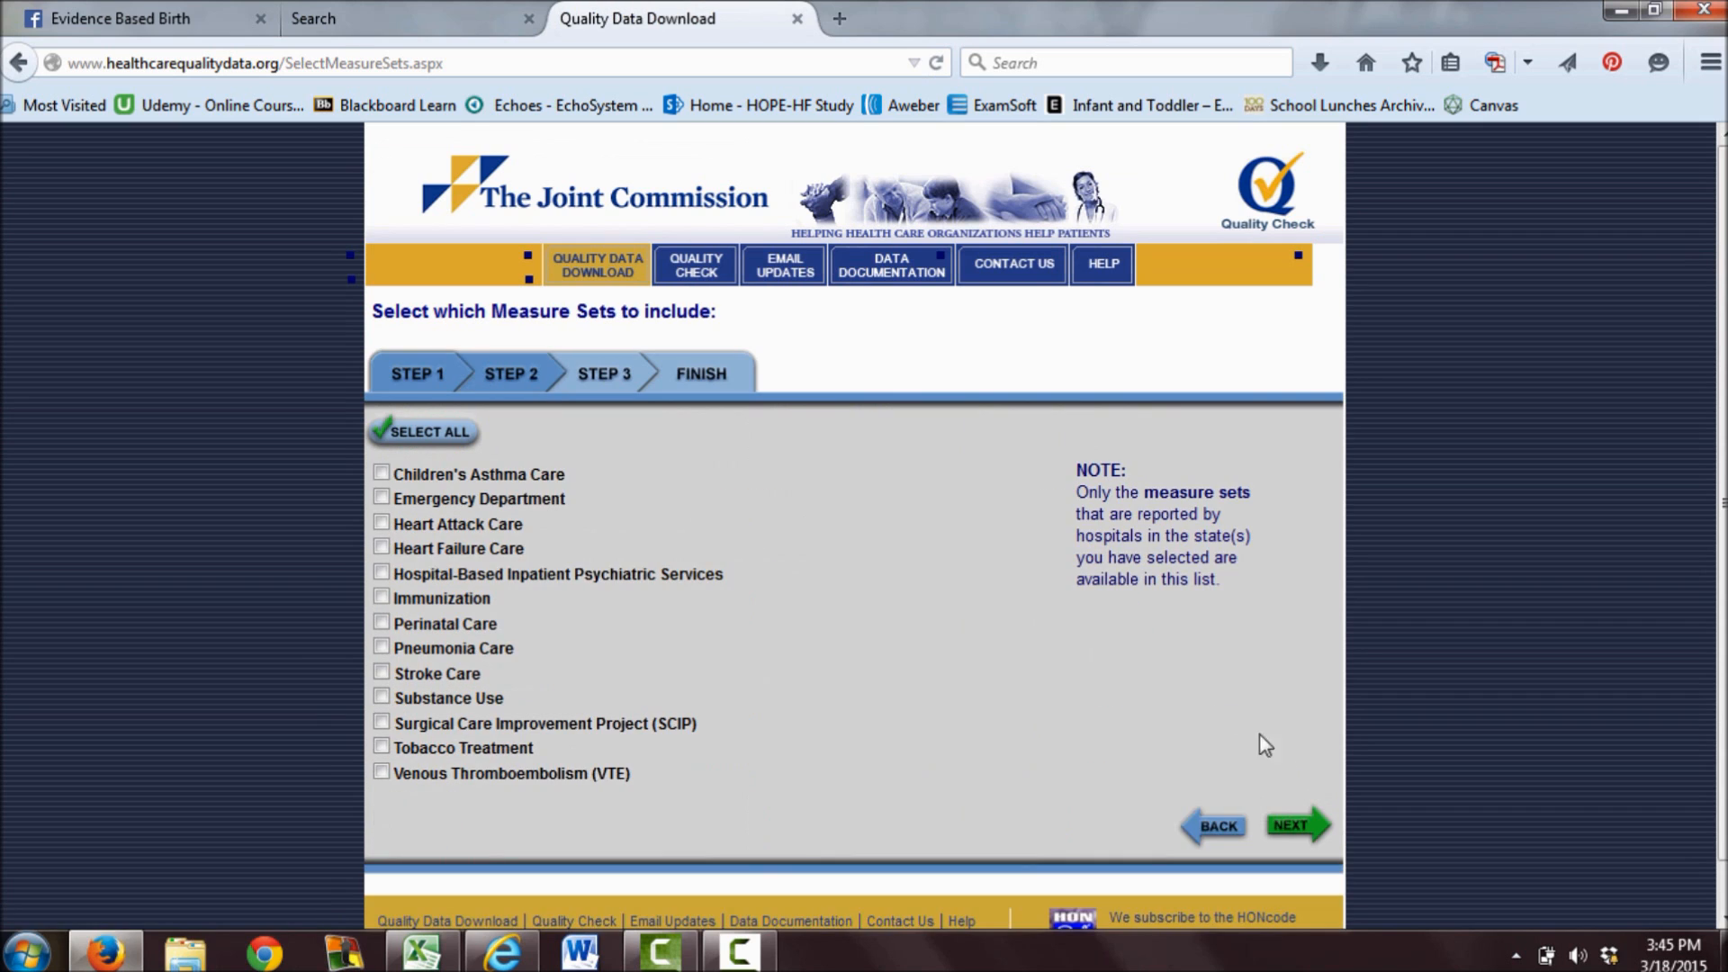
mouse_move(528, 524)
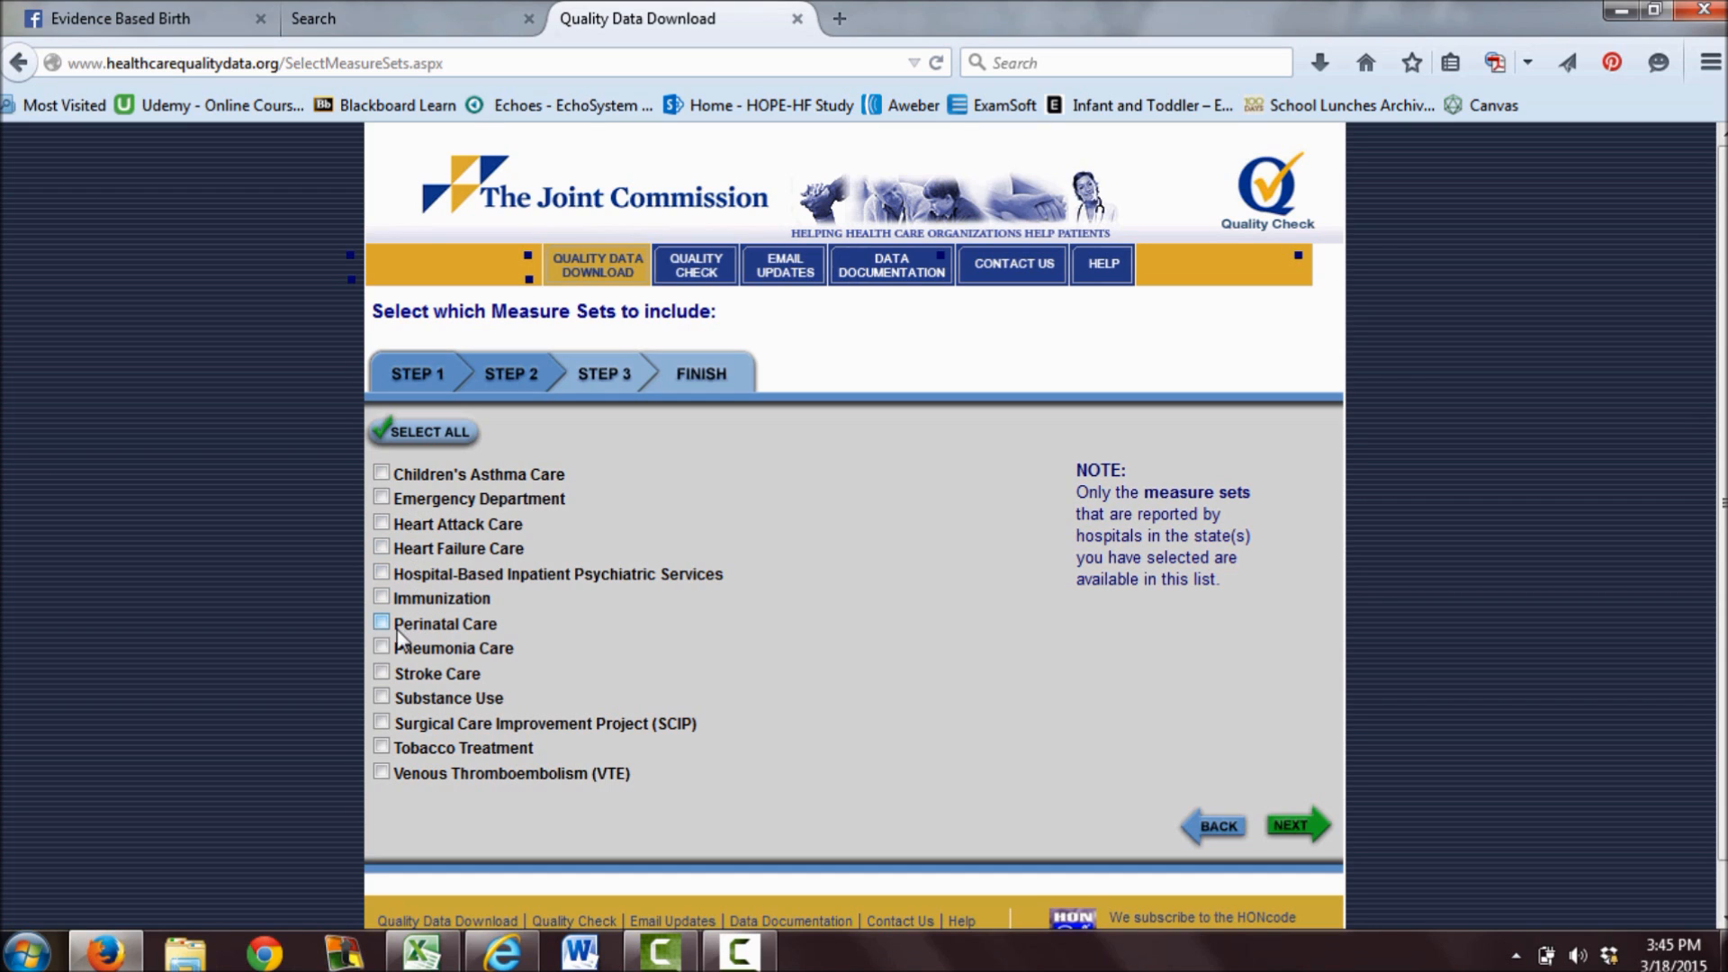
Select the Perinatal Care measure set and continue to individual measures.
left_click(382, 623)
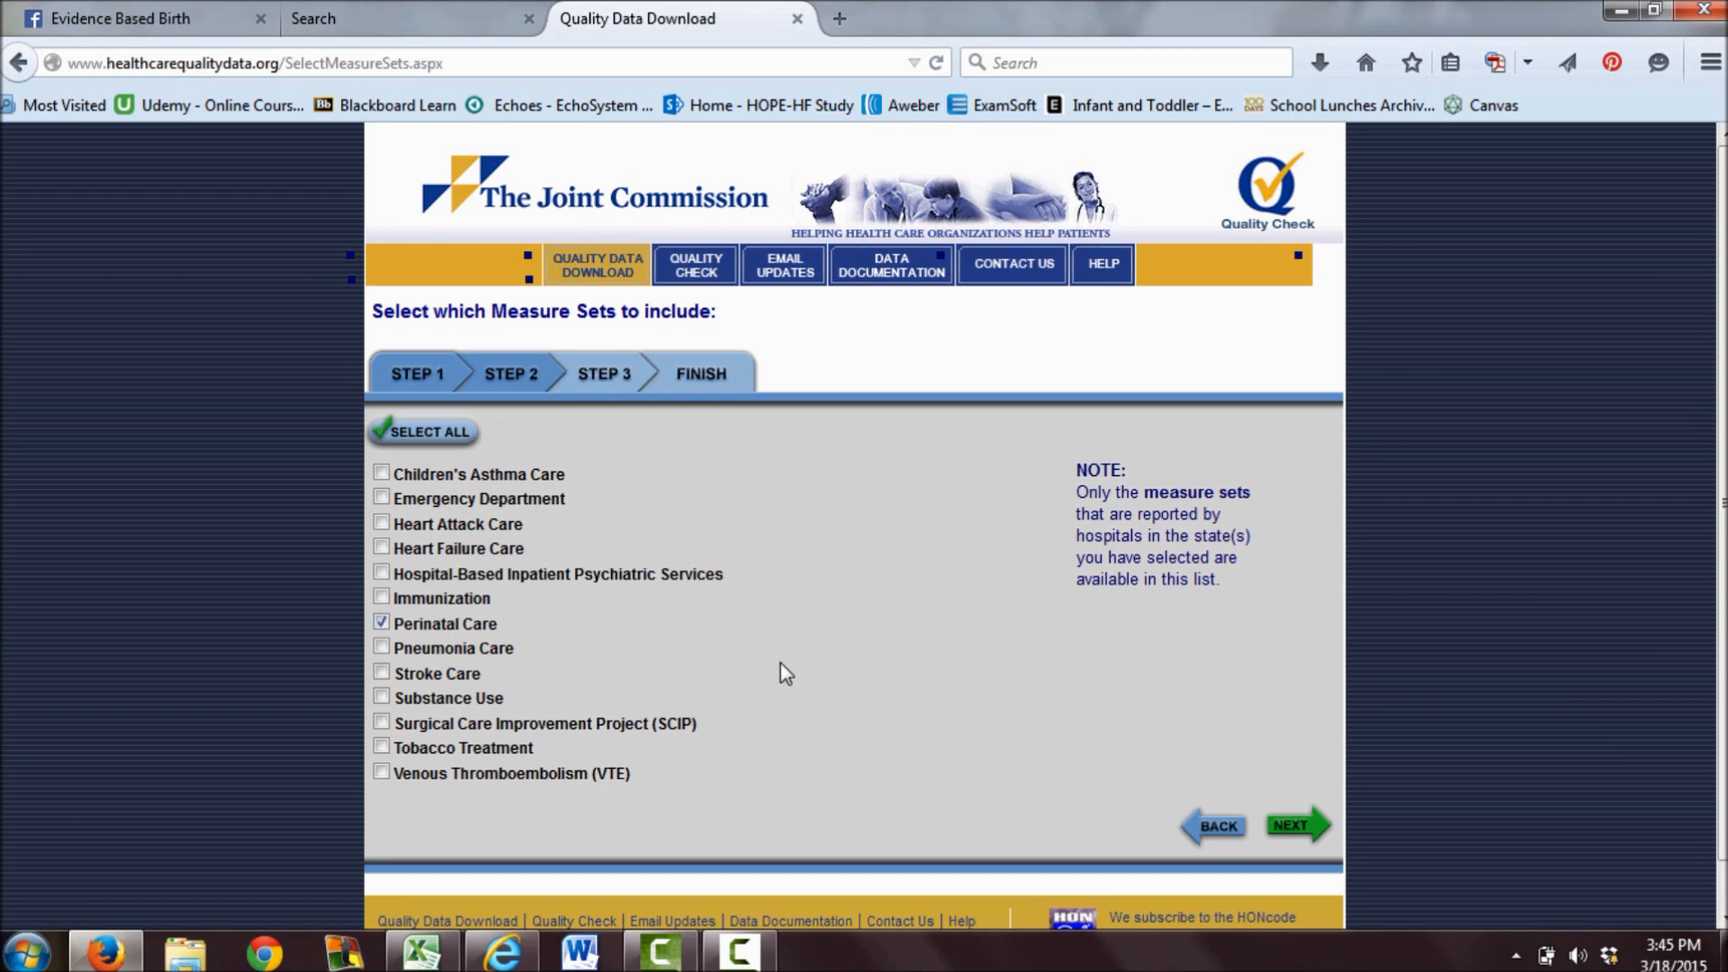
left_click(1298, 824)
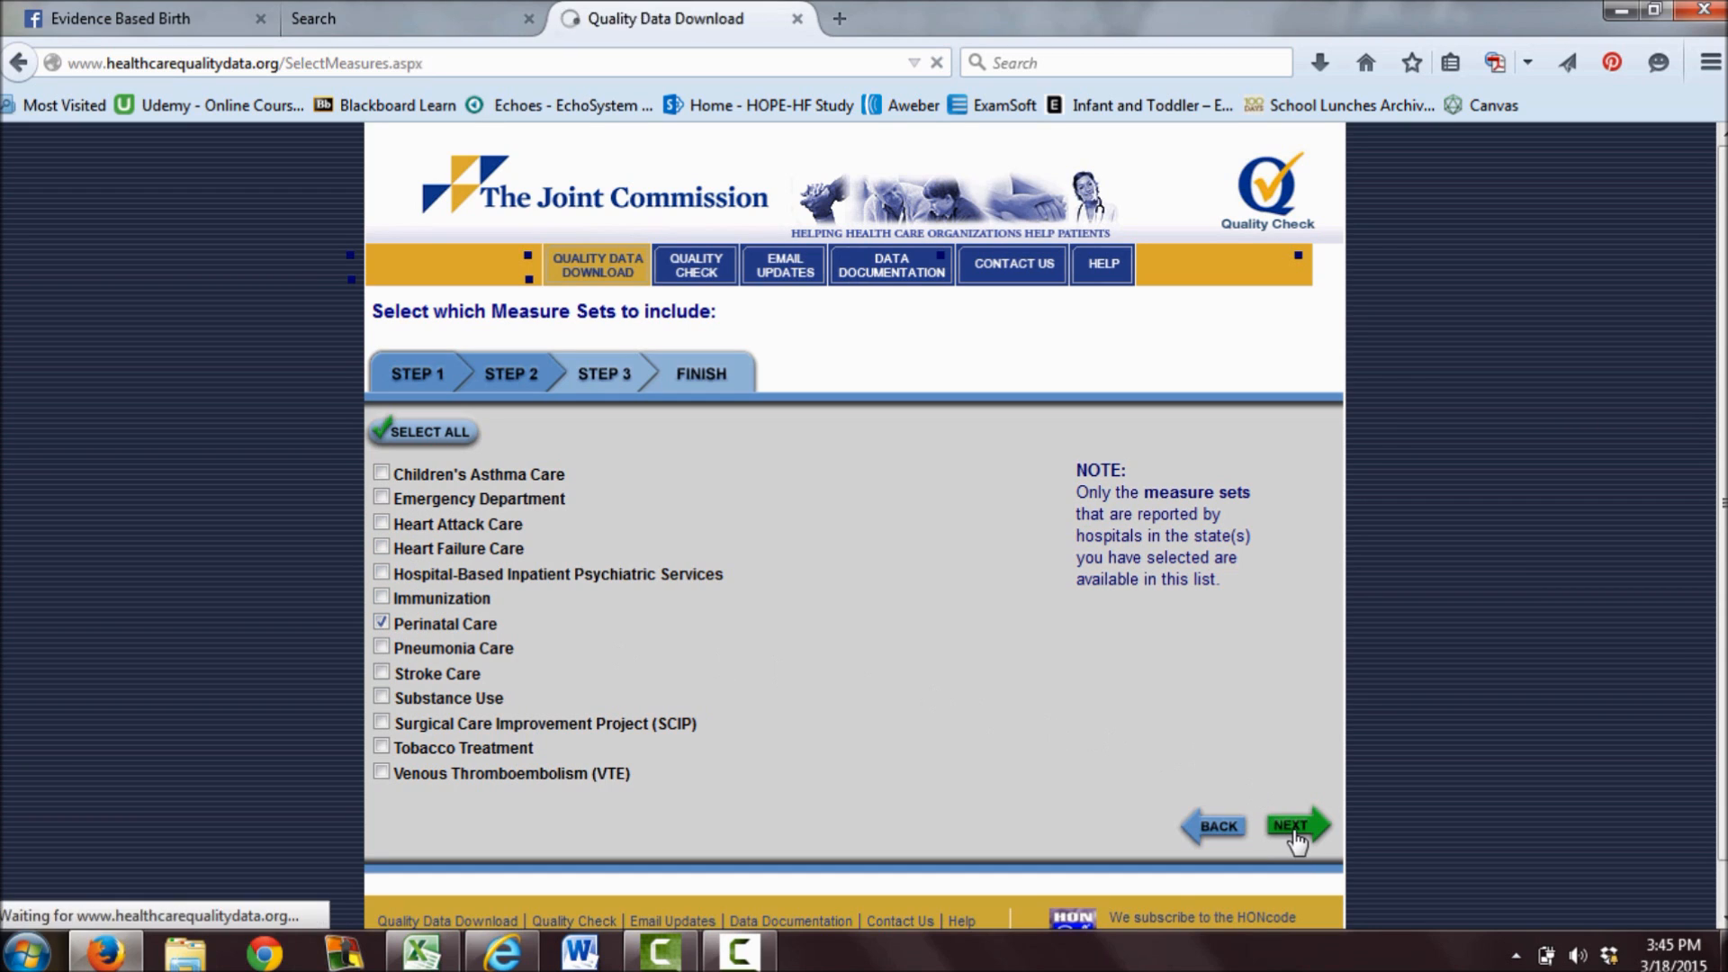
Select Elective Delivery, Exclusive Breast Milk Feeding and its Considering Mothers Choice variant, then continue.
left_click(1298, 825)
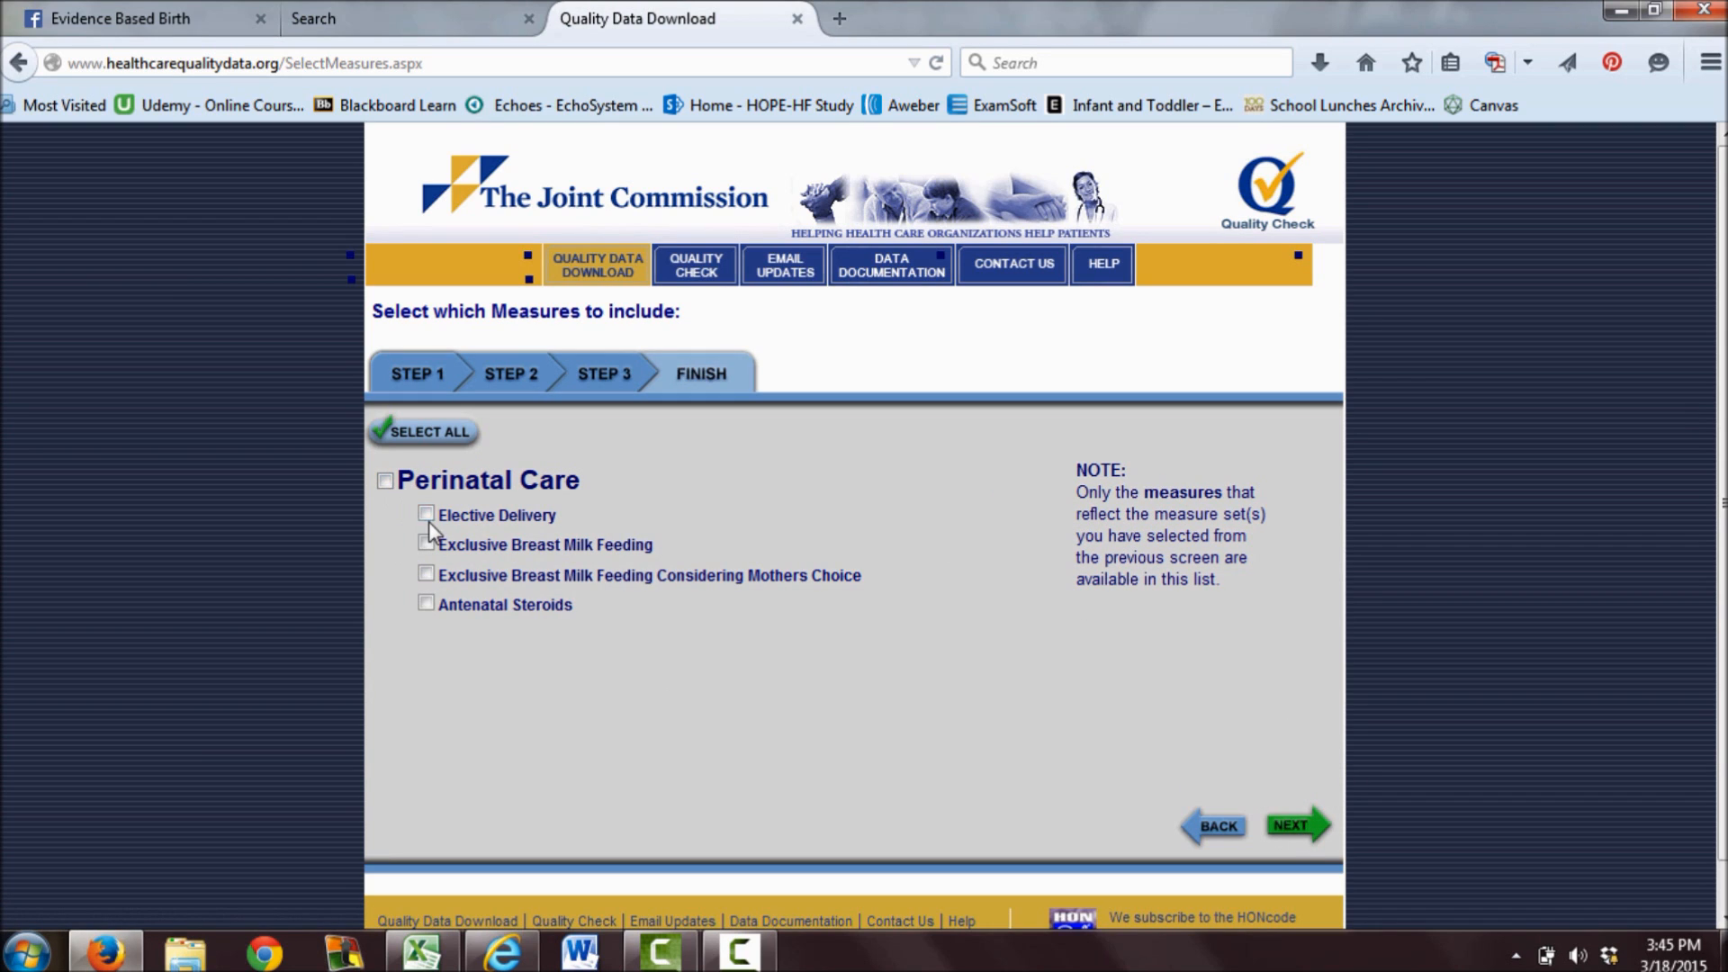
left_click(426, 514)
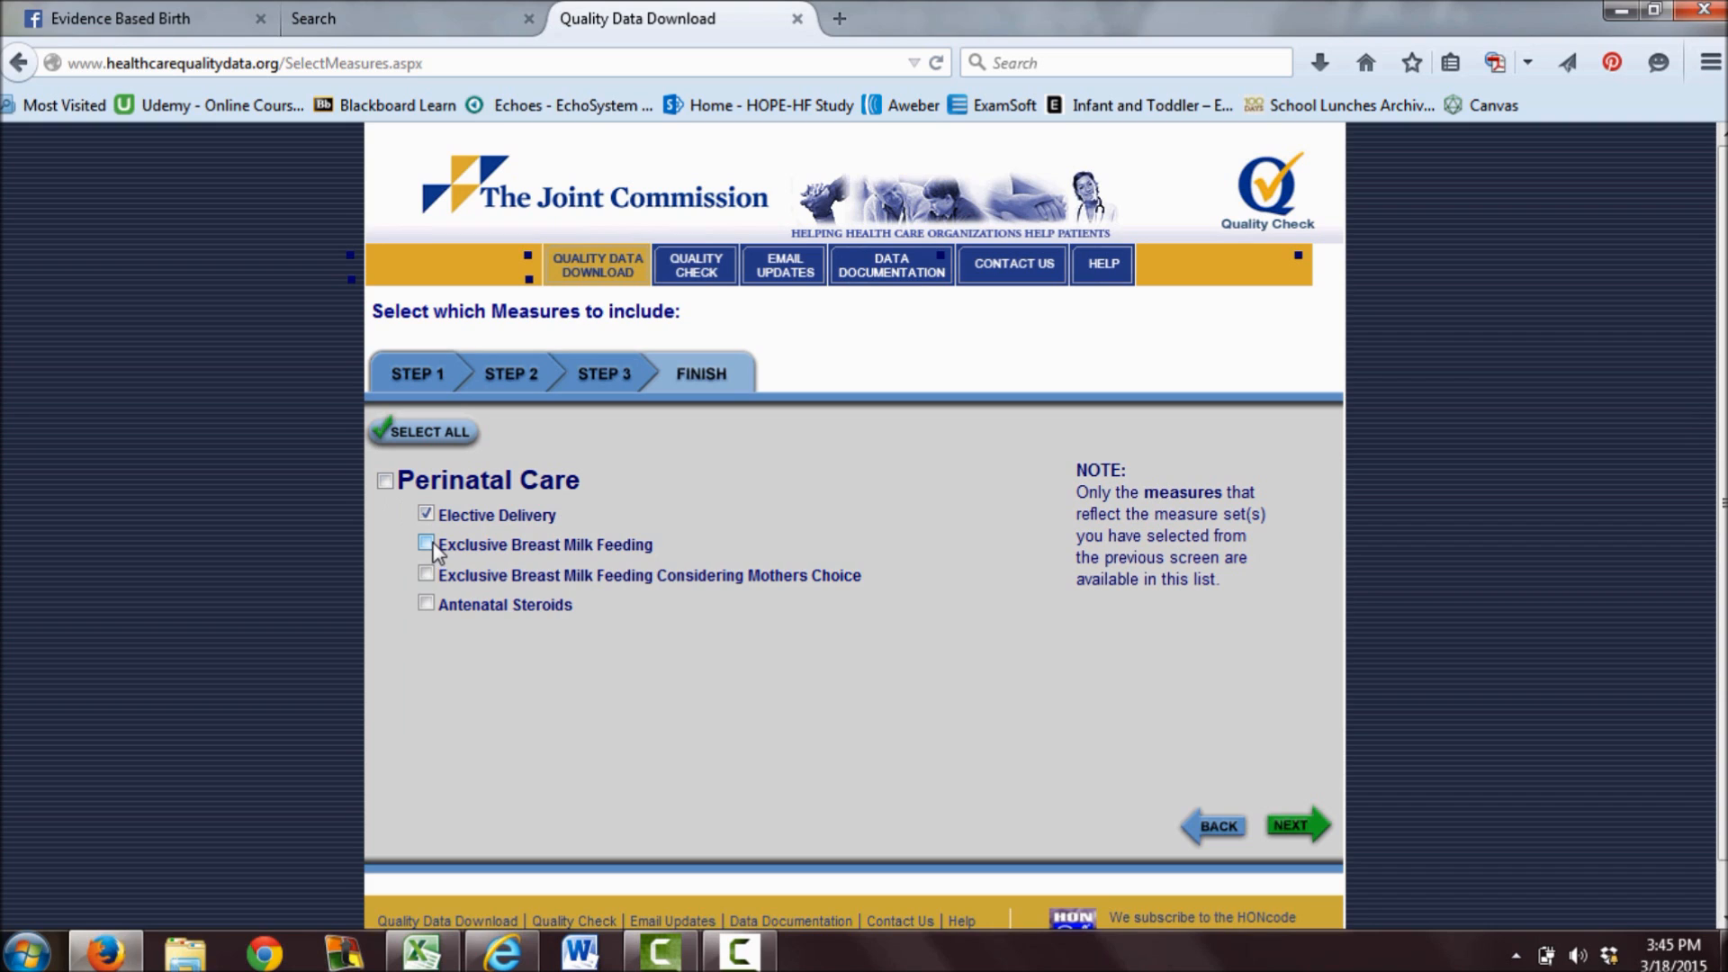
left_click(427, 544)
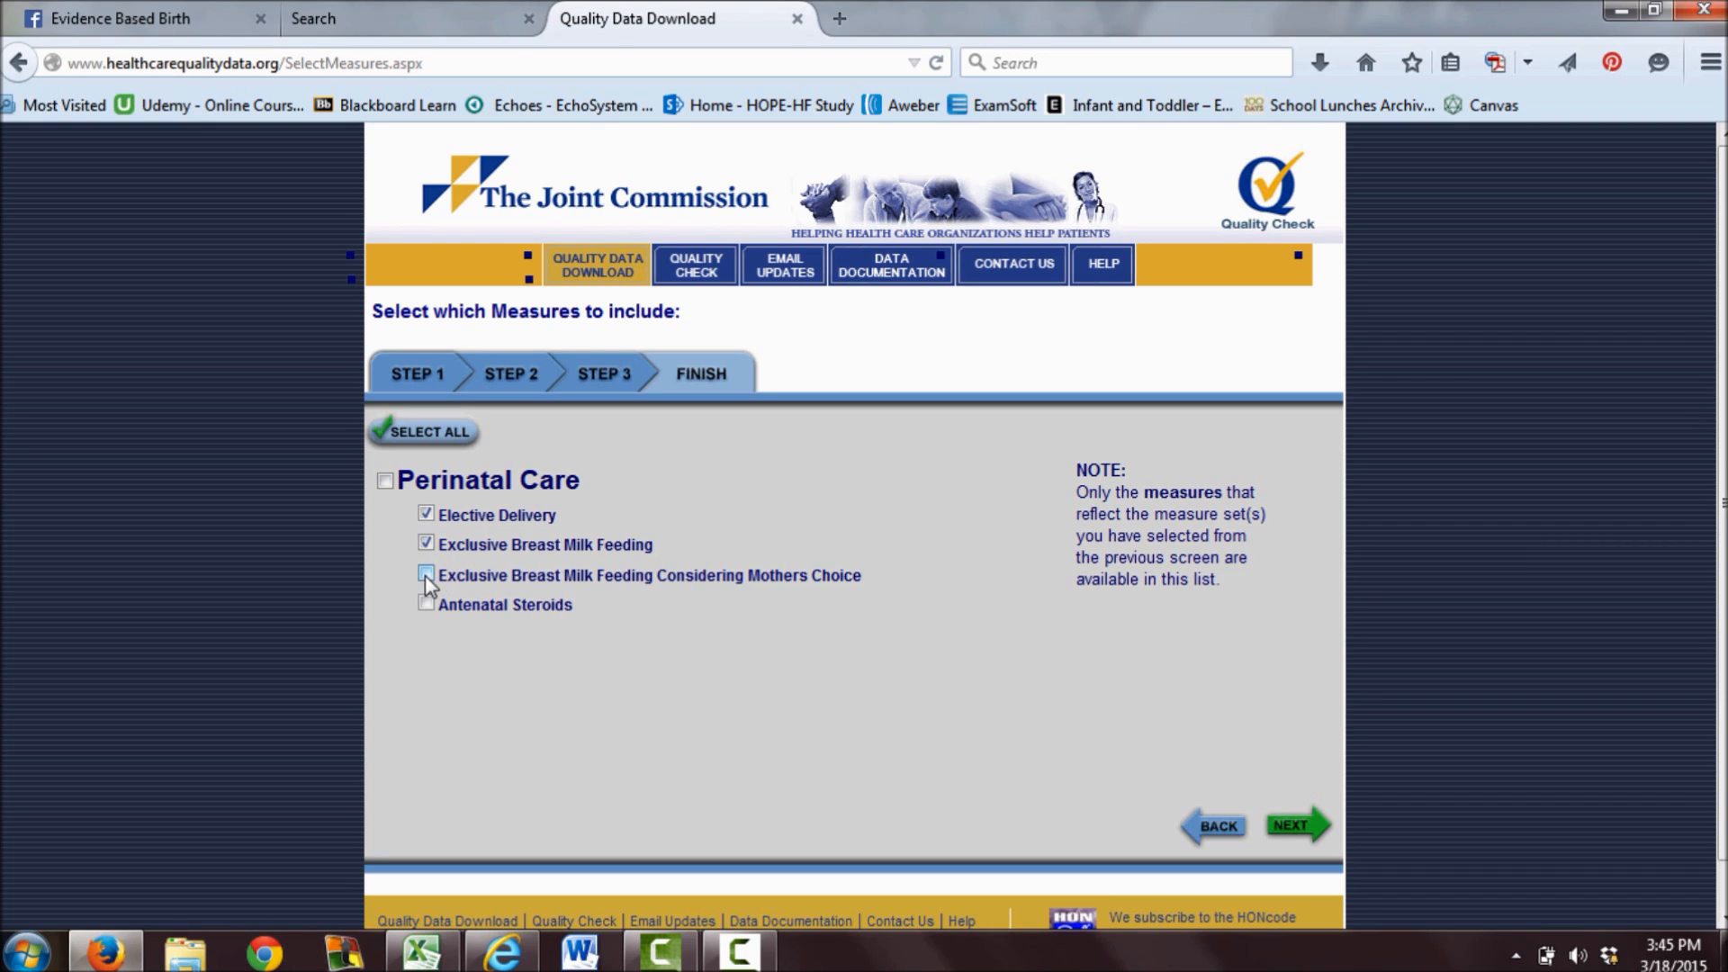
left_click(425, 575)
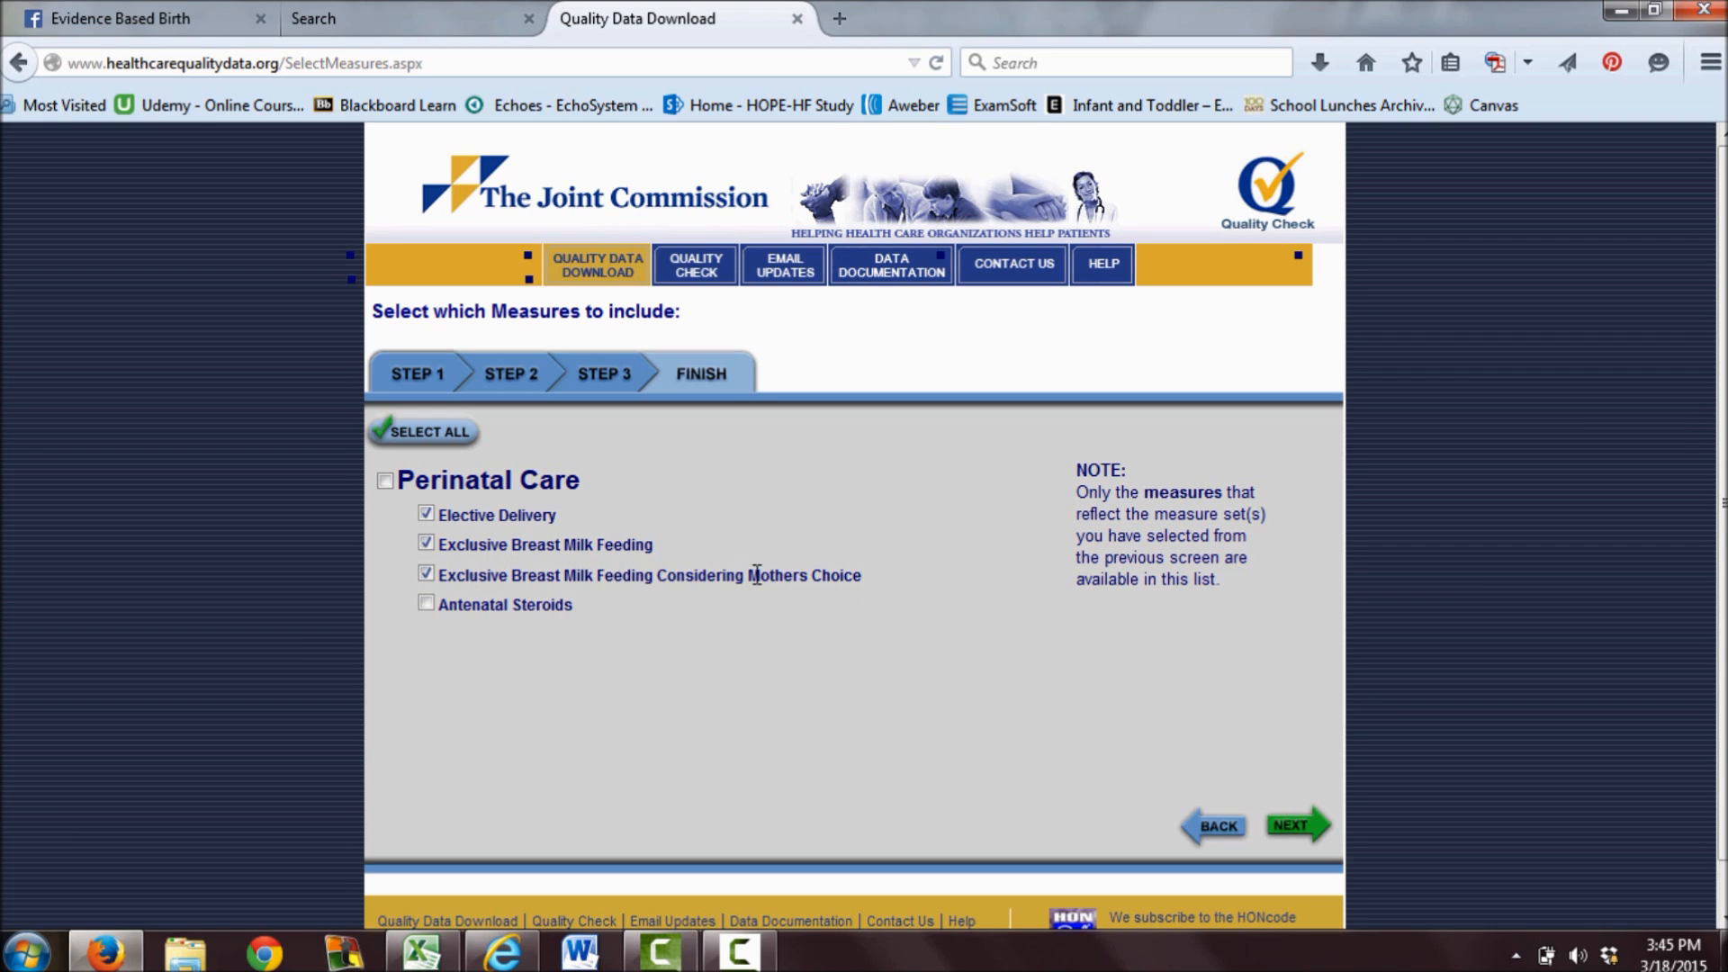
mouse_move(686, 597)
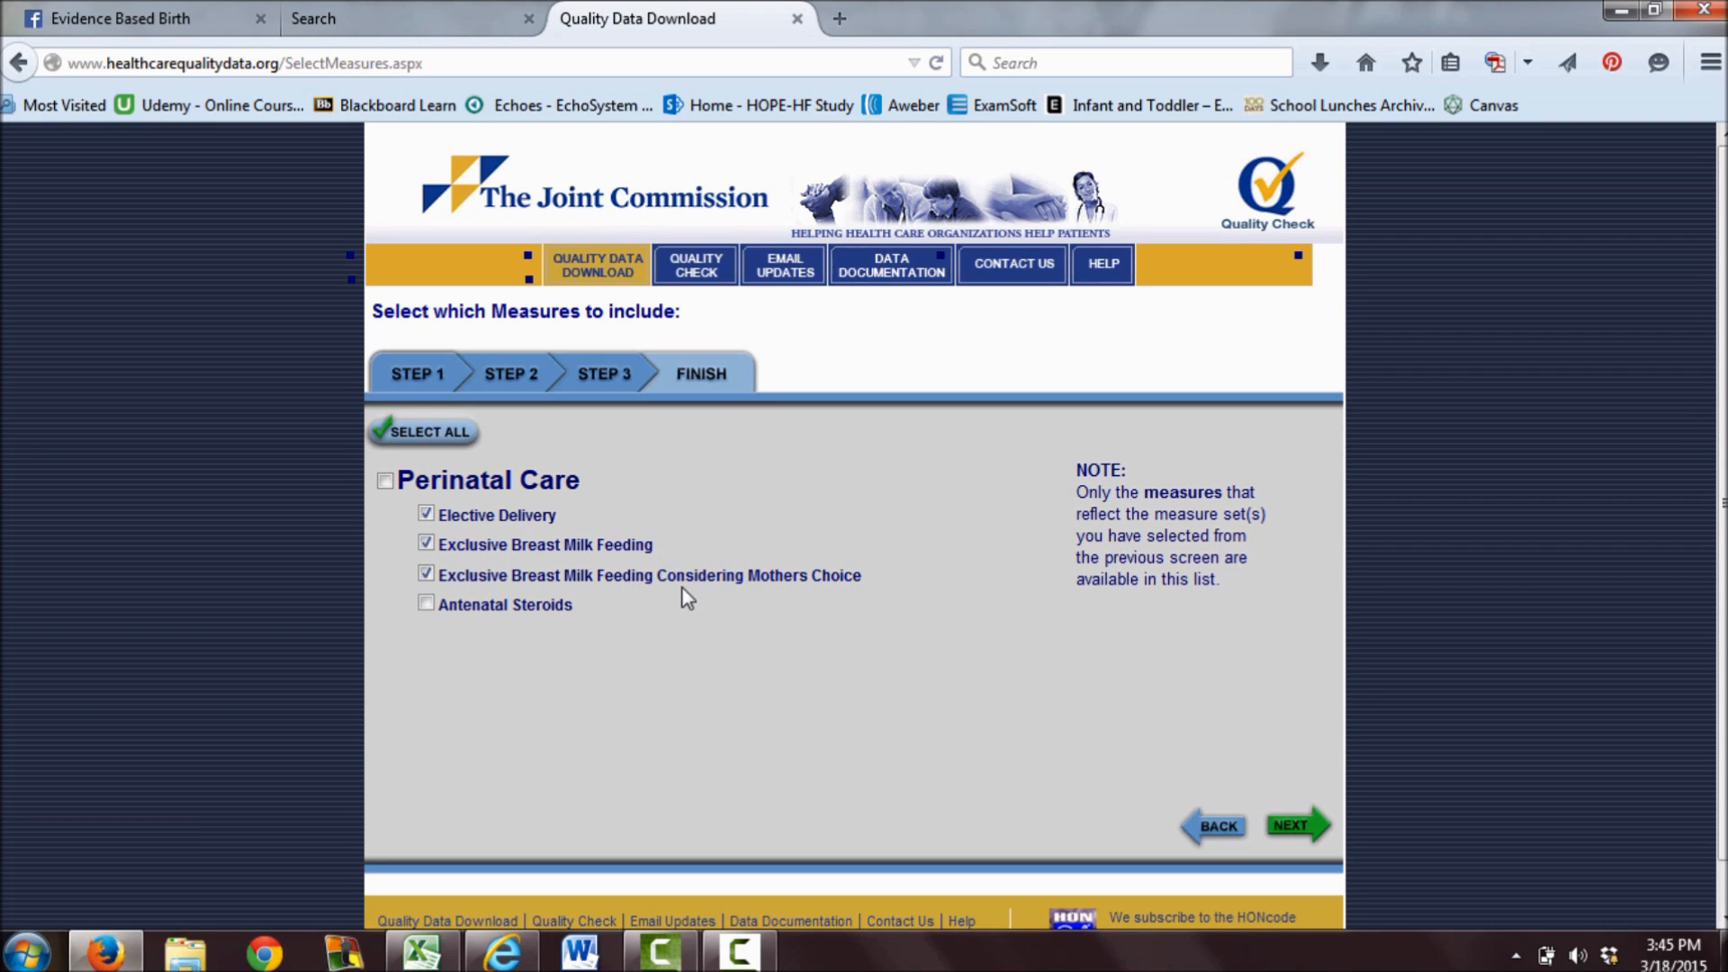
mouse_move(875, 587)
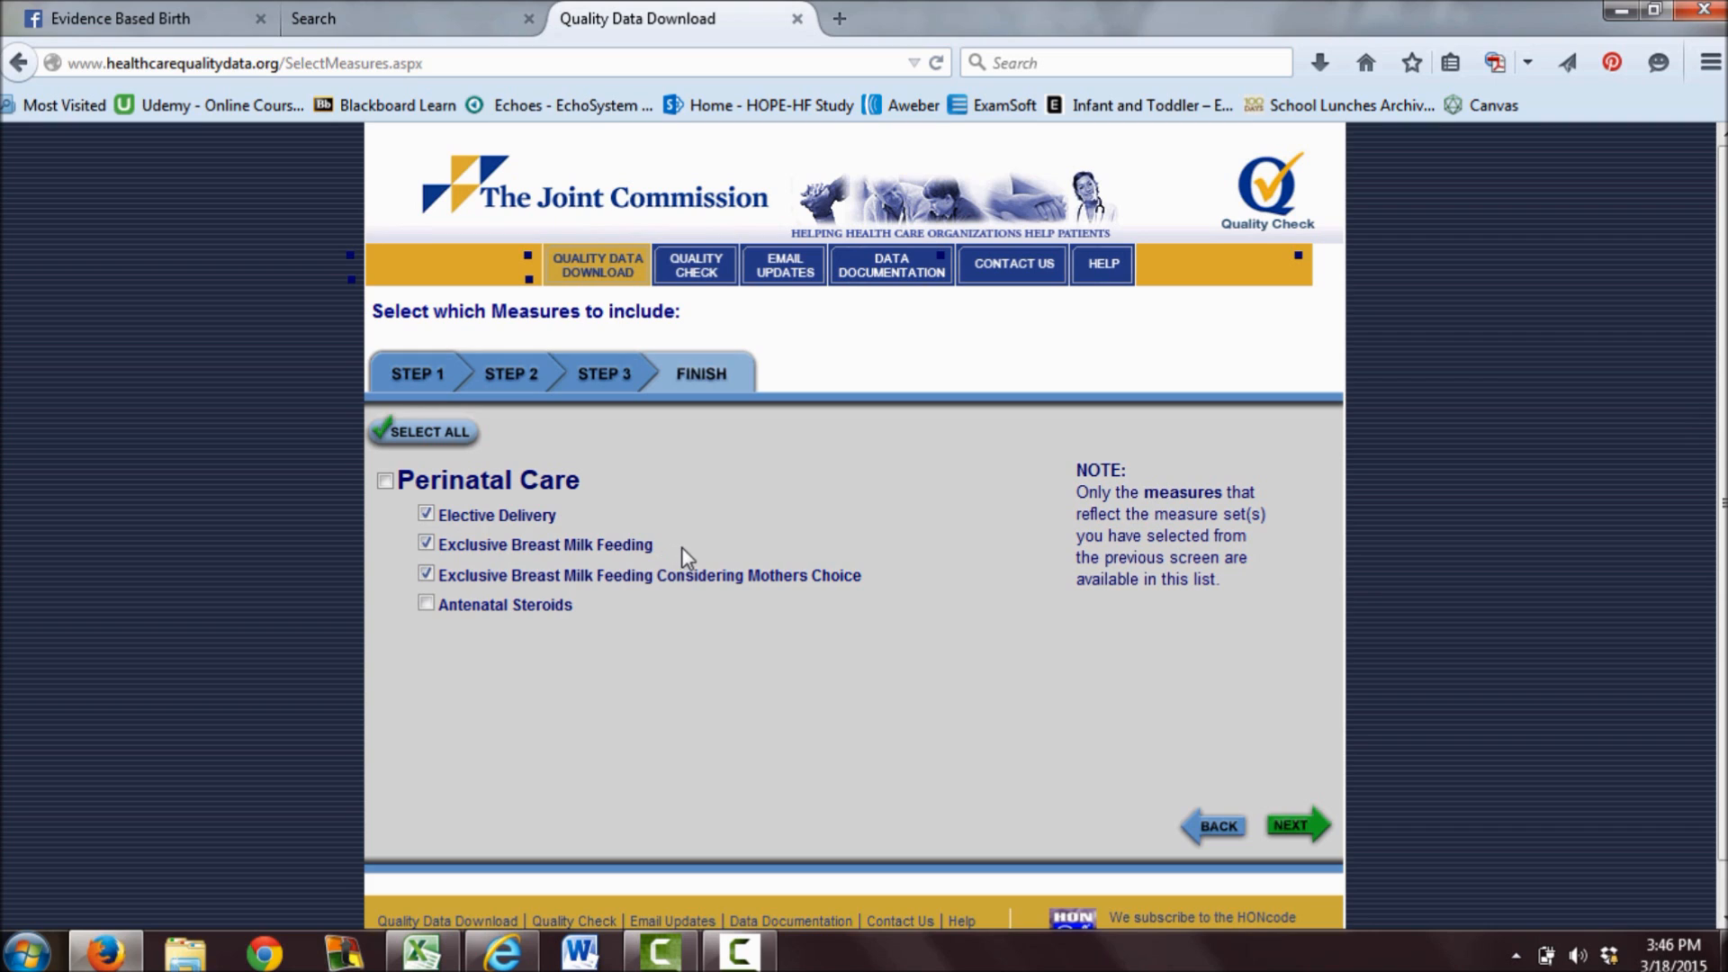
mouse_move(707, 551)
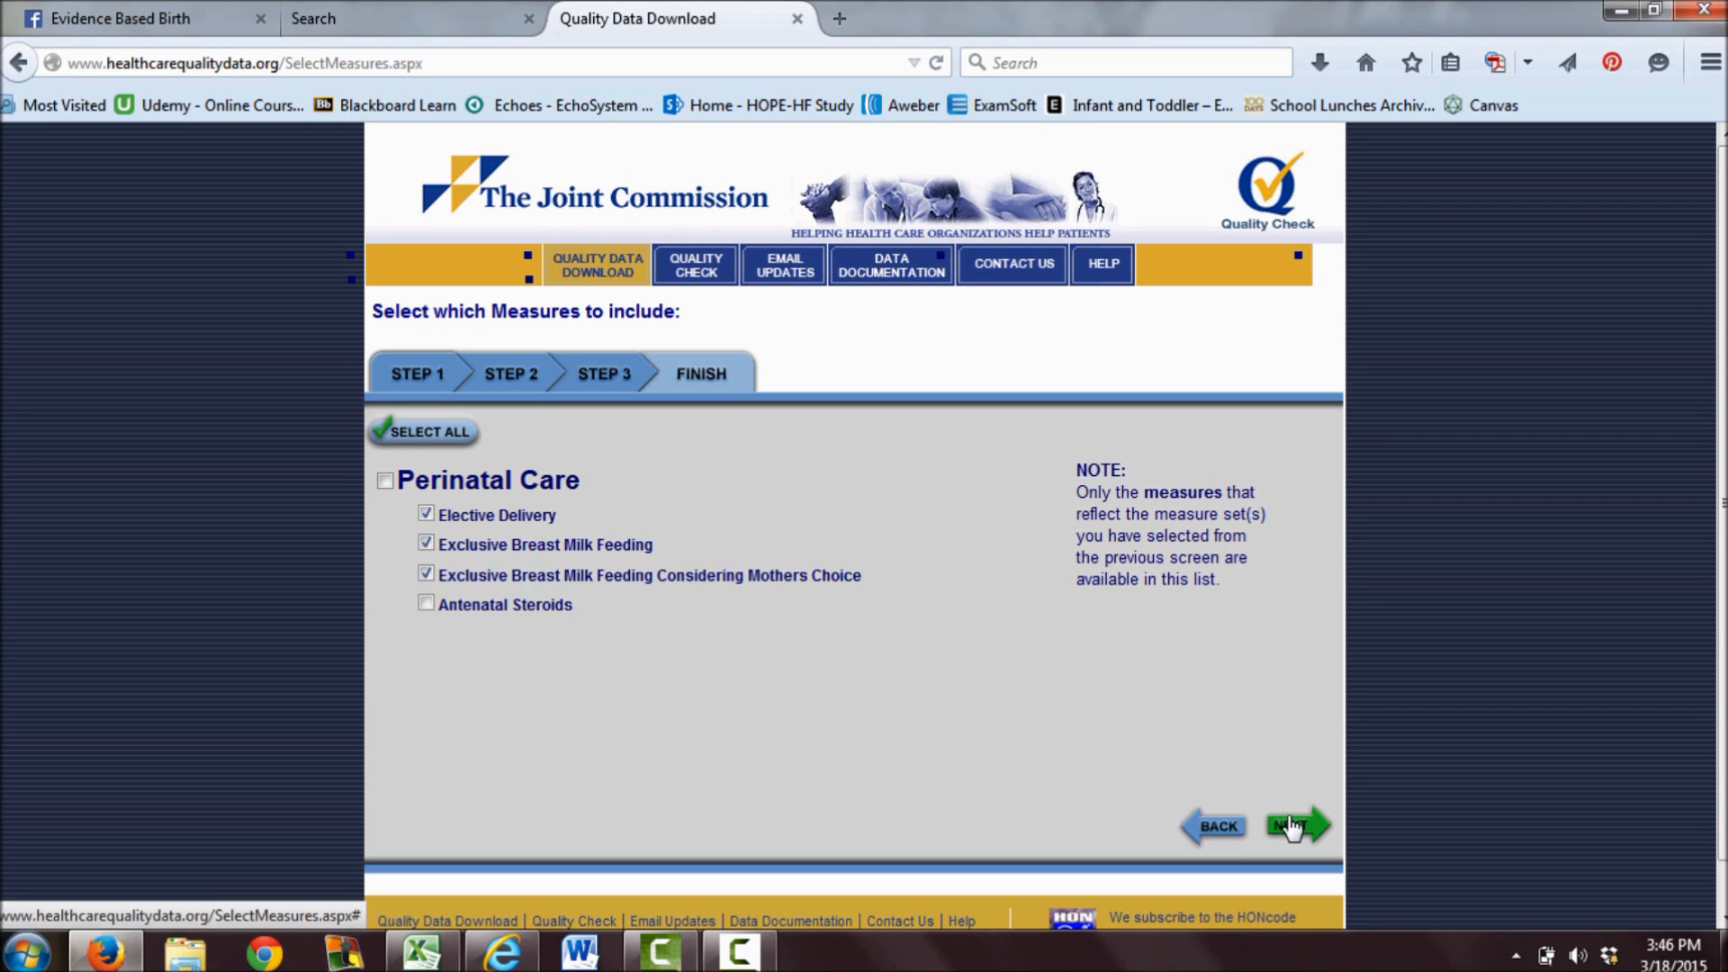
left_click(1298, 825)
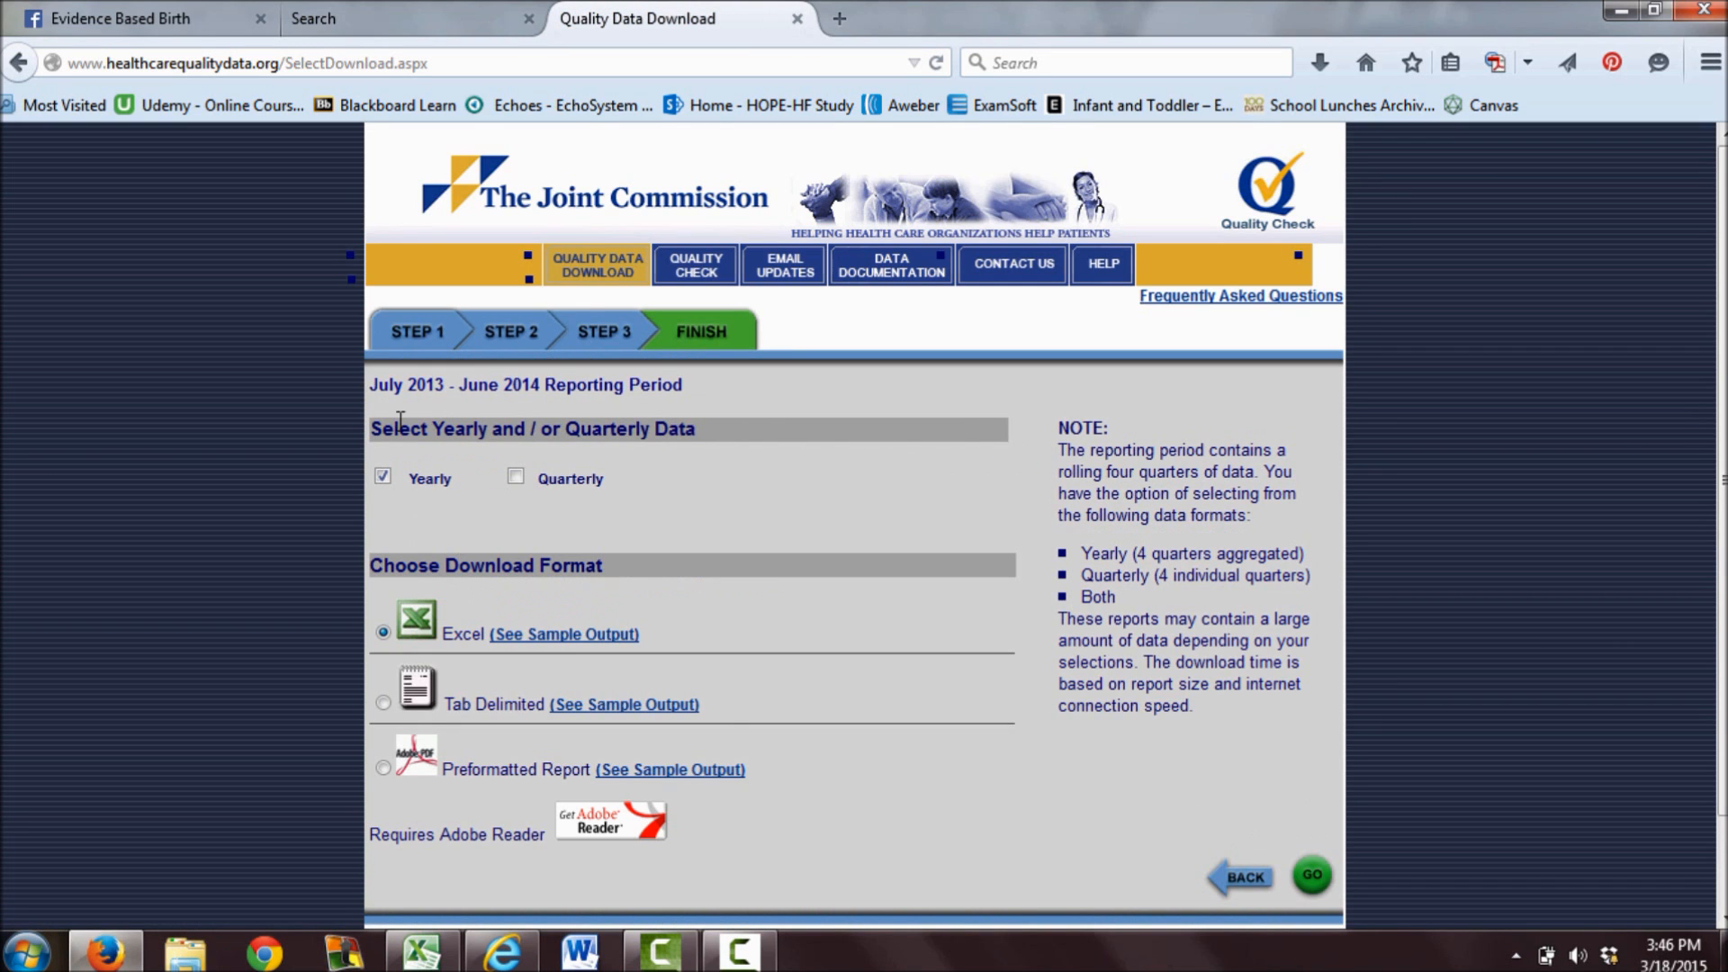
mouse_move(564, 634)
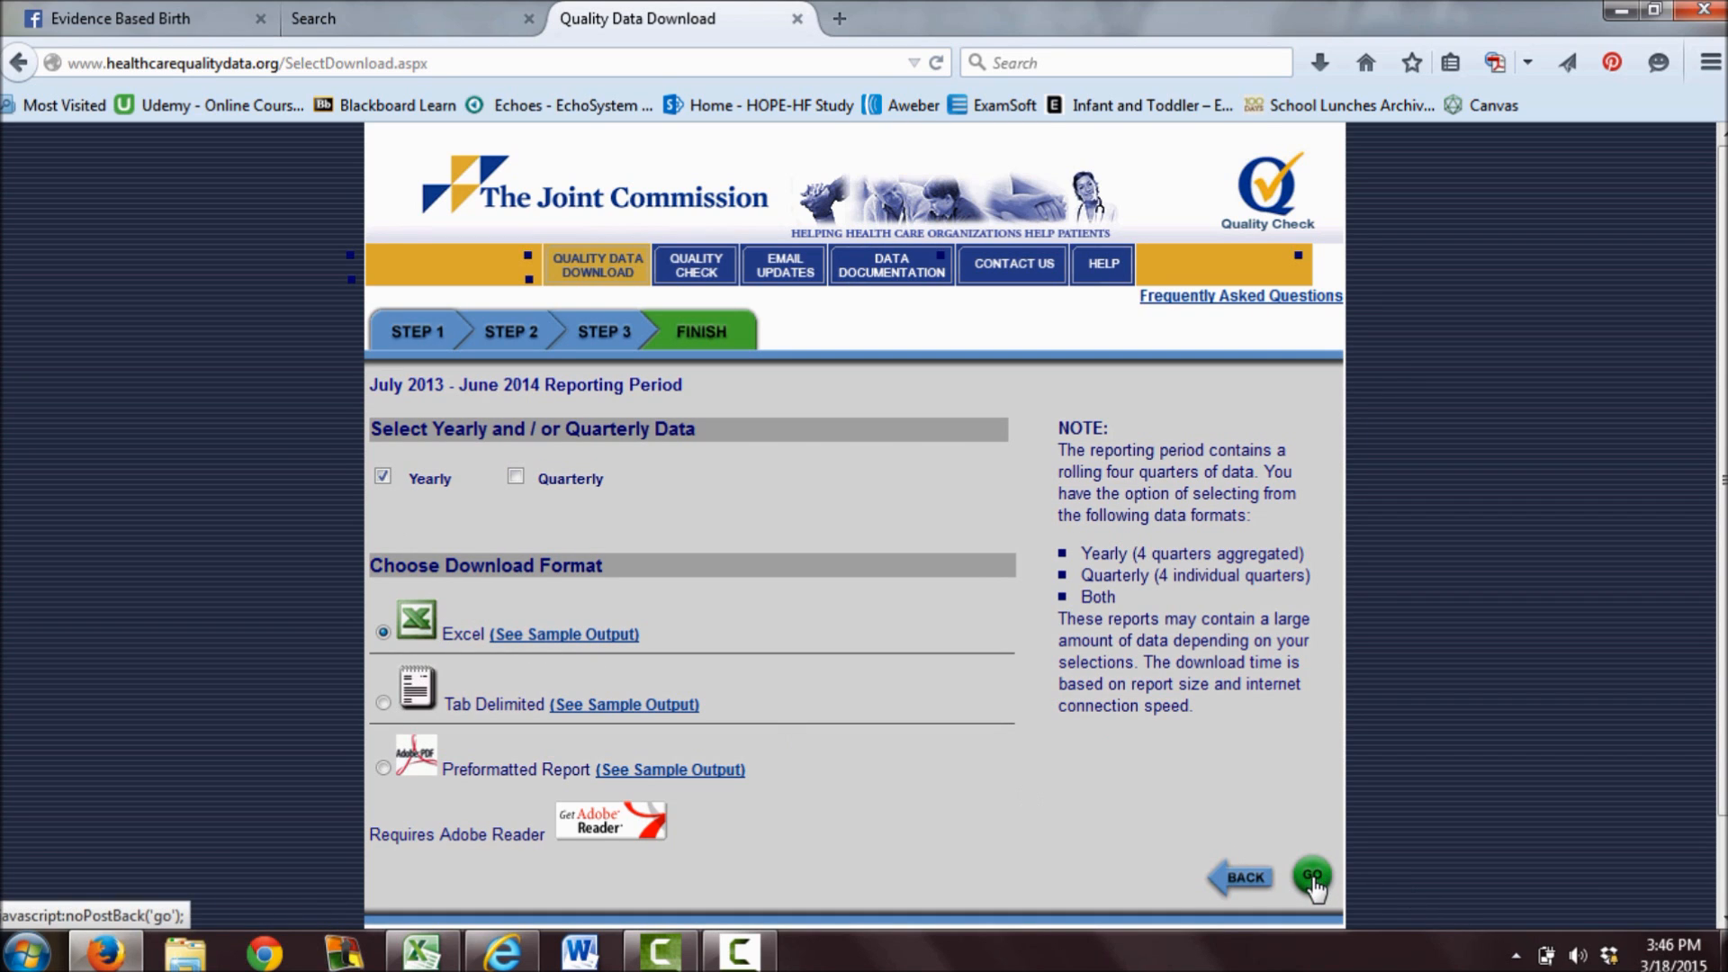
Generate the yearly Excel report and fetch the finished zipped report file.
left_click(1311, 877)
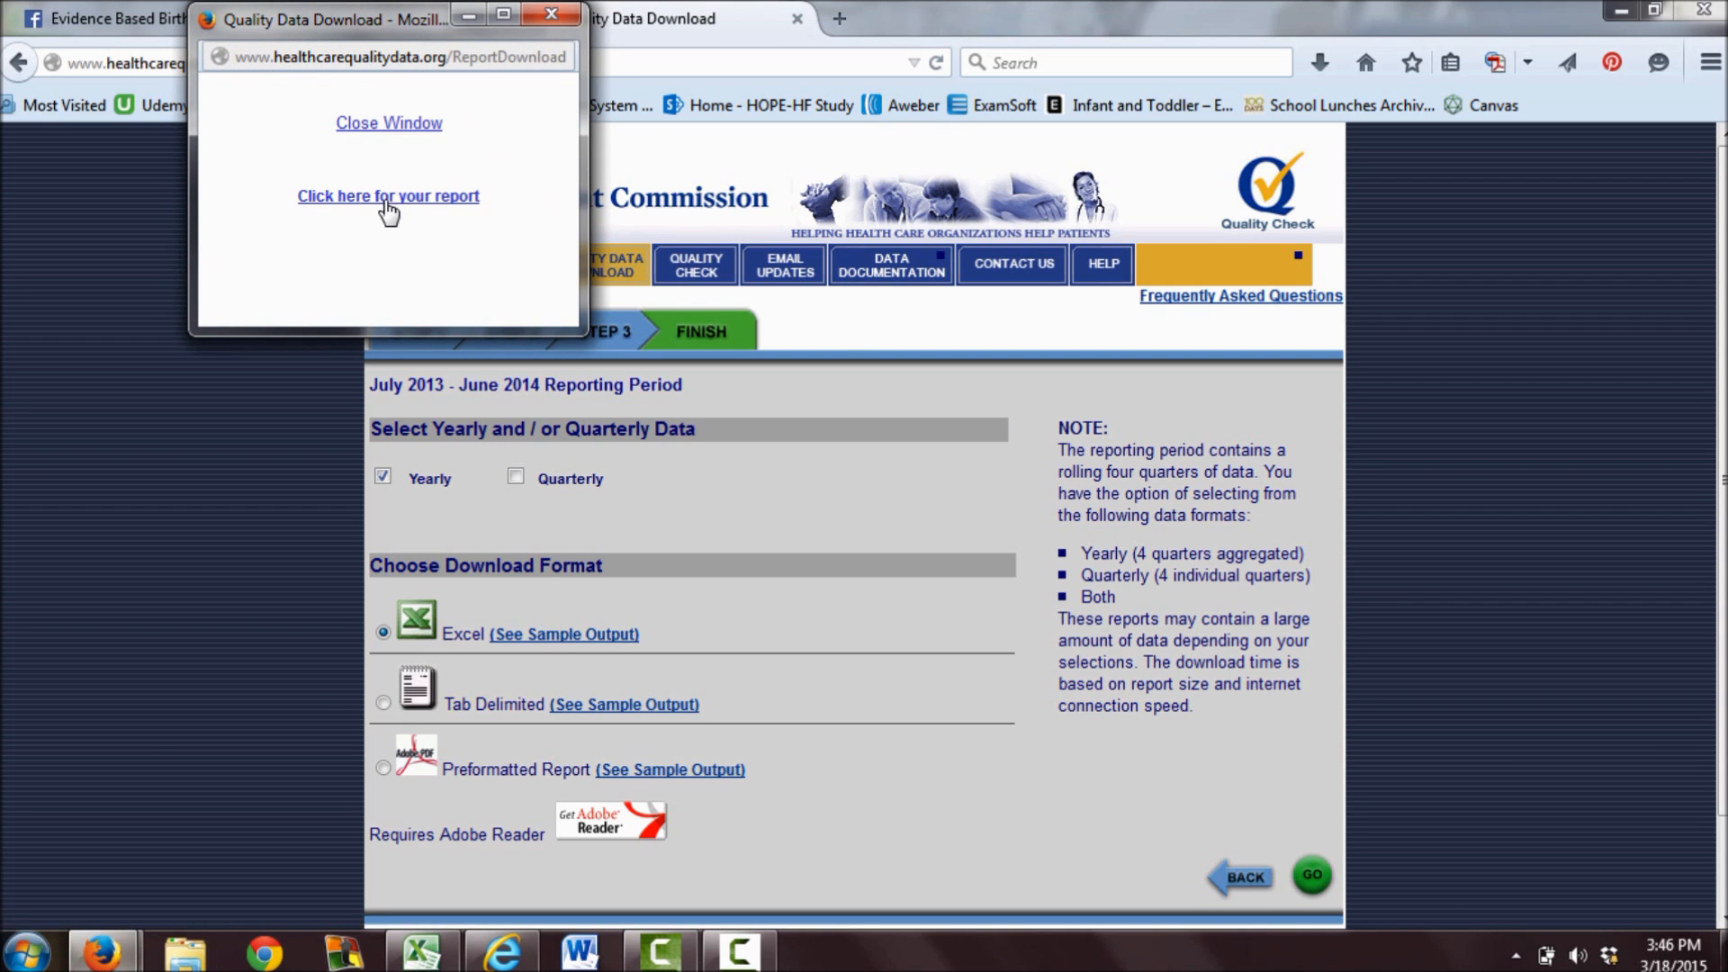
left_click(387, 195)
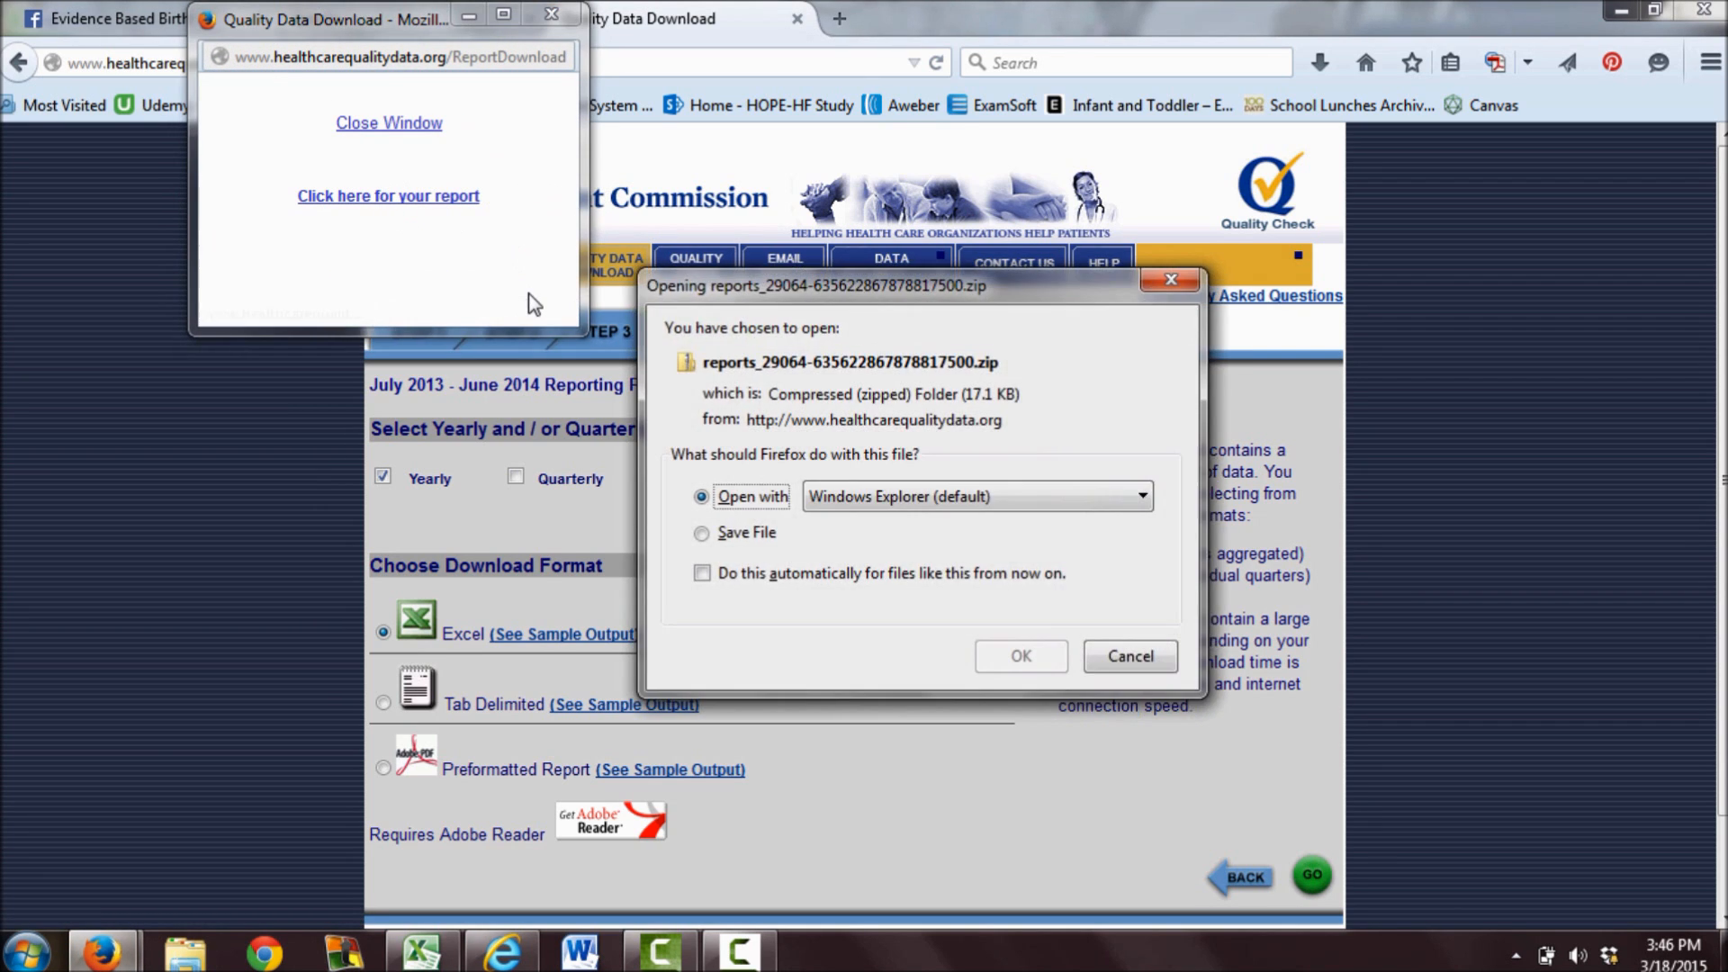
Open the zipped download in Windows Explorer and load NQIG_Report_KY.xls into Excel despite the warning.
left_click(1019, 655)
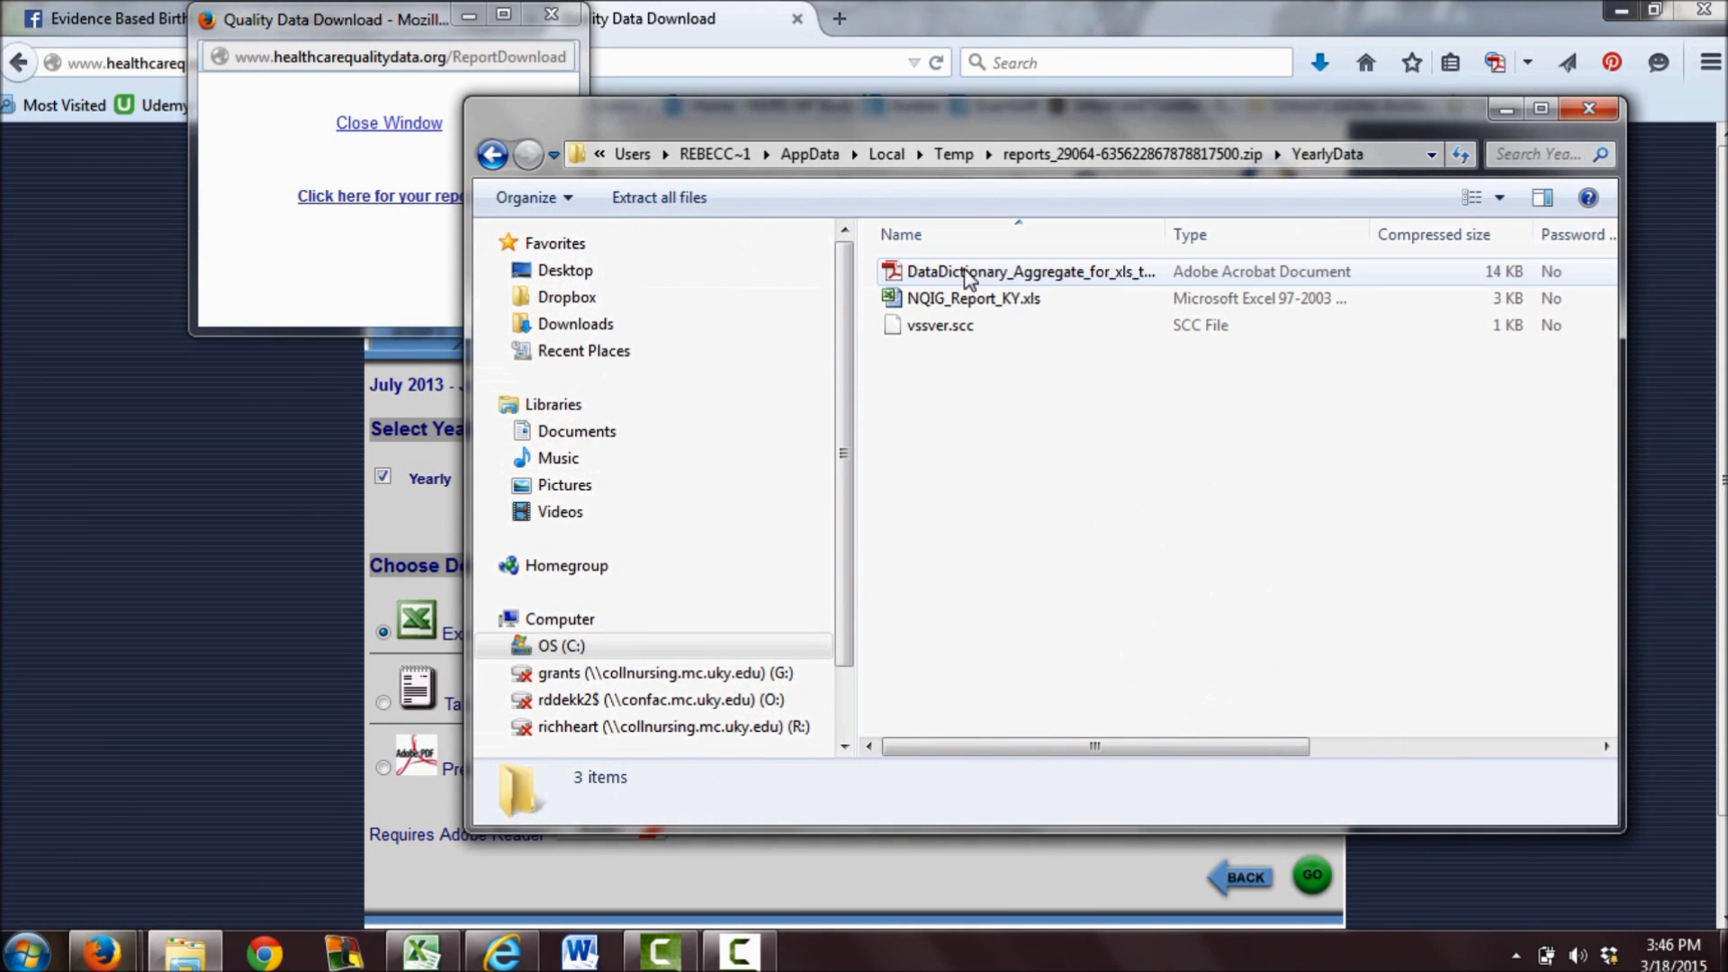
double_click(974, 298)
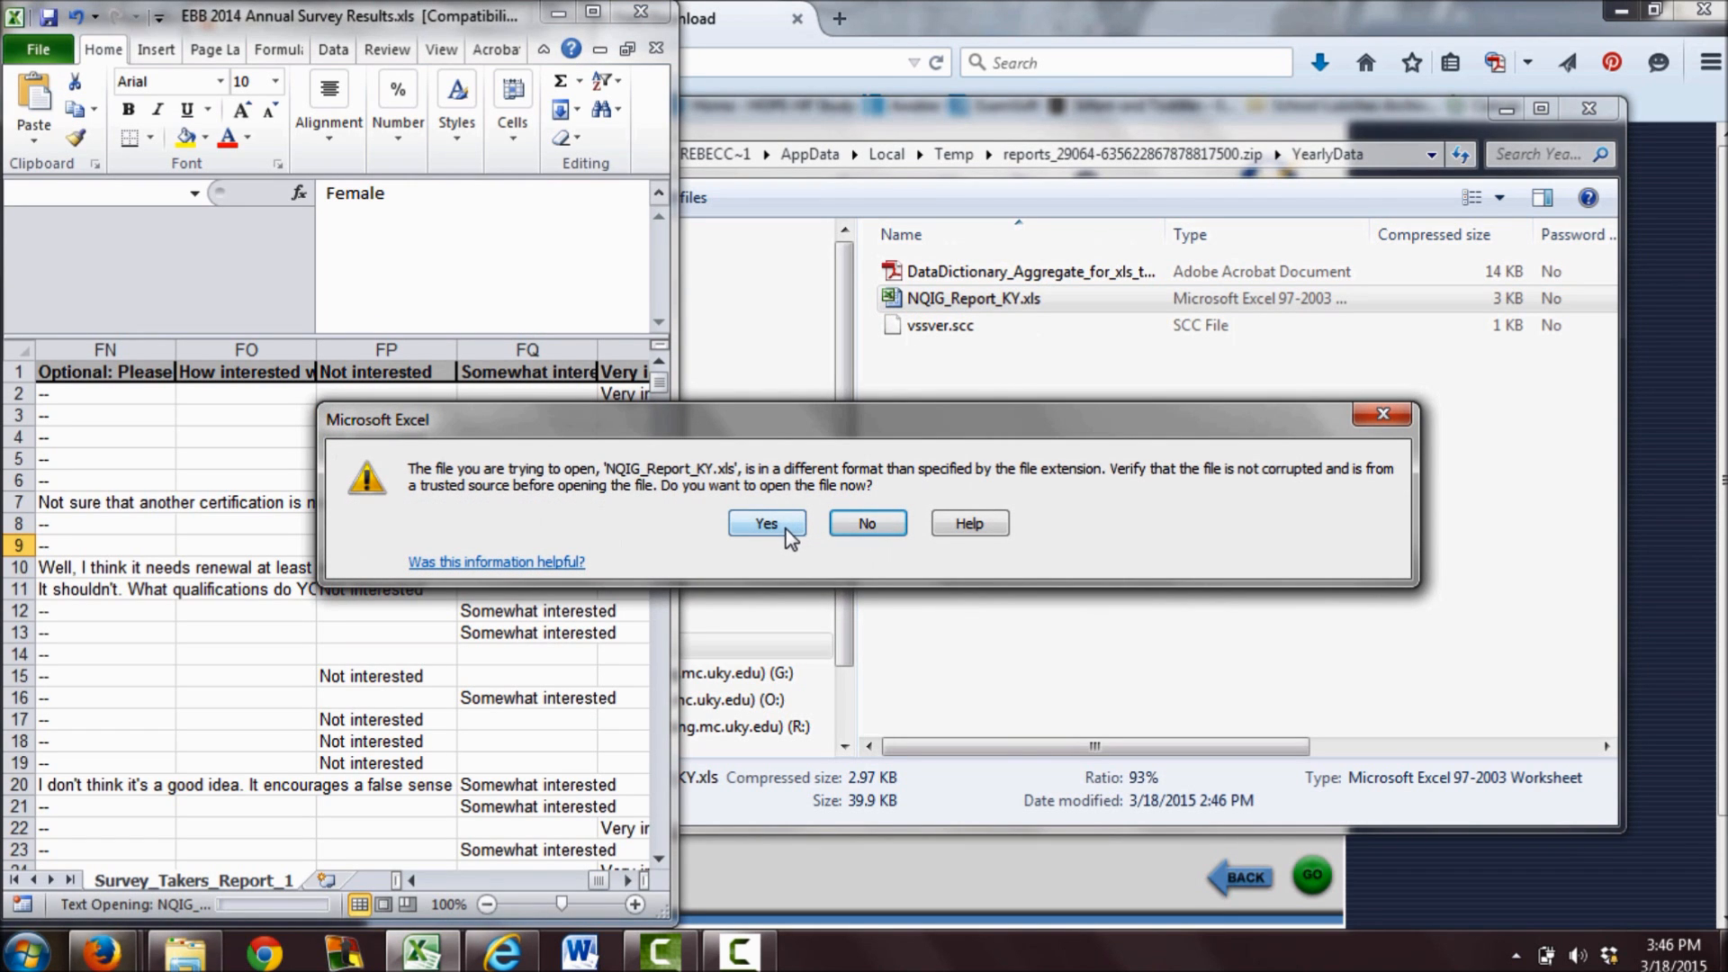
left_click(765, 522)
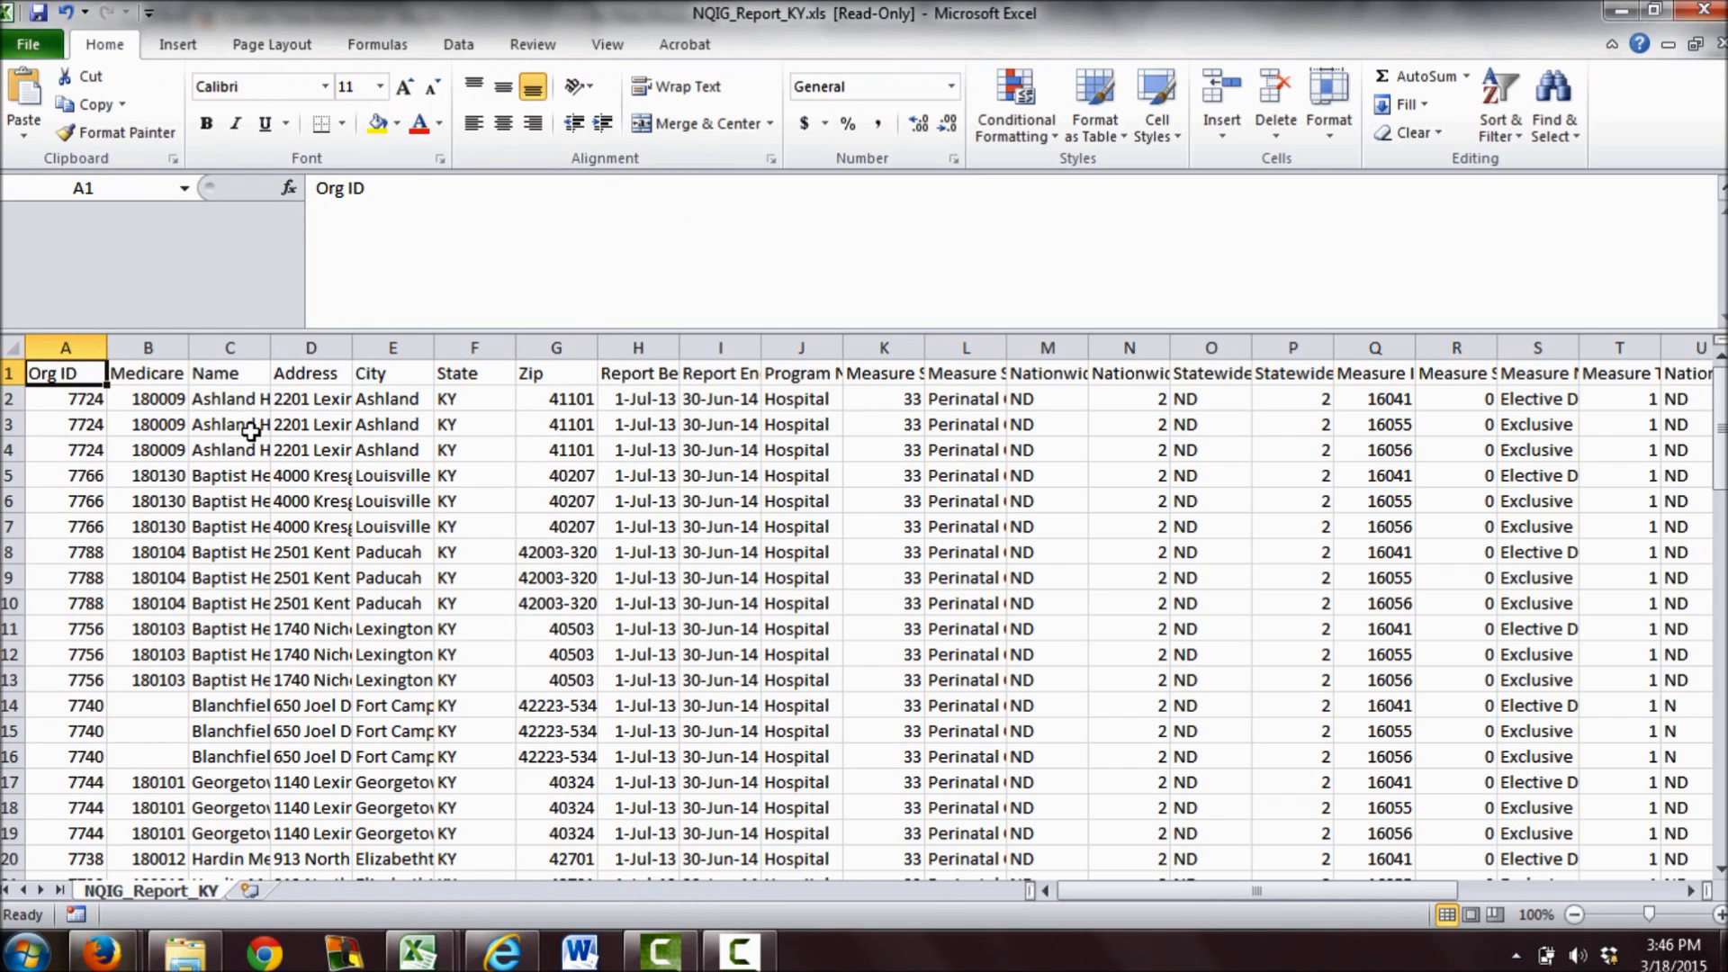
mouse_move(259, 391)
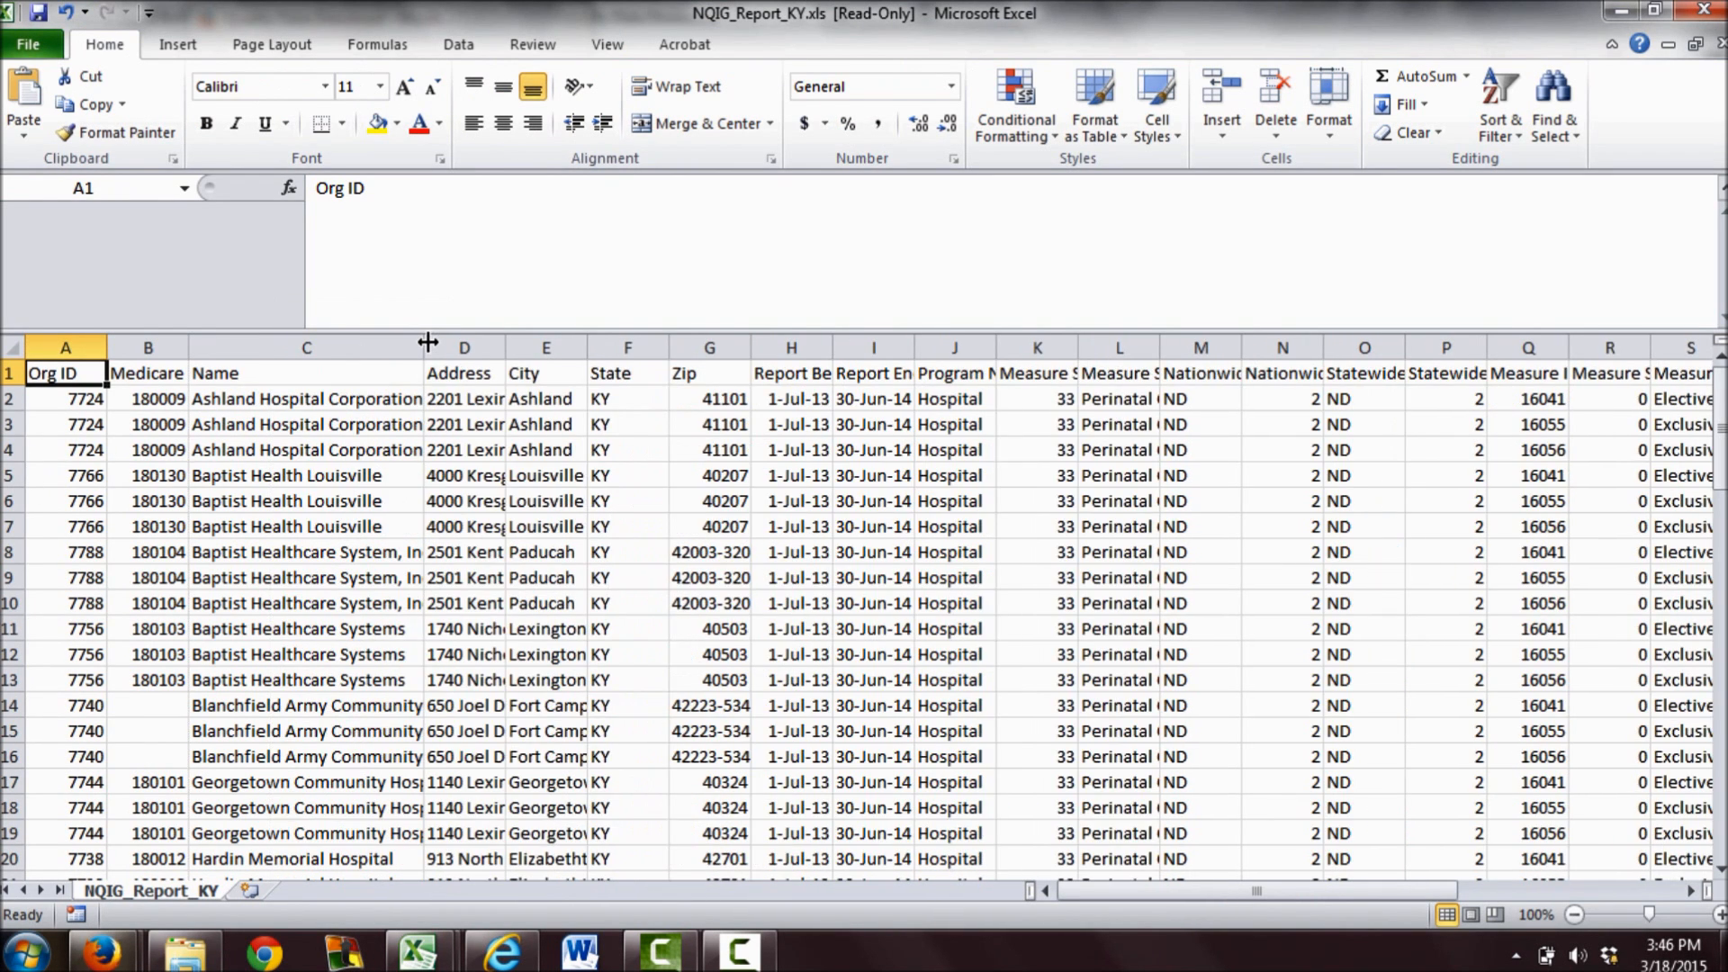
Widen the Name column and fill the three Lexington Baptist Healthcare Systems rows with yellow.
left_click_drag(428, 348, 473, 347)
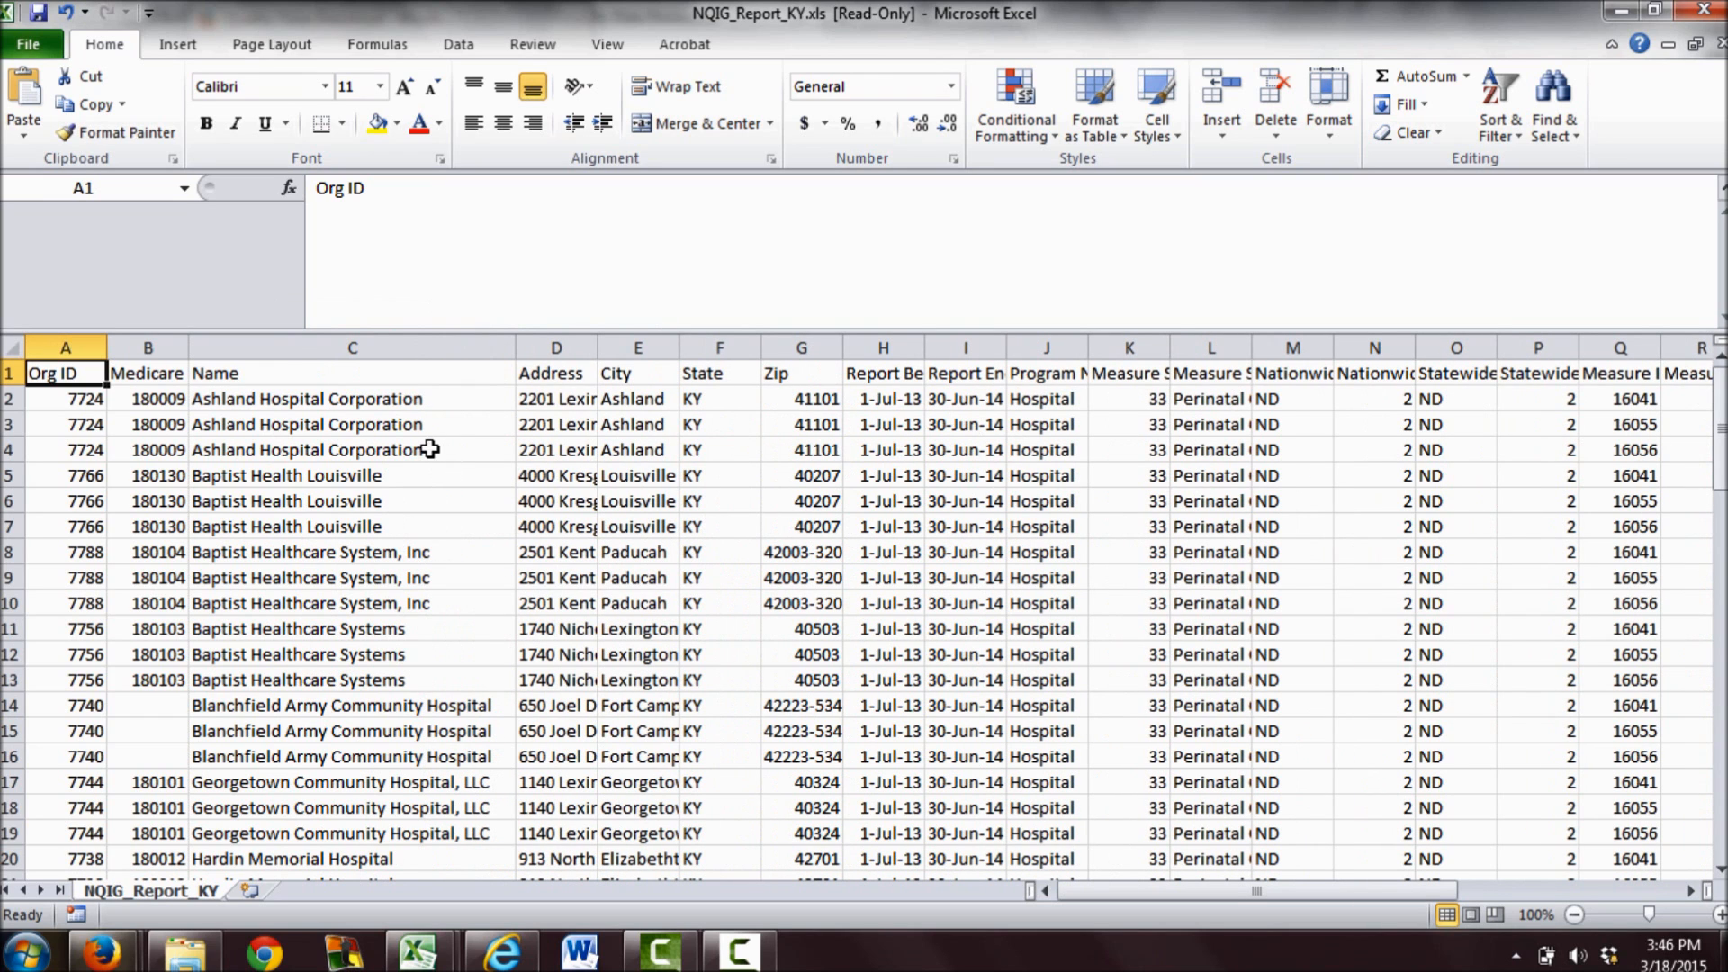
mouse_move(753, 659)
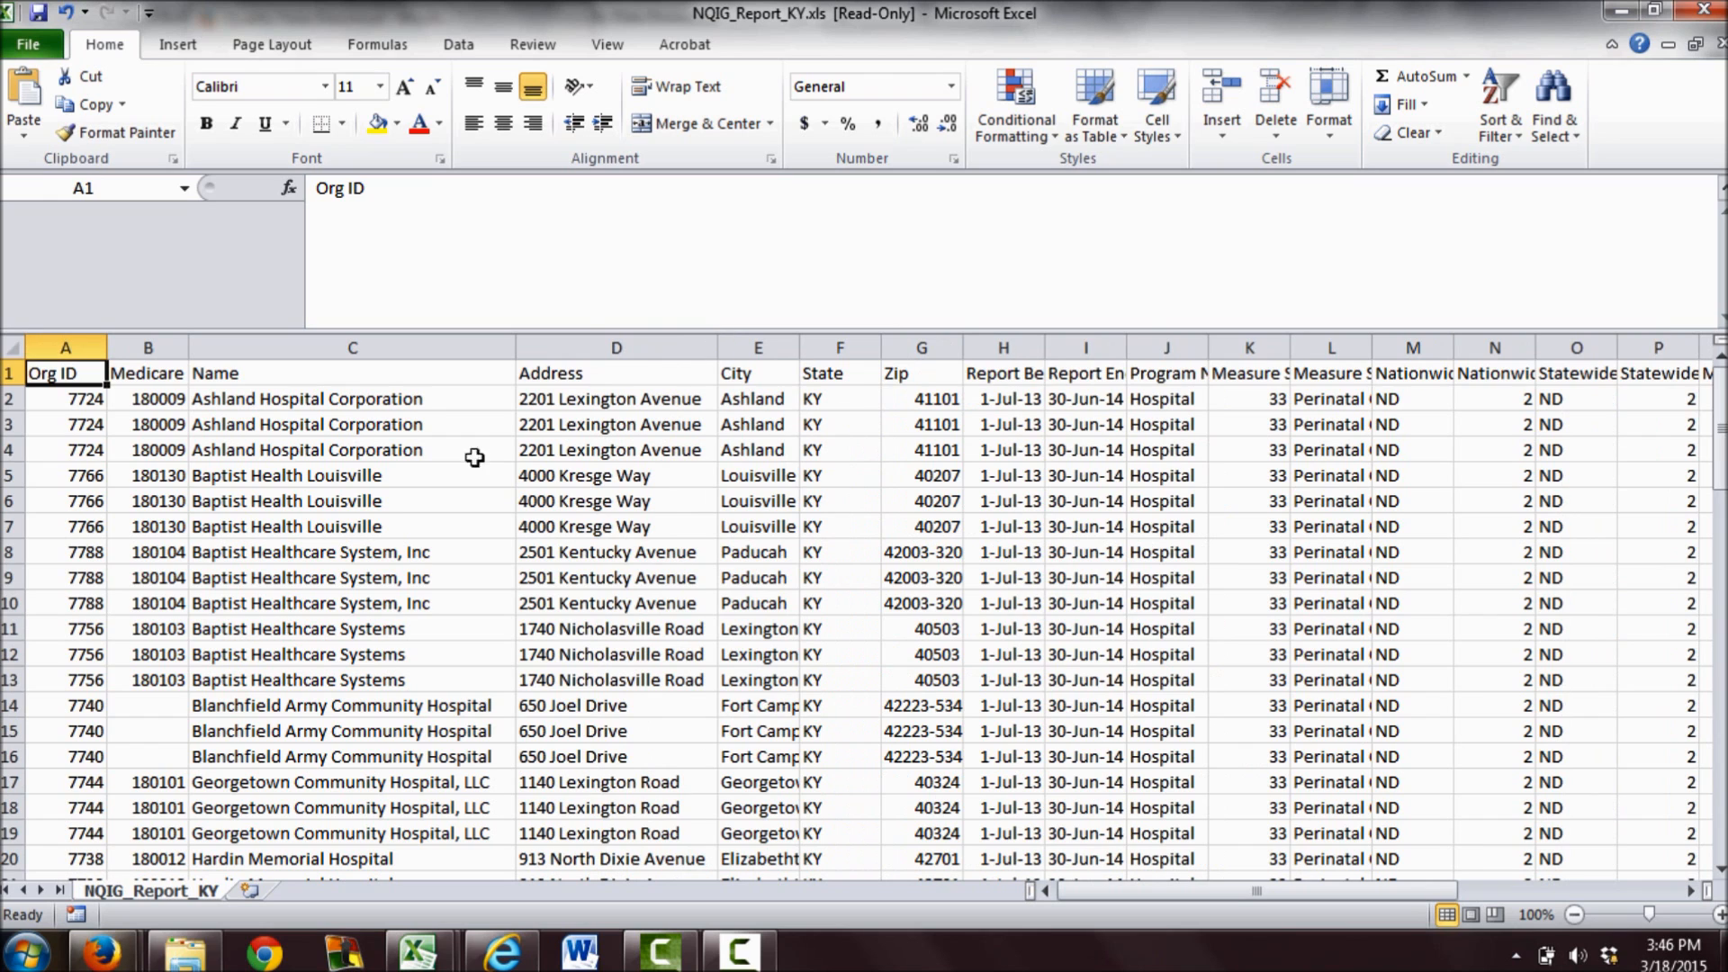
mouse_move(430, 587)
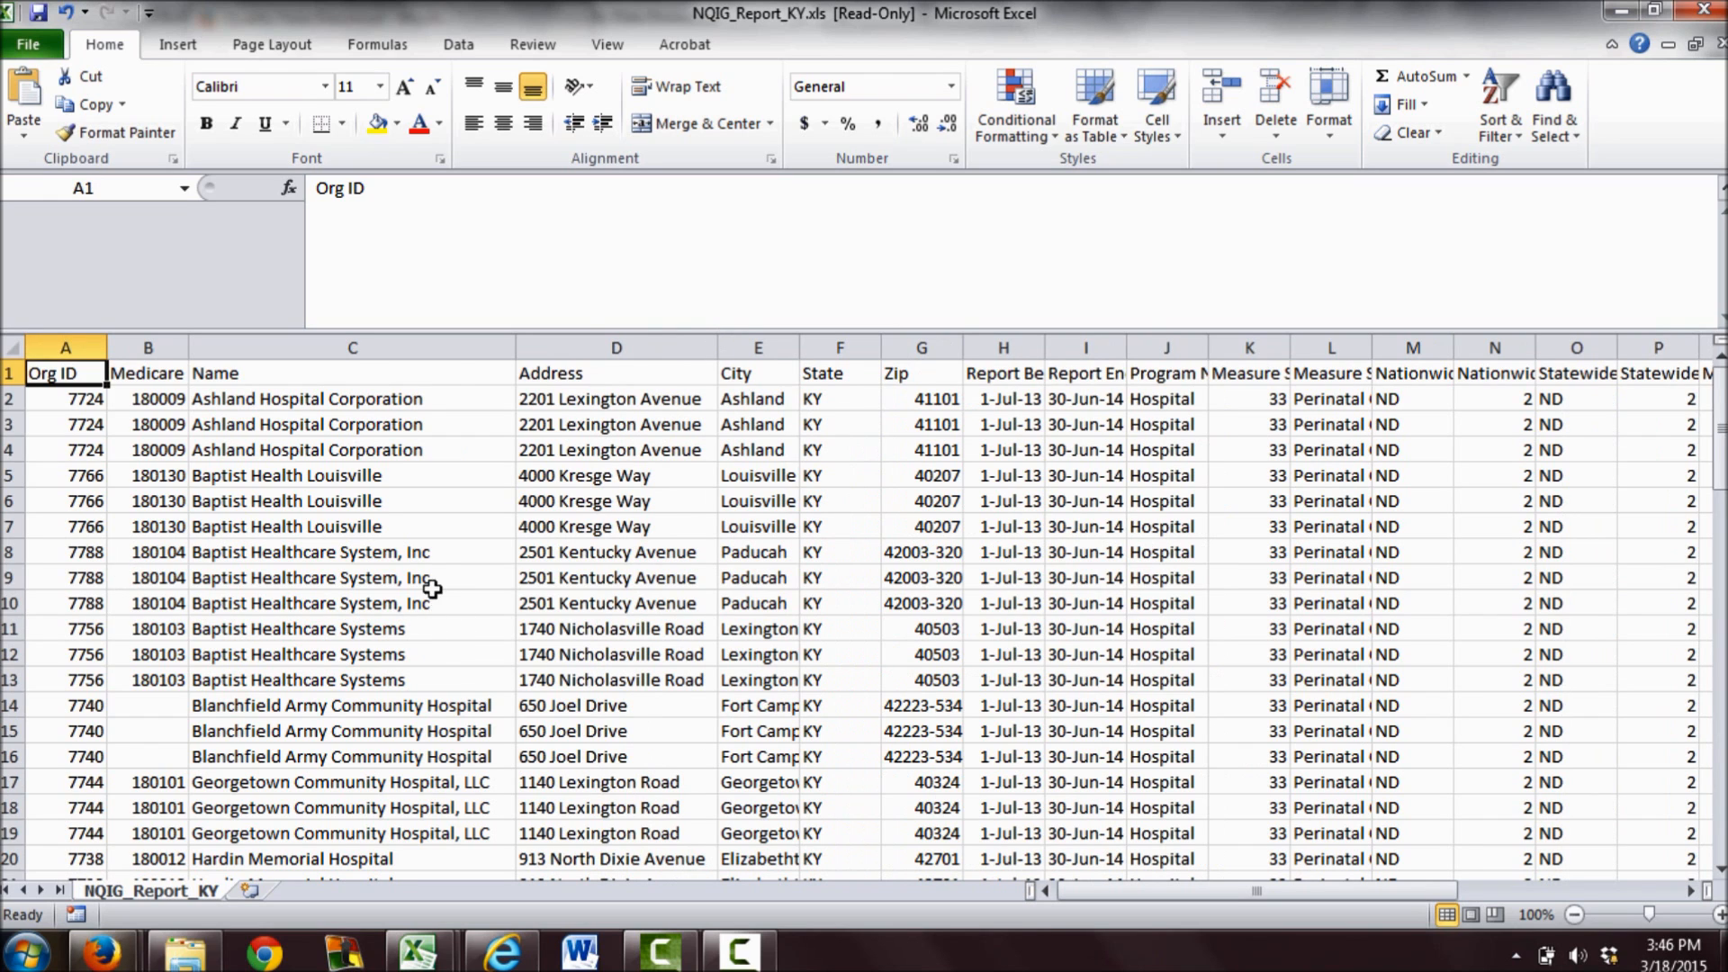
scroll("down", 3)
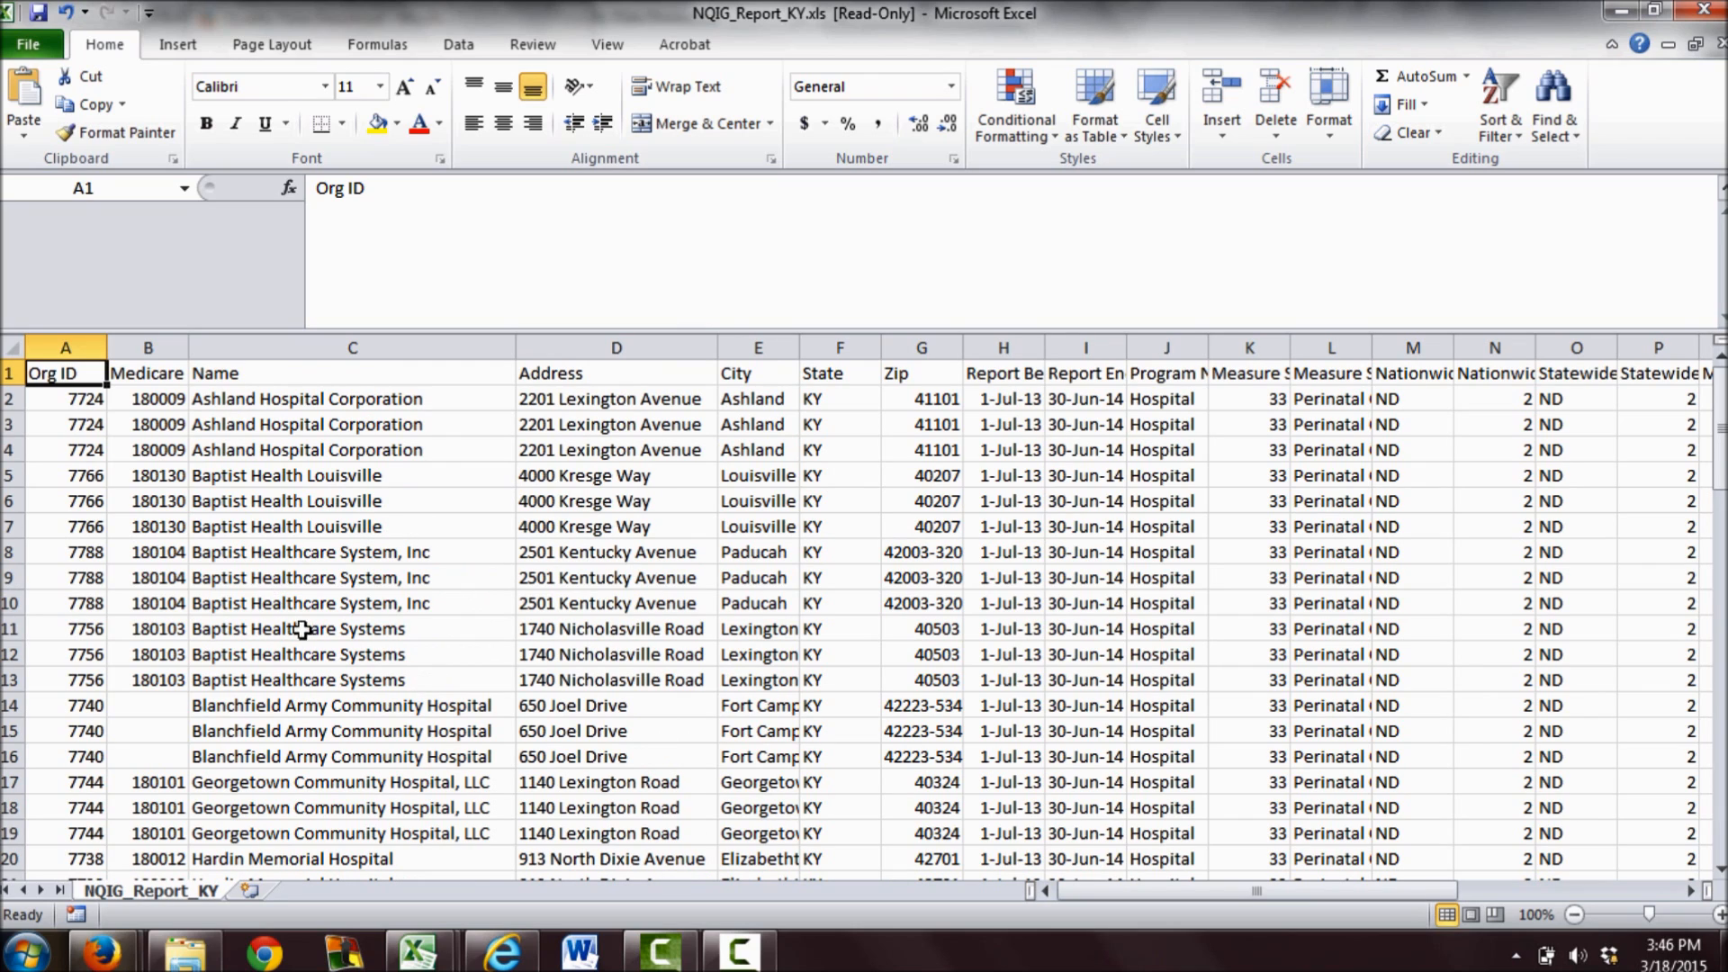
mouse_move(453, 569)
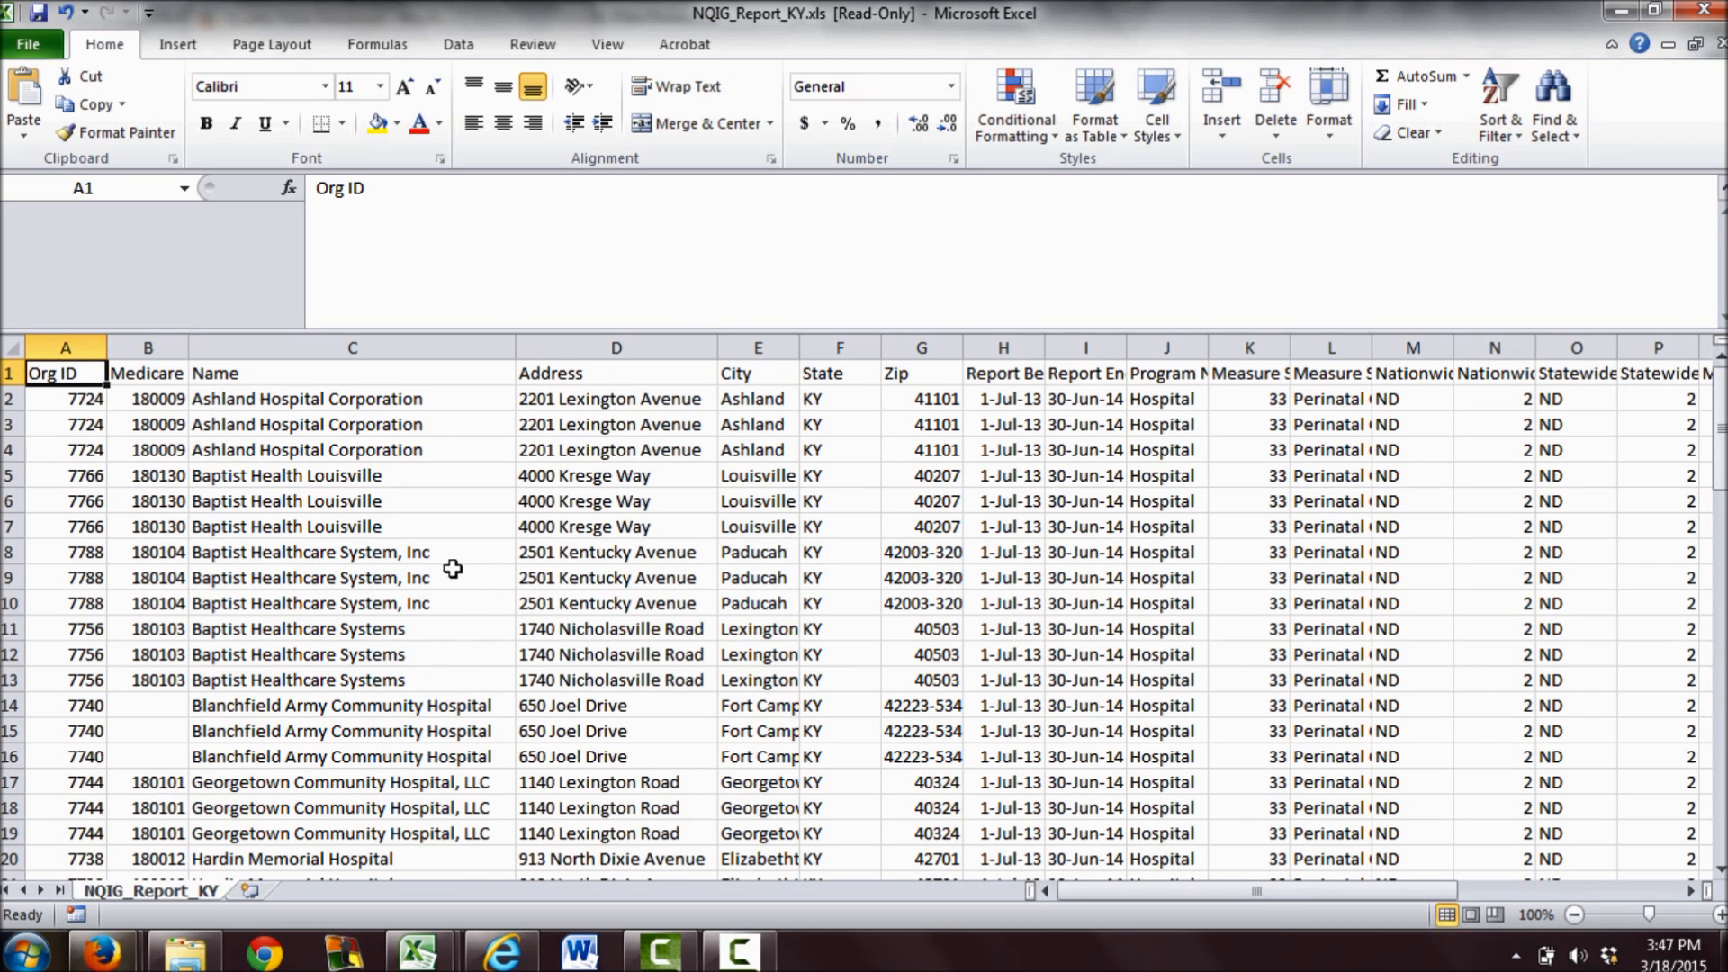
mouse_move(230, 475)
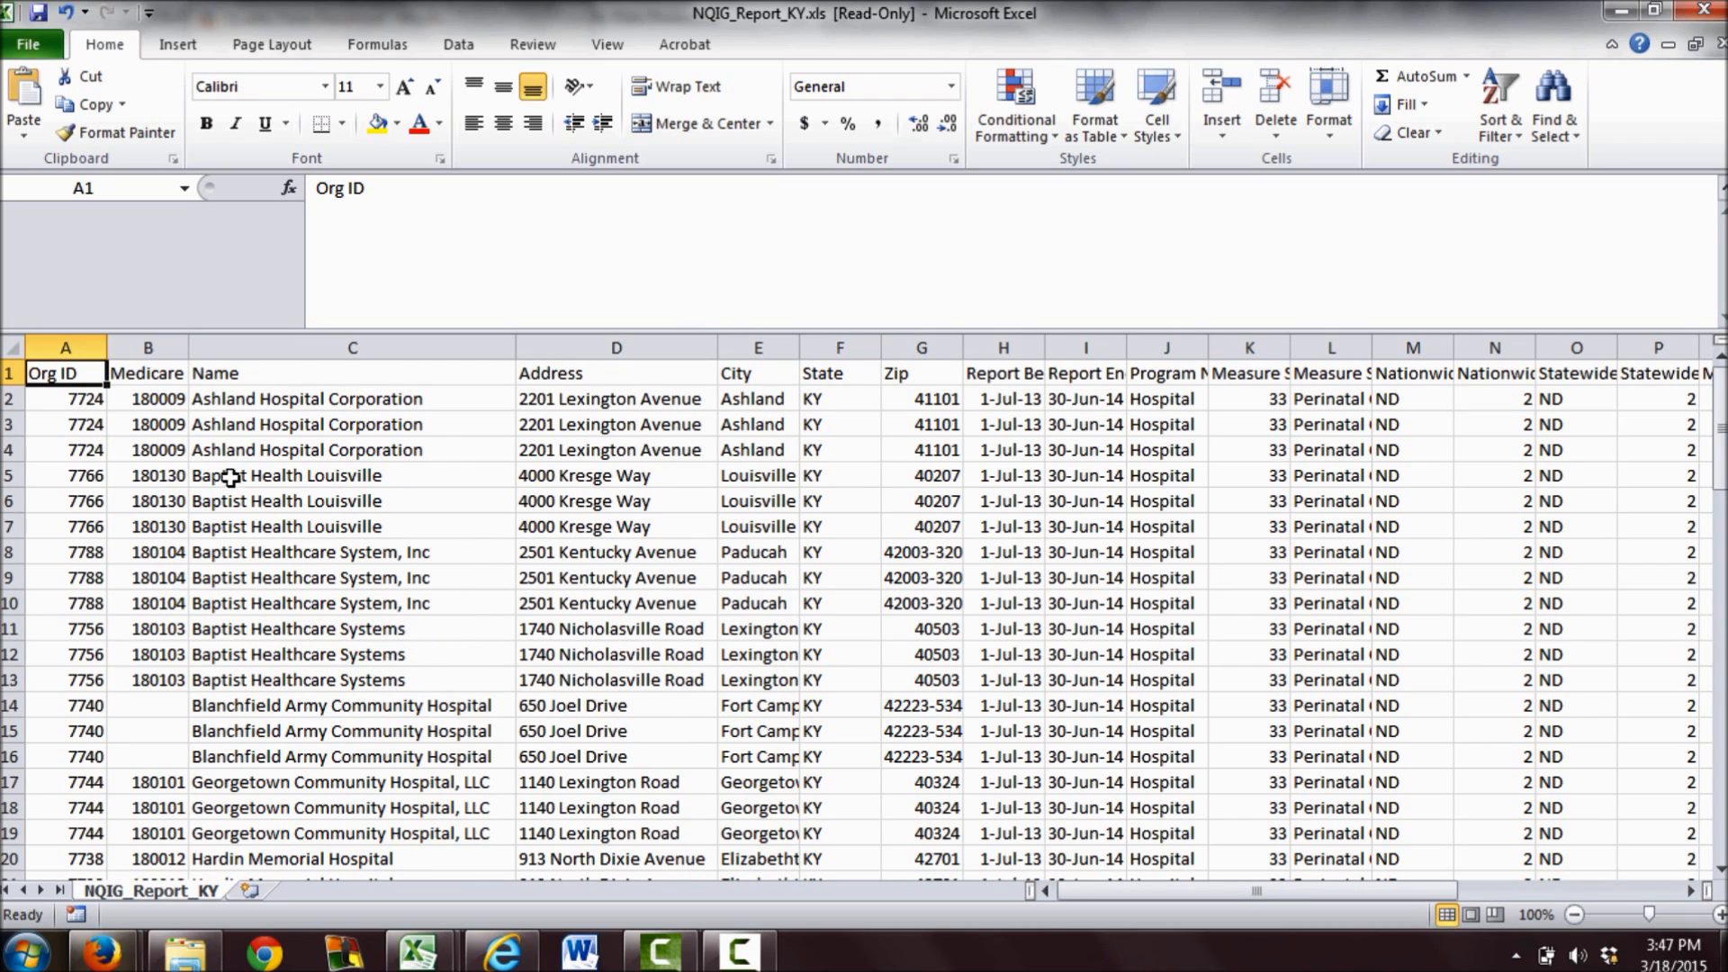
mouse_move(562, 637)
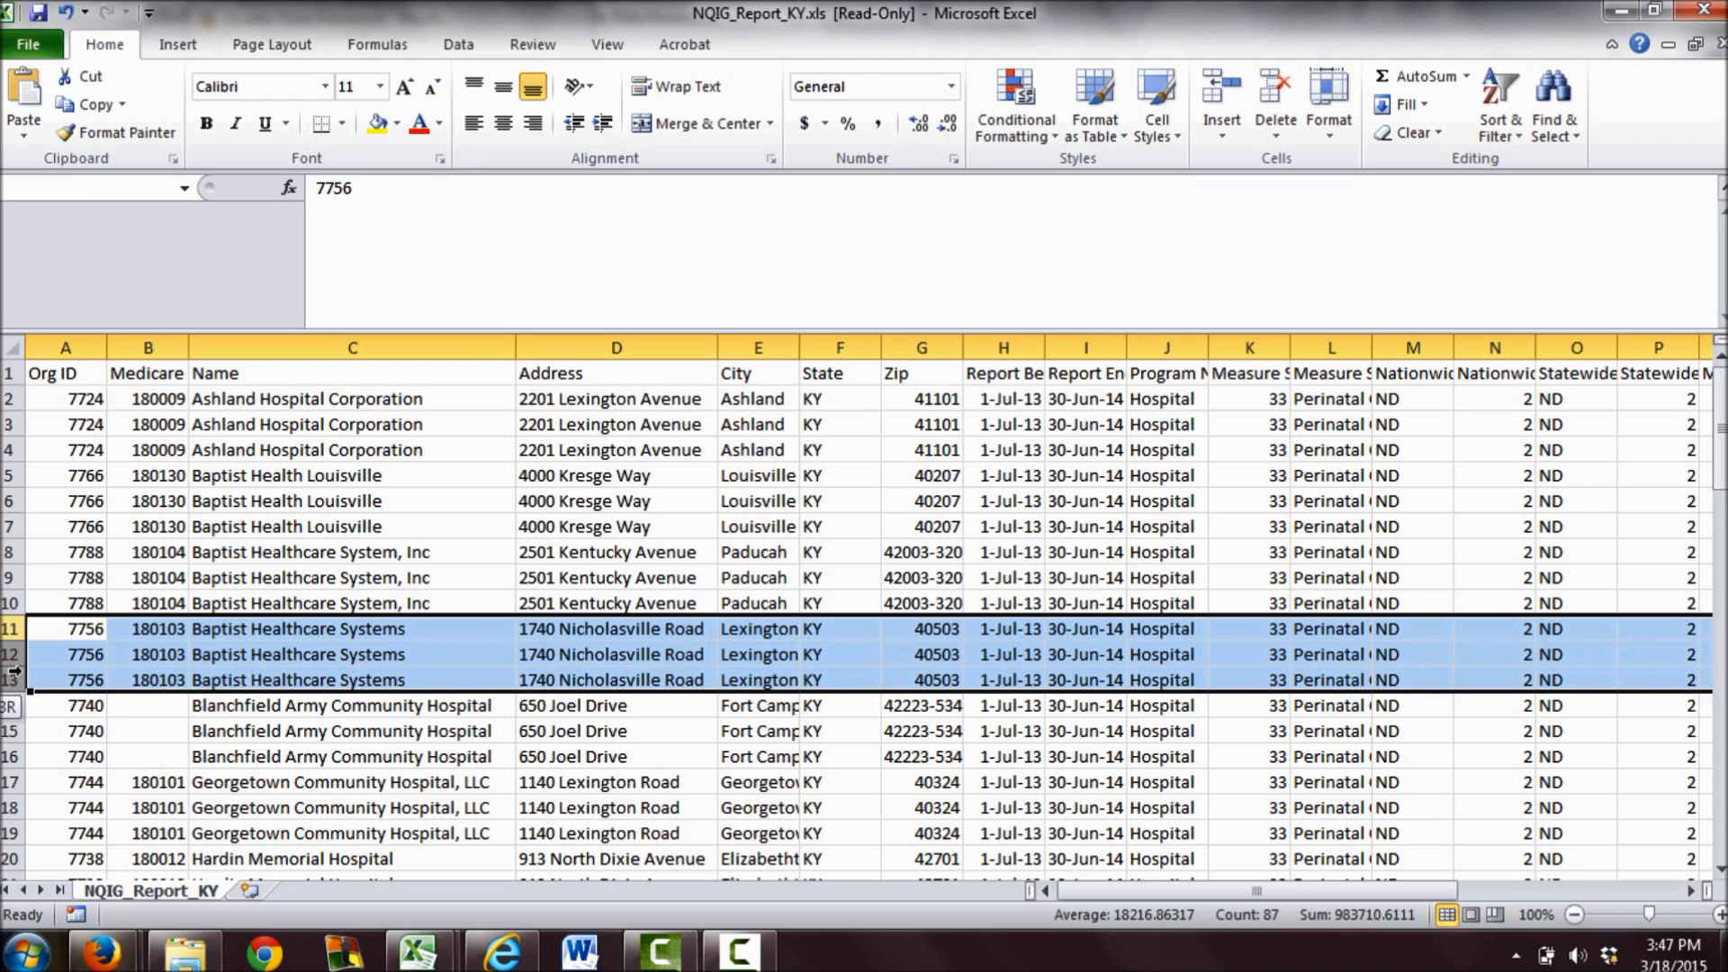
left_click(65, 628)
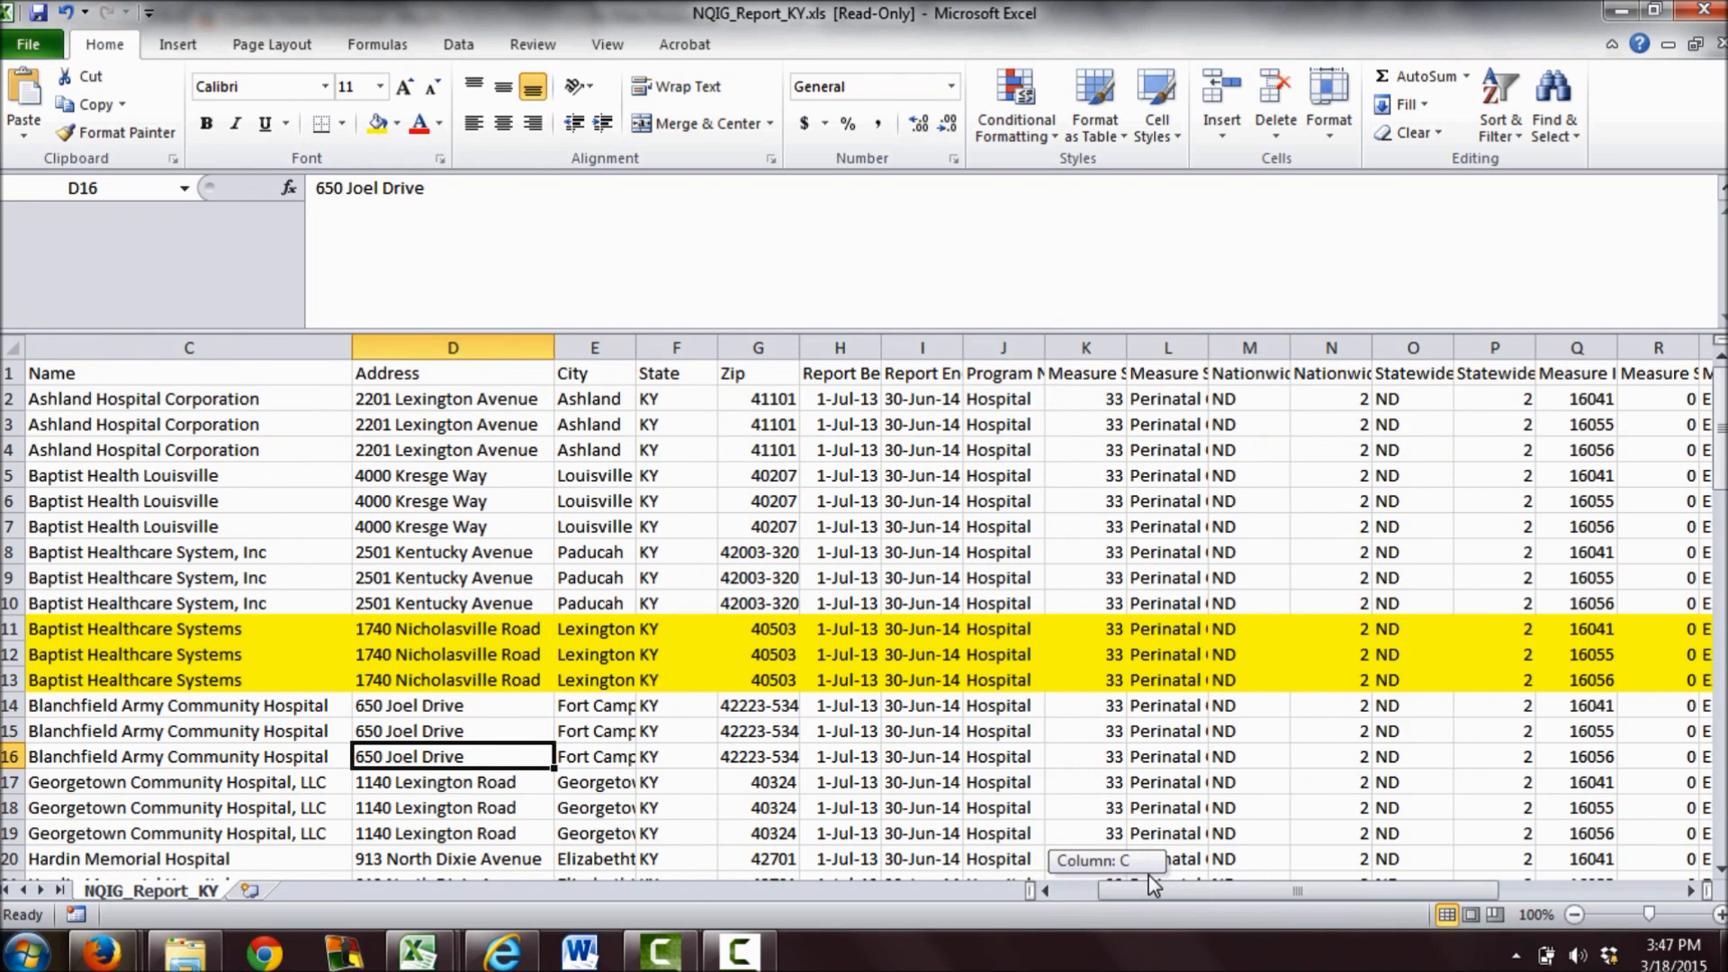
Widen the Measure Name column so titles like Elective Delivery and Exclusive Breast Milk Feeding read in full.
scroll("right", 3)
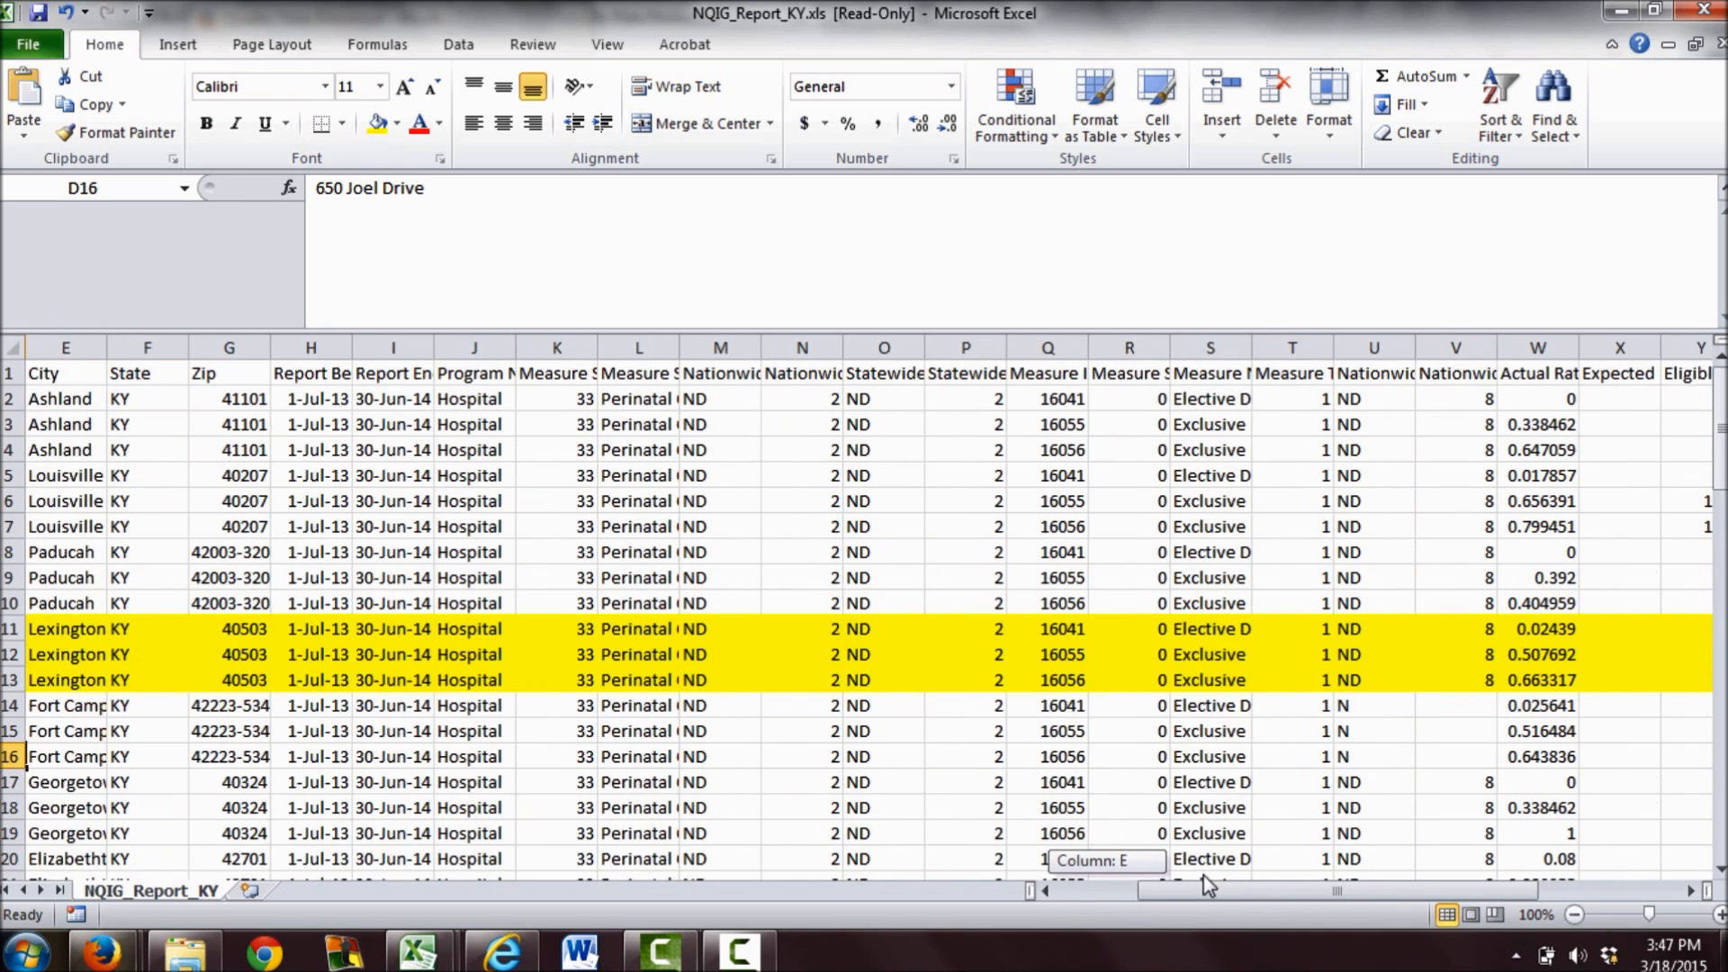
scroll("right", 3)
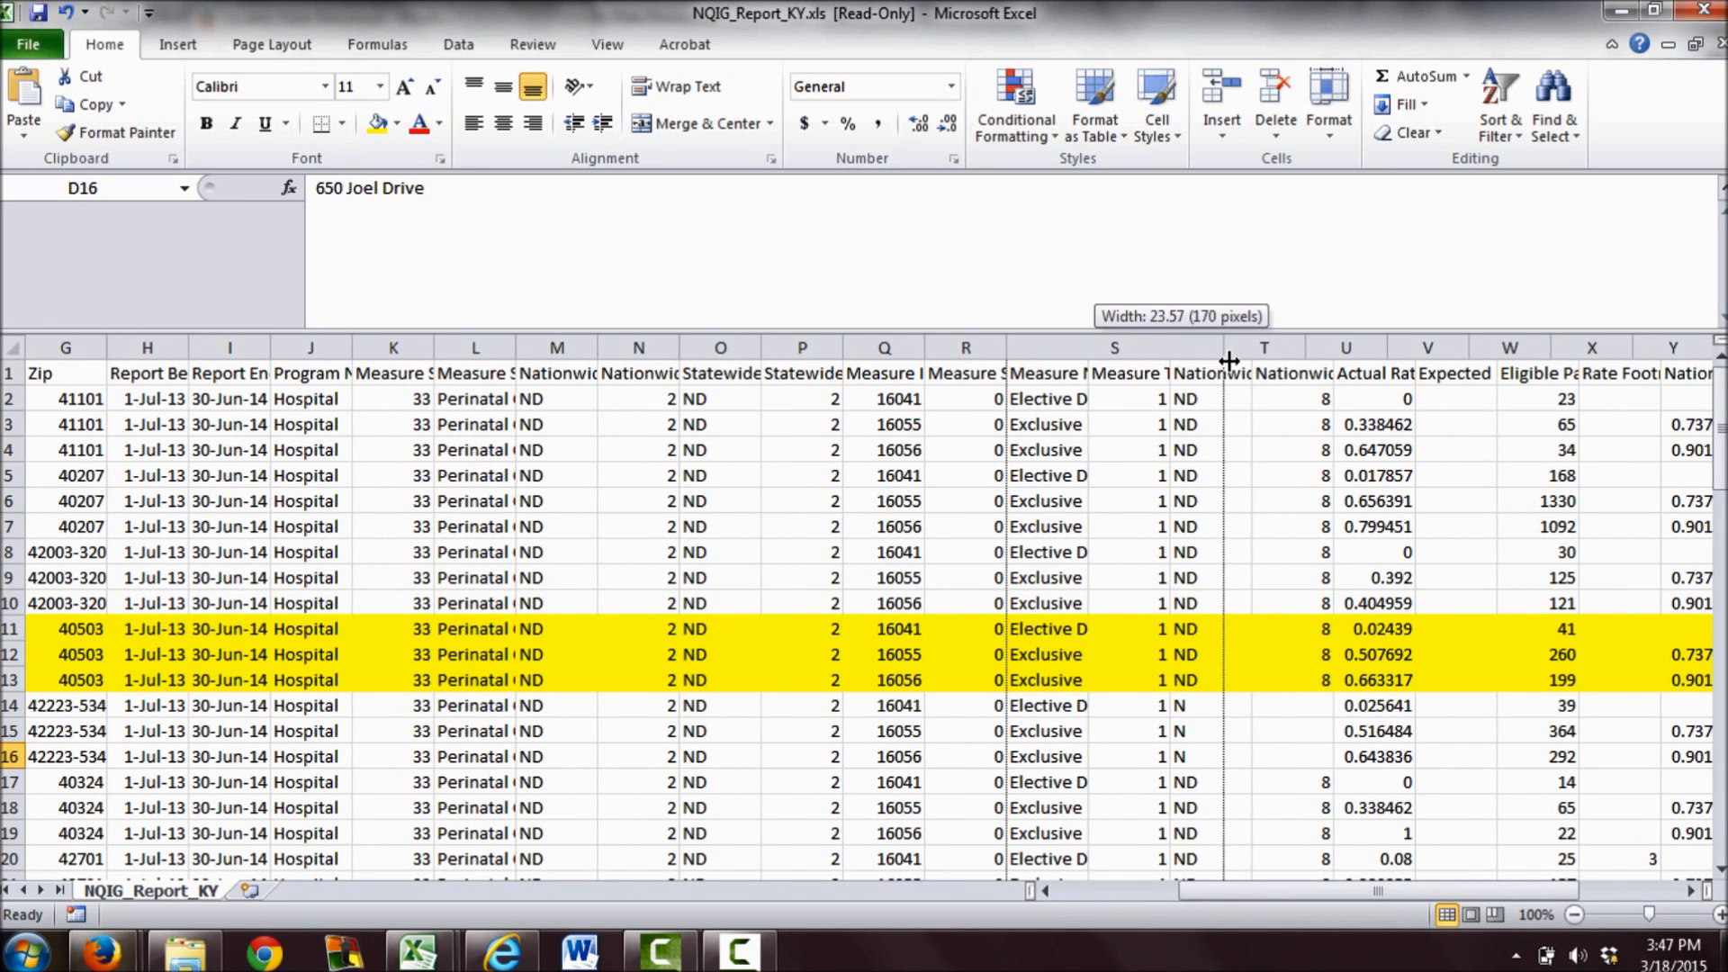
left_click_drag(1230, 347, 1324, 347)
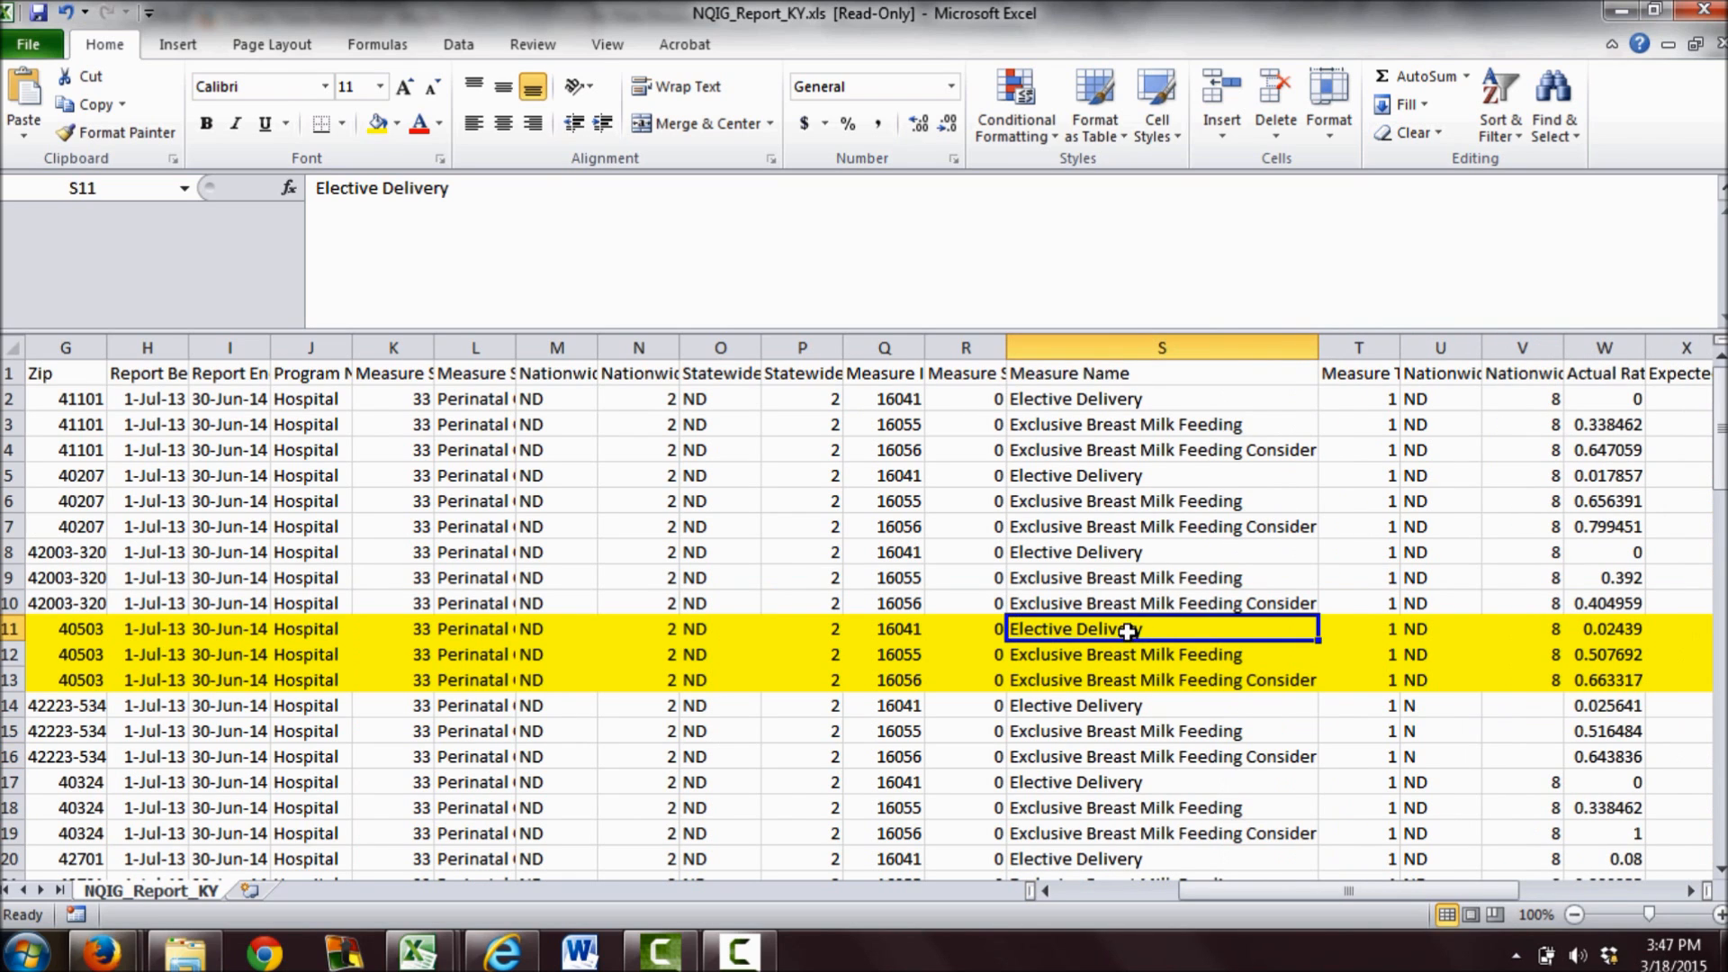
left_click(1162, 681)
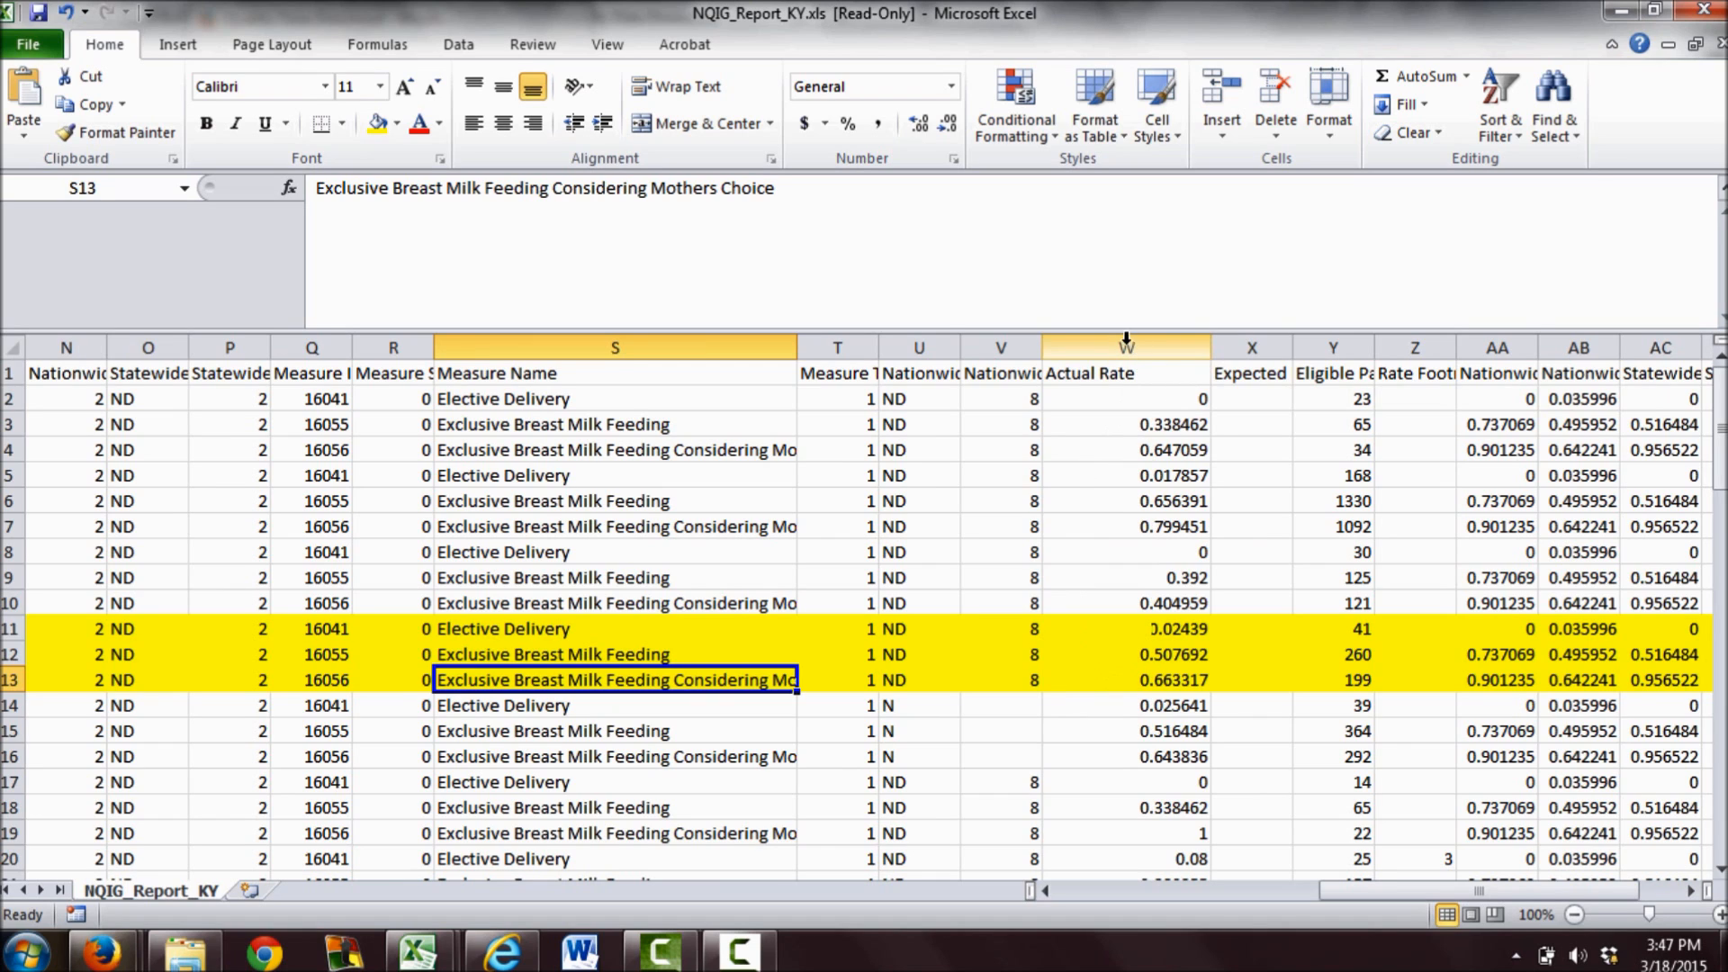
left_click(1123, 348)
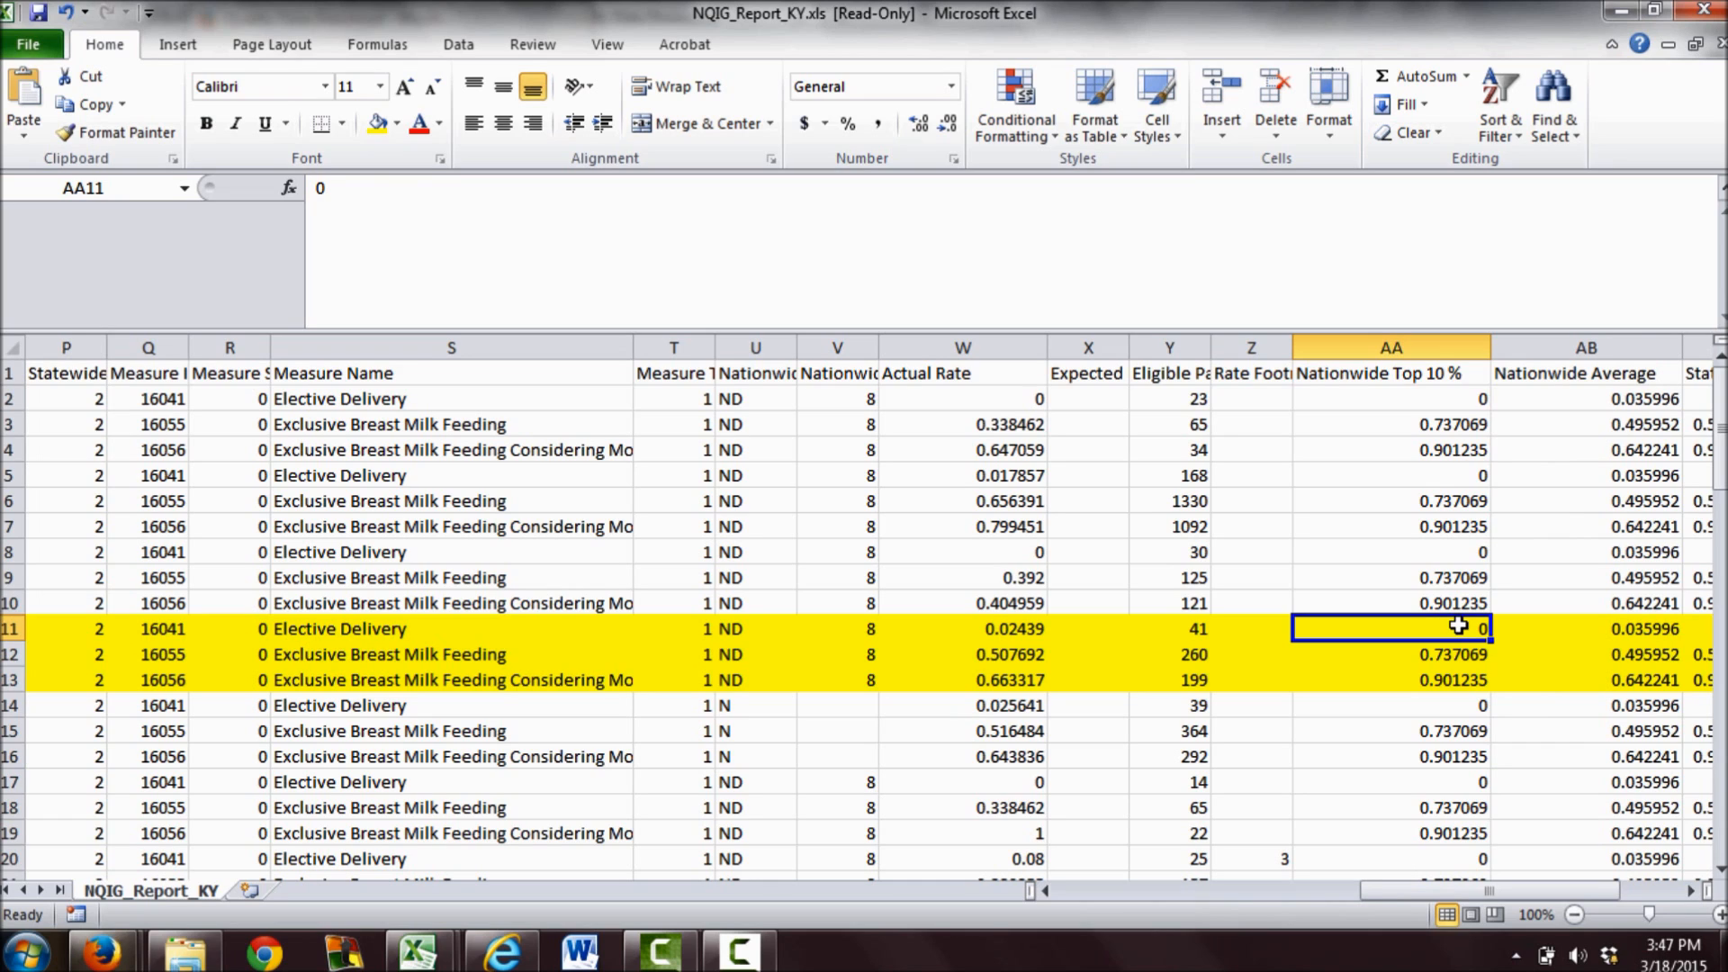
left_click(1585, 629)
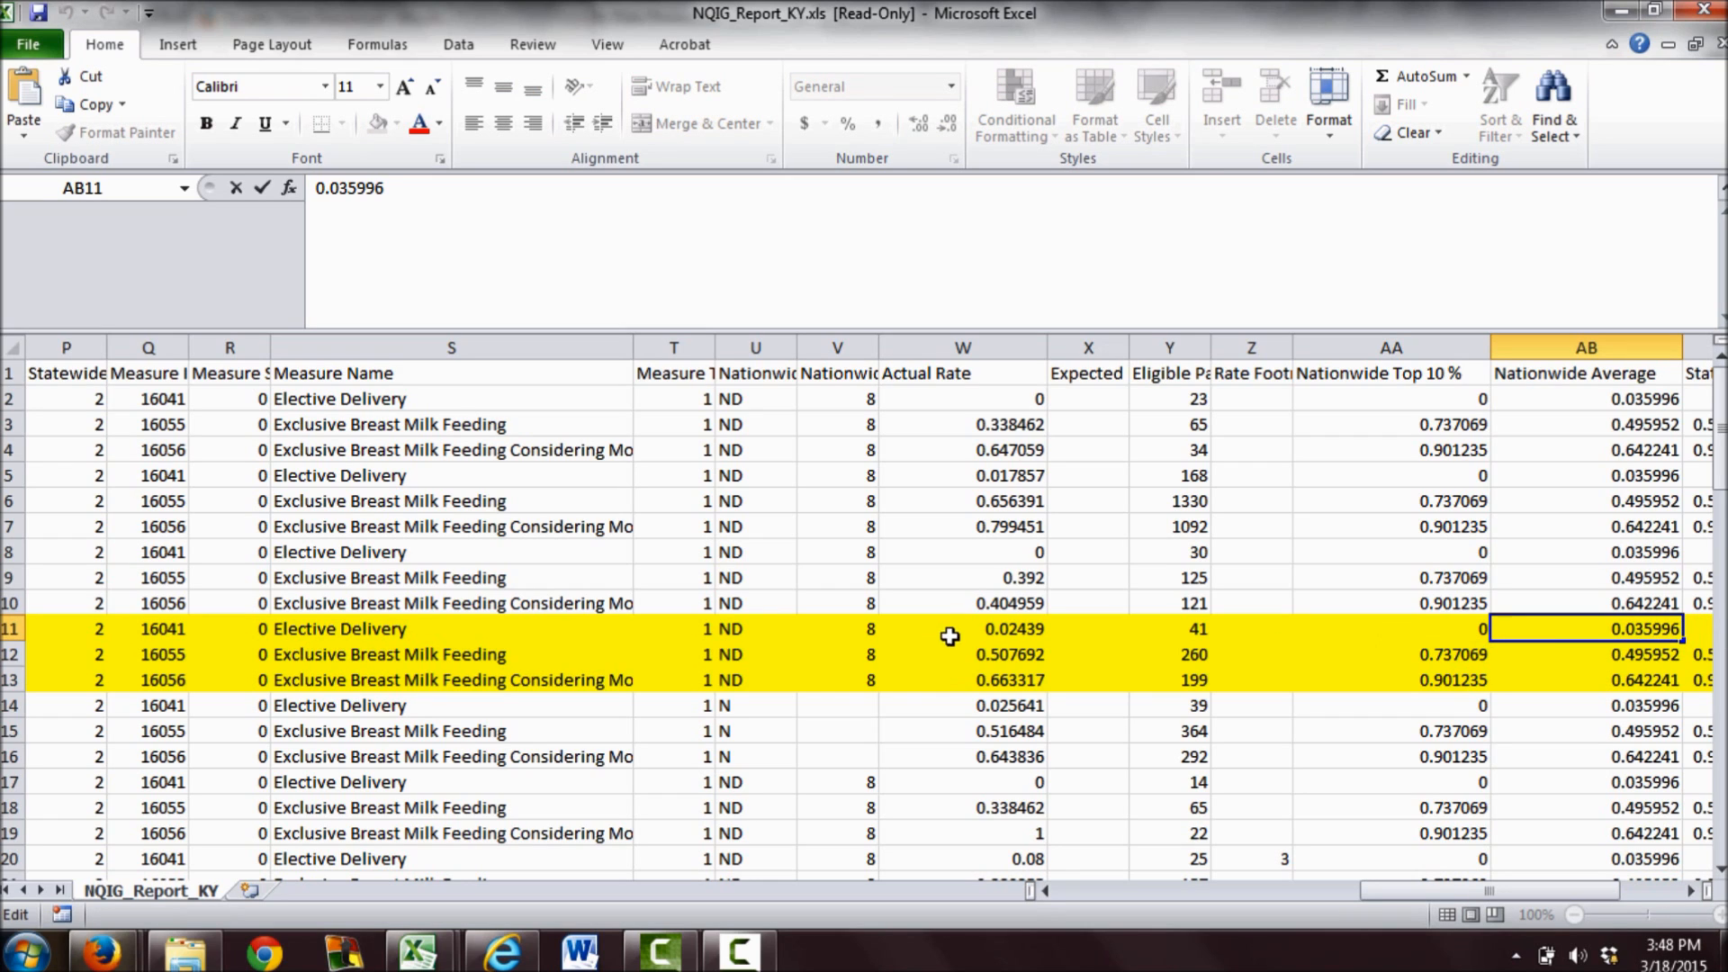
left_click(962, 629)
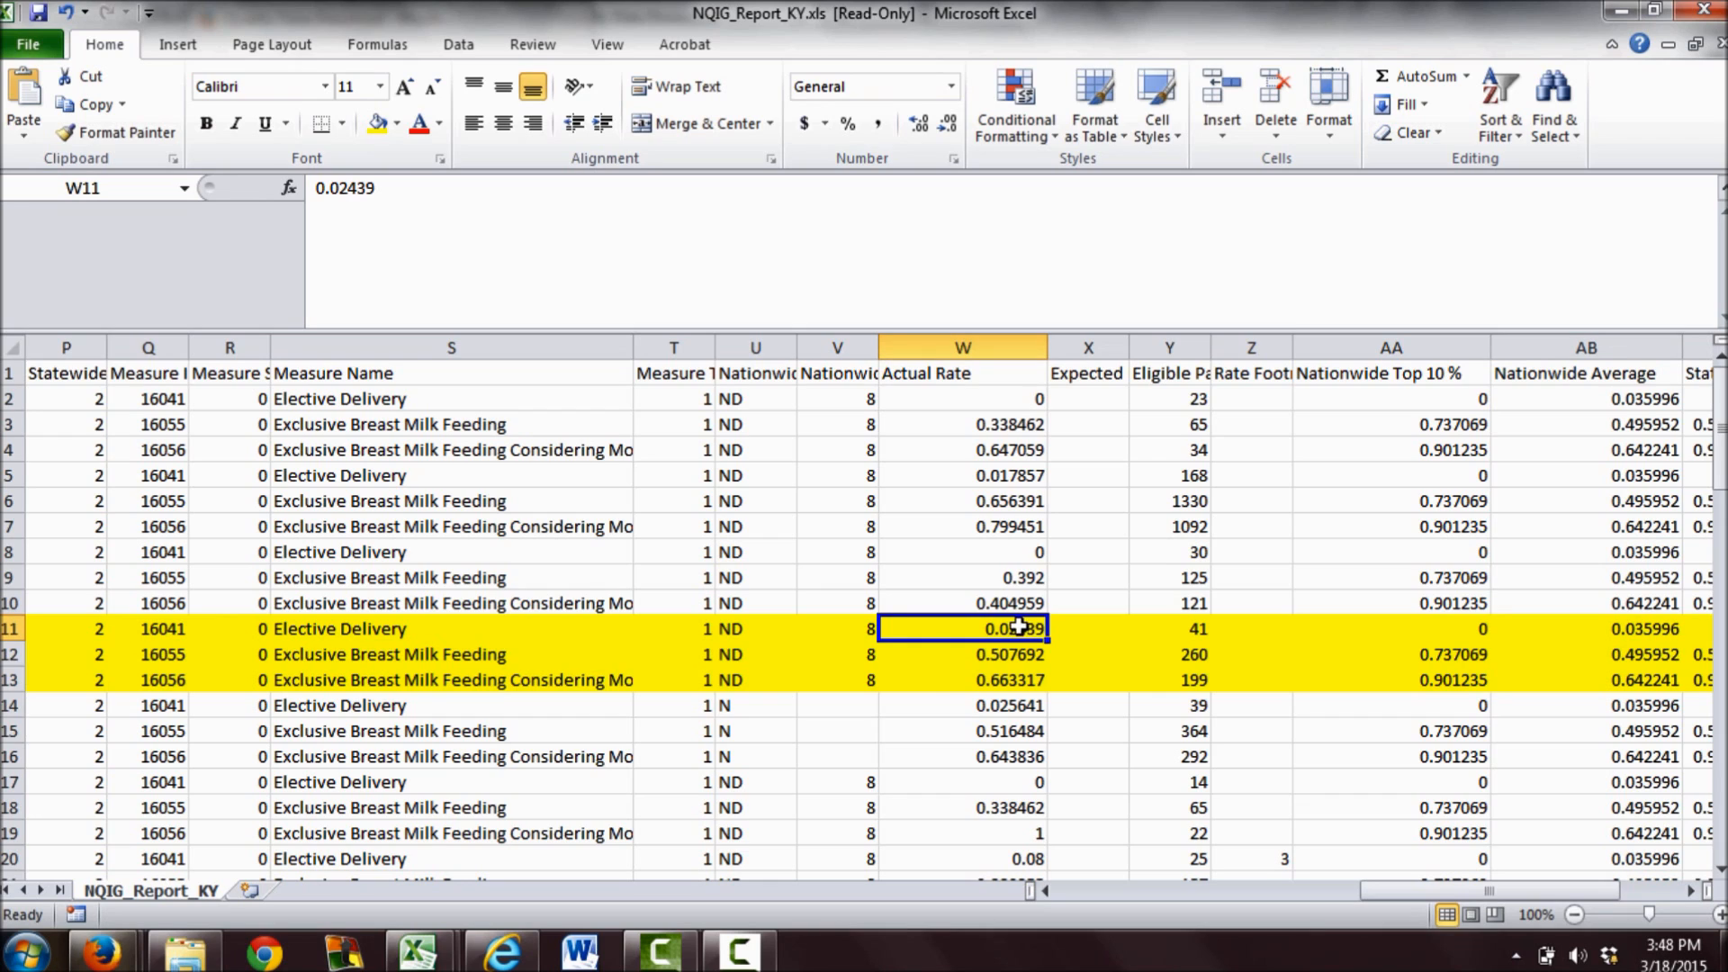
double_click(962, 628)
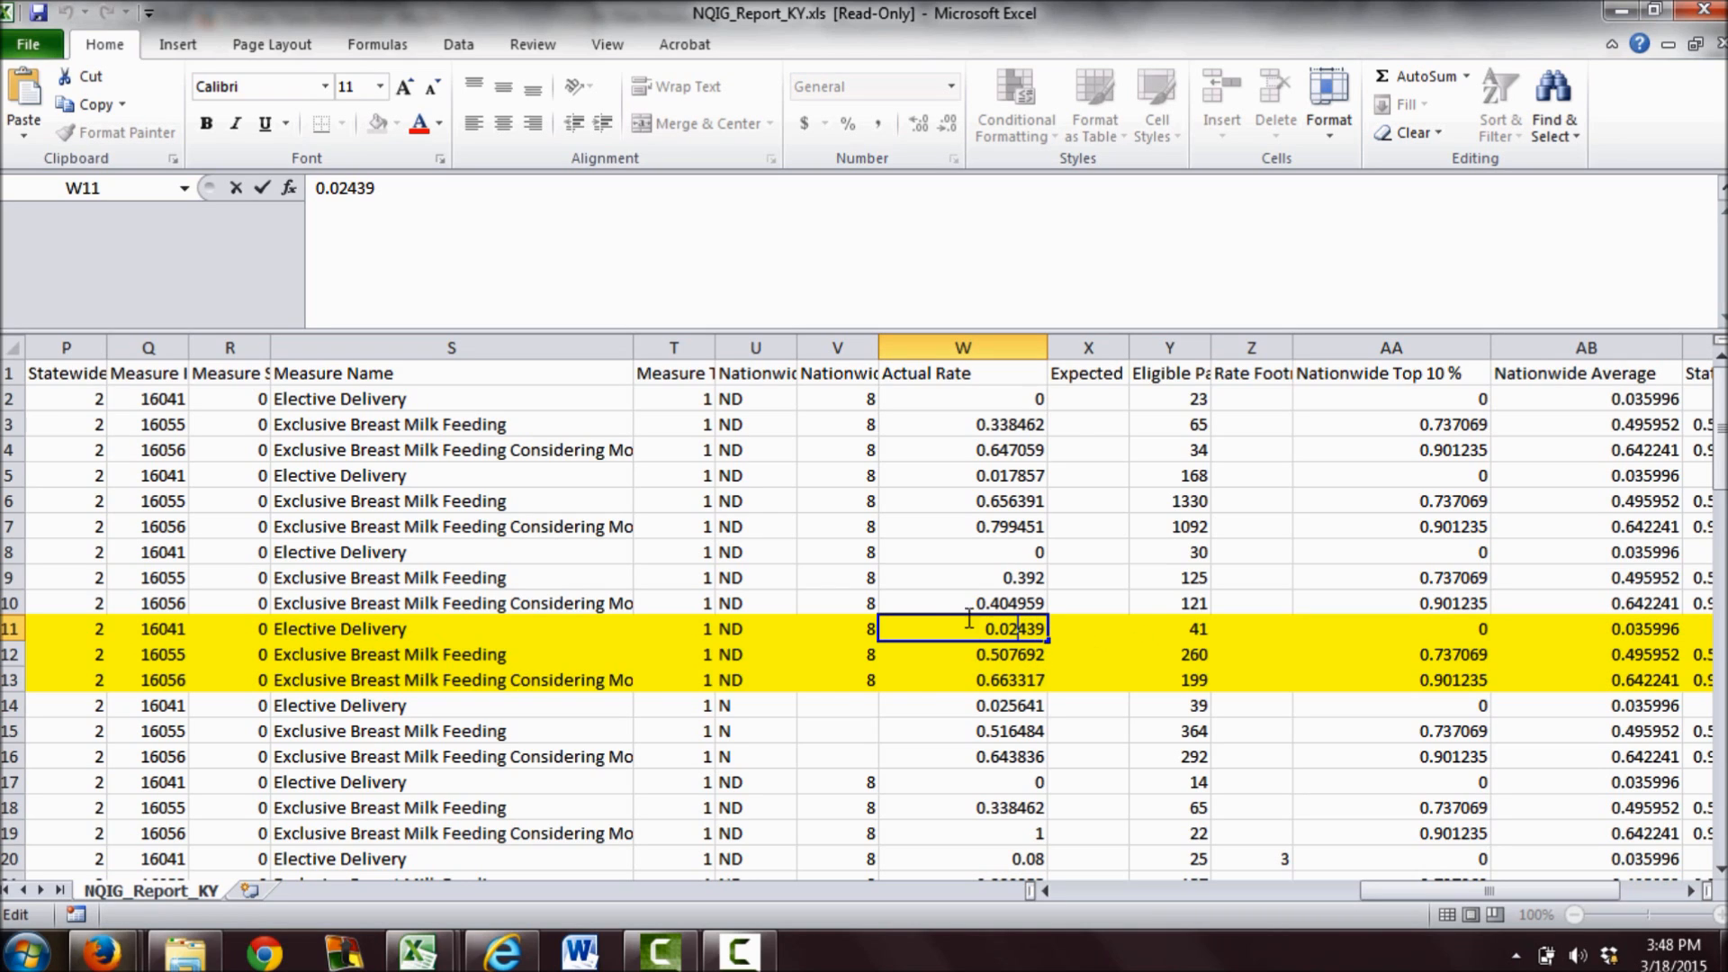
mouse_move(1214, 416)
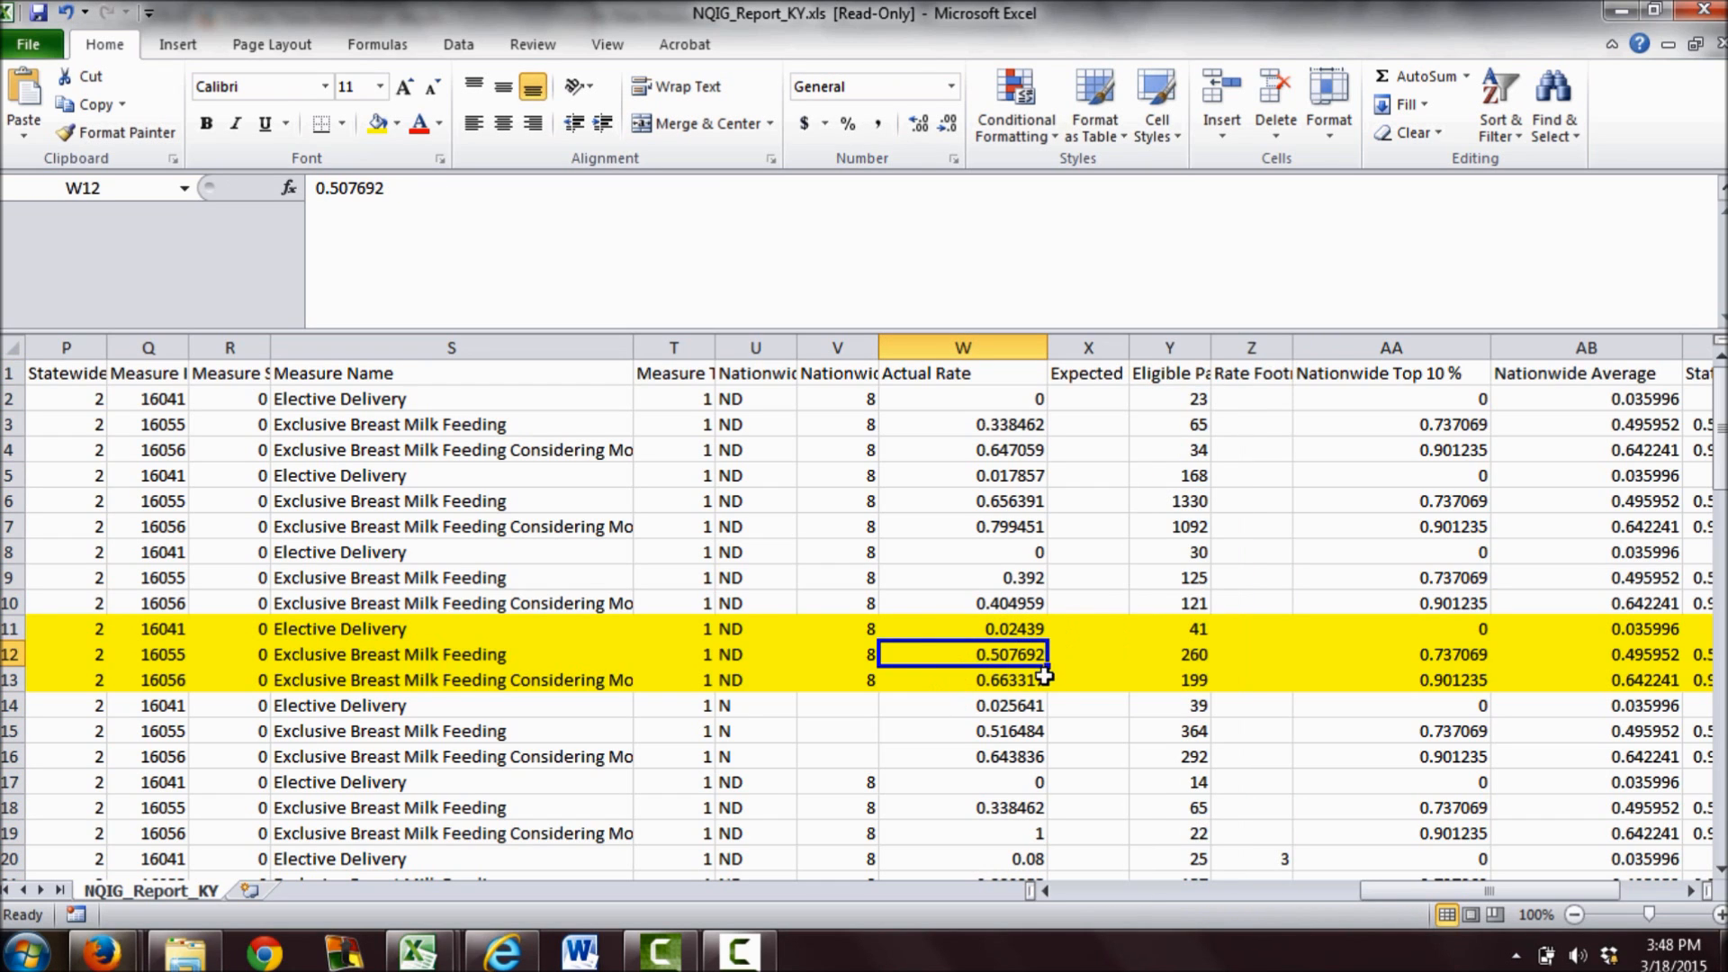
mouse_move(1016, 654)
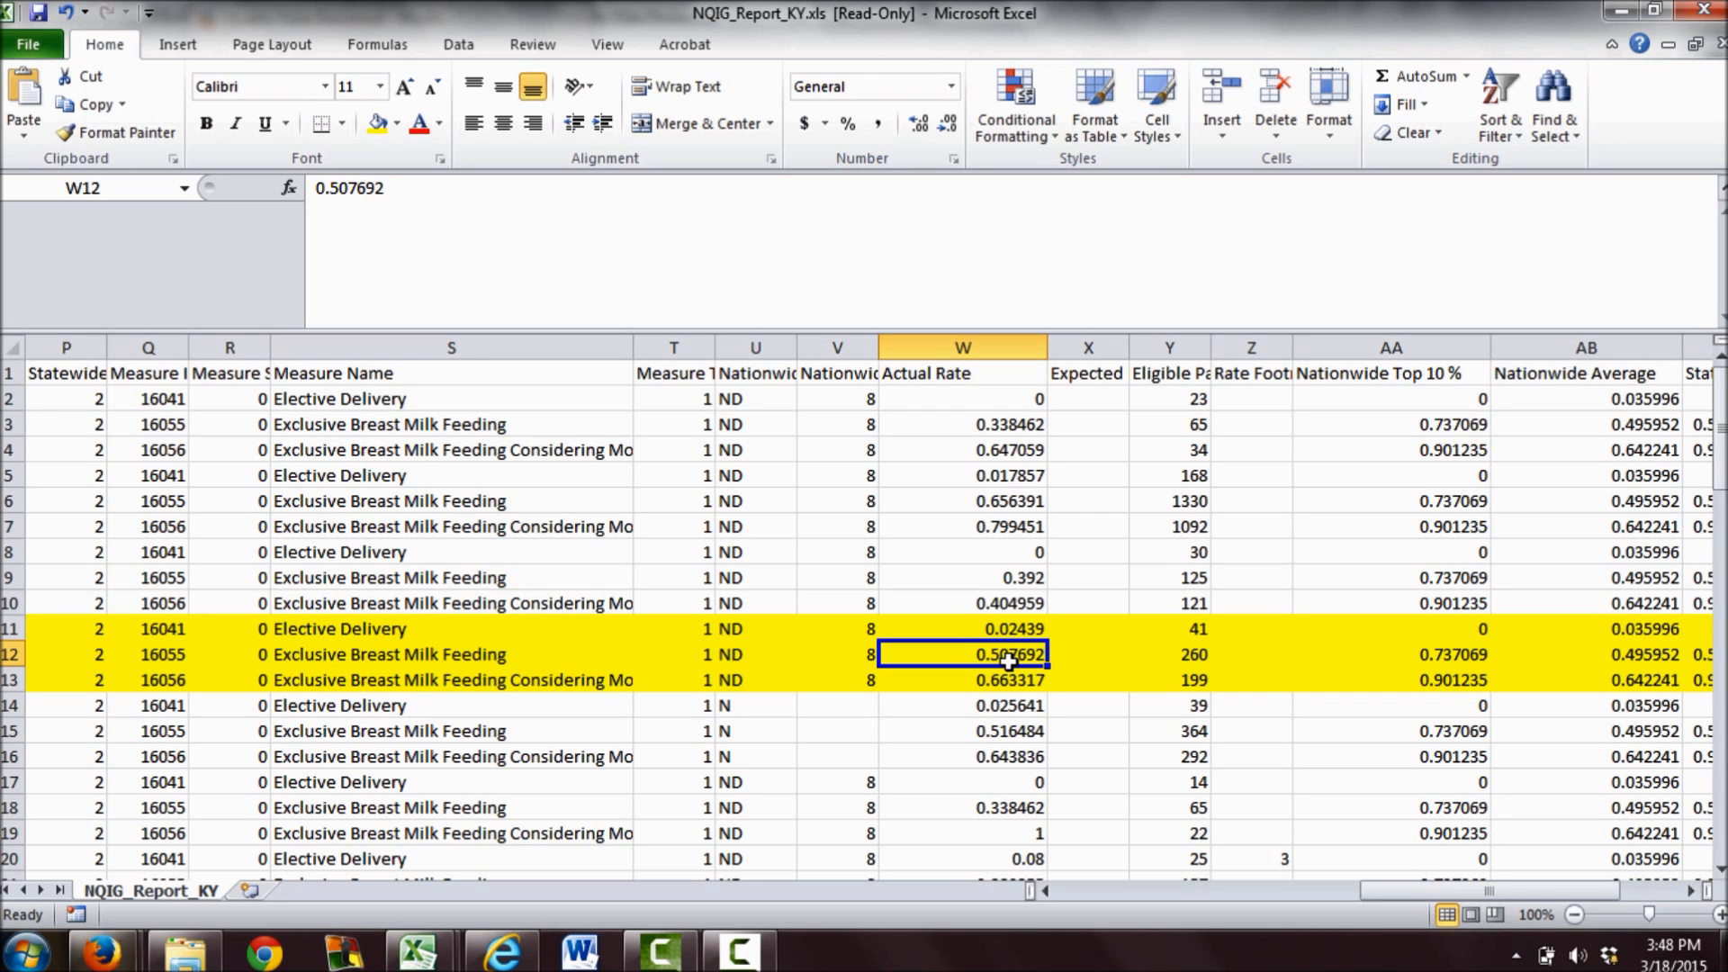
mouse_move(920, 659)
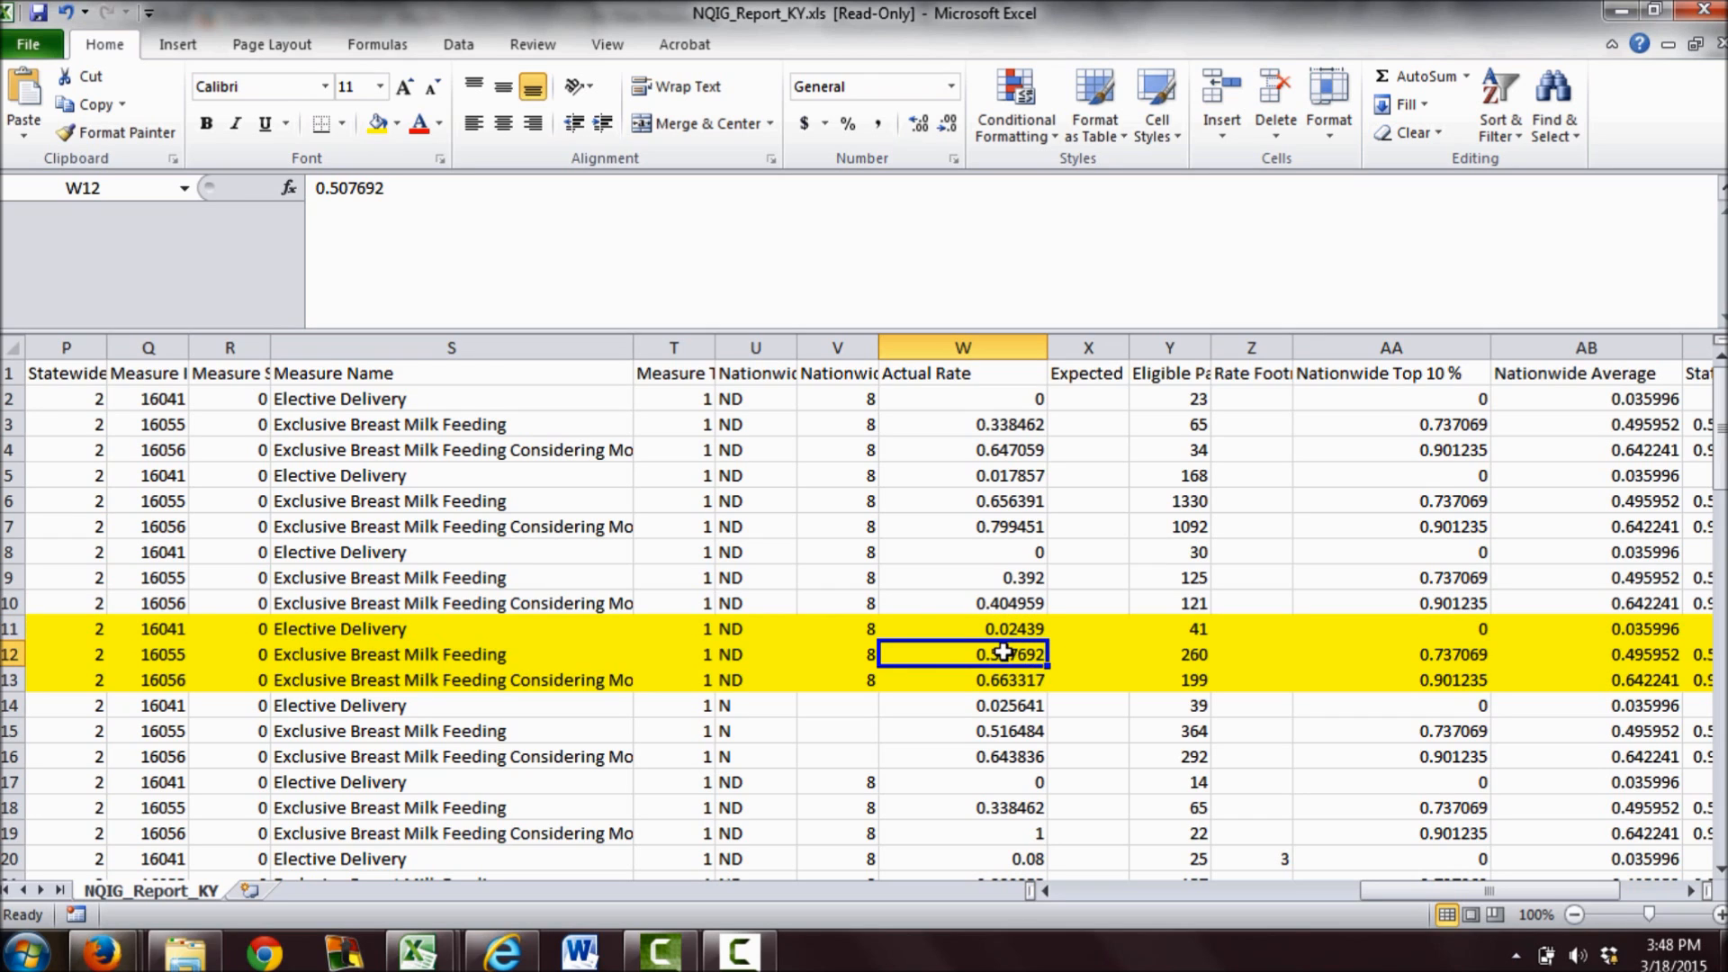
double_click(961, 654)
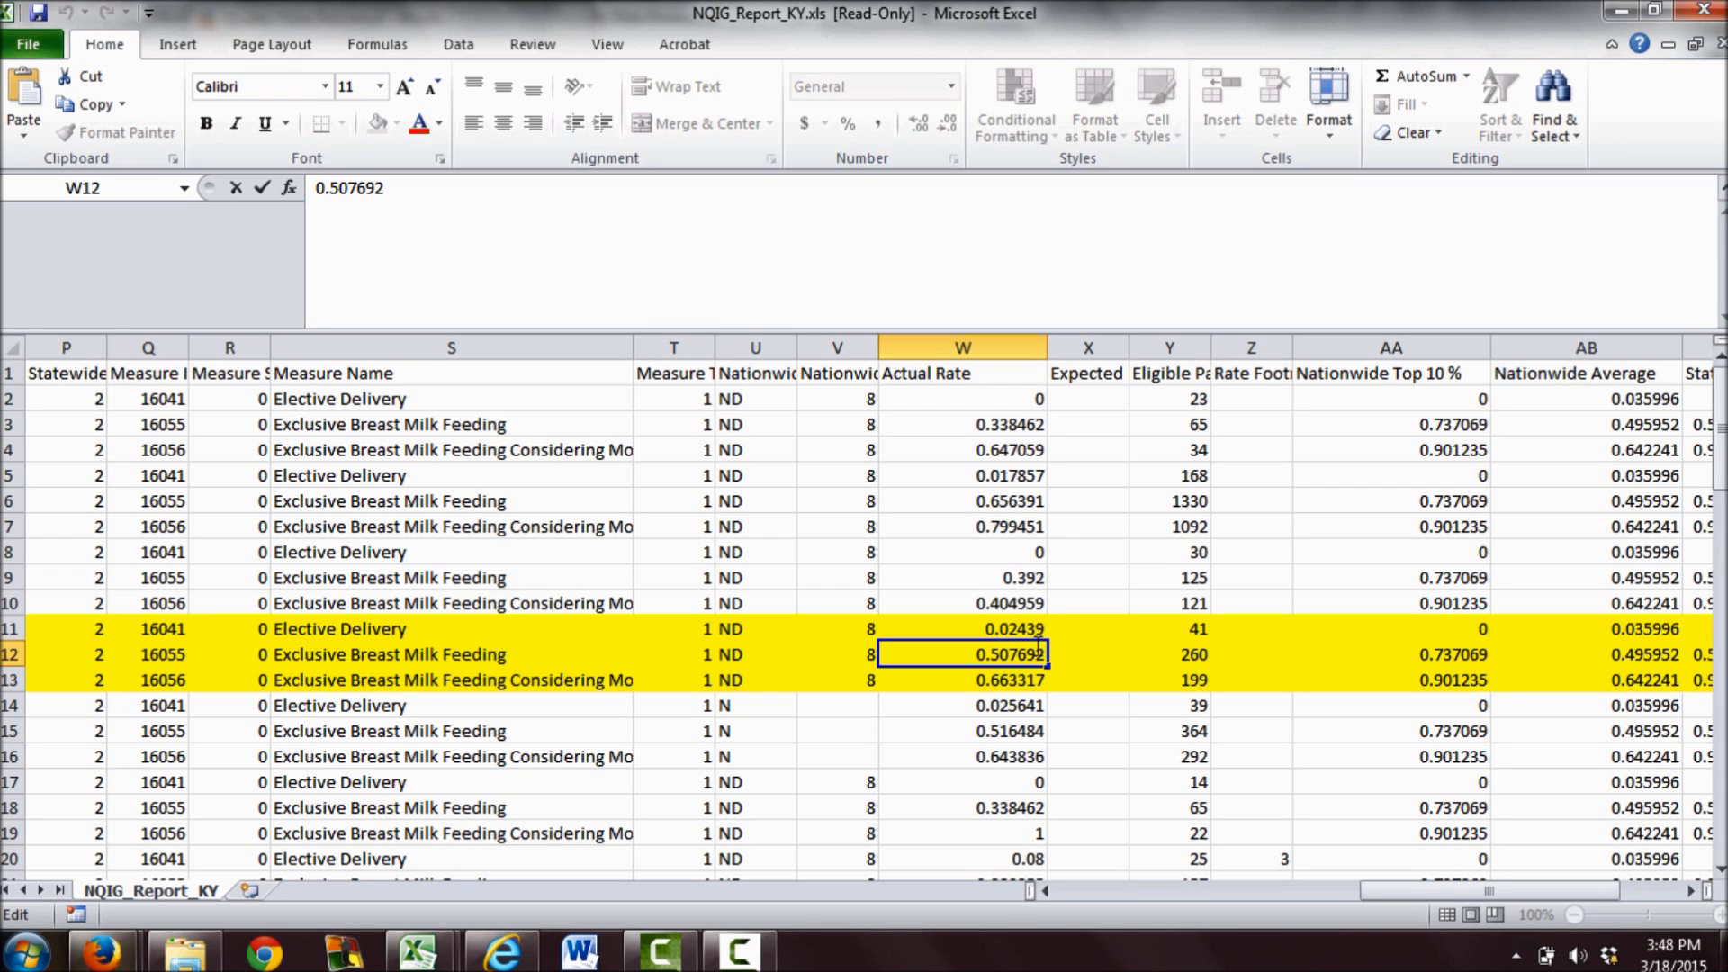
mouse_move(1019, 653)
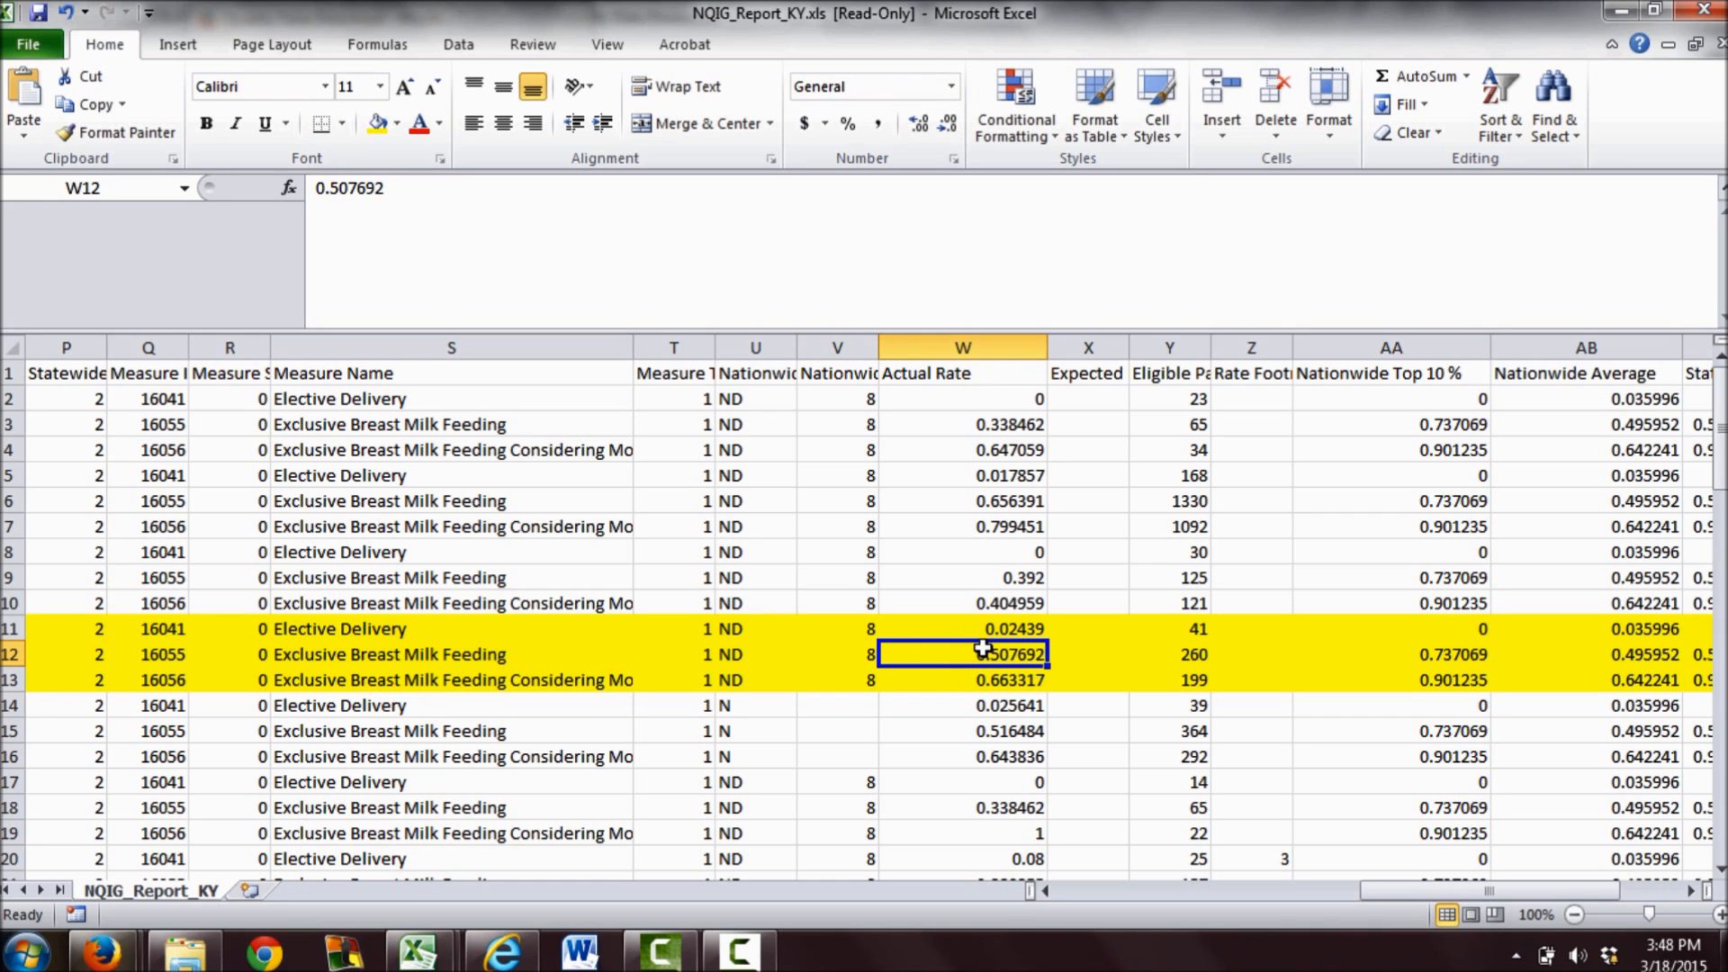
left_click(1086, 654)
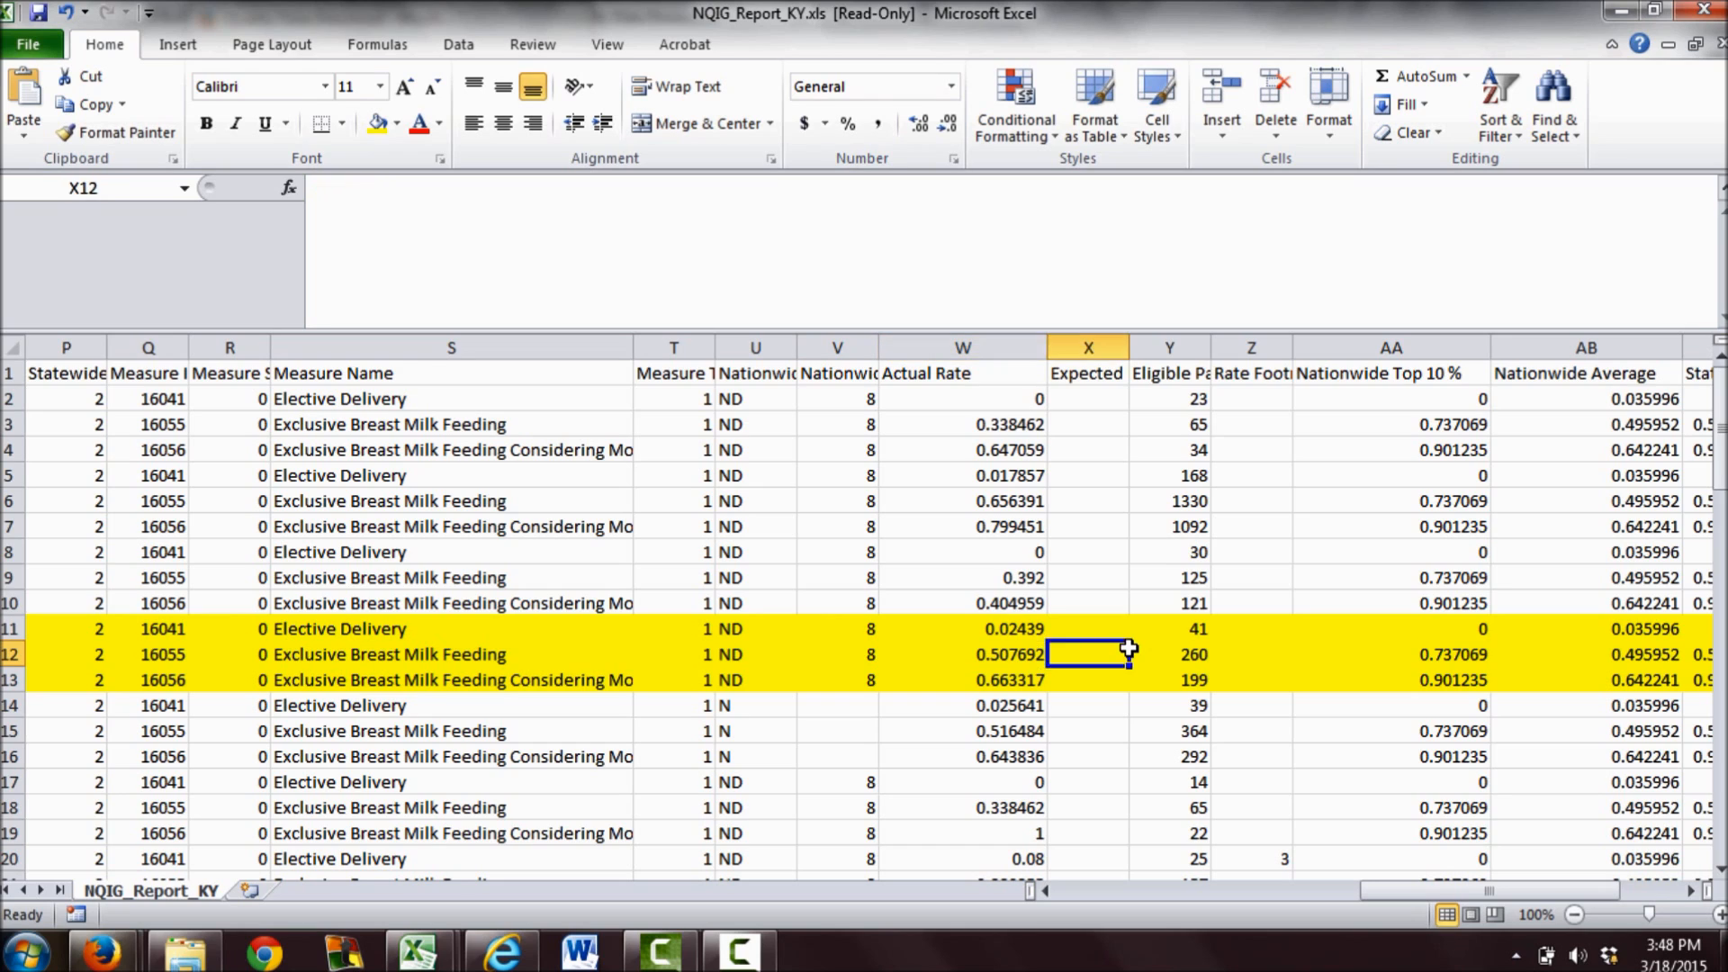
left_click(1392, 654)
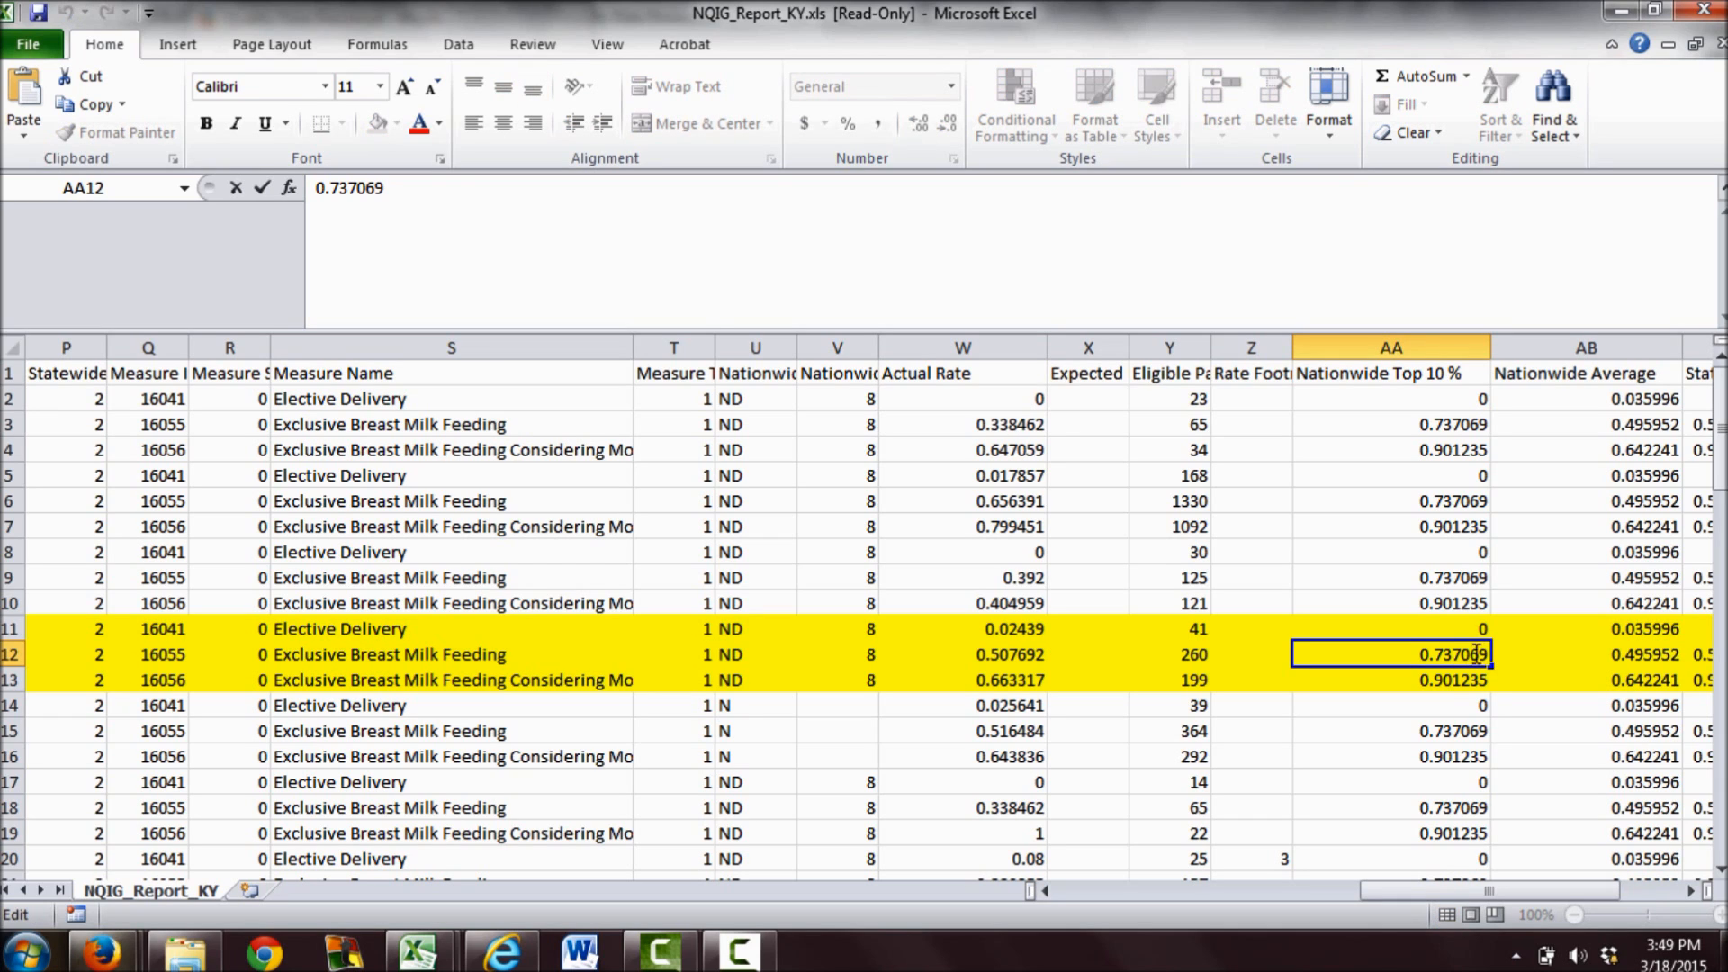
left_click(1585, 654)
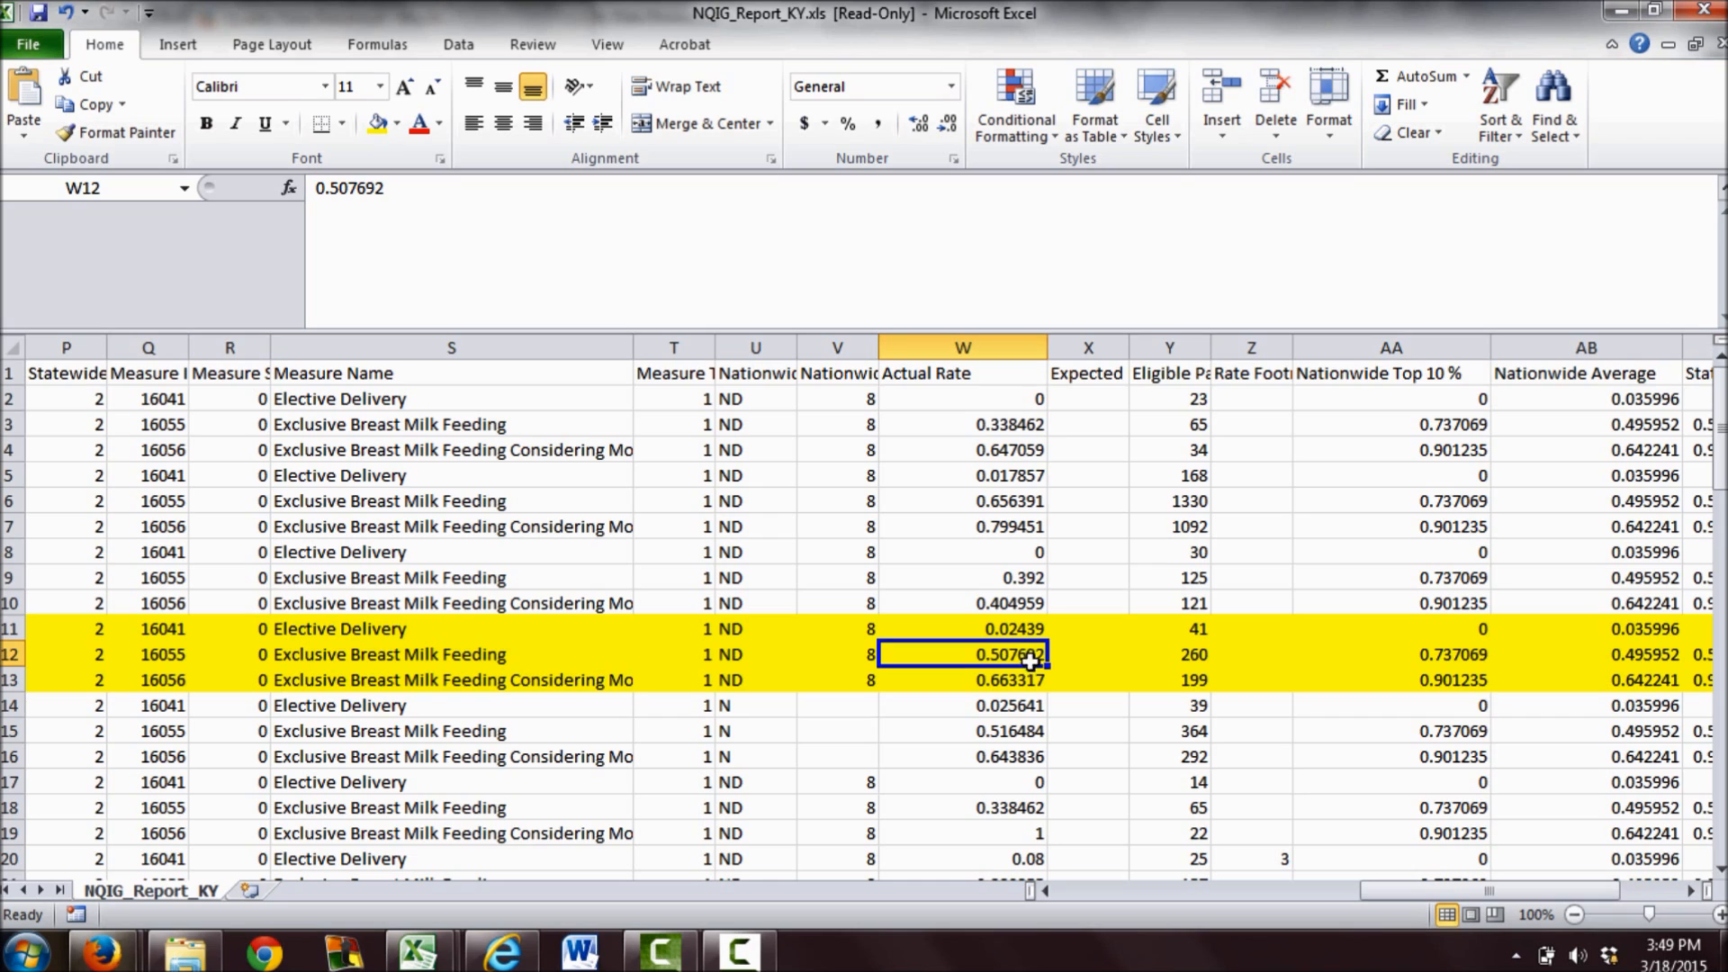
left_click(1392, 654)
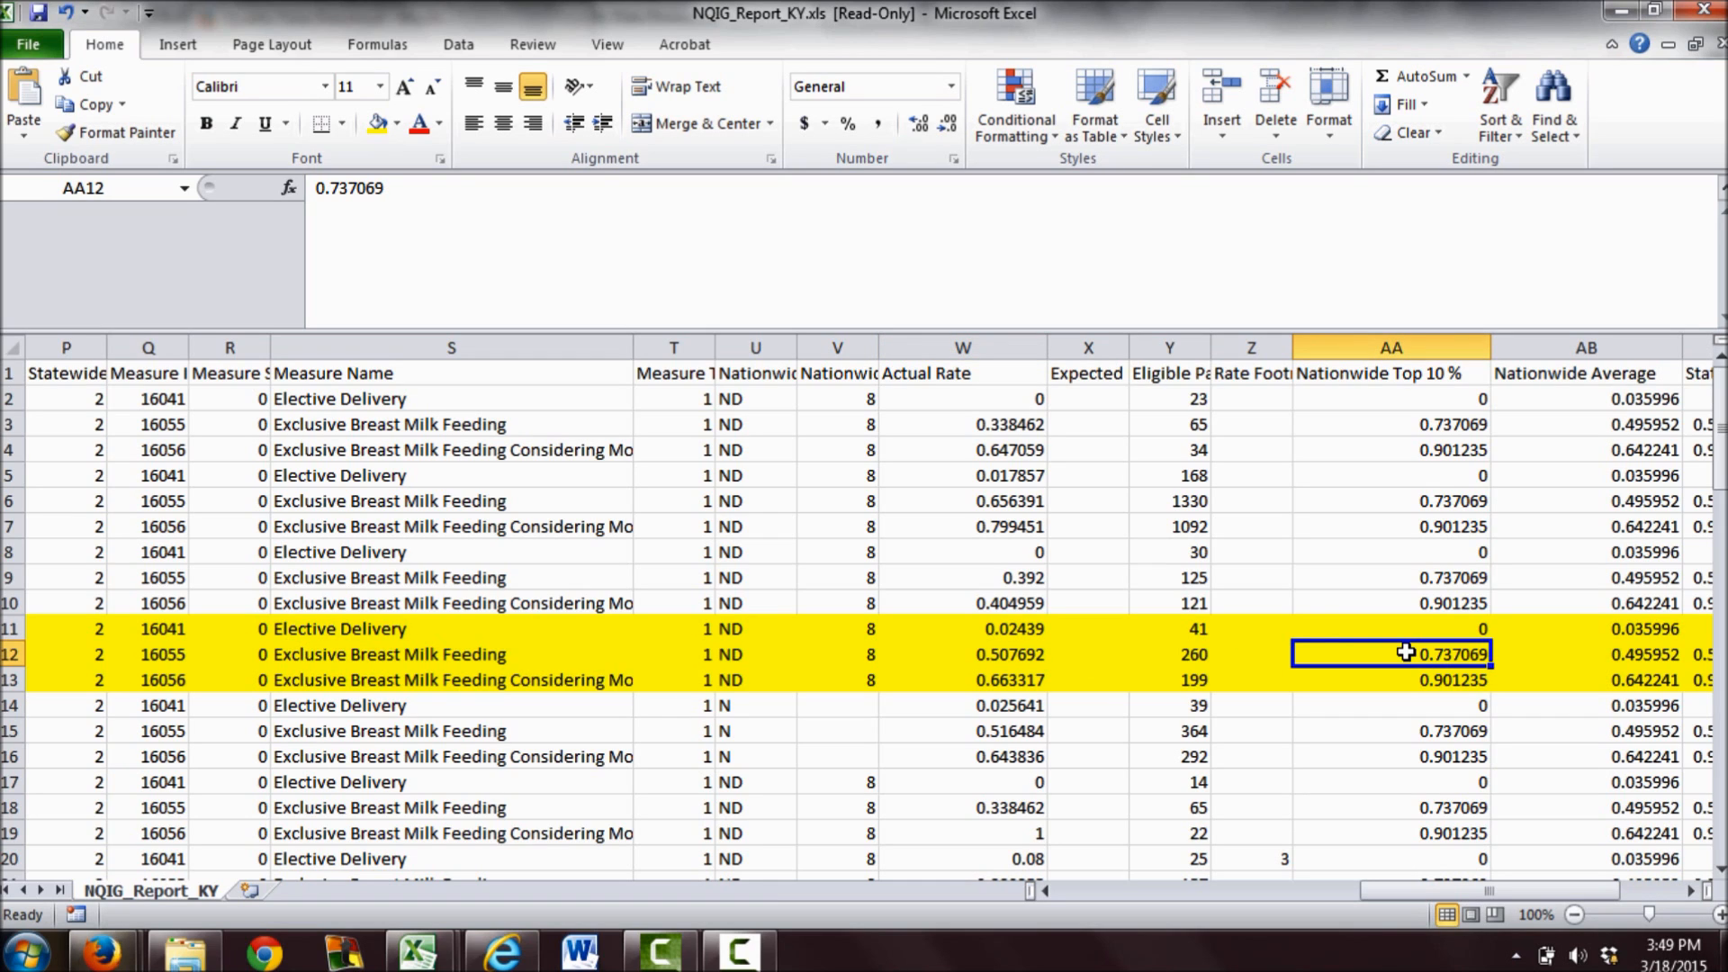
mouse_move(472, 677)
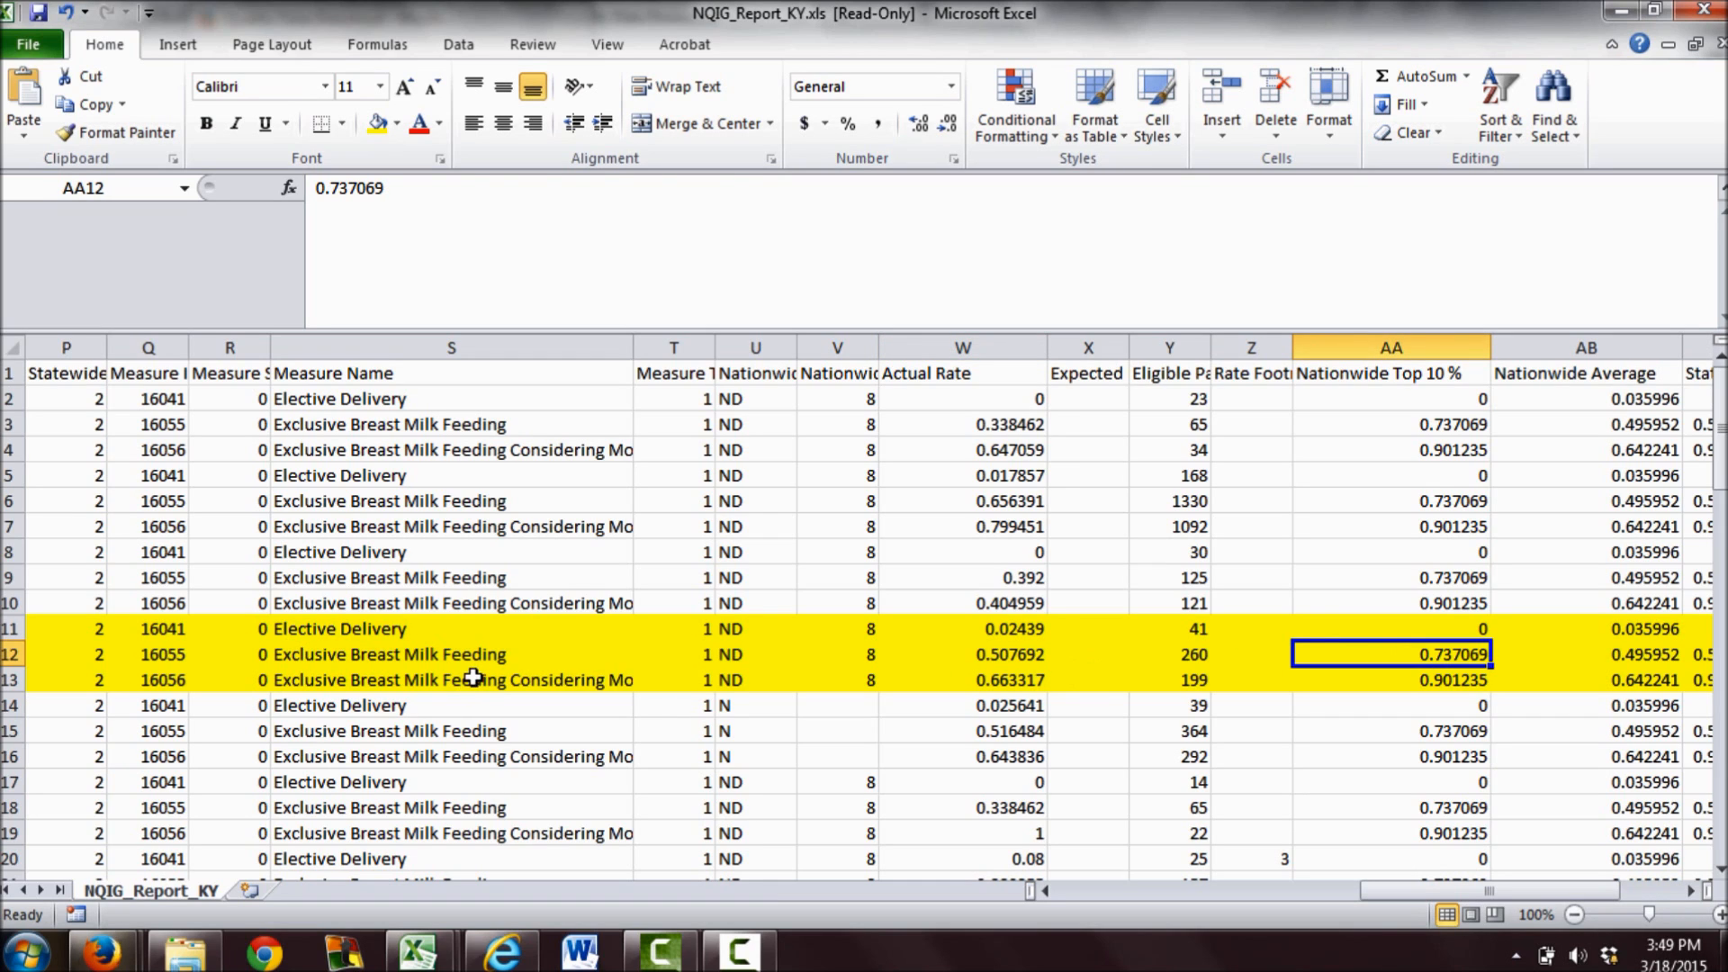
left_click(452, 680)
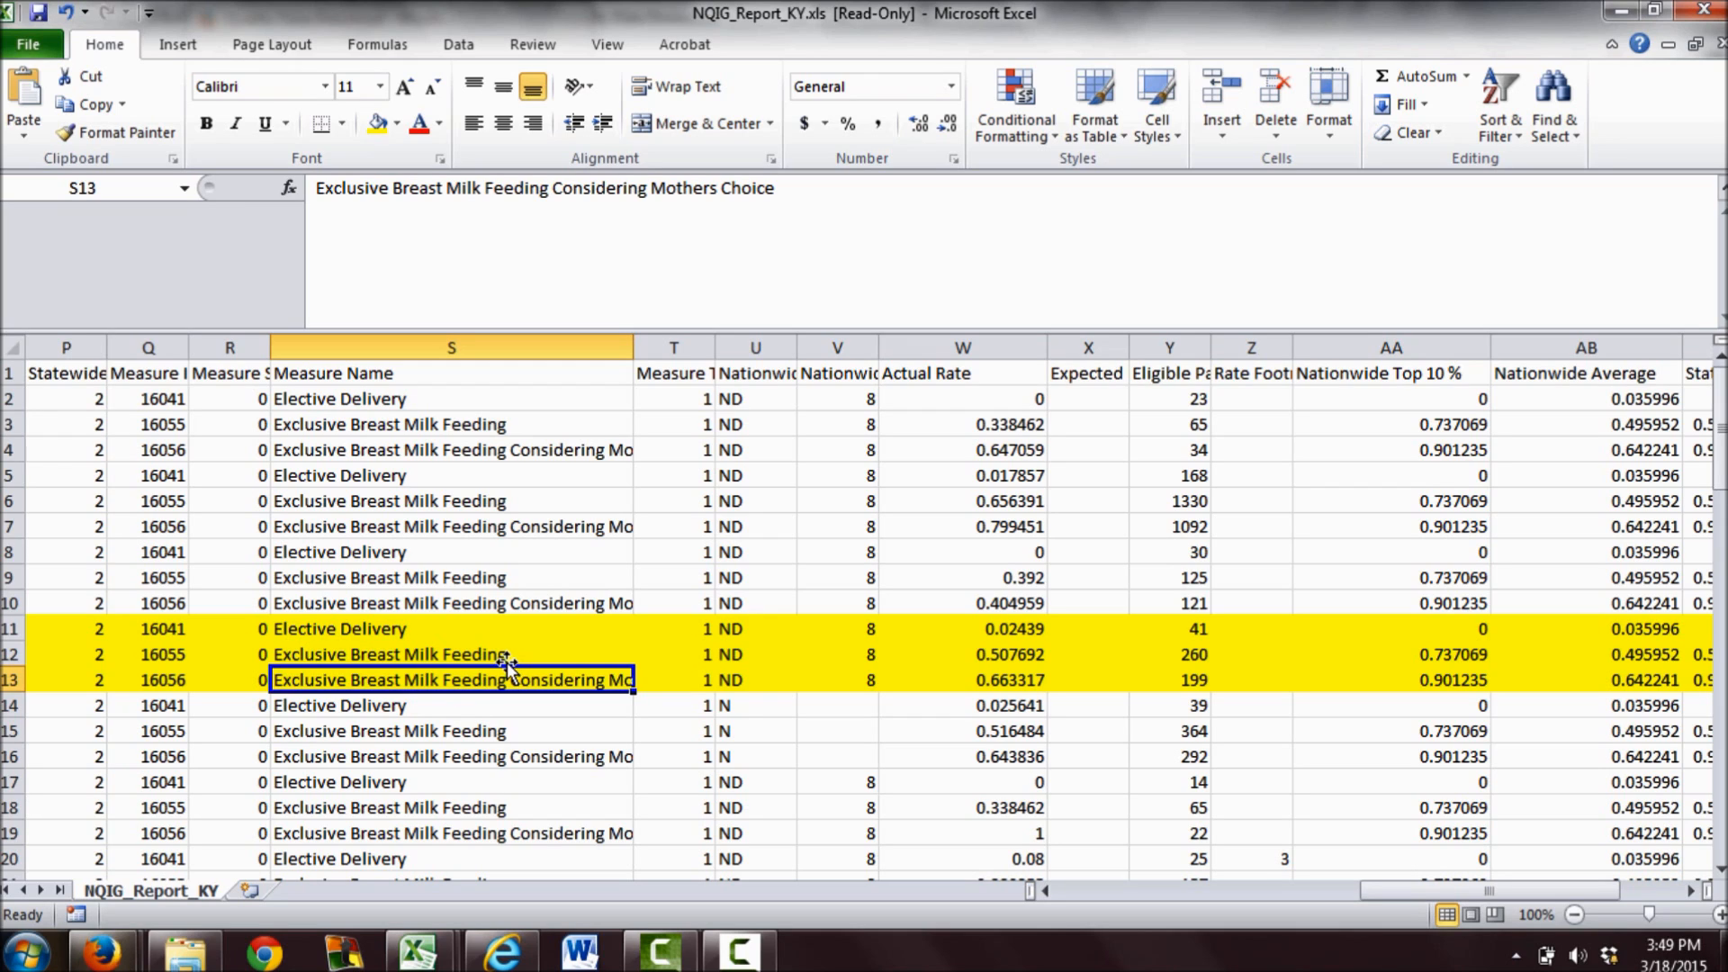
mouse_move(569, 666)
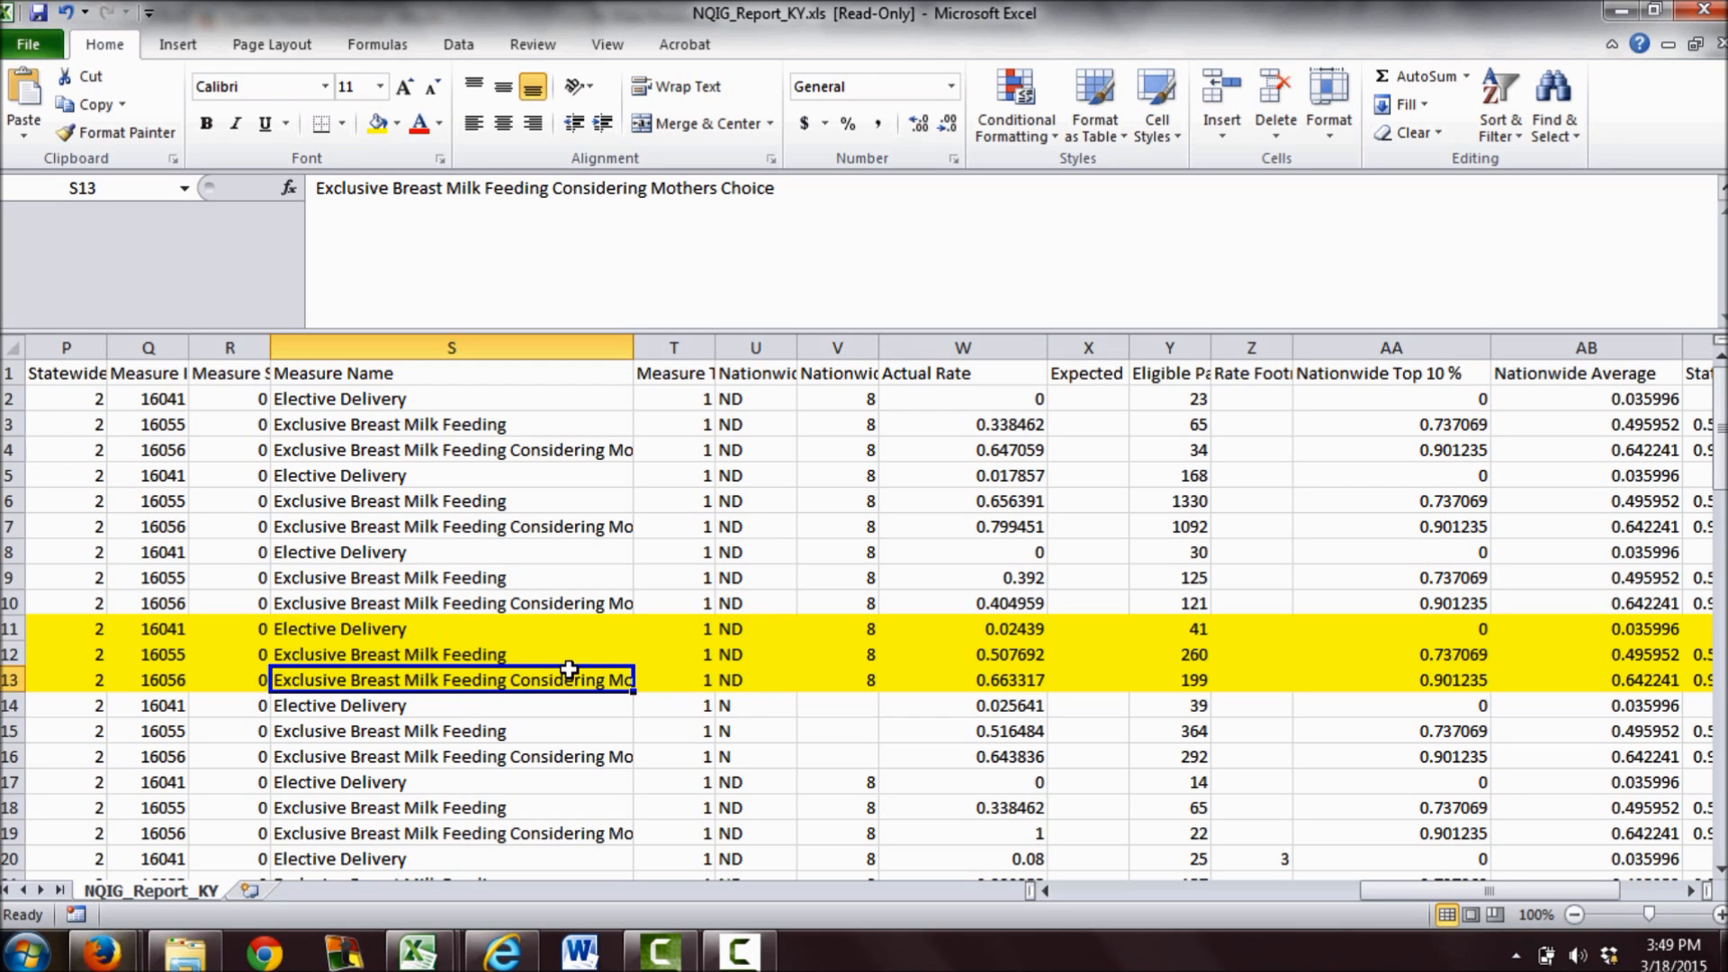
mouse_move(576, 679)
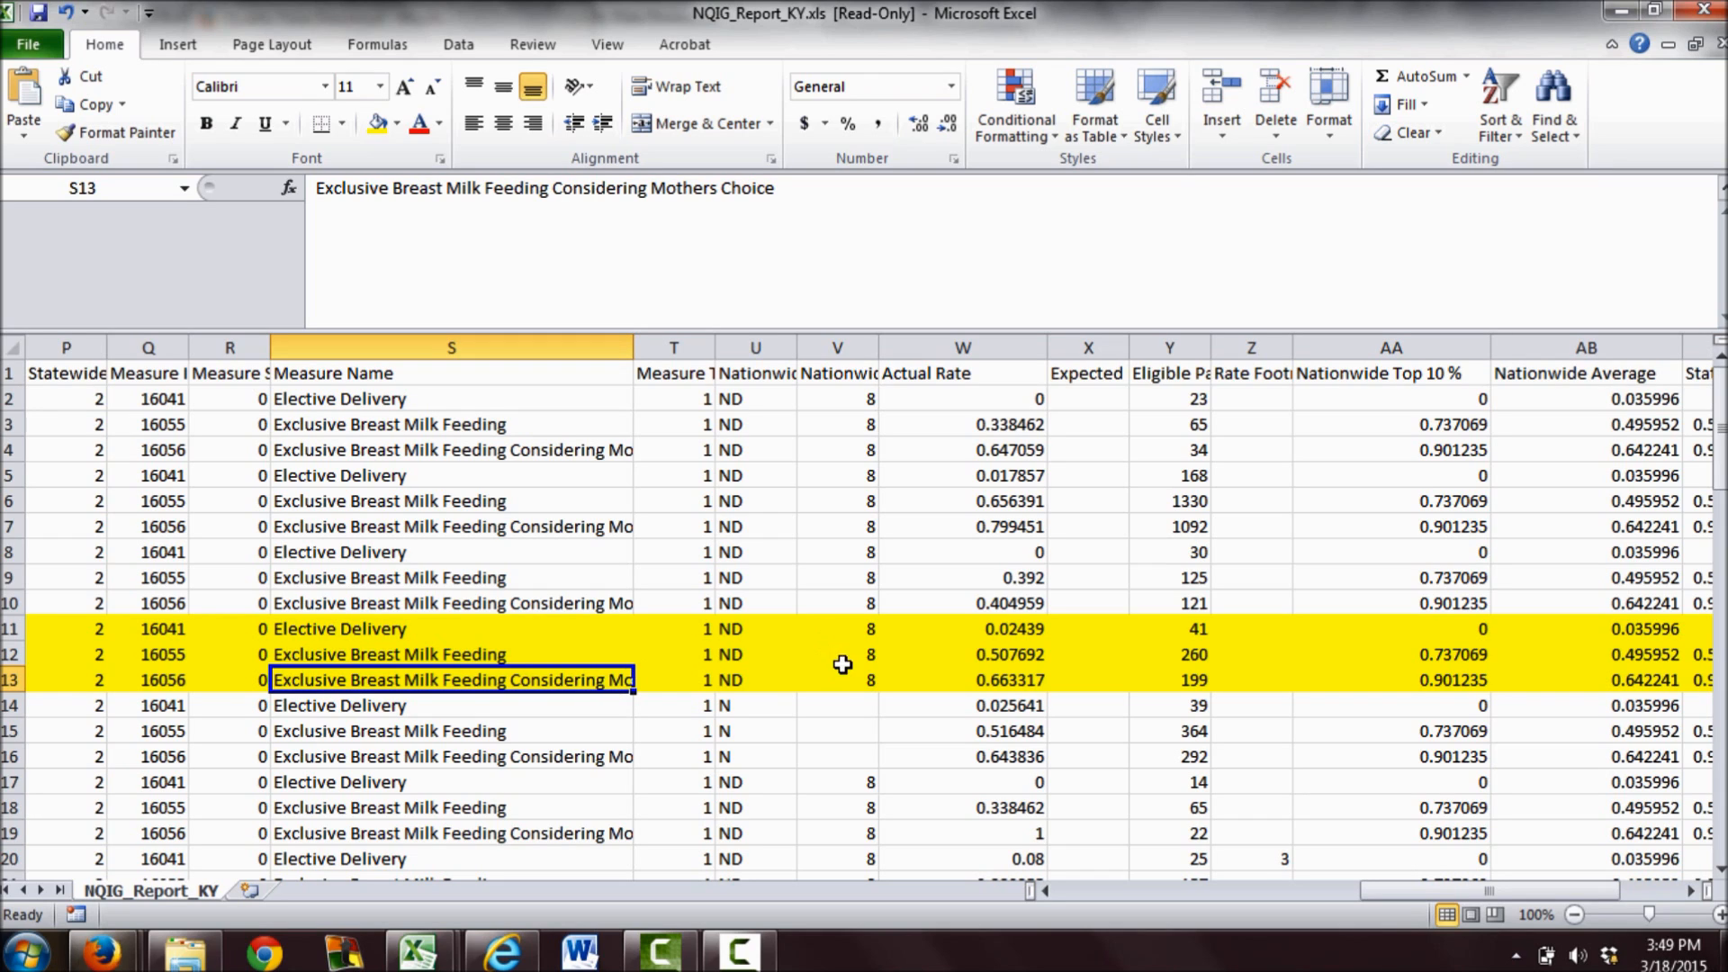
left_click(961, 680)
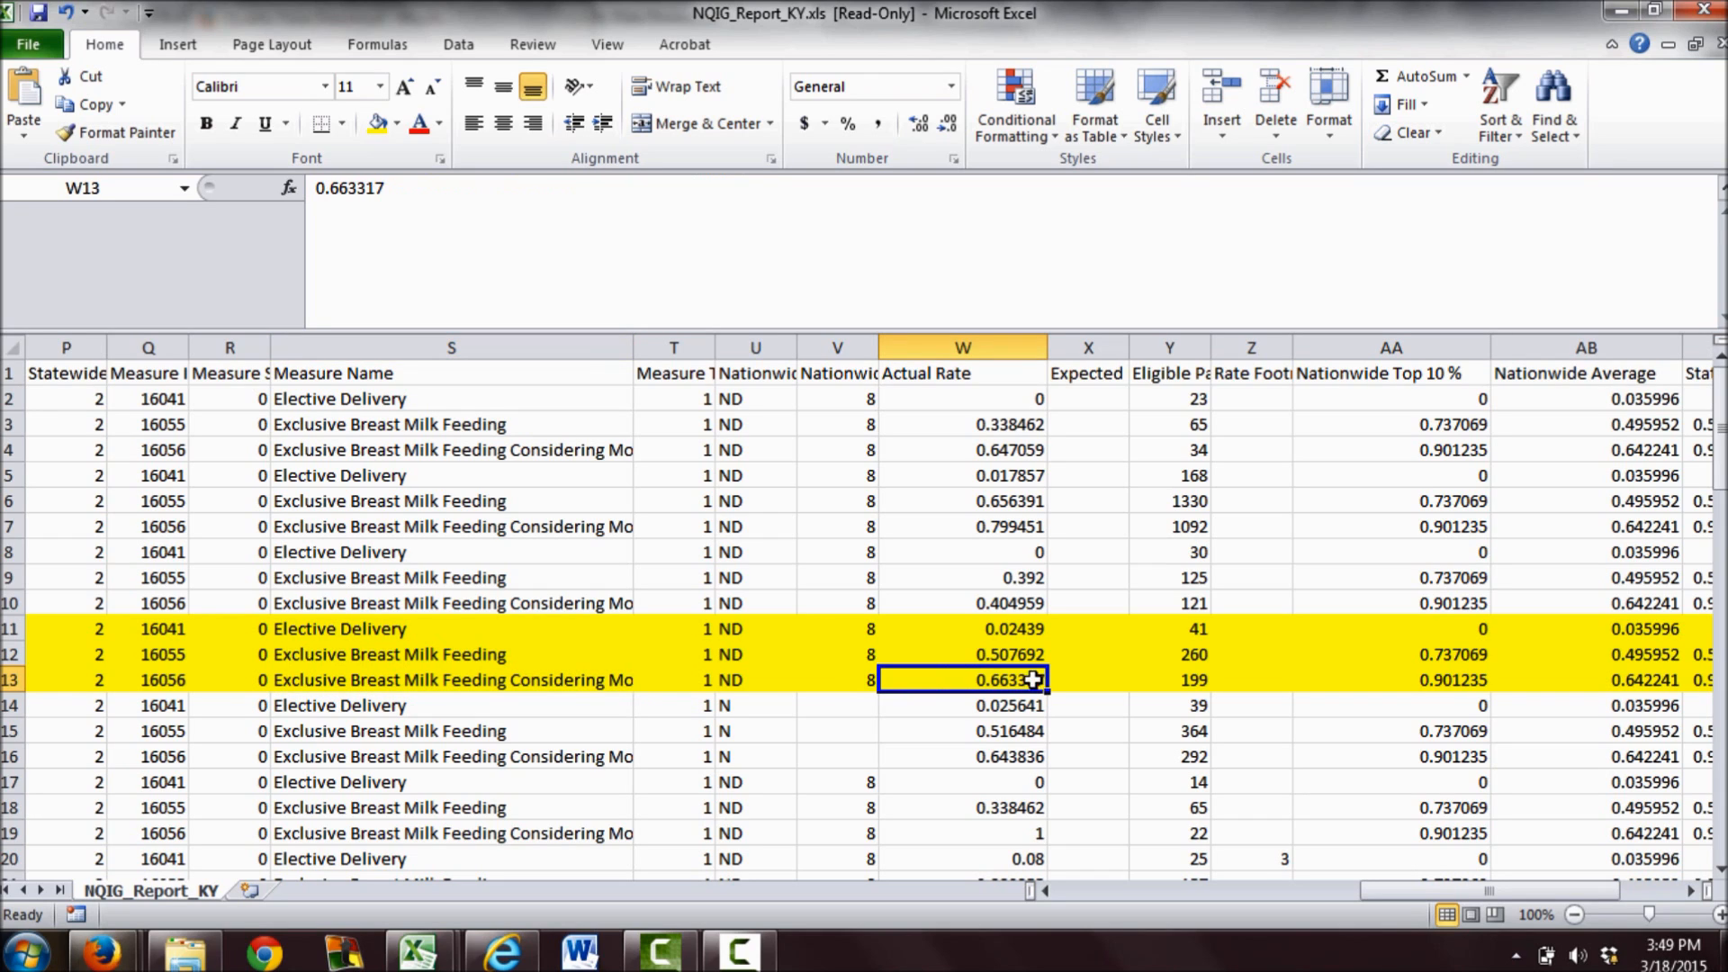
mouse_move(1107, 664)
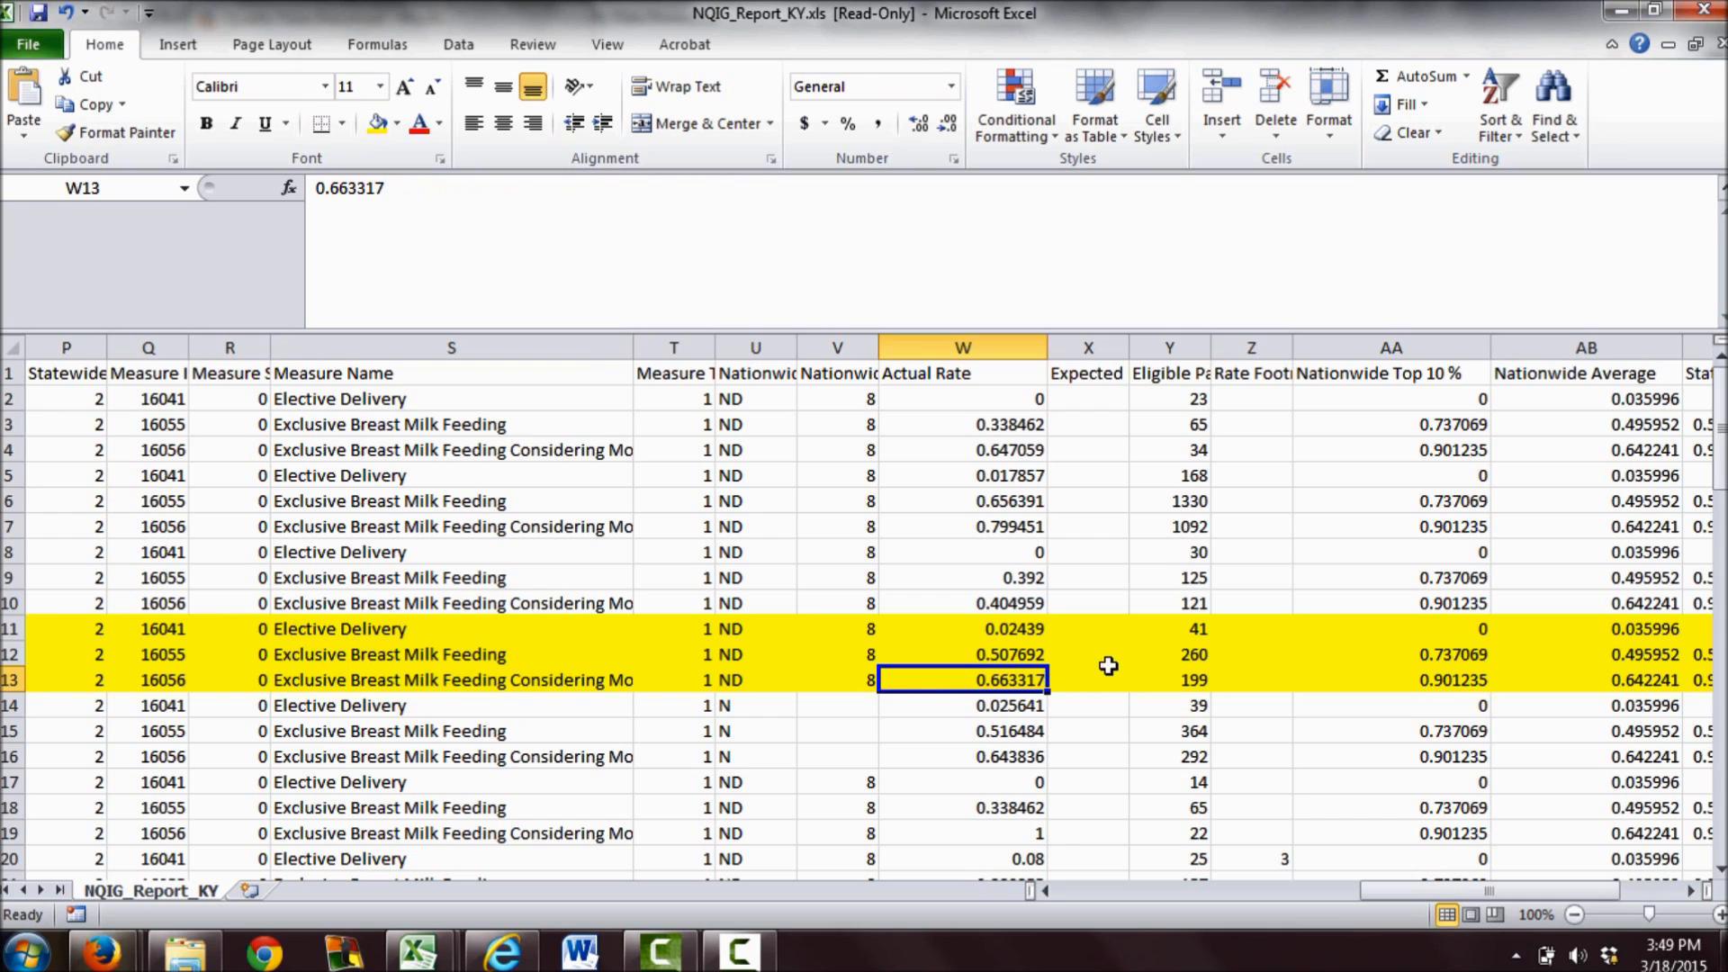
mouse_move(1025, 679)
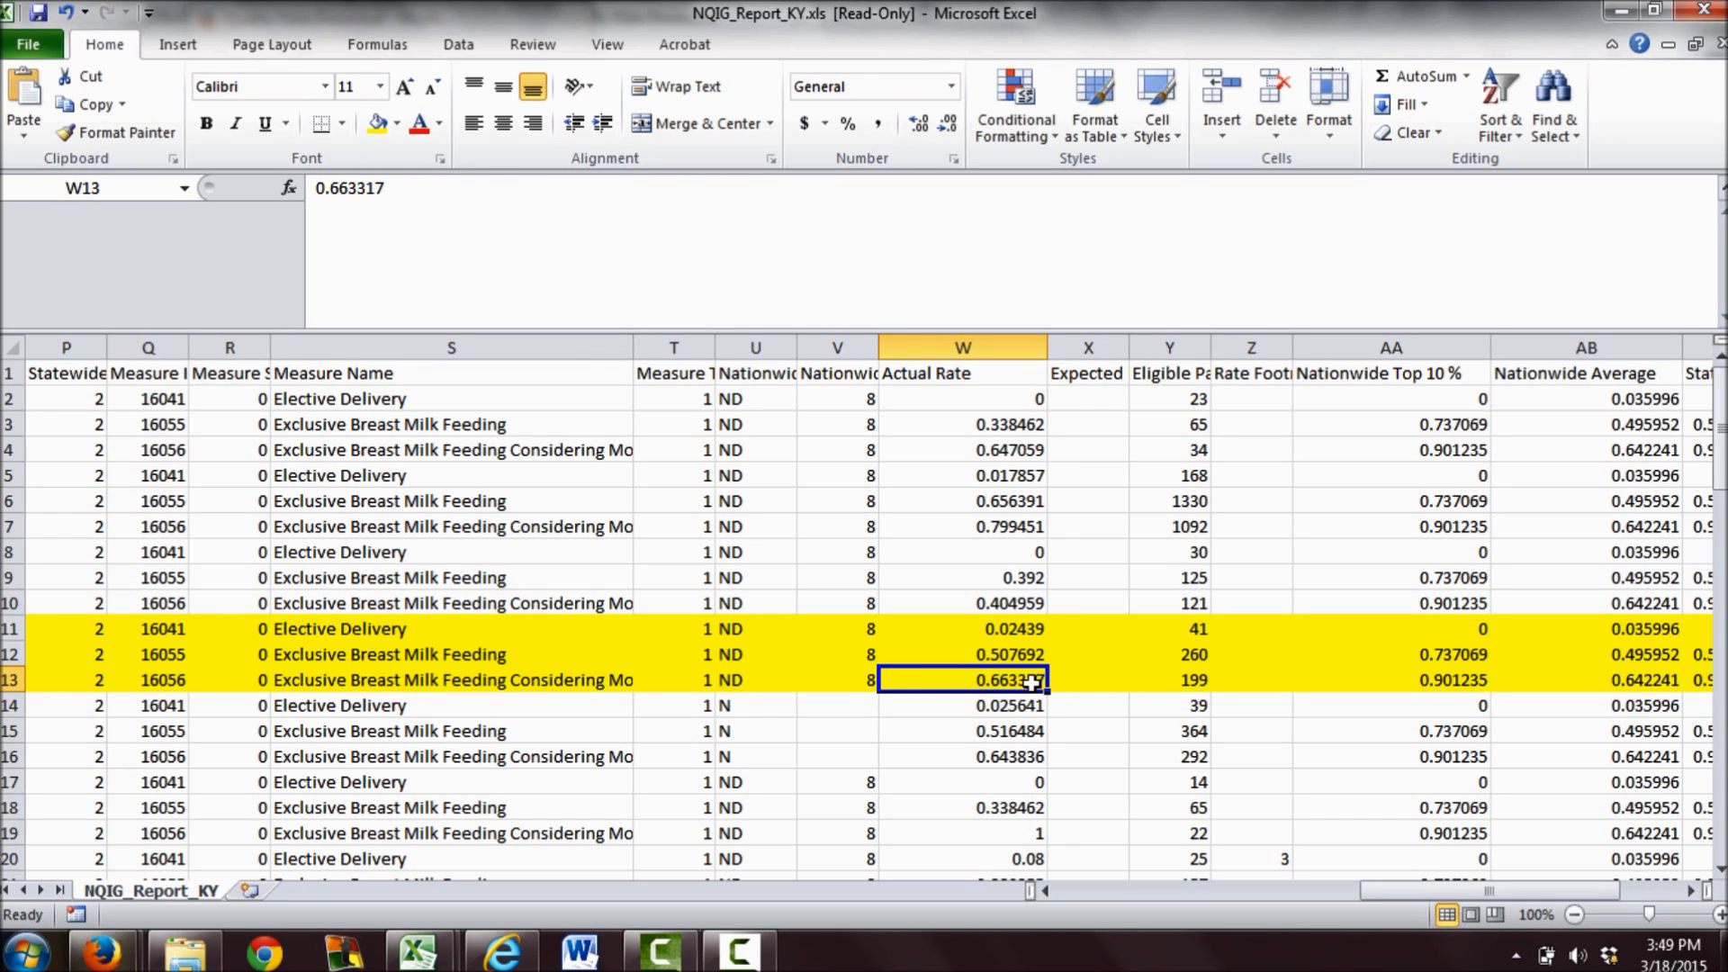
mouse_move(1085, 686)
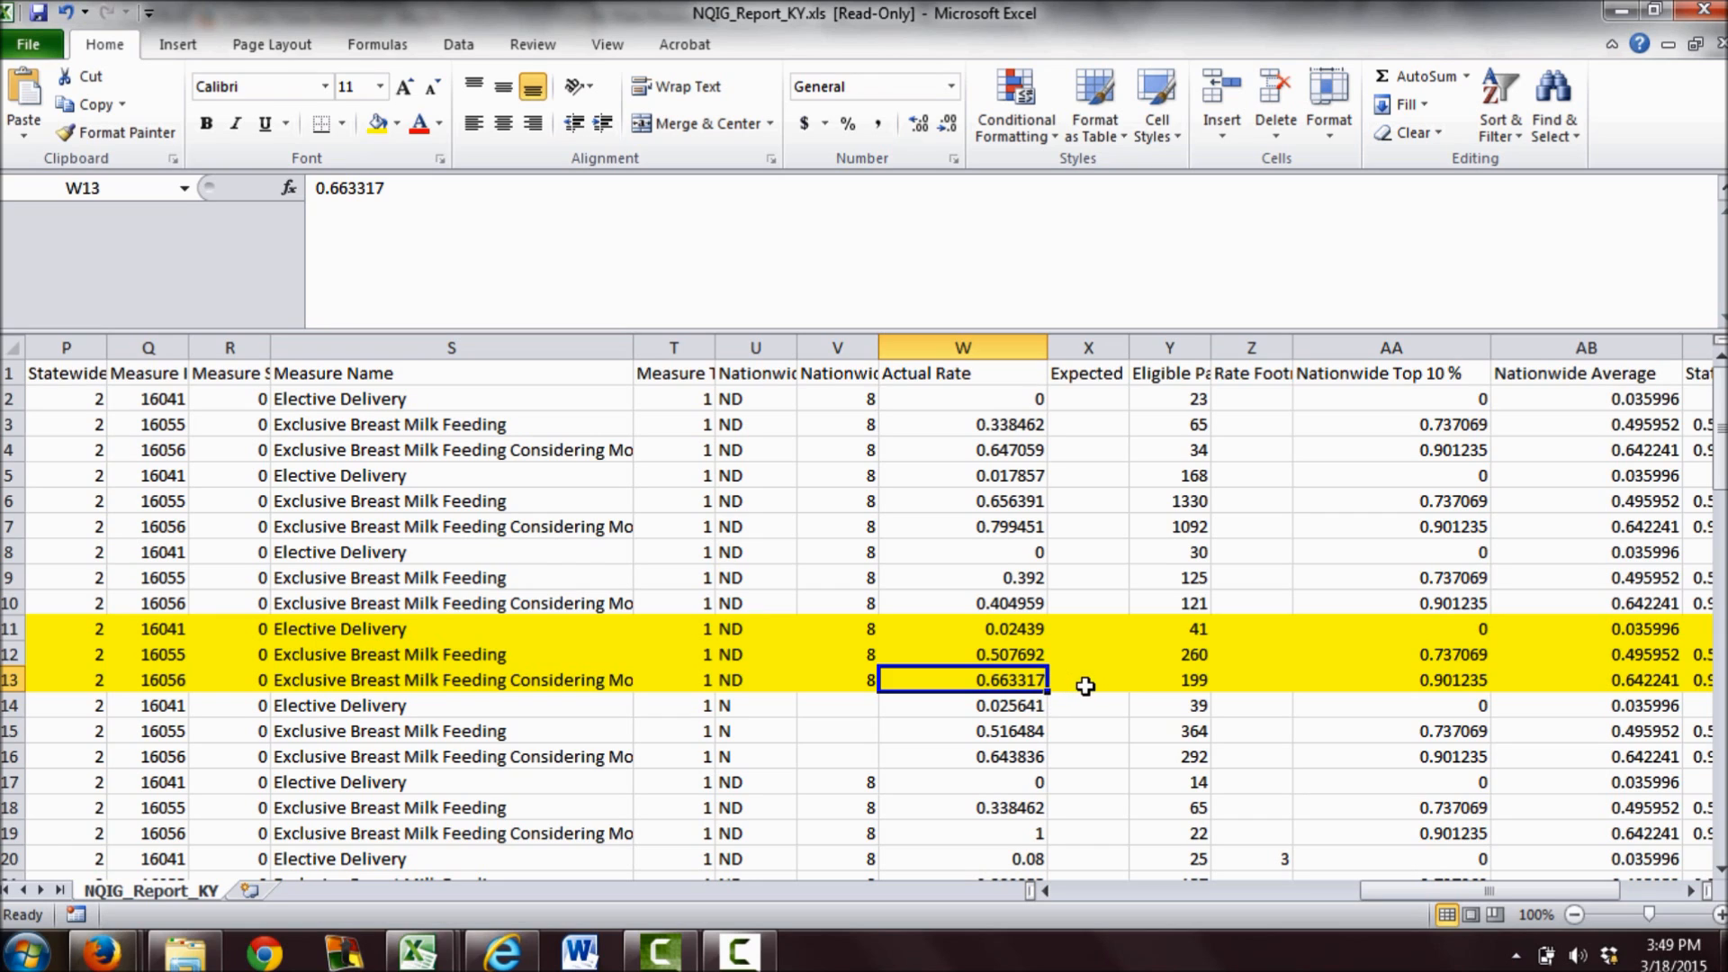
mouse_move(1435, 679)
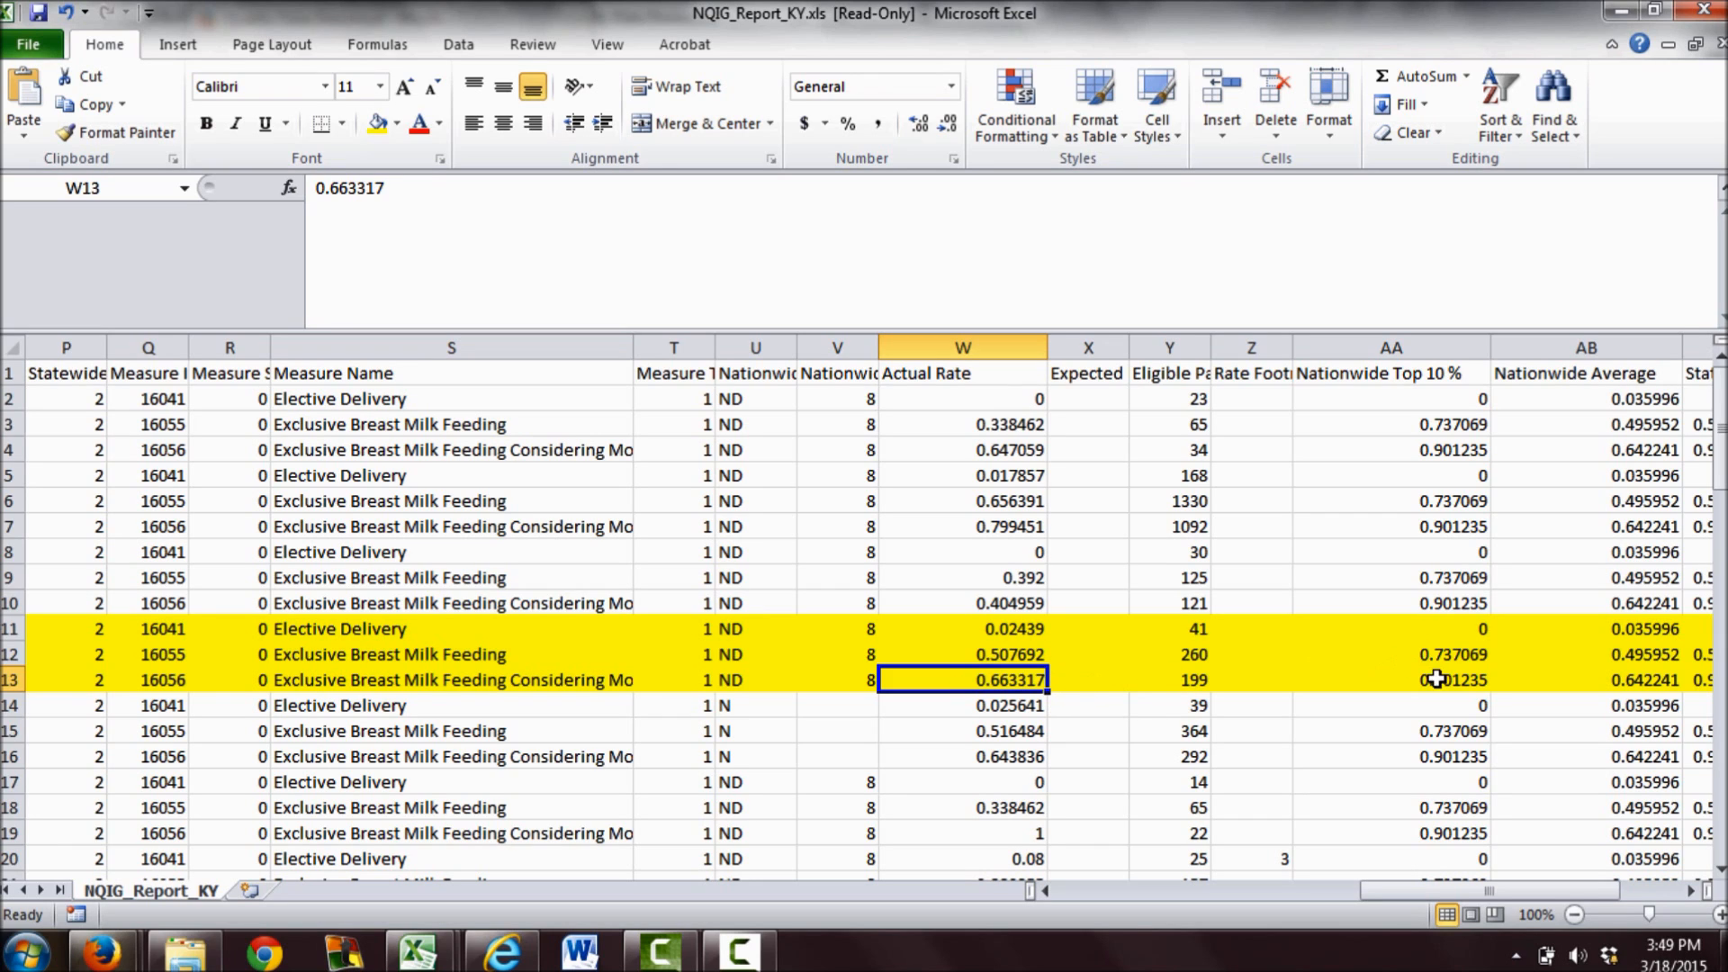
left_click(1392, 678)
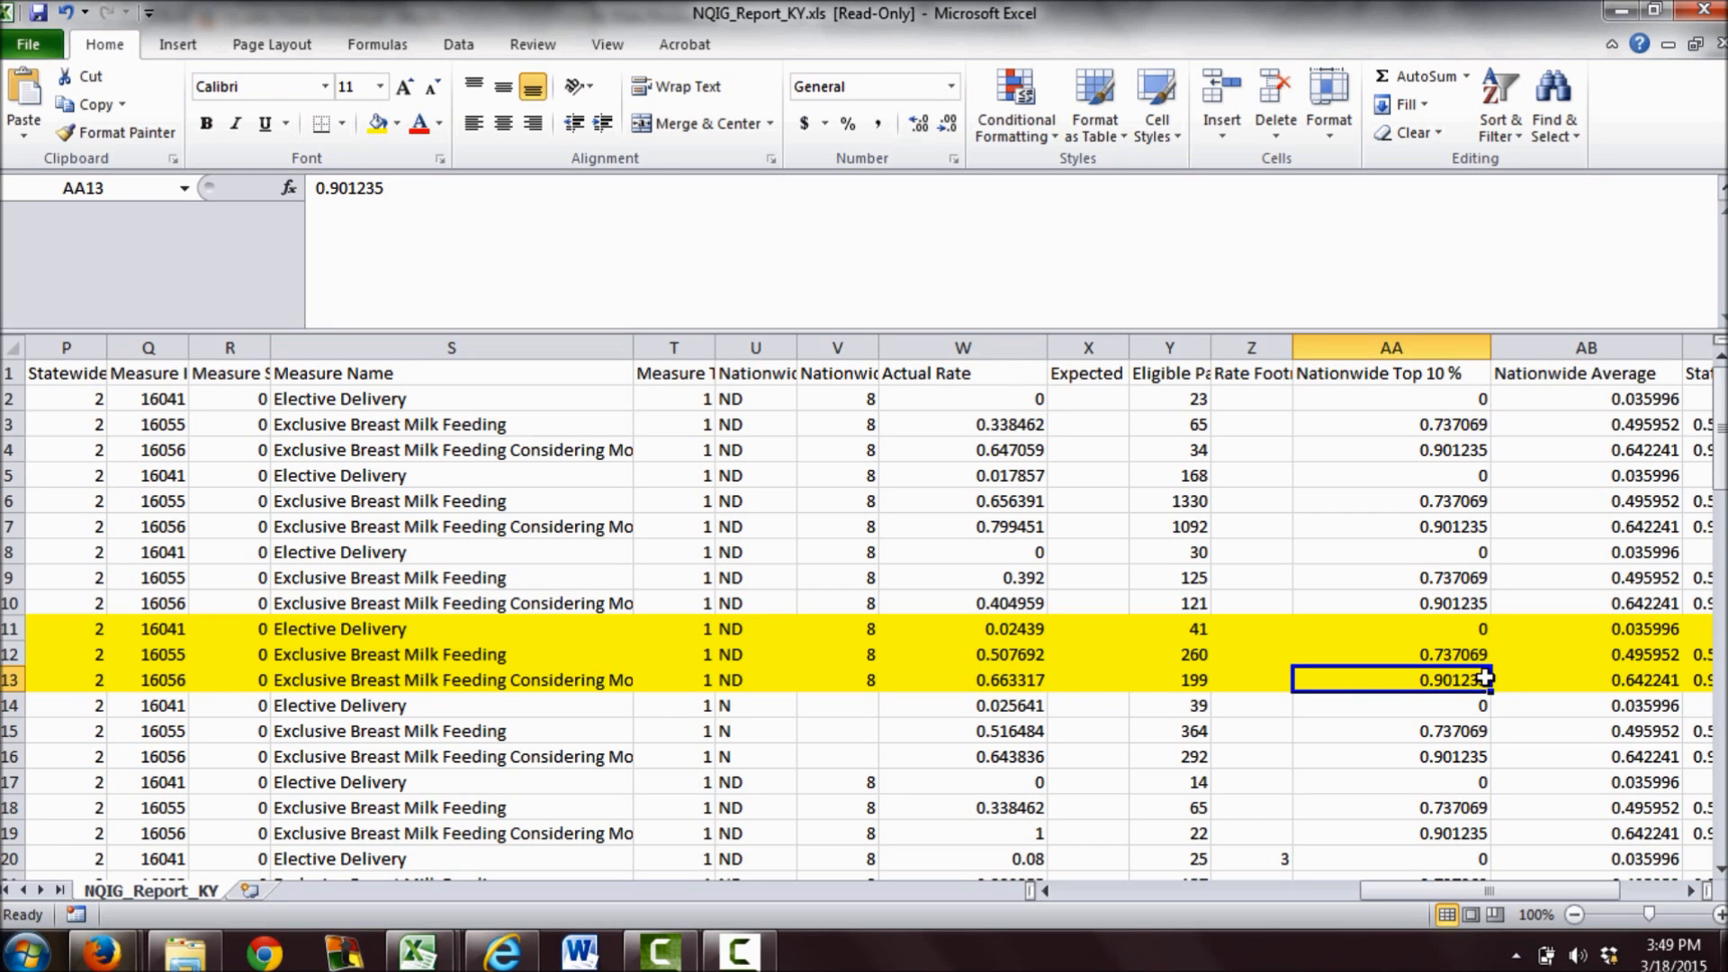
left_click(1587, 680)
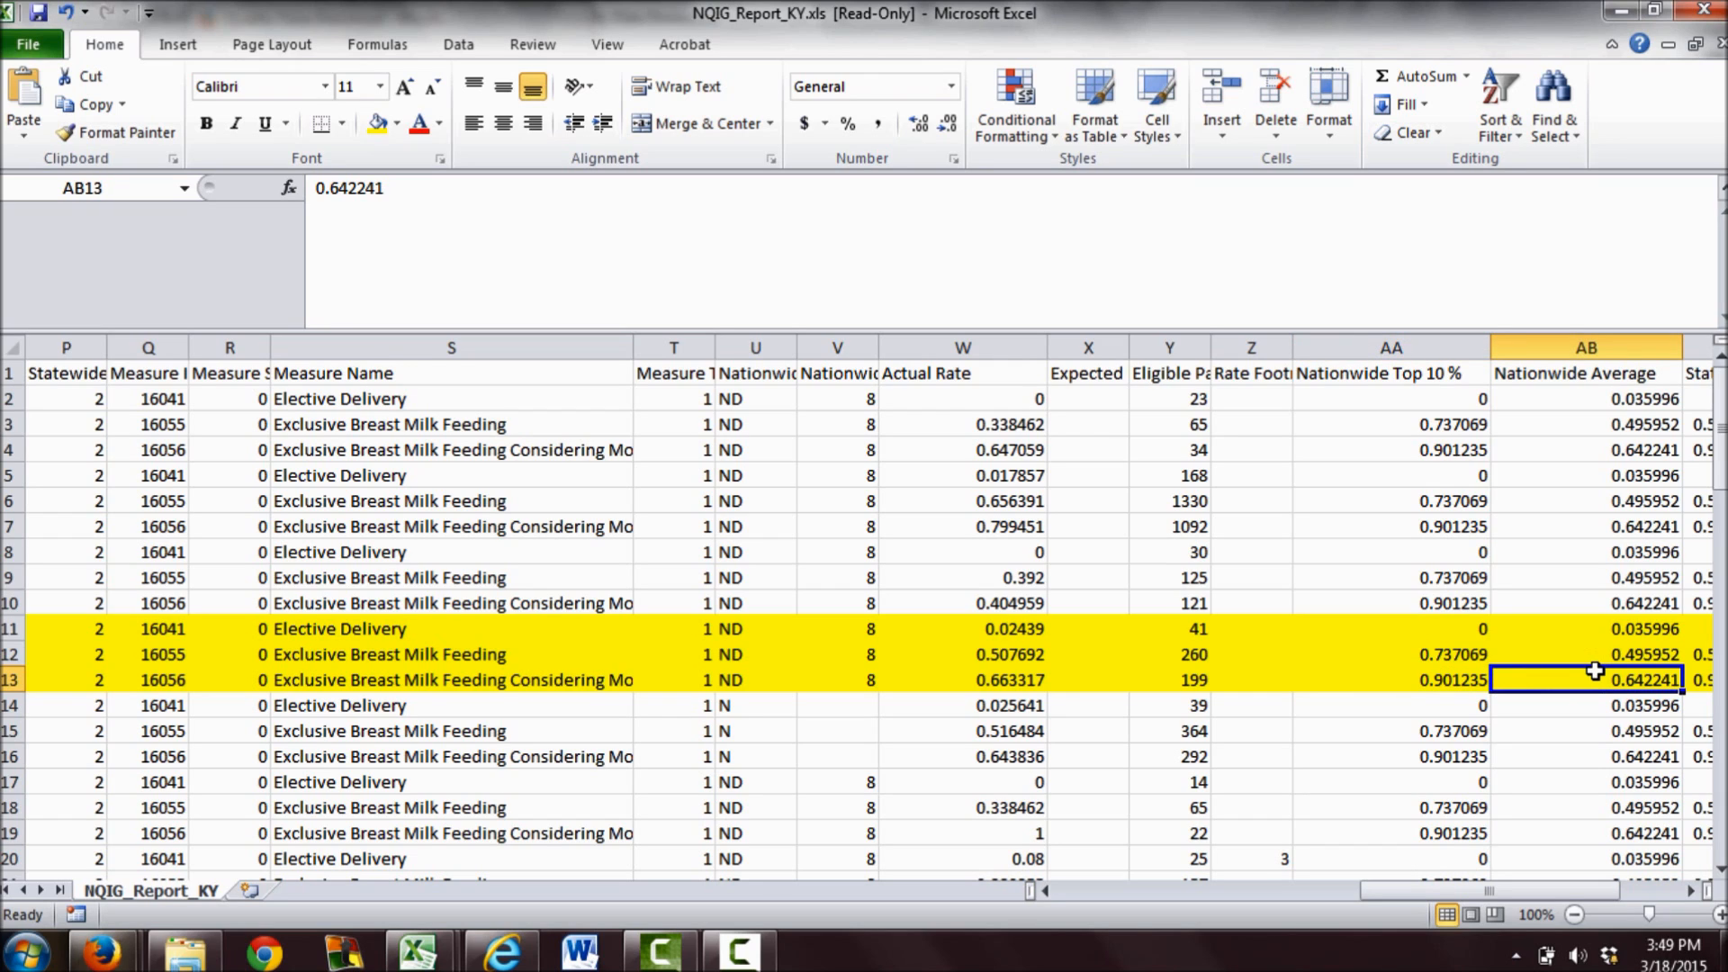
mouse_move(1604, 671)
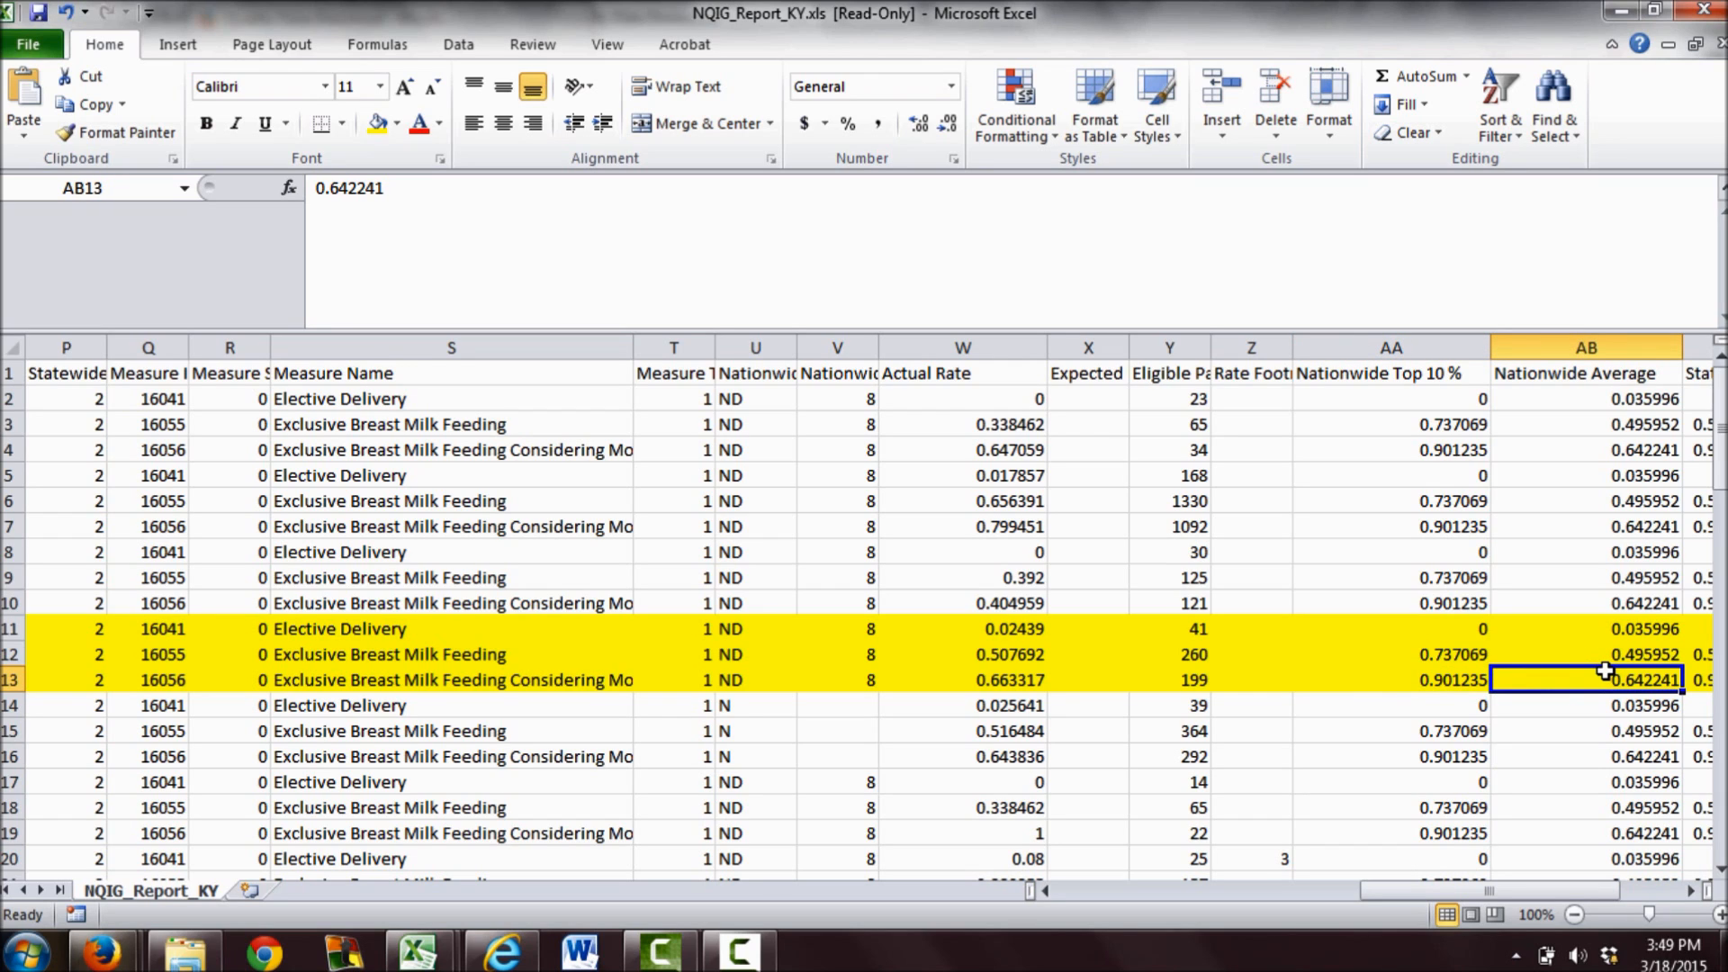
left_click(962, 679)
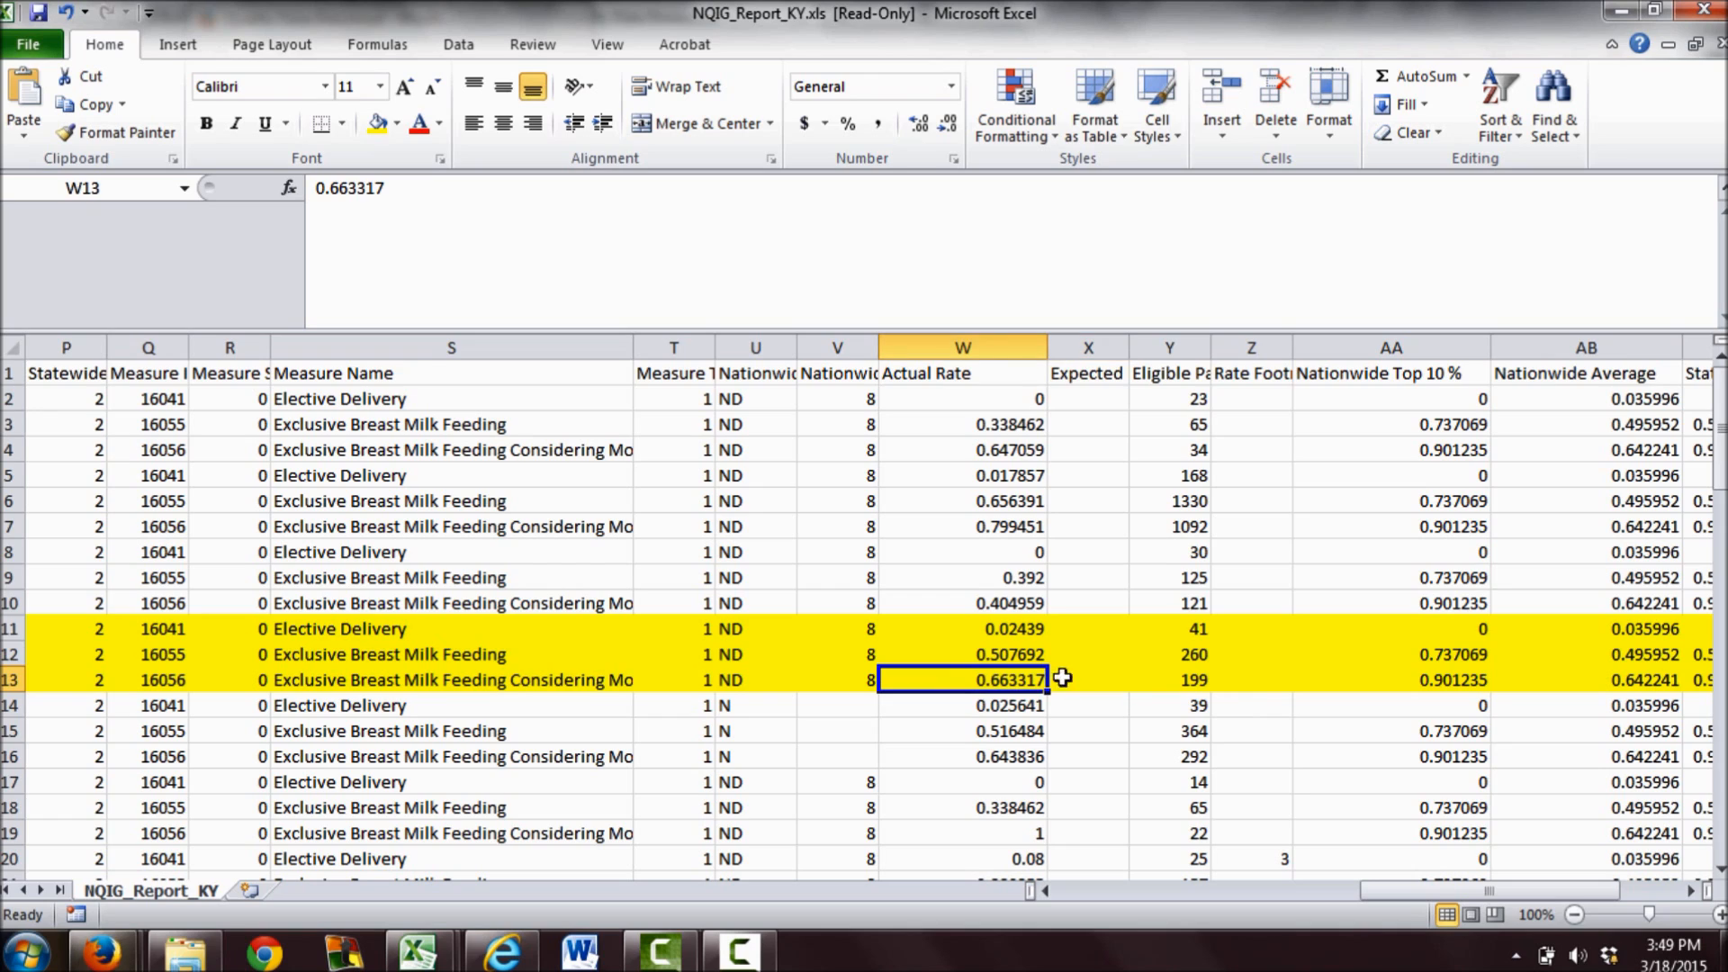
mouse_move(1033, 677)
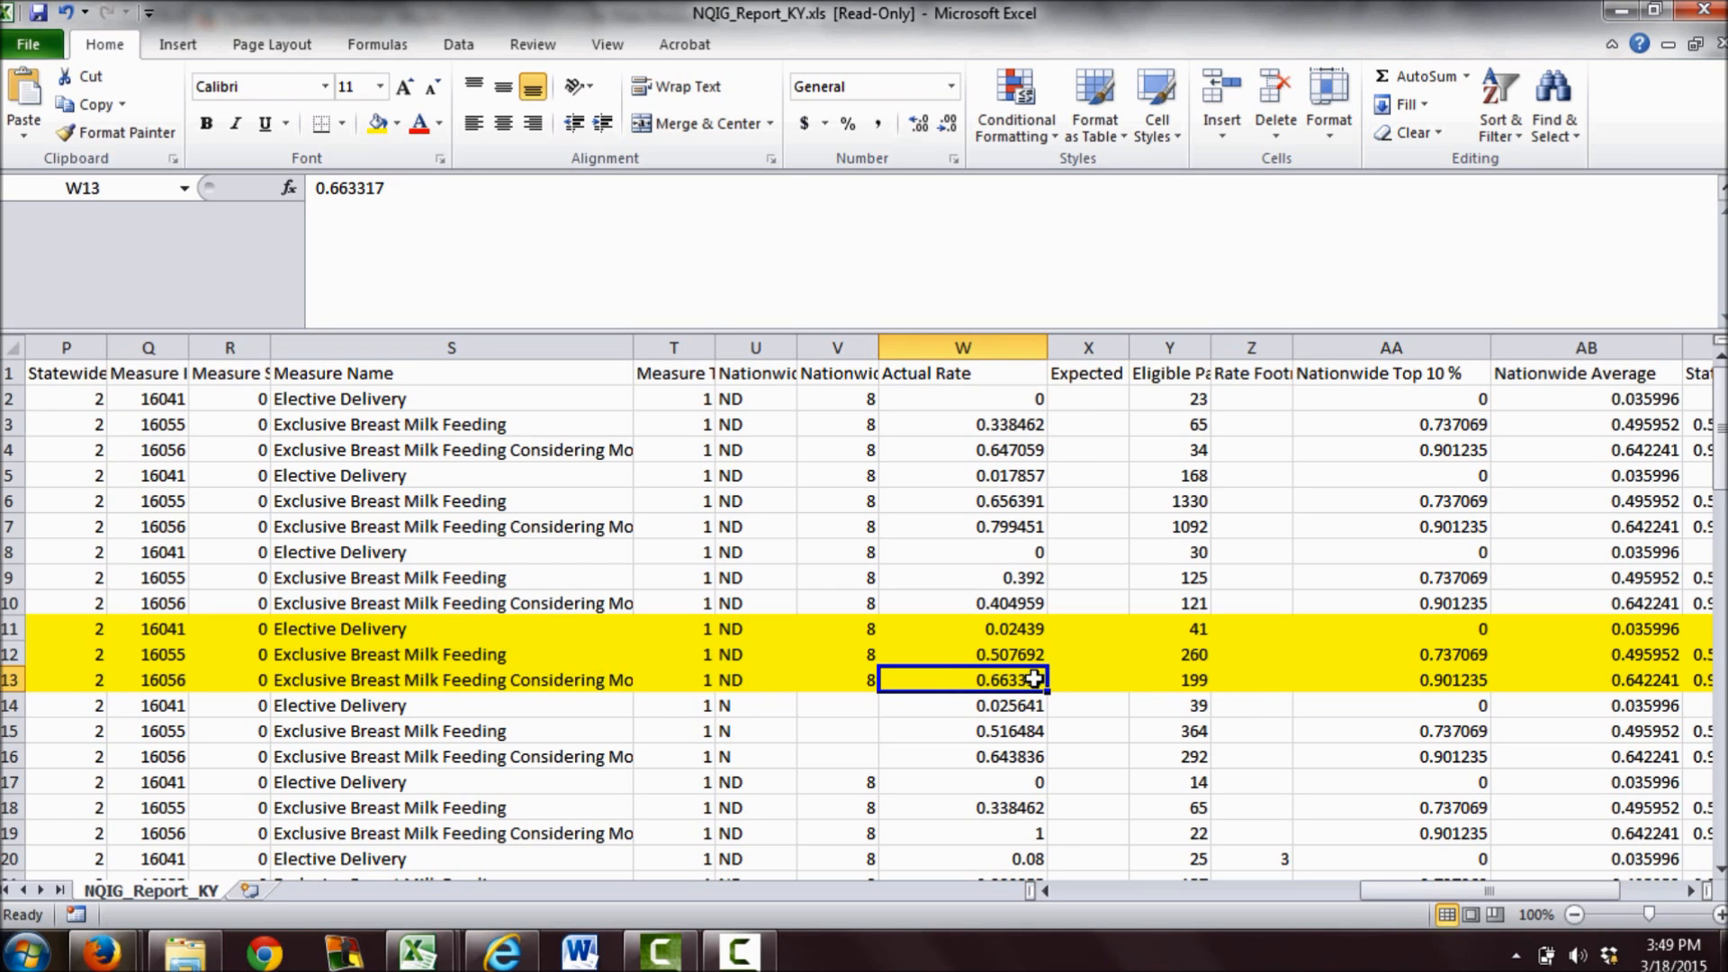
mouse_move(1033, 679)
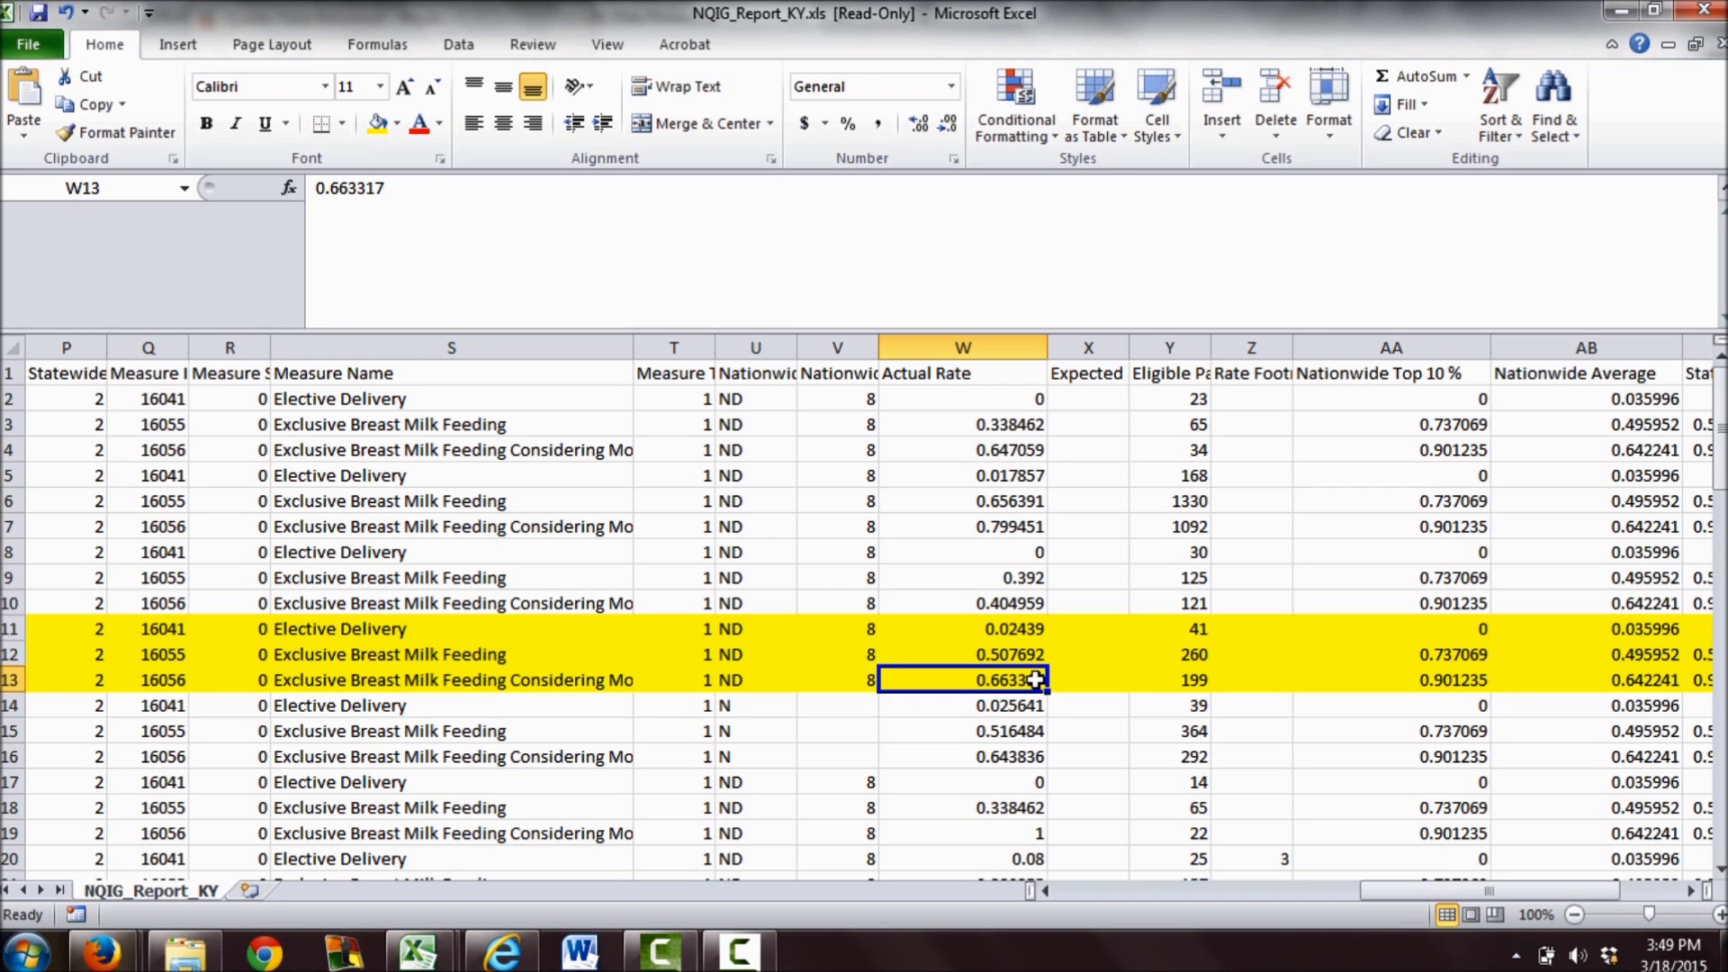
mouse_move(897, 682)
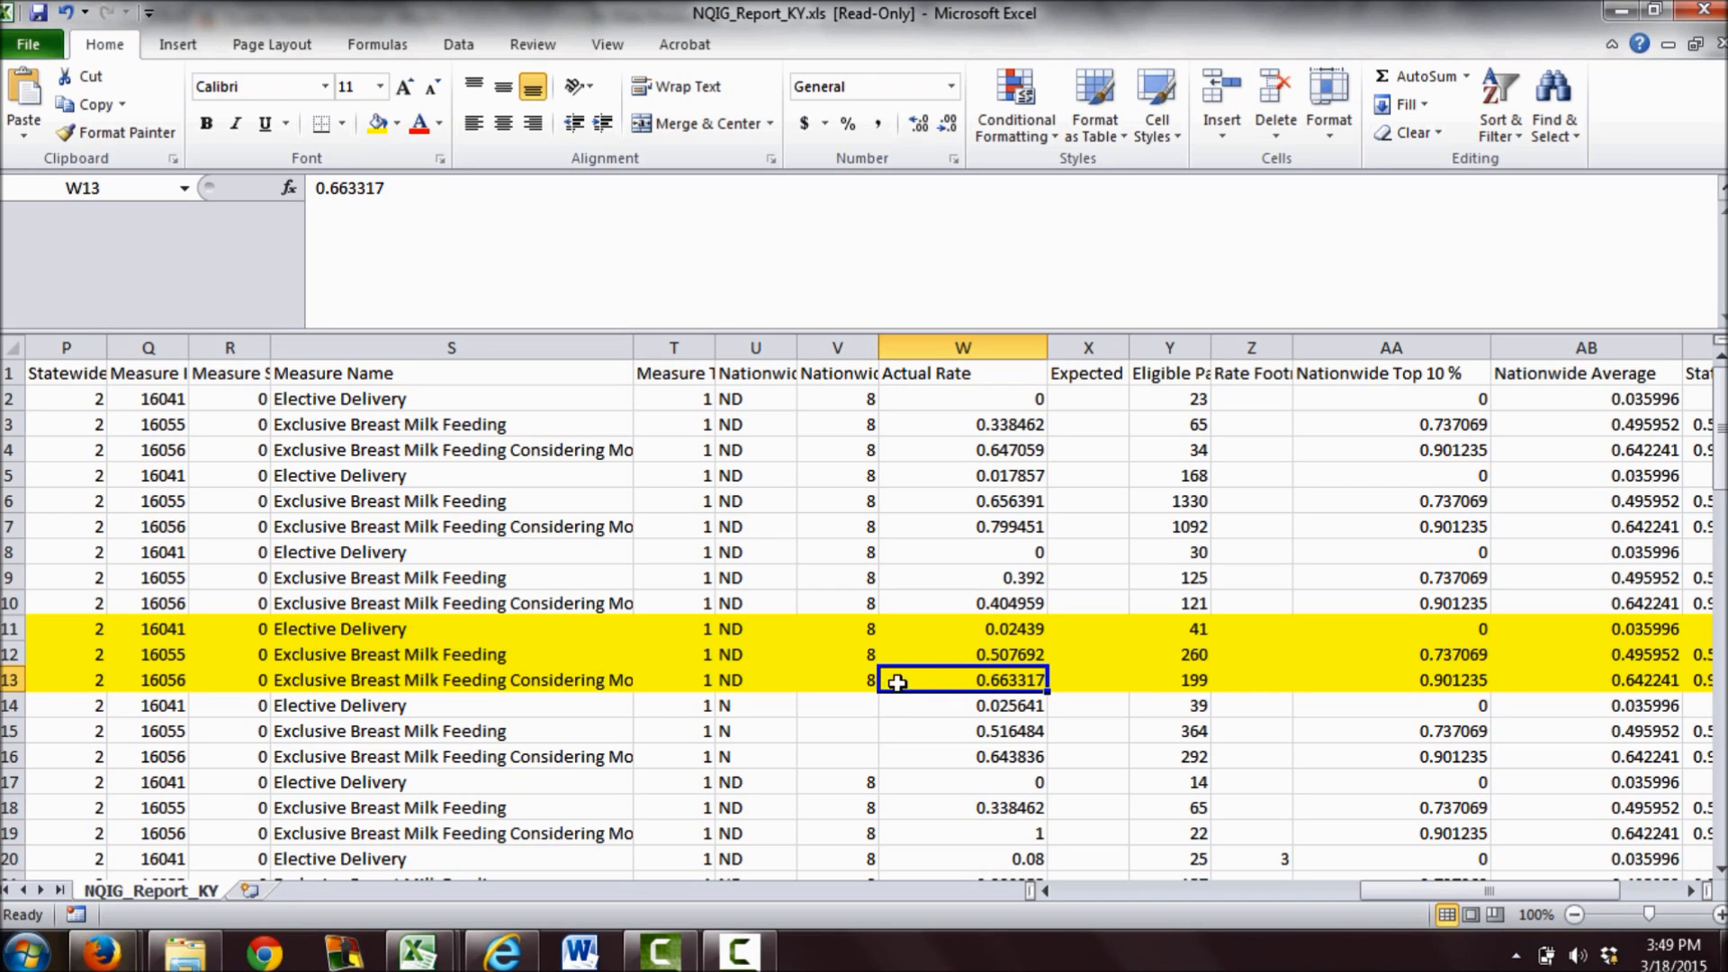
mouse_move(915, 679)
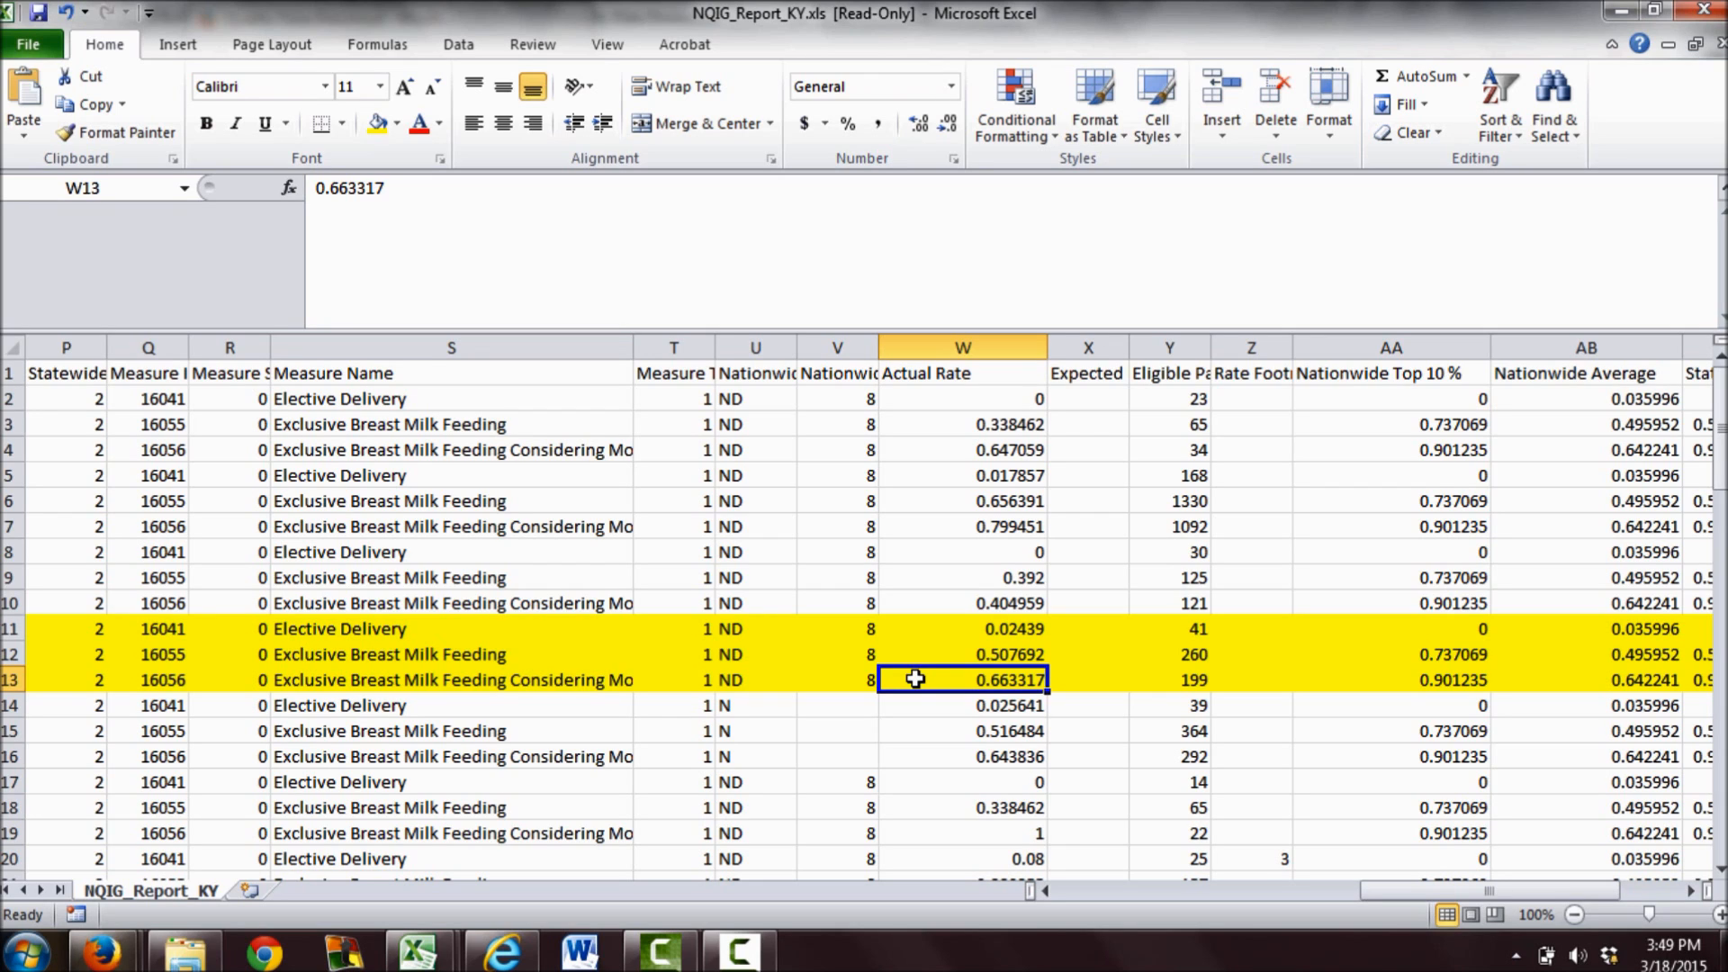
mouse_move(1323, 903)
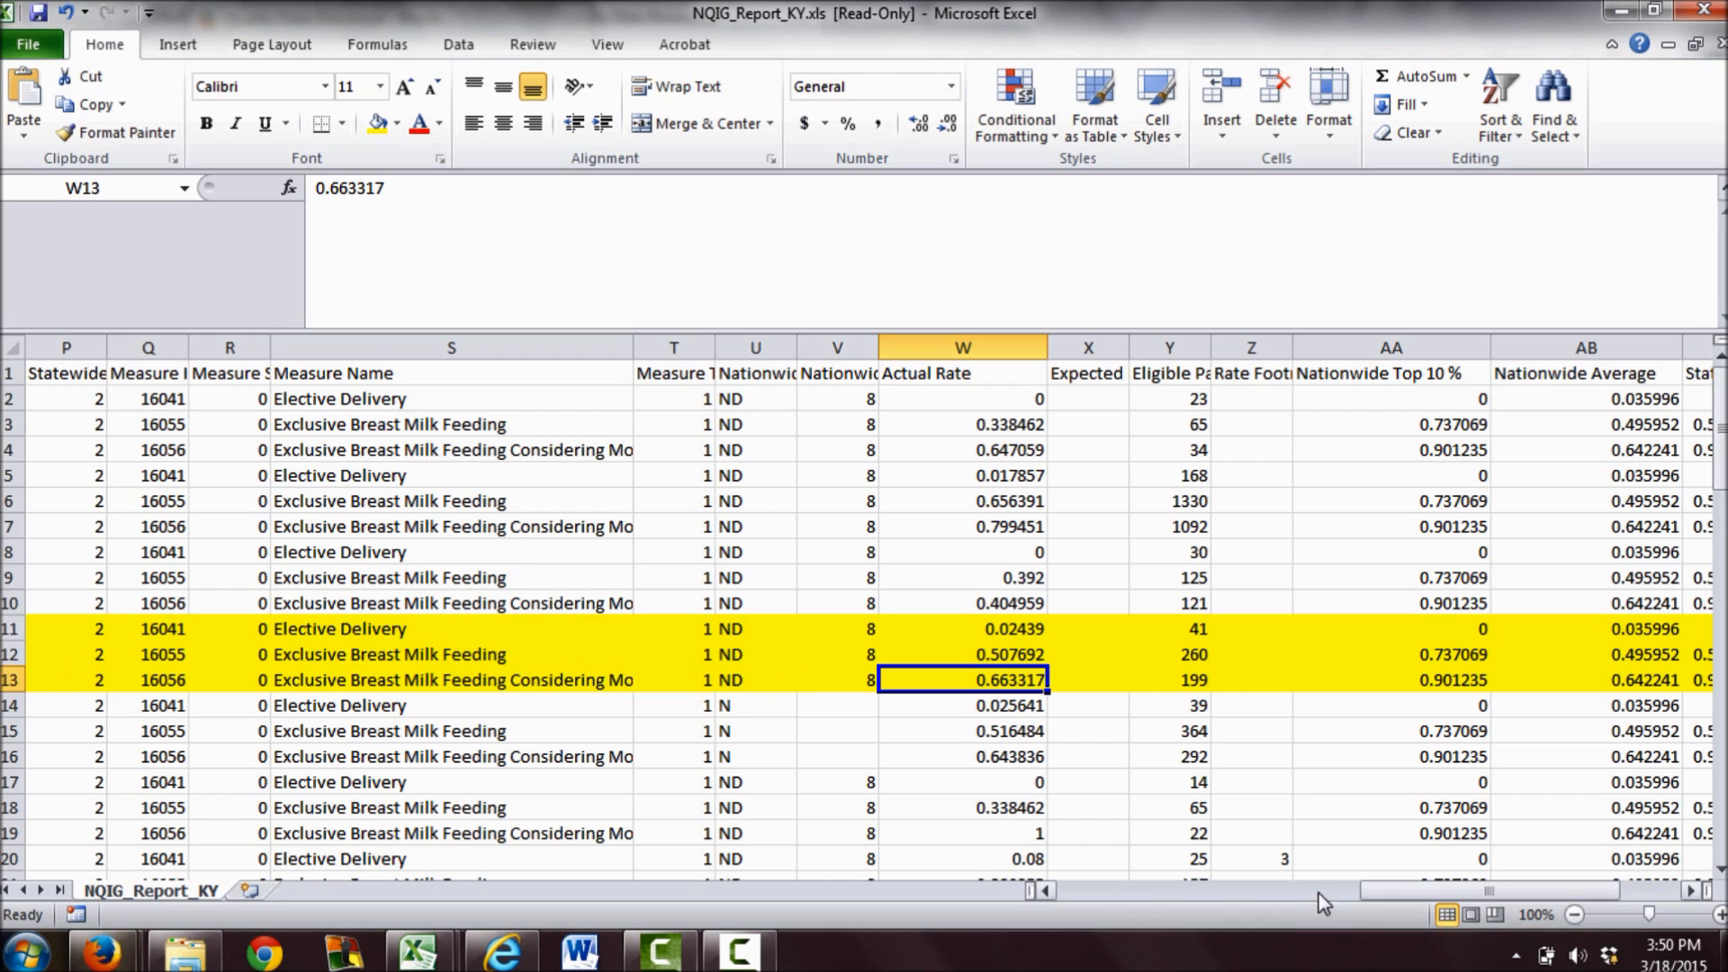
scroll("right", 3)
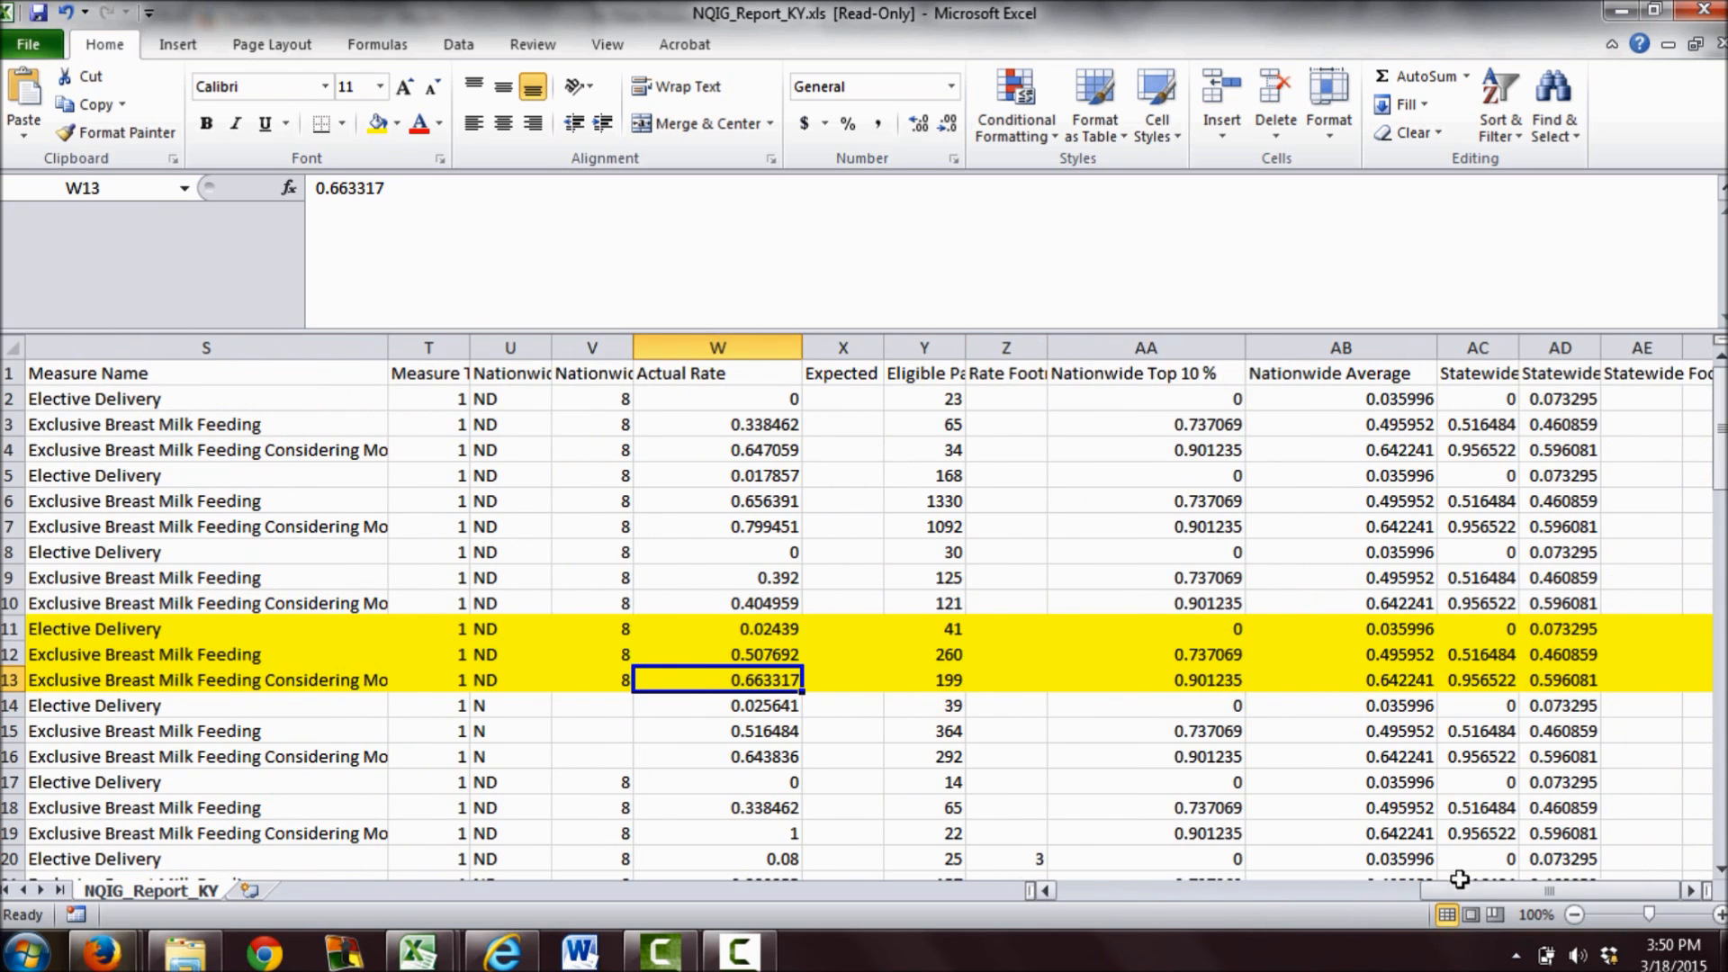
mouse_move(1535, 473)
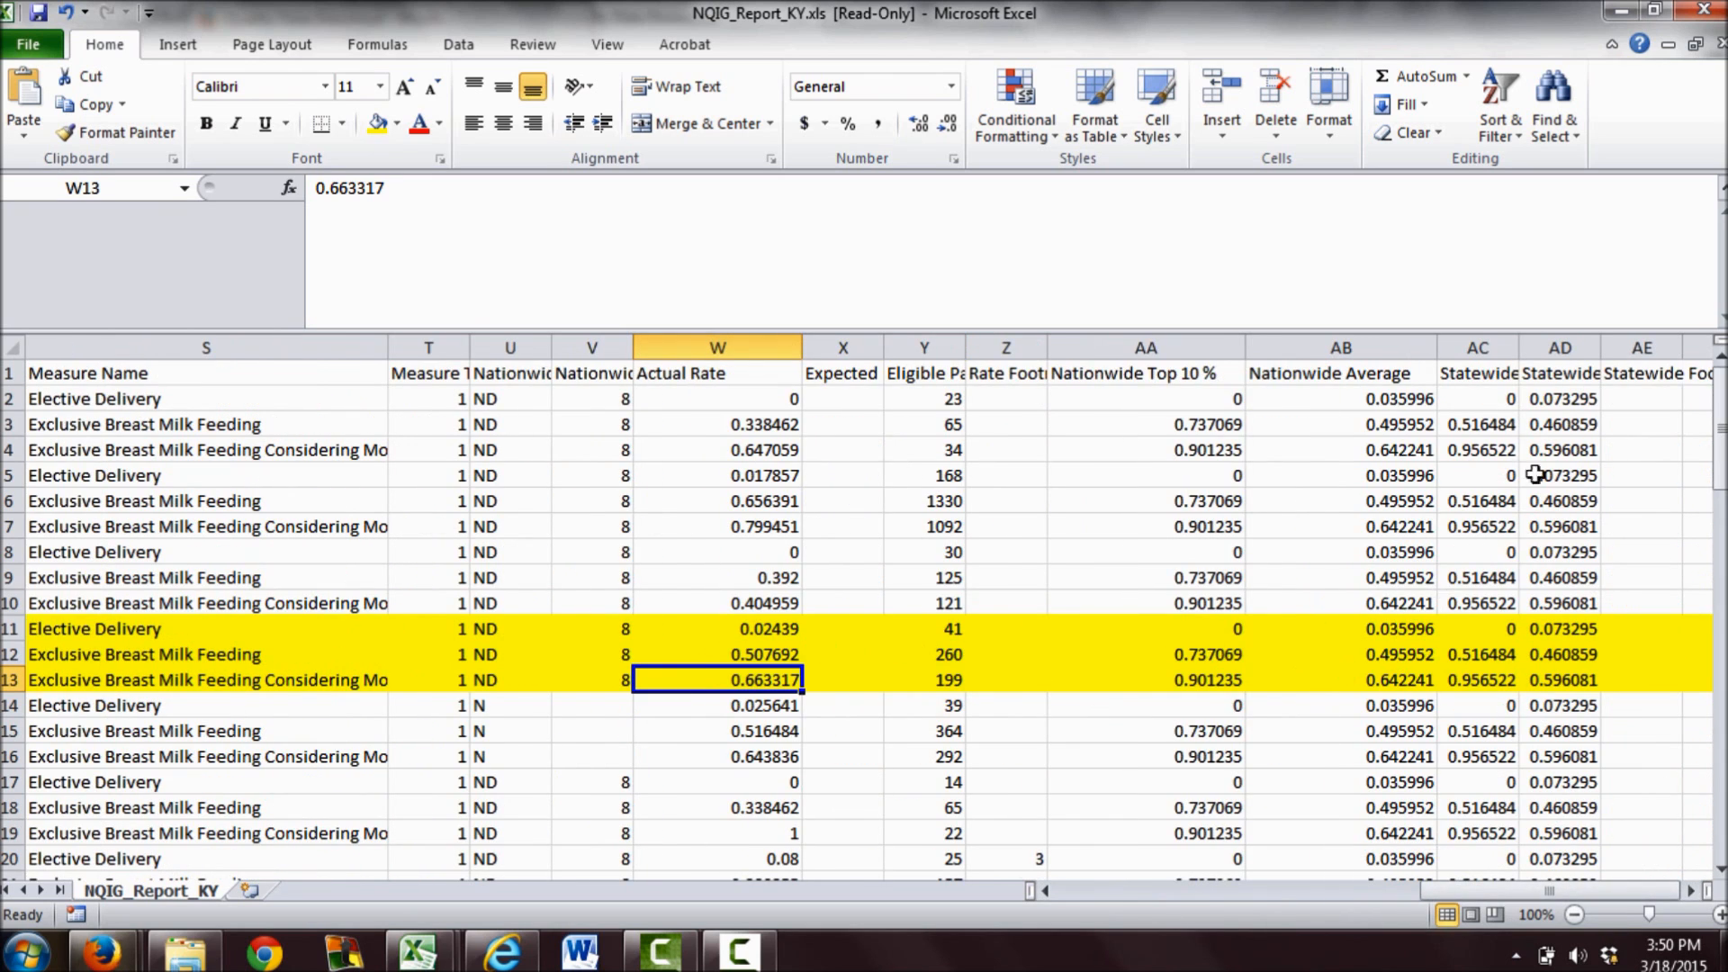
scroll("right", 3)
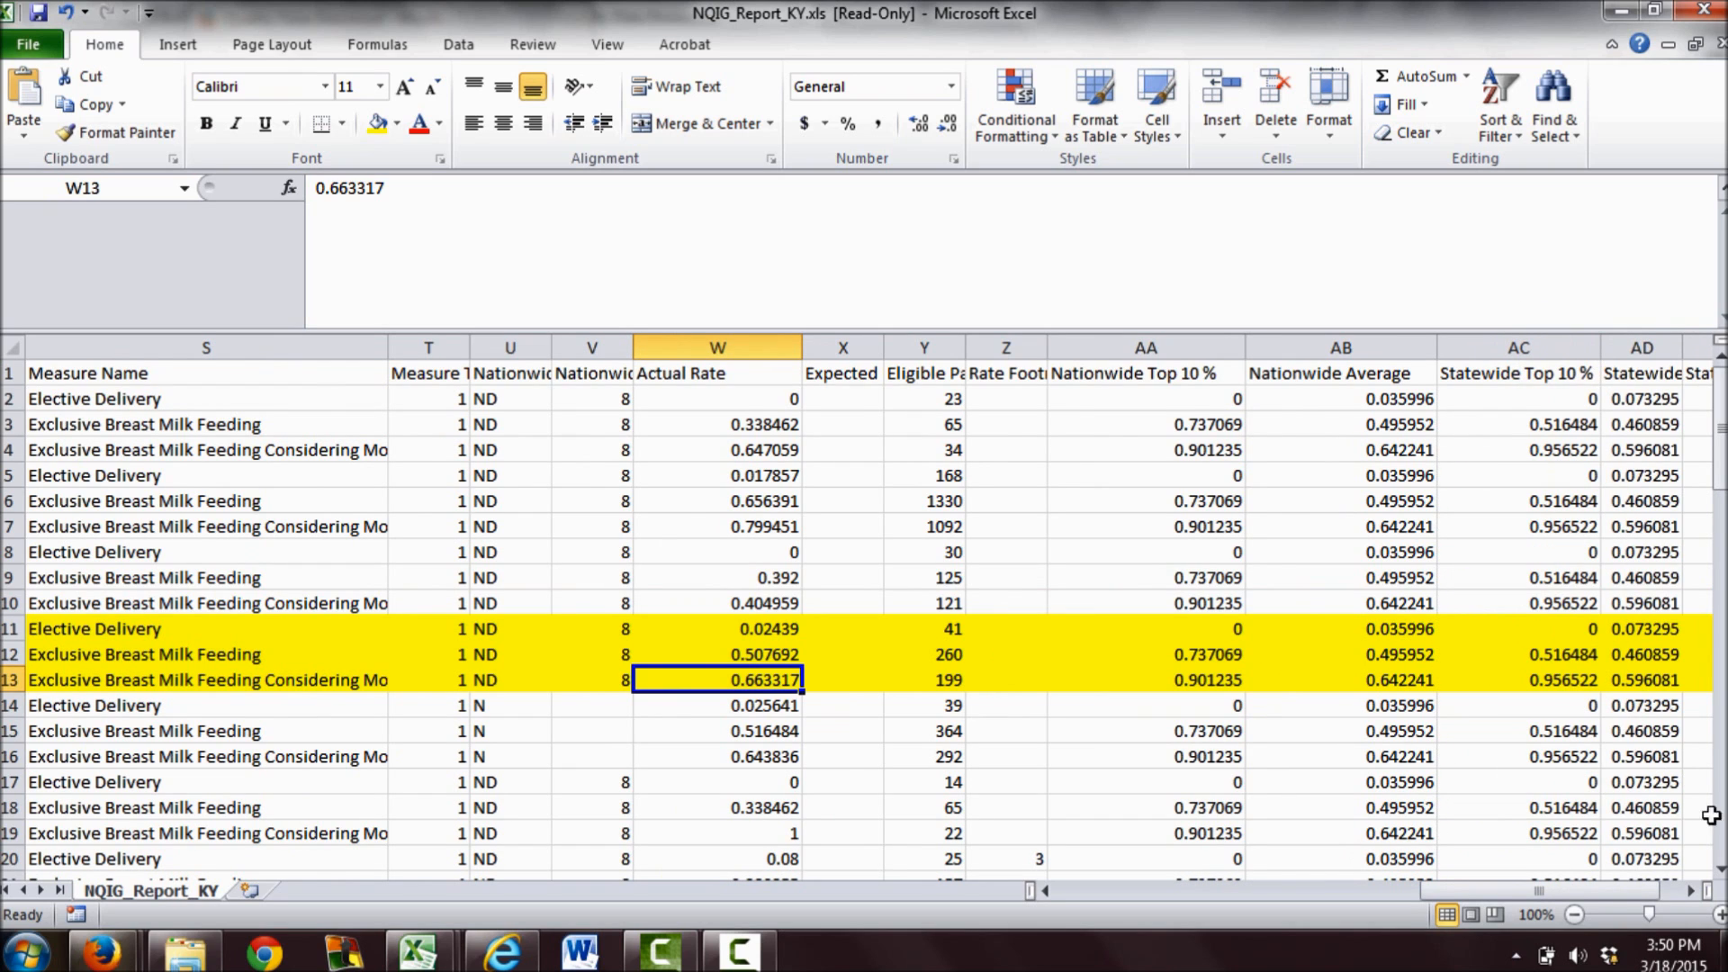
scroll("right", 3)
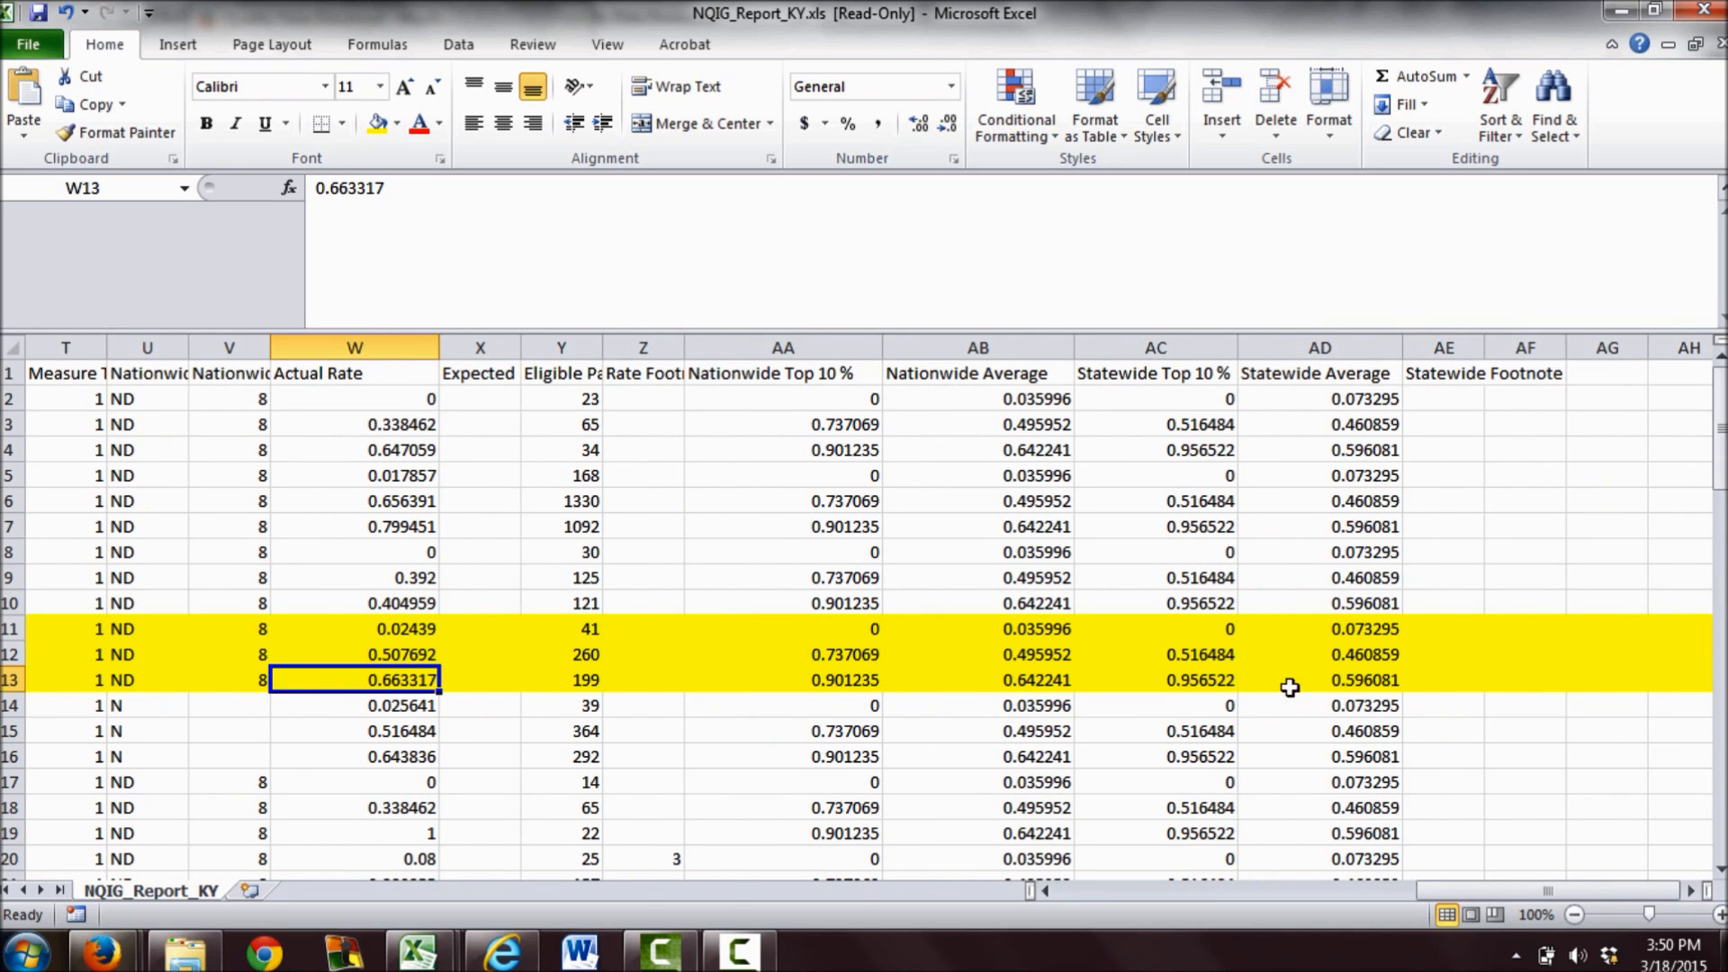
left_click(1156, 679)
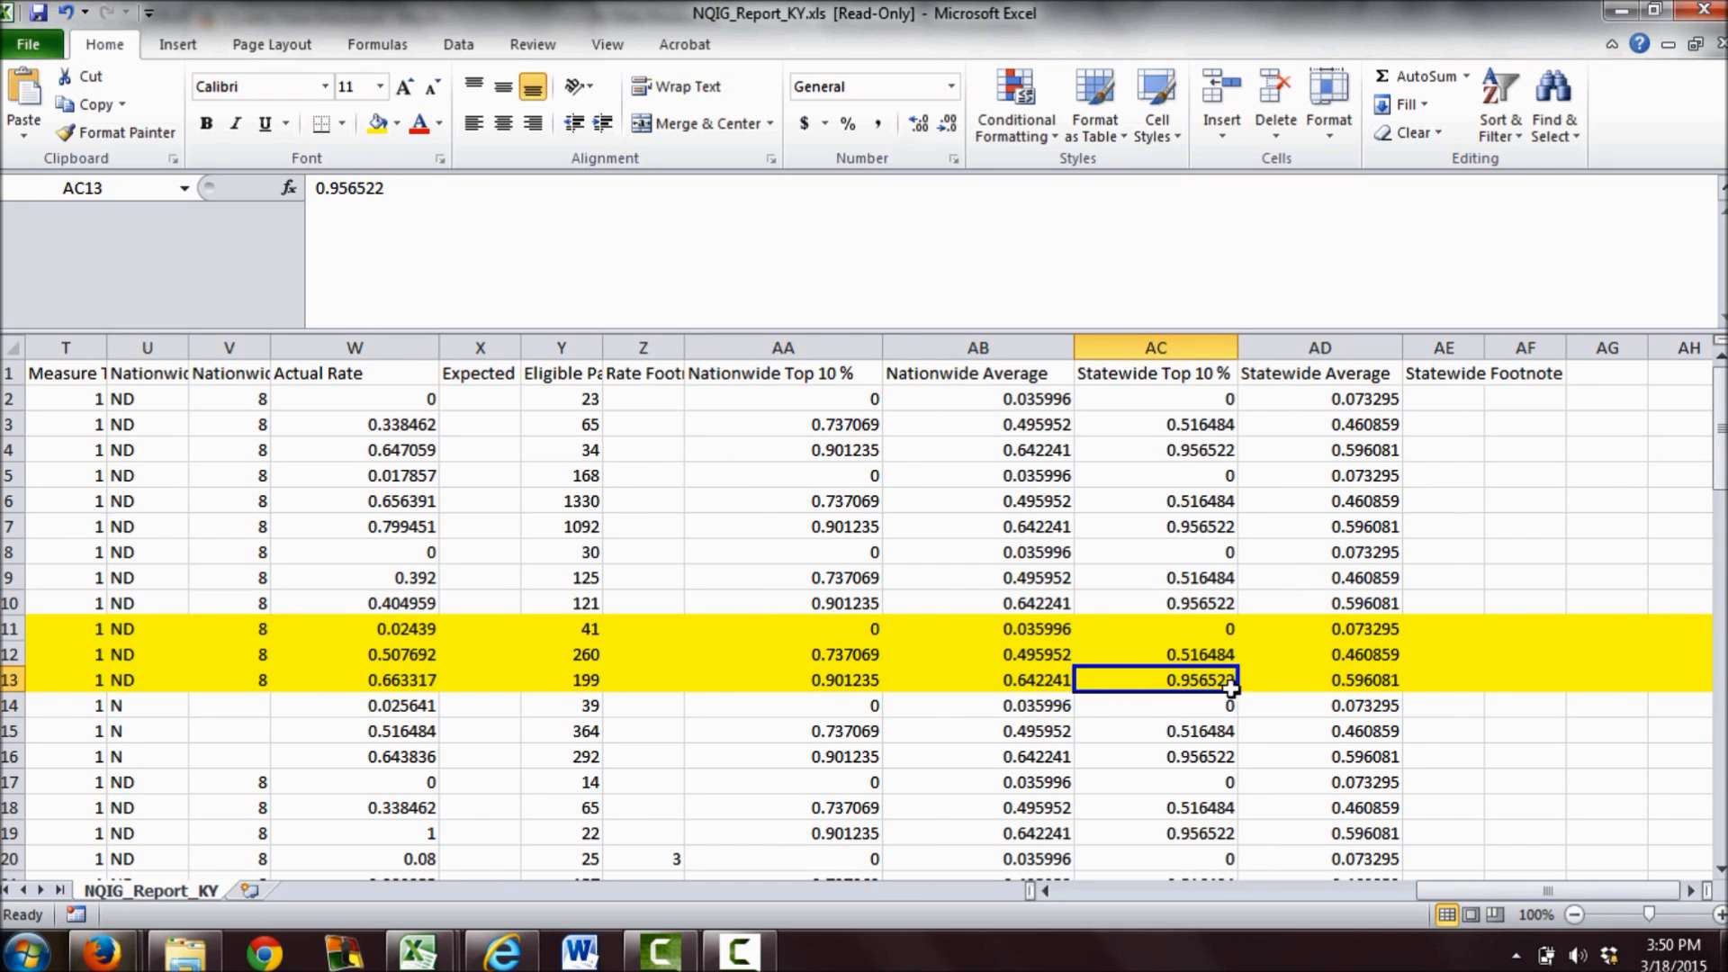
mouse_move(1224, 700)
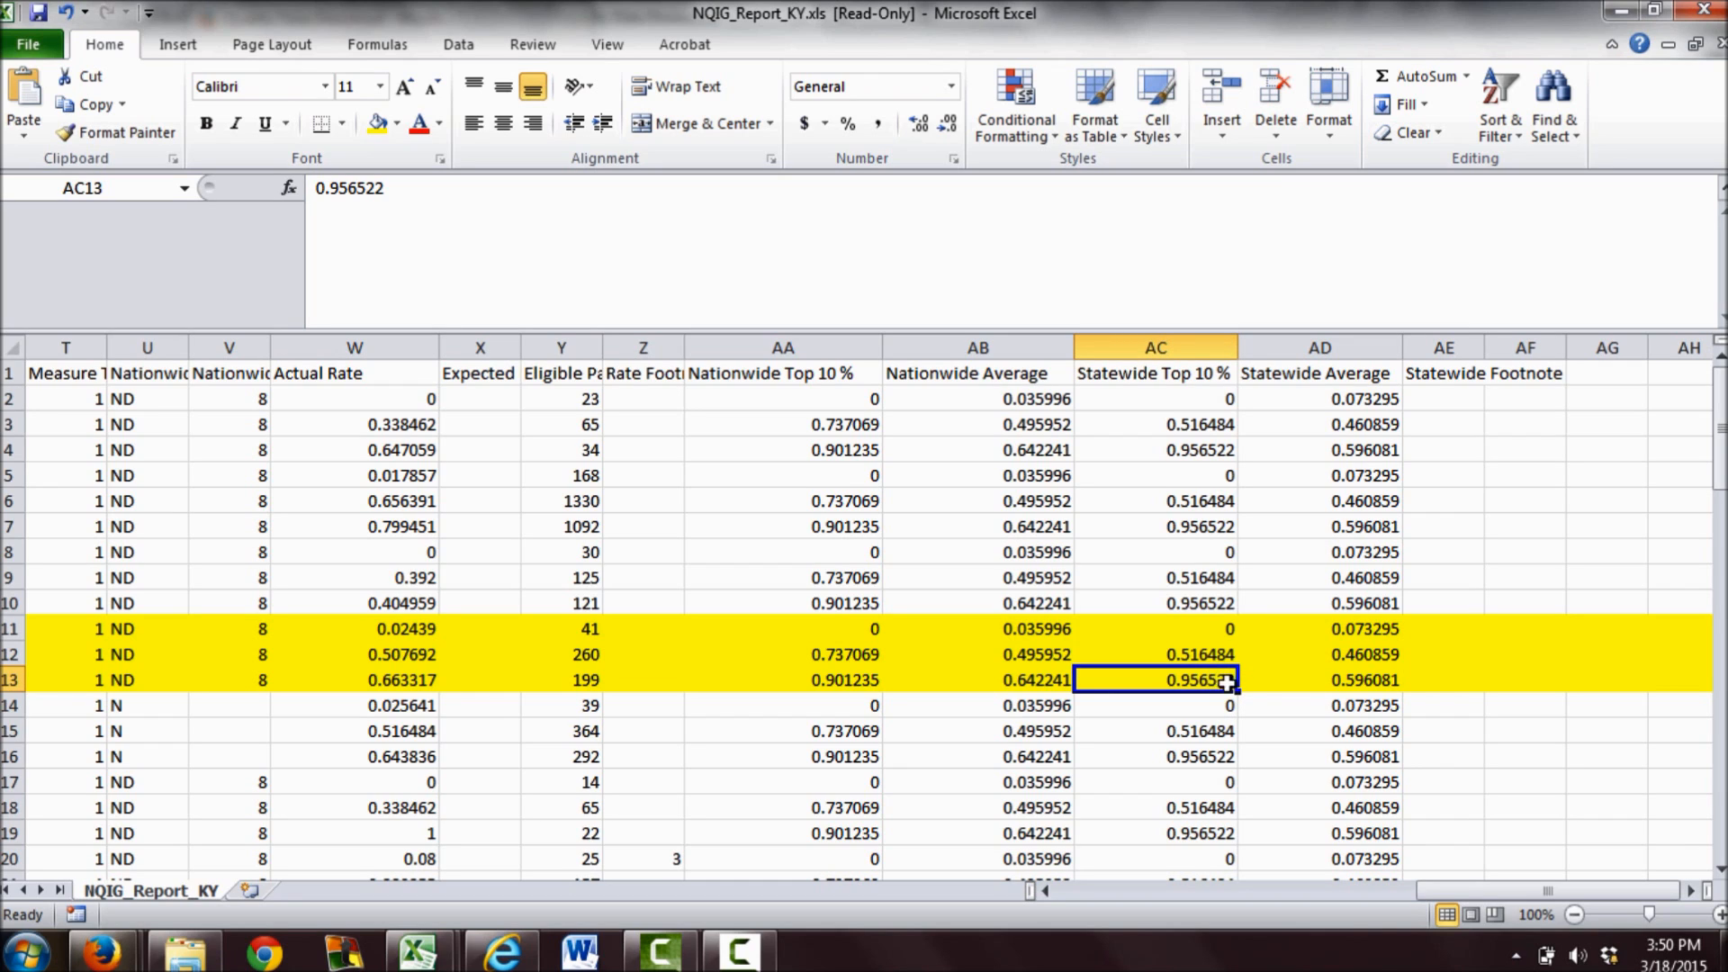
mouse_move(1473, 862)
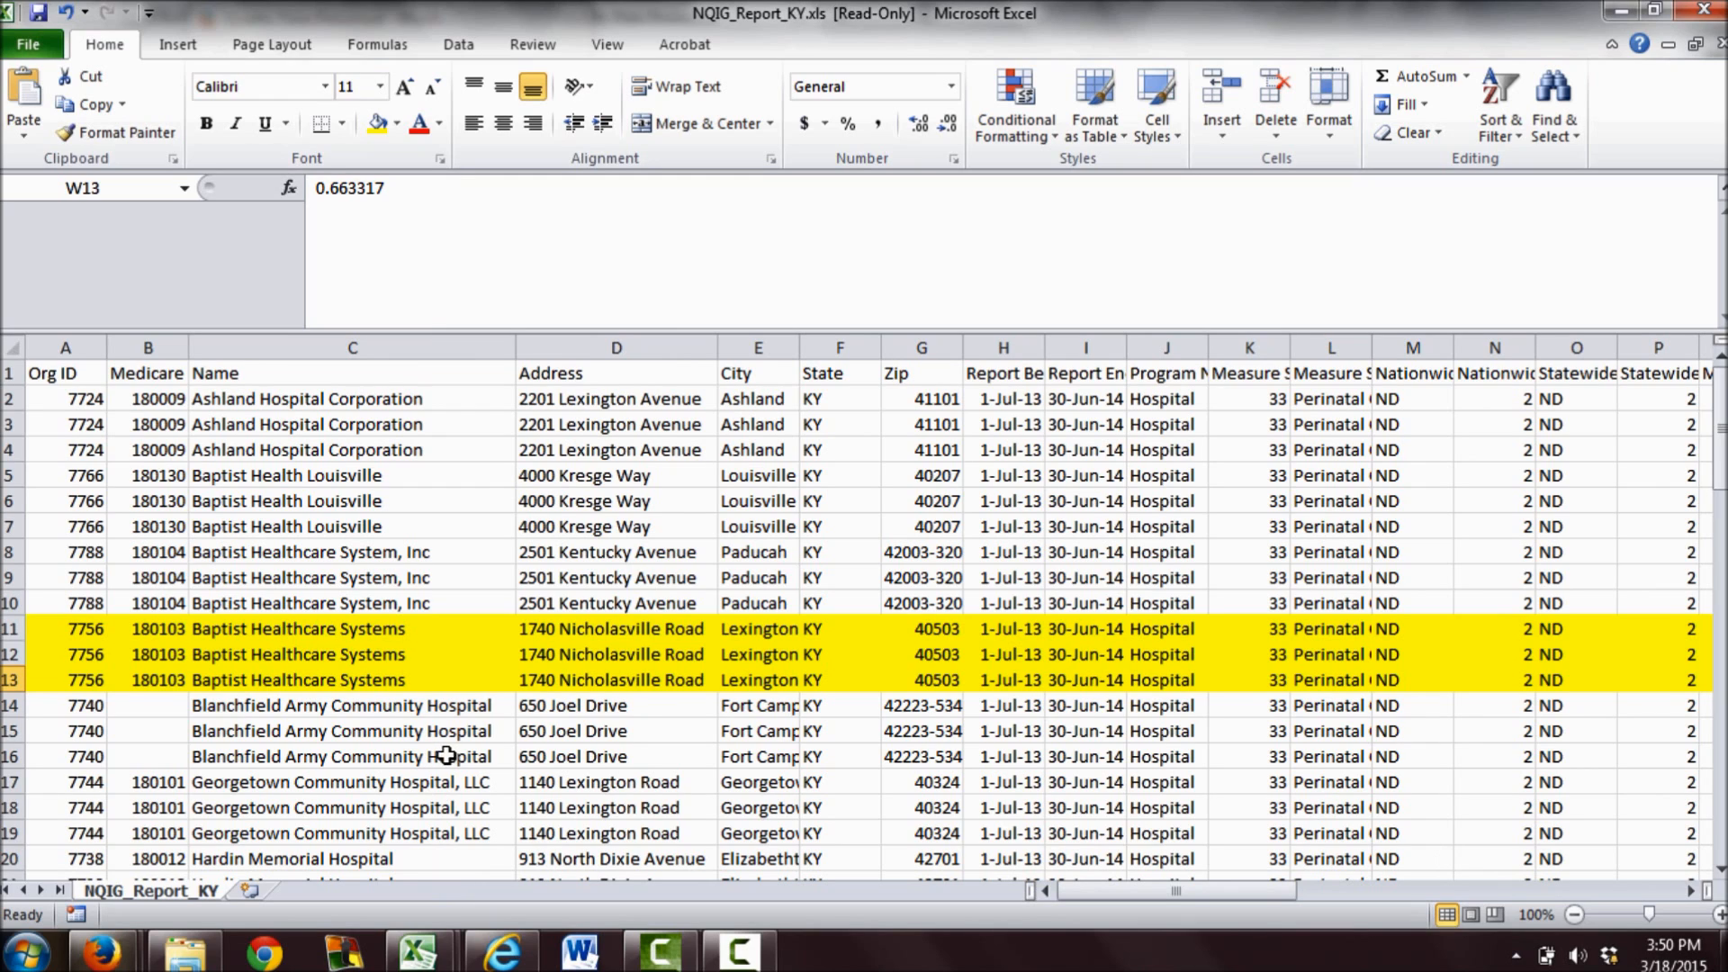
mouse_move(403, 542)
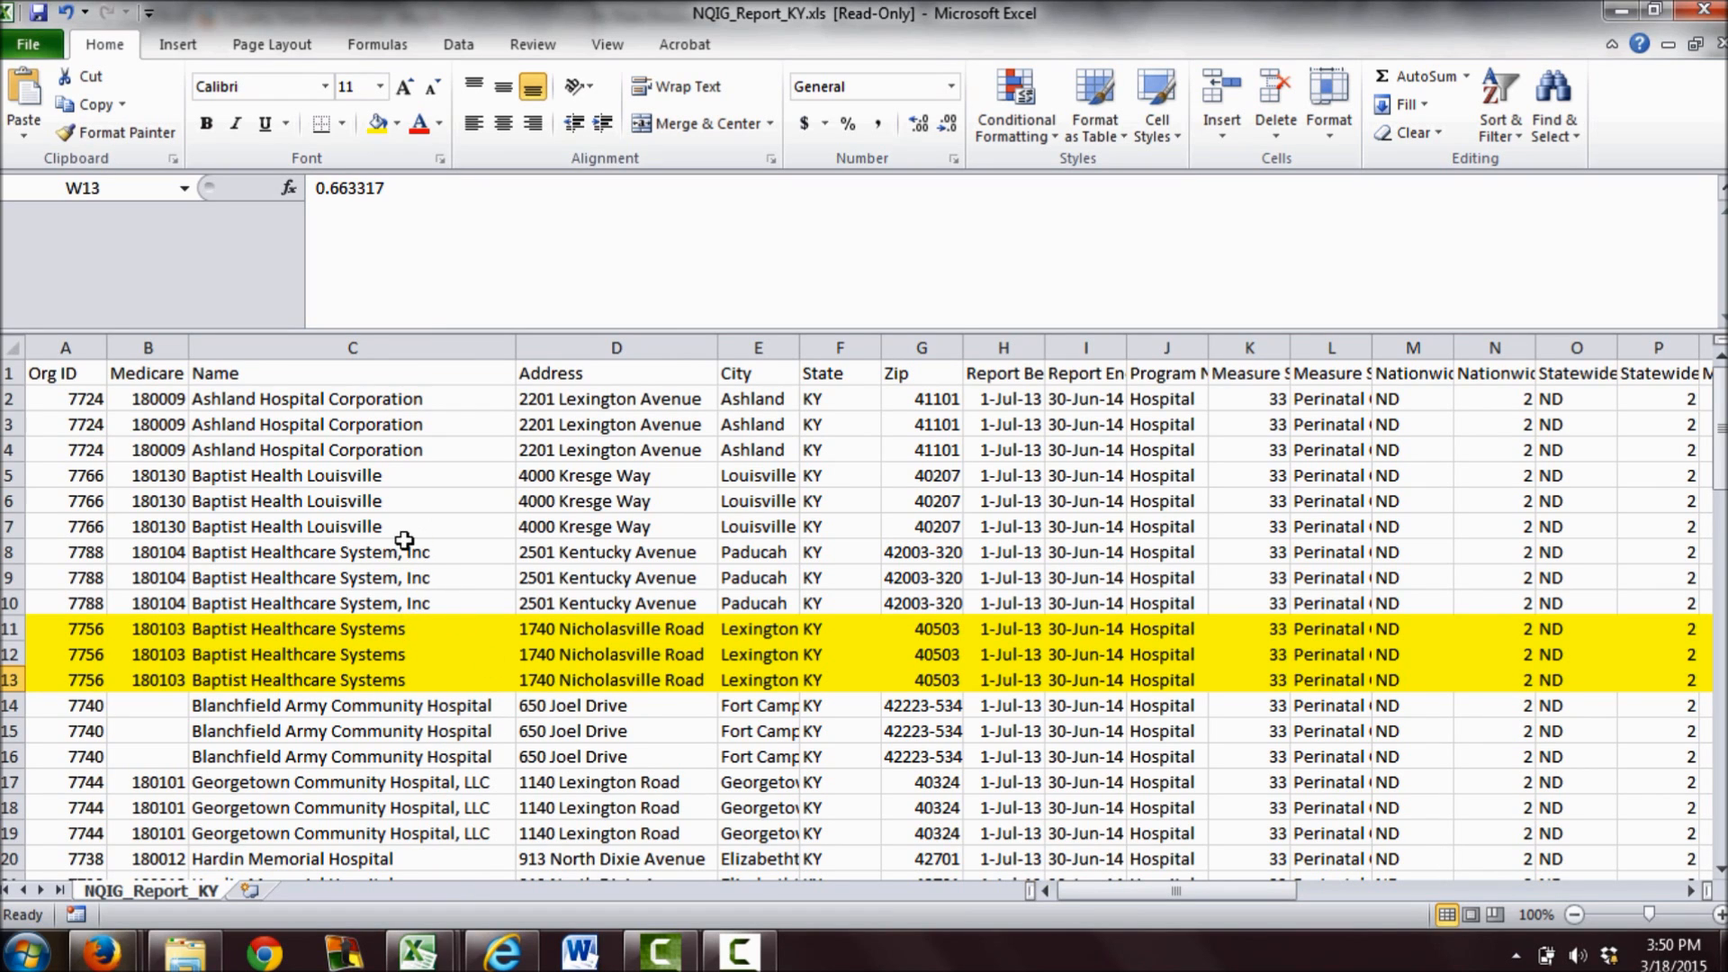
mouse_move(409, 509)
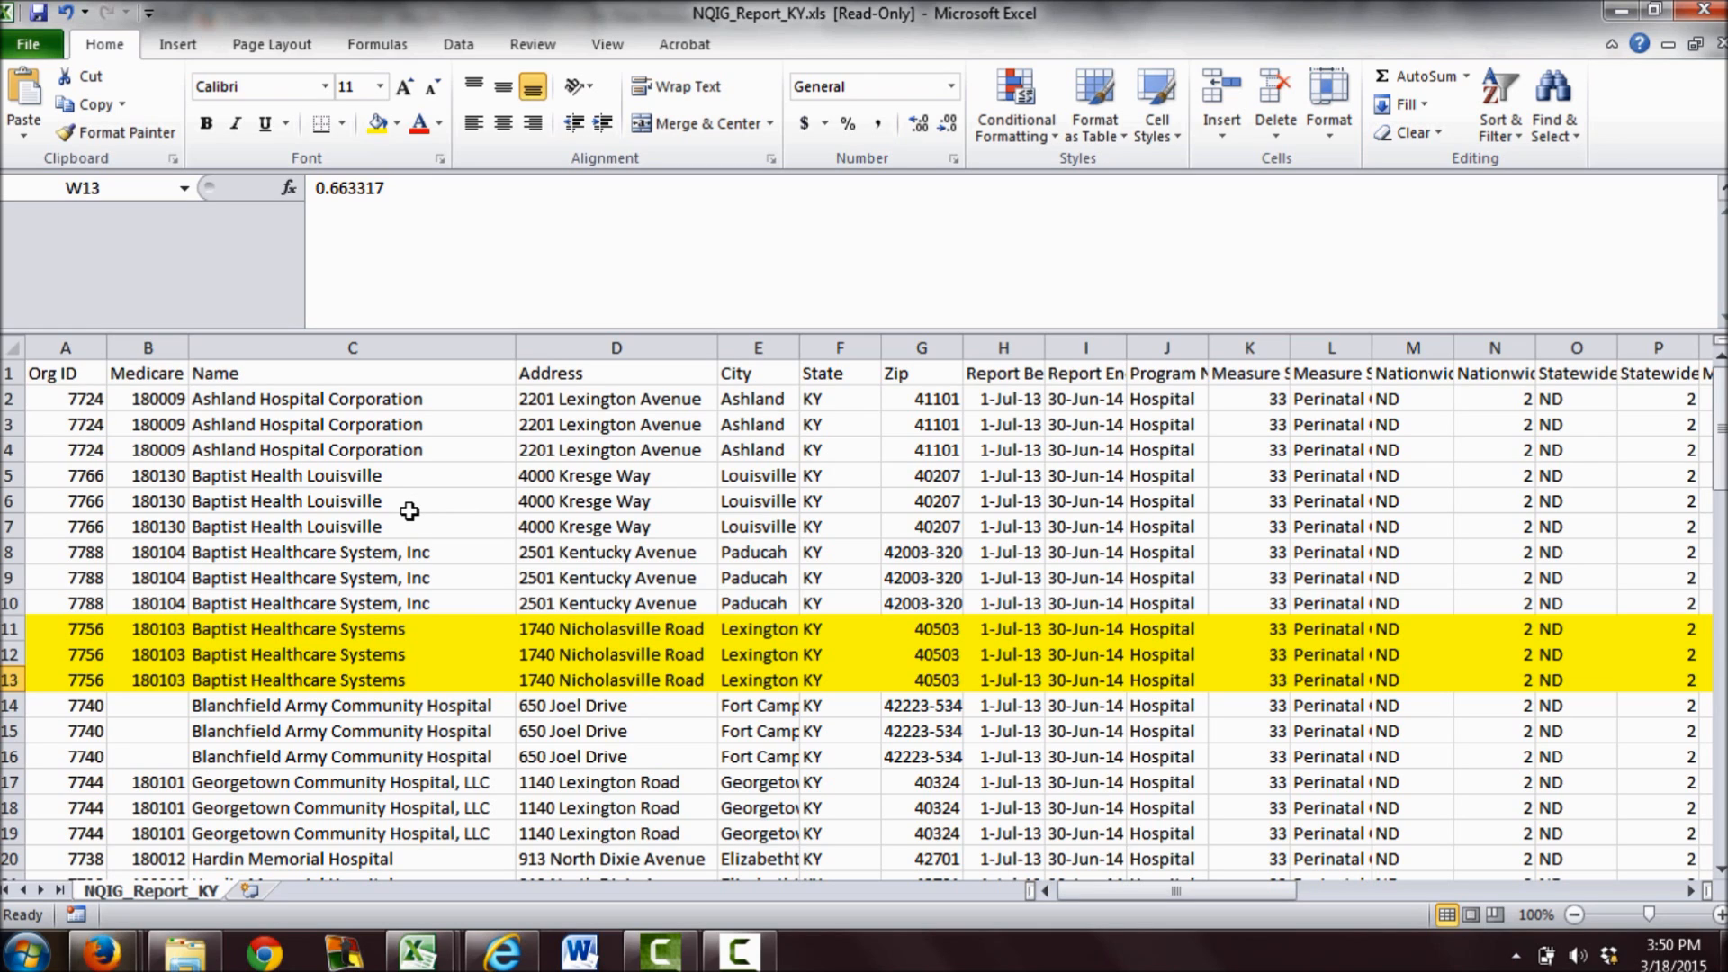
mouse_move(448, 547)
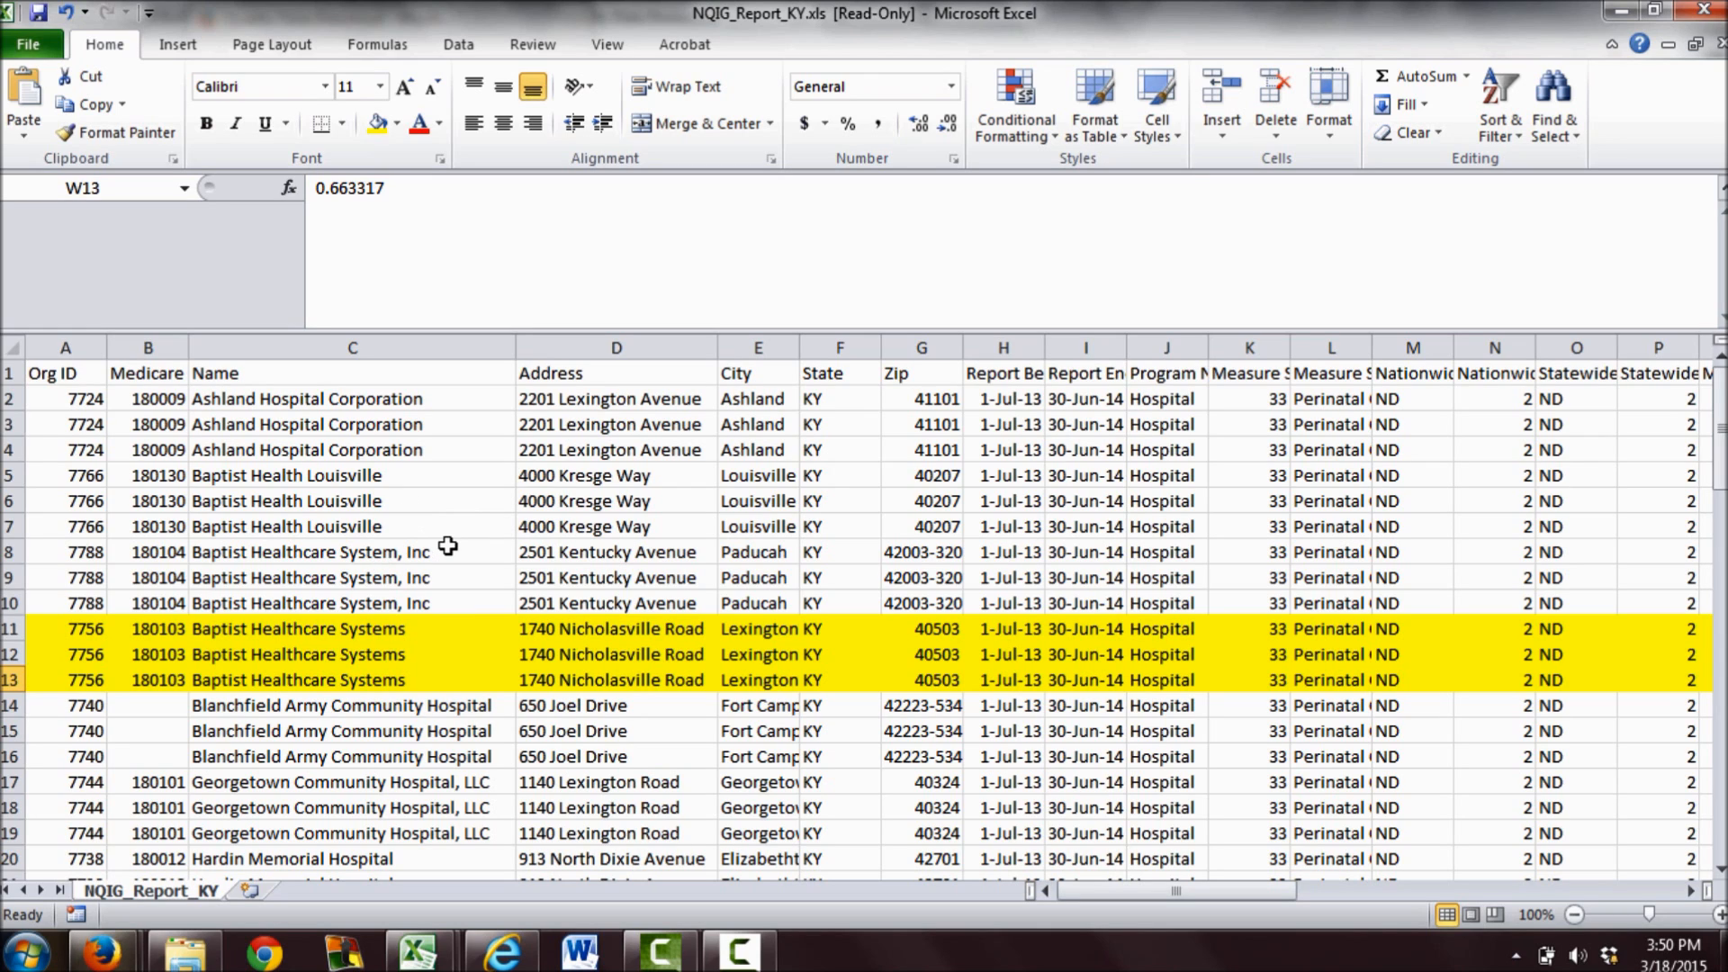
mouse_move(440, 500)
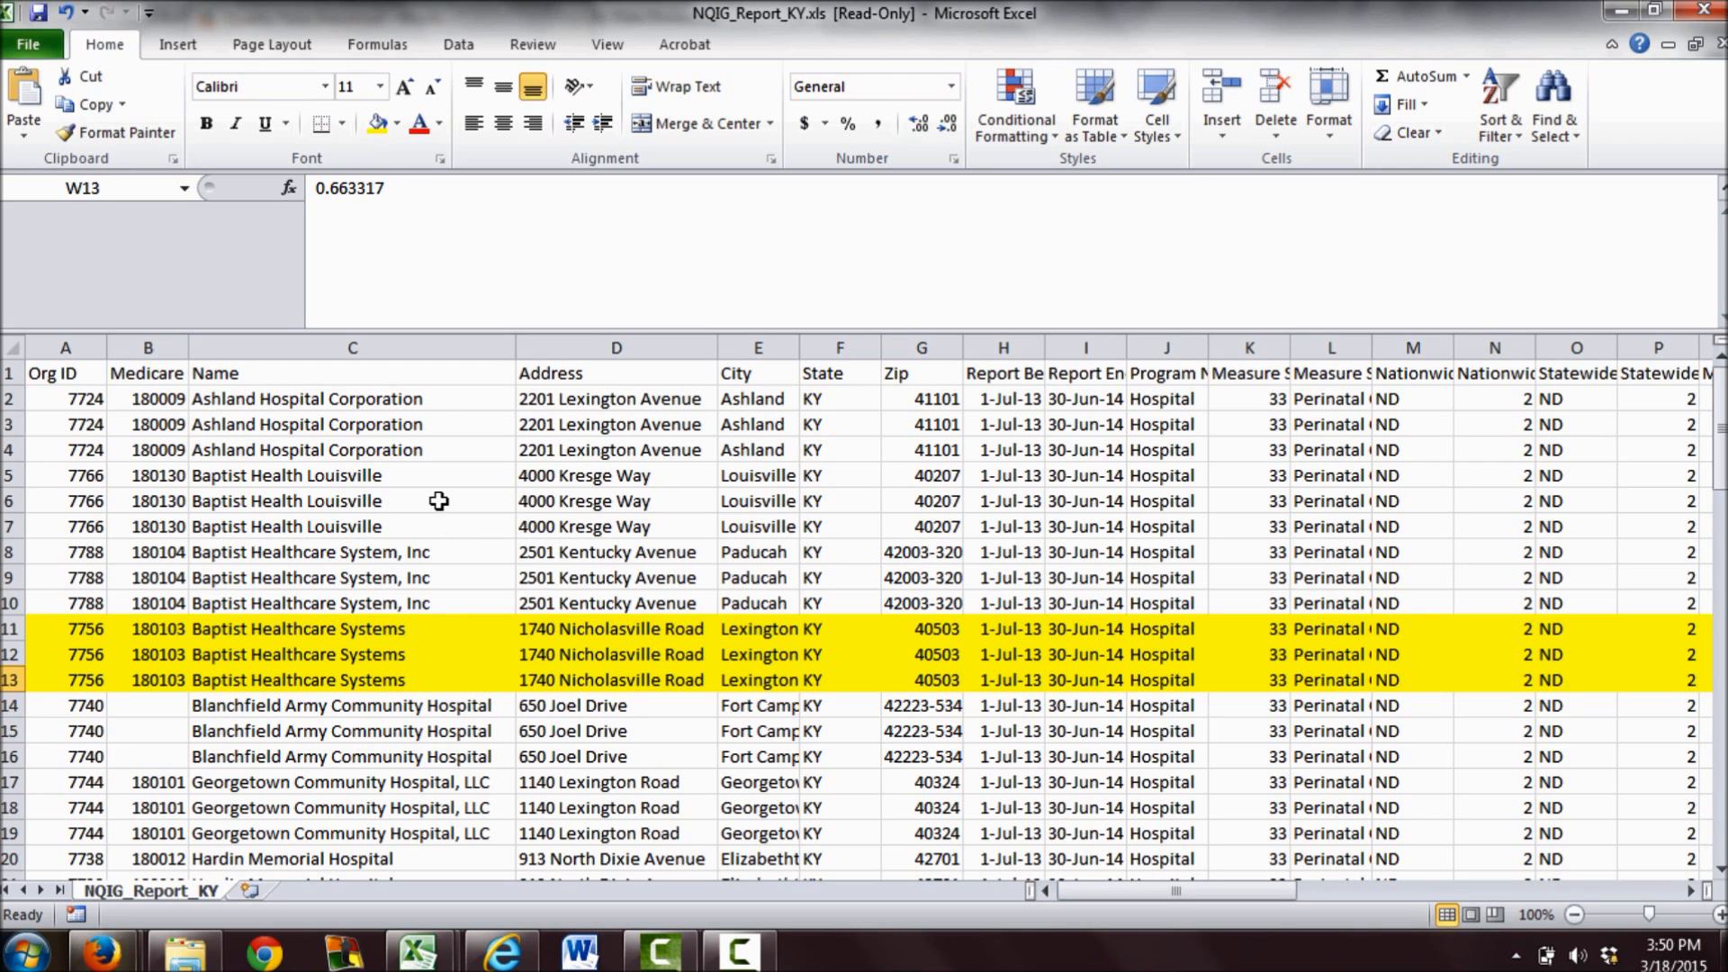
mouse_move(27, 648)
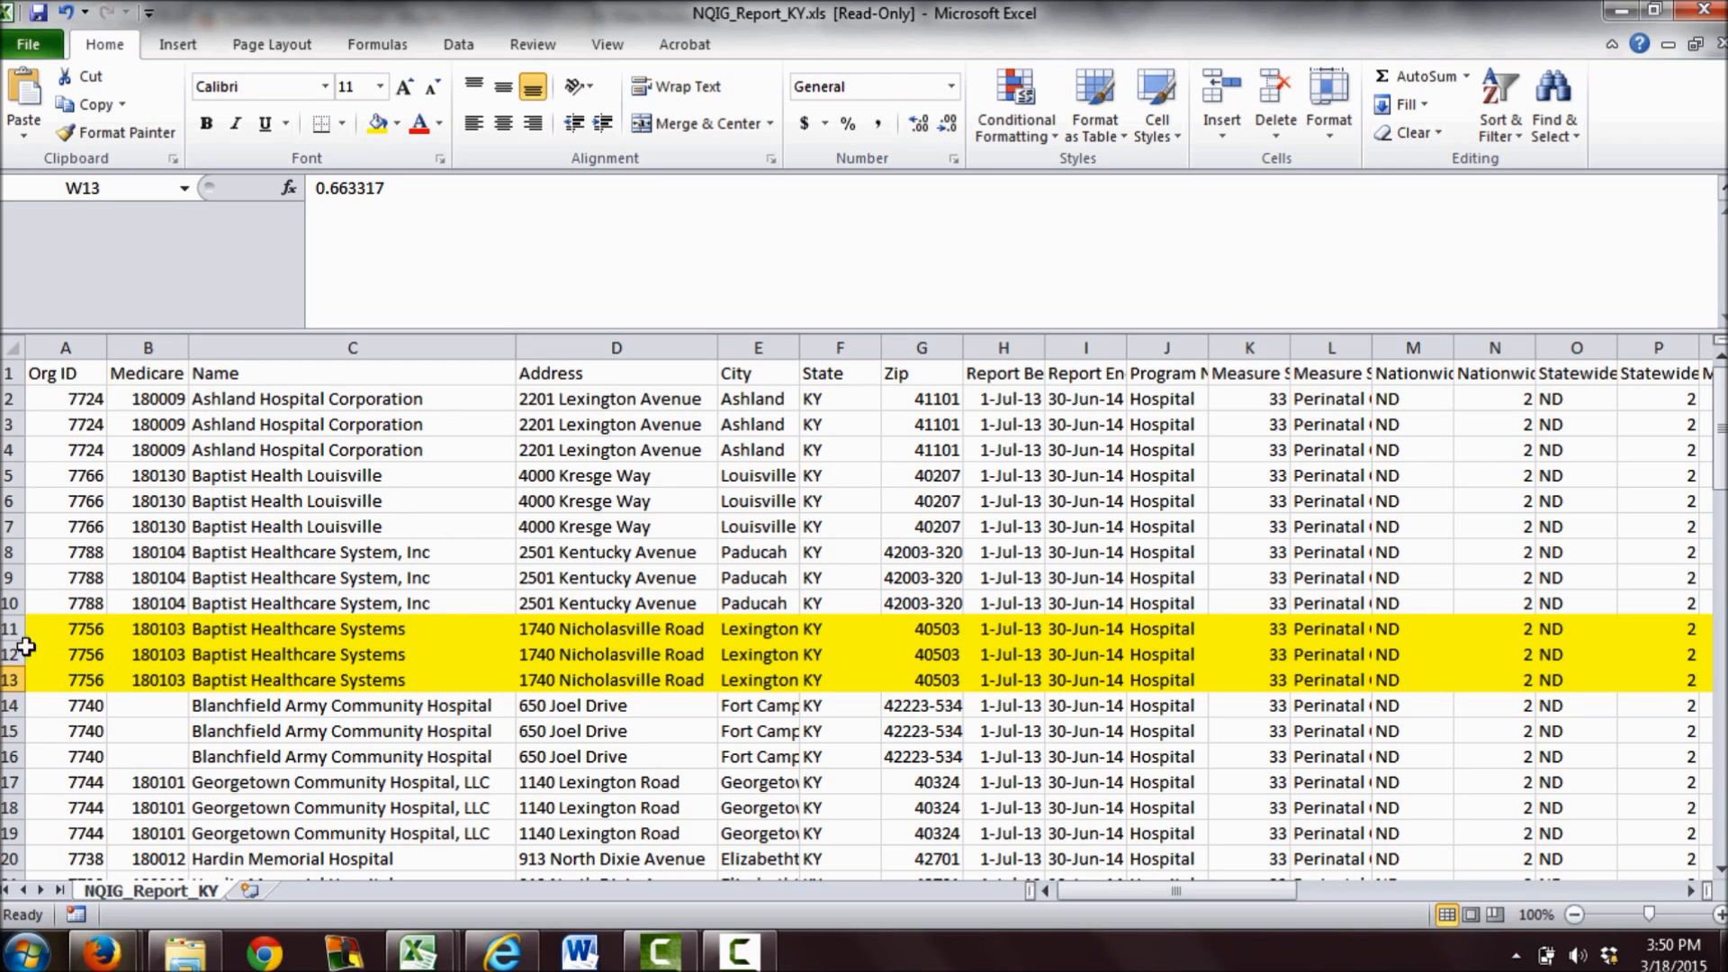